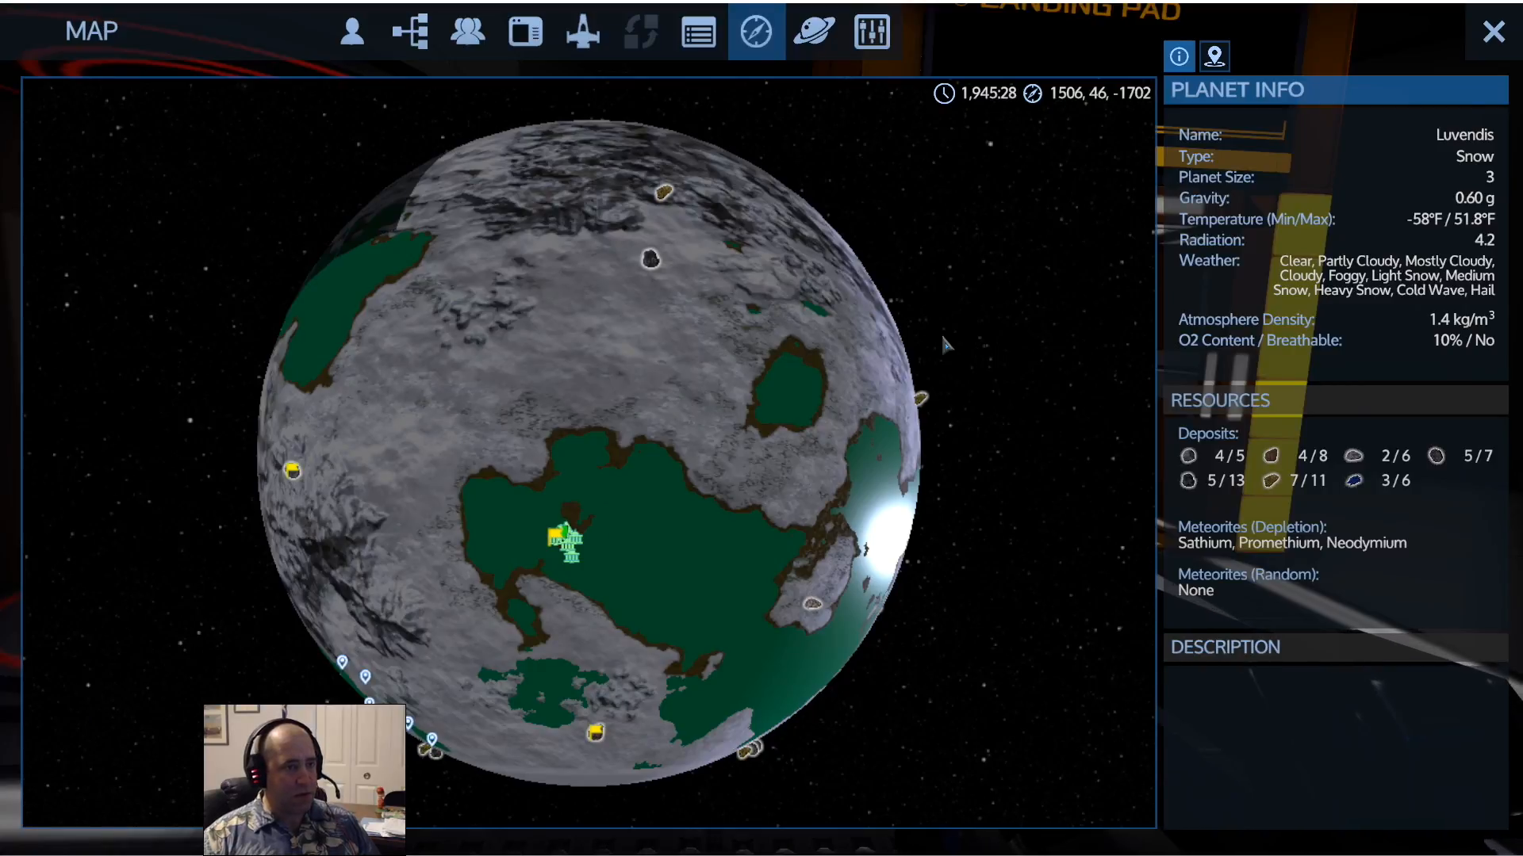
mouse_move(709, 485)
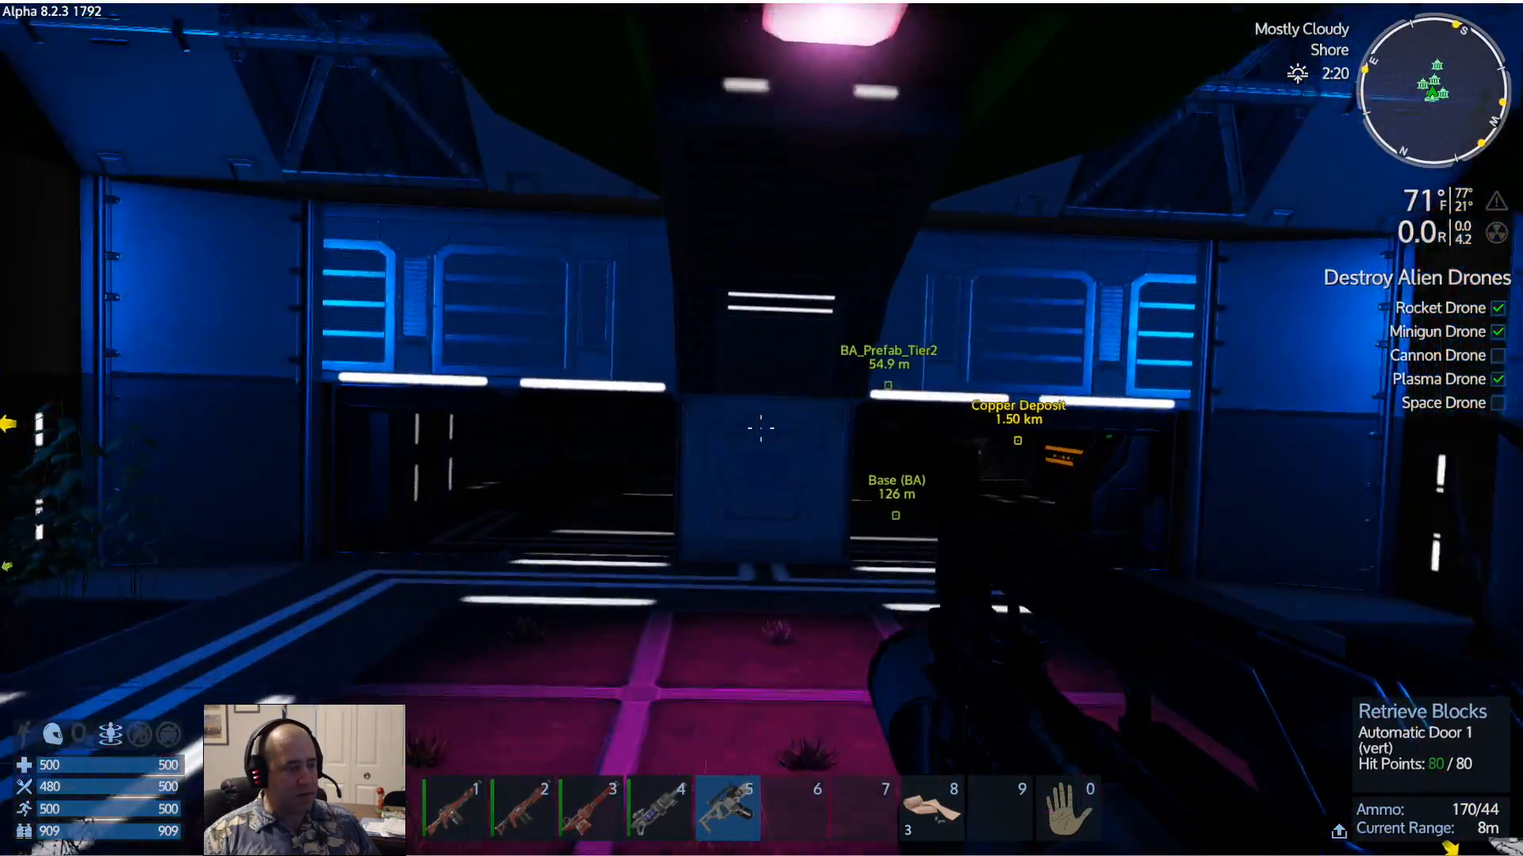
Use the door to step out onto the base's exterior deck at night
key("f")
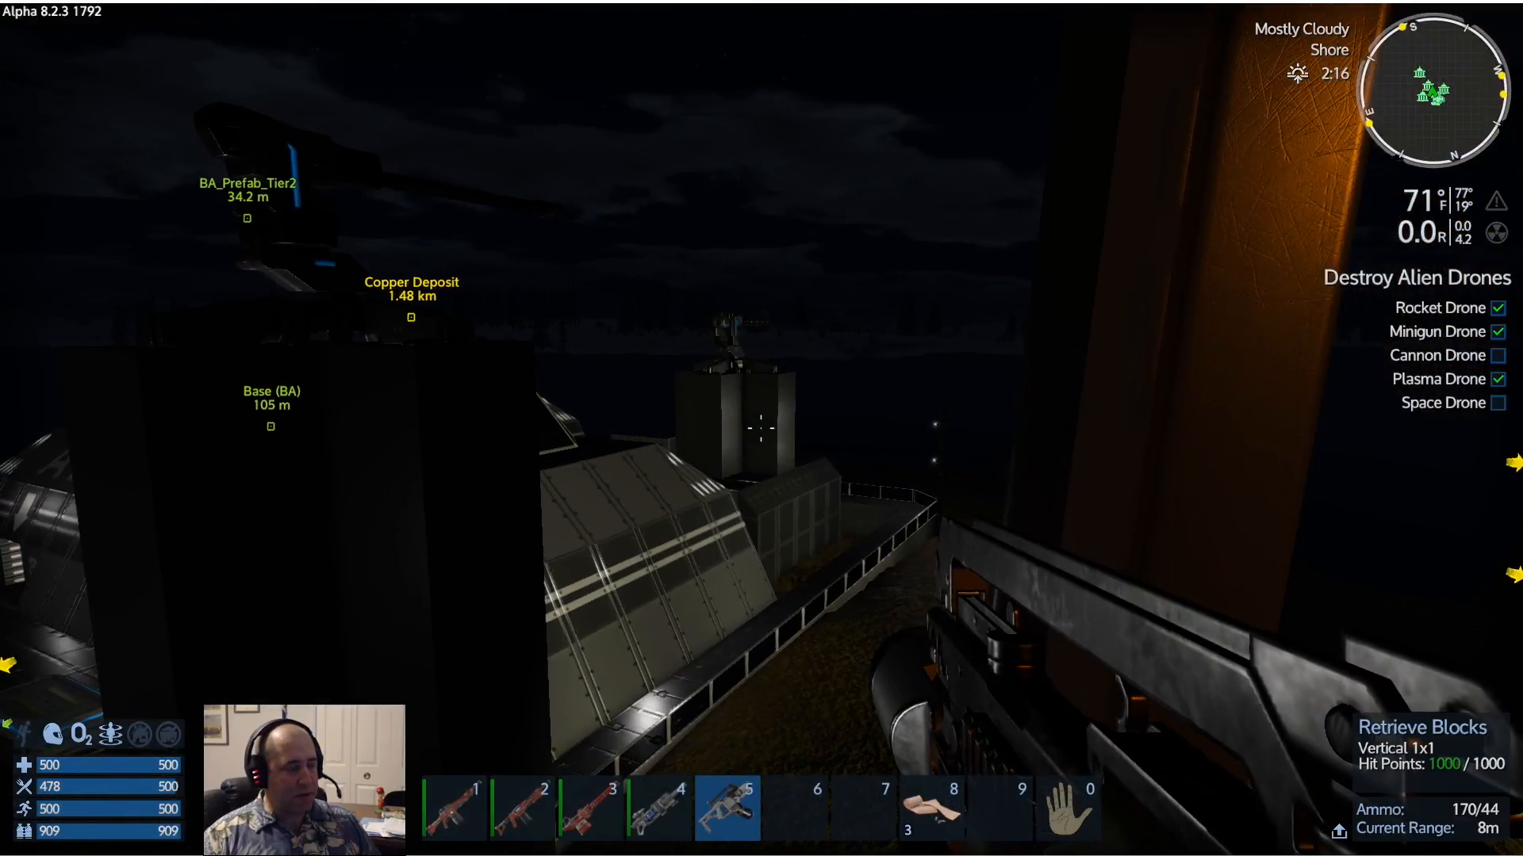
mouse_move(761, 426)
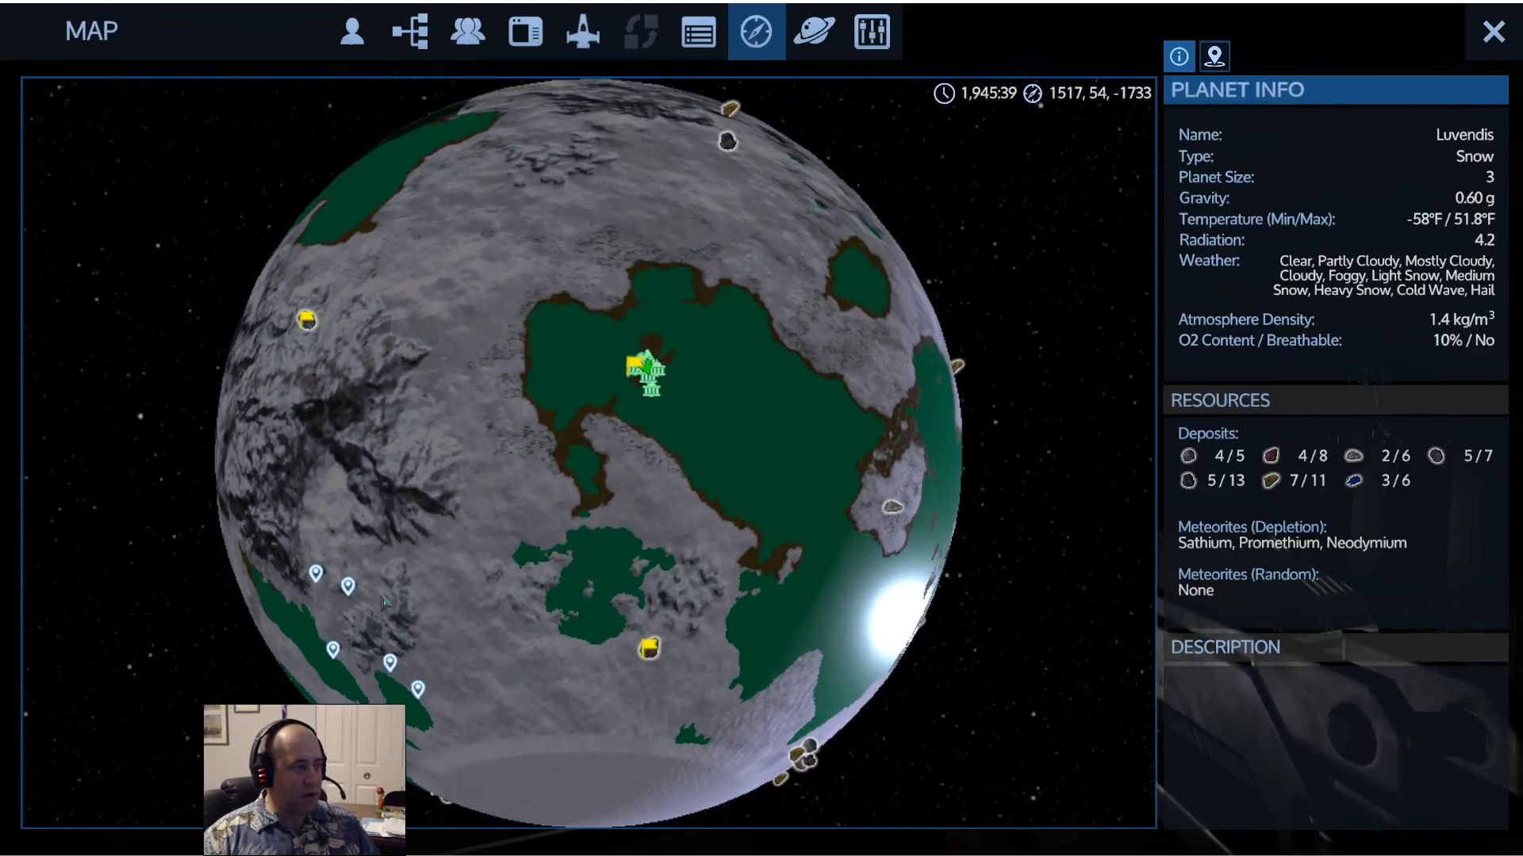
mouse_move(317, 586)
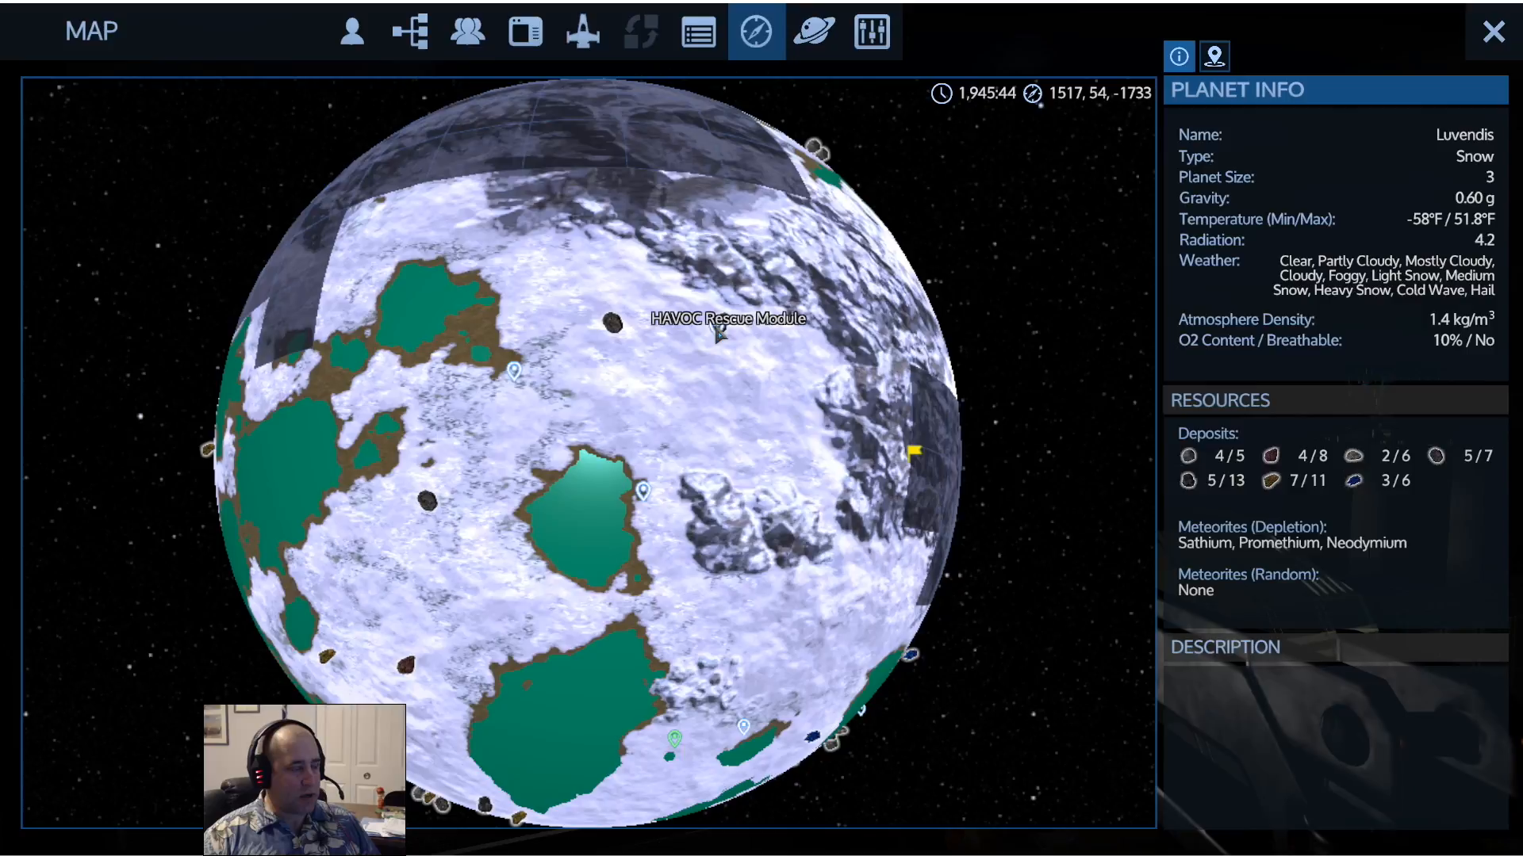
mouse_move(643, 498)
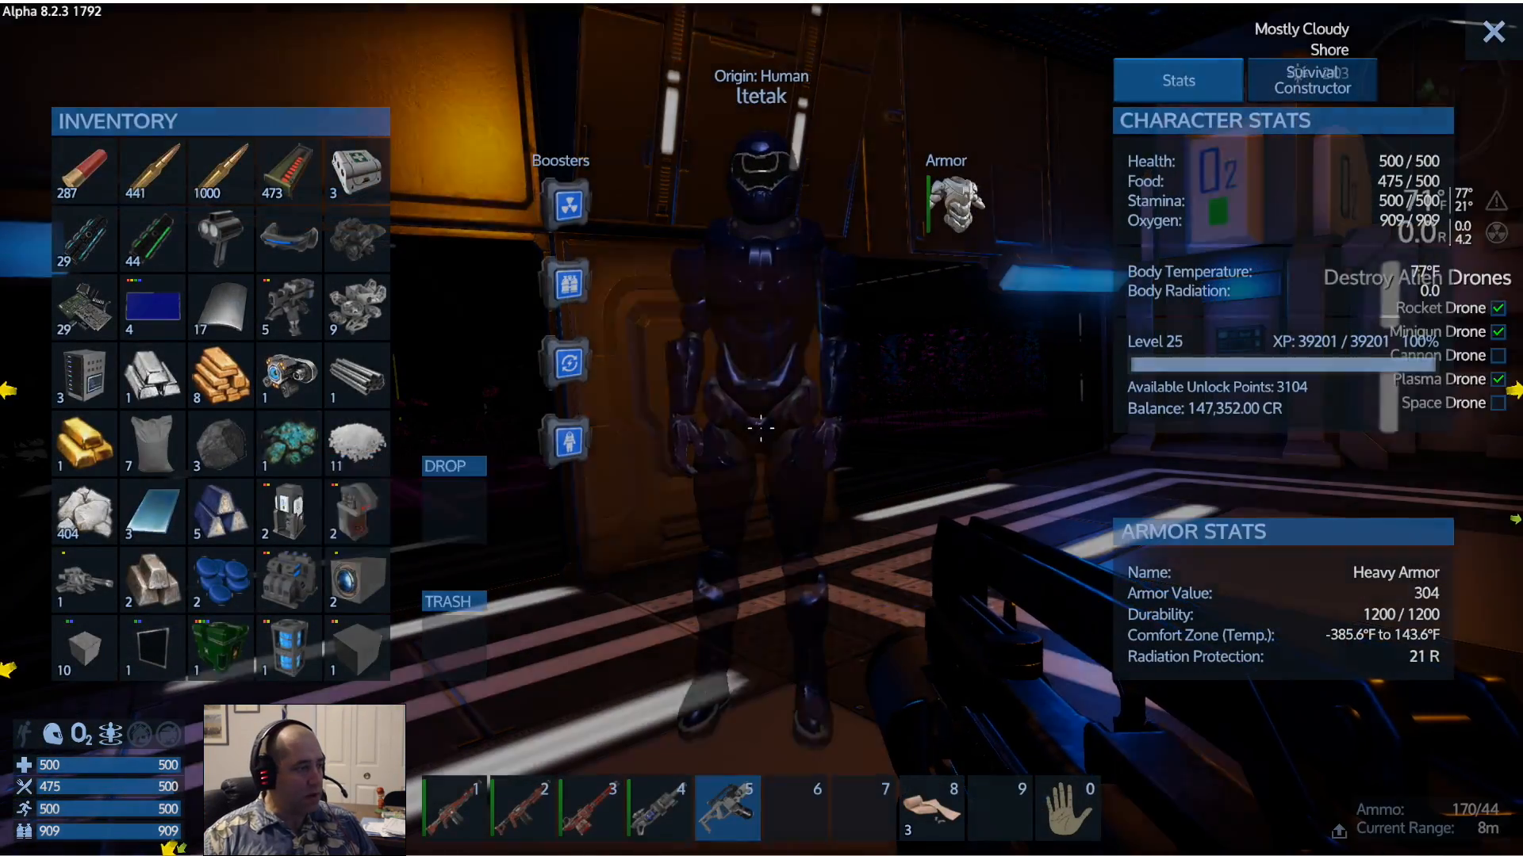
Close the character inventory and stand at the Advanced Constructor
key("Escape")
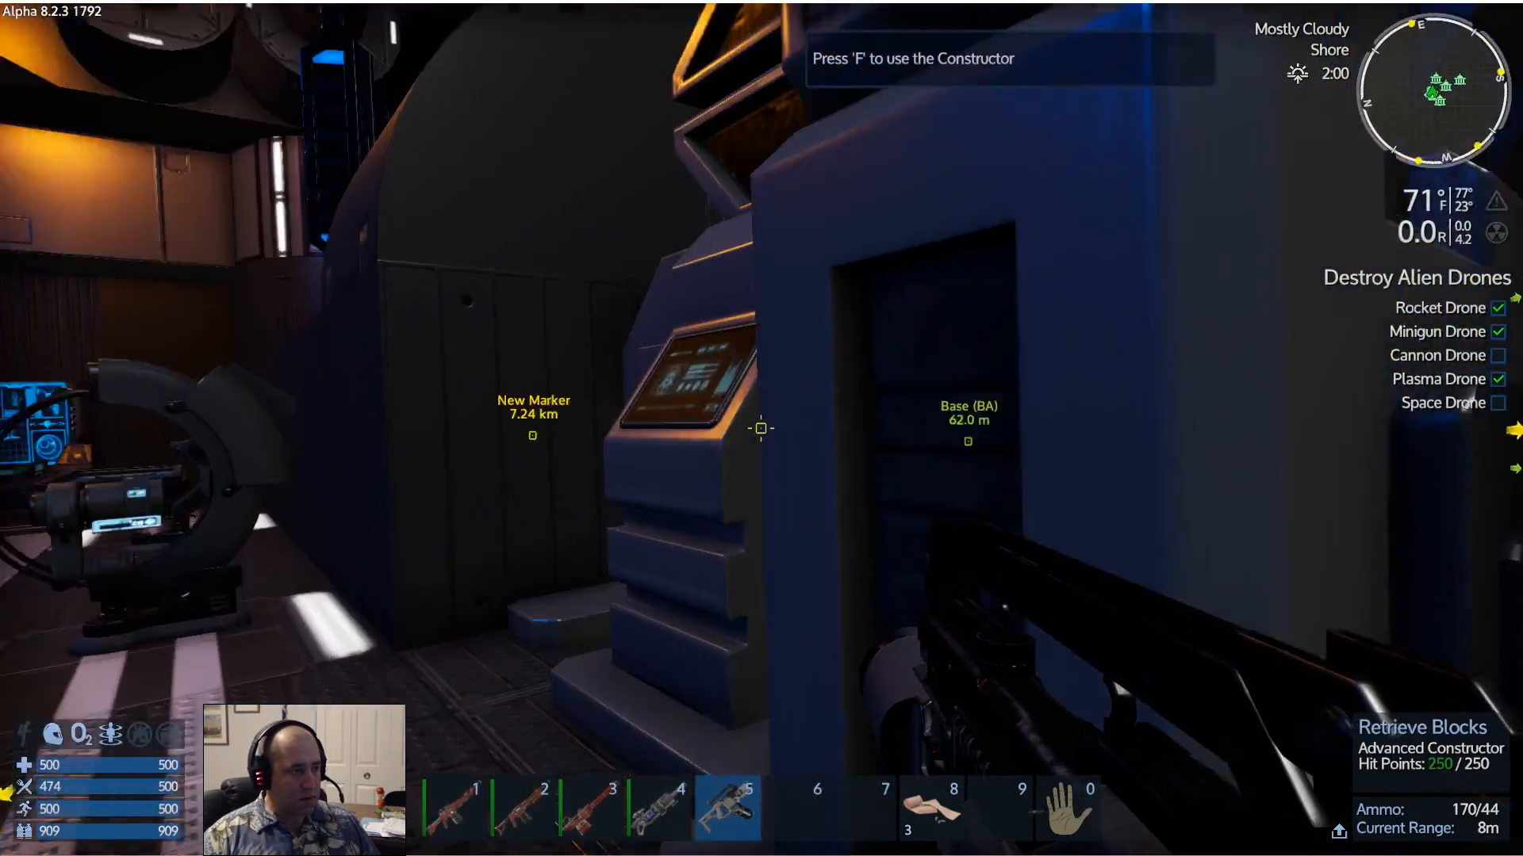
Load the salvaged ores into the Advanced Constructor and queue them into ingots
key("f")
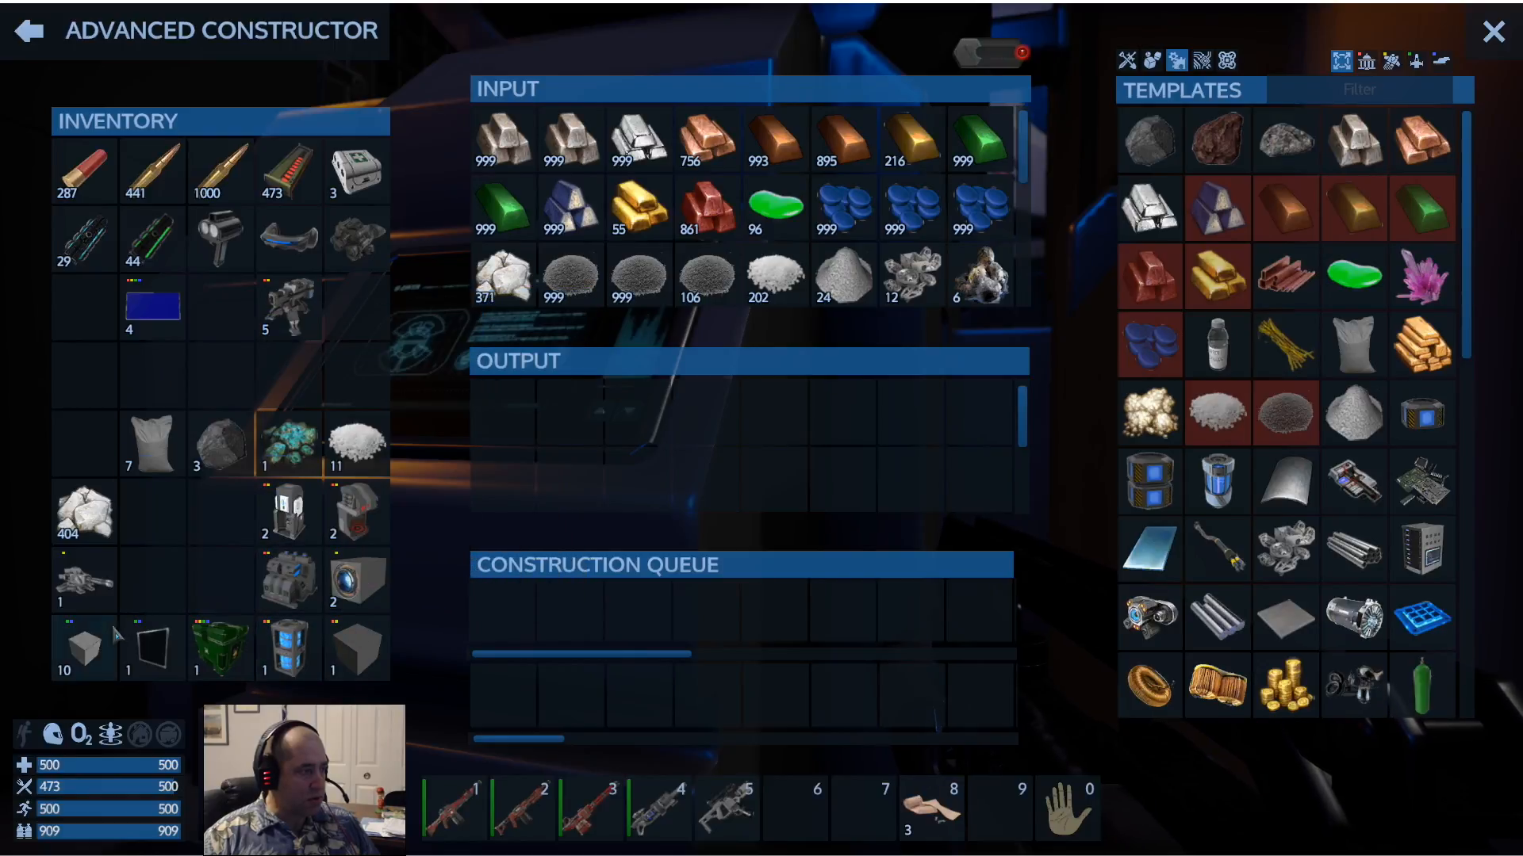
mouse_move(357, 577)
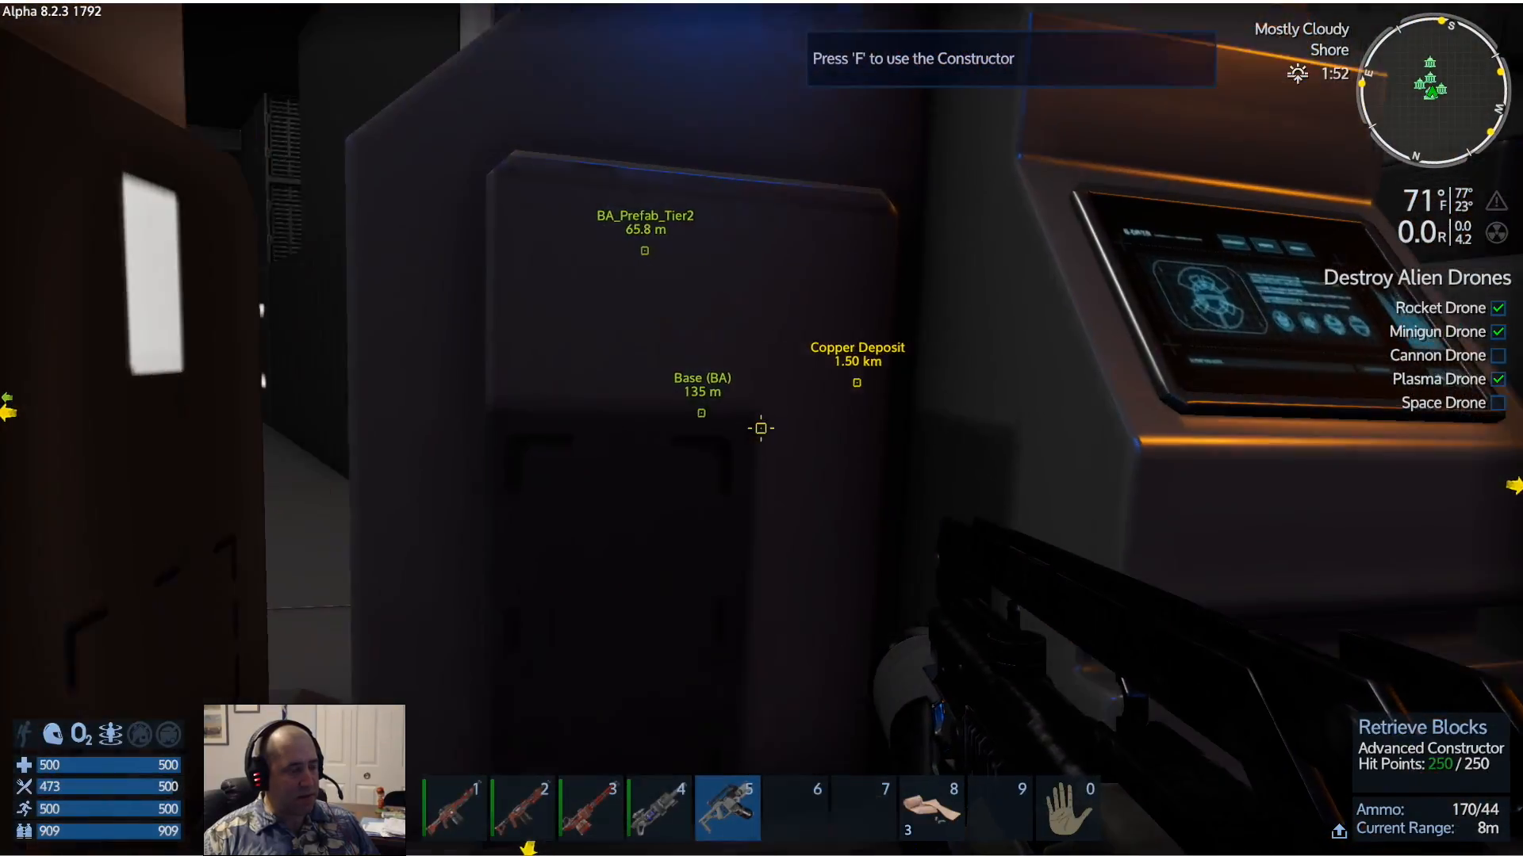
key("f")
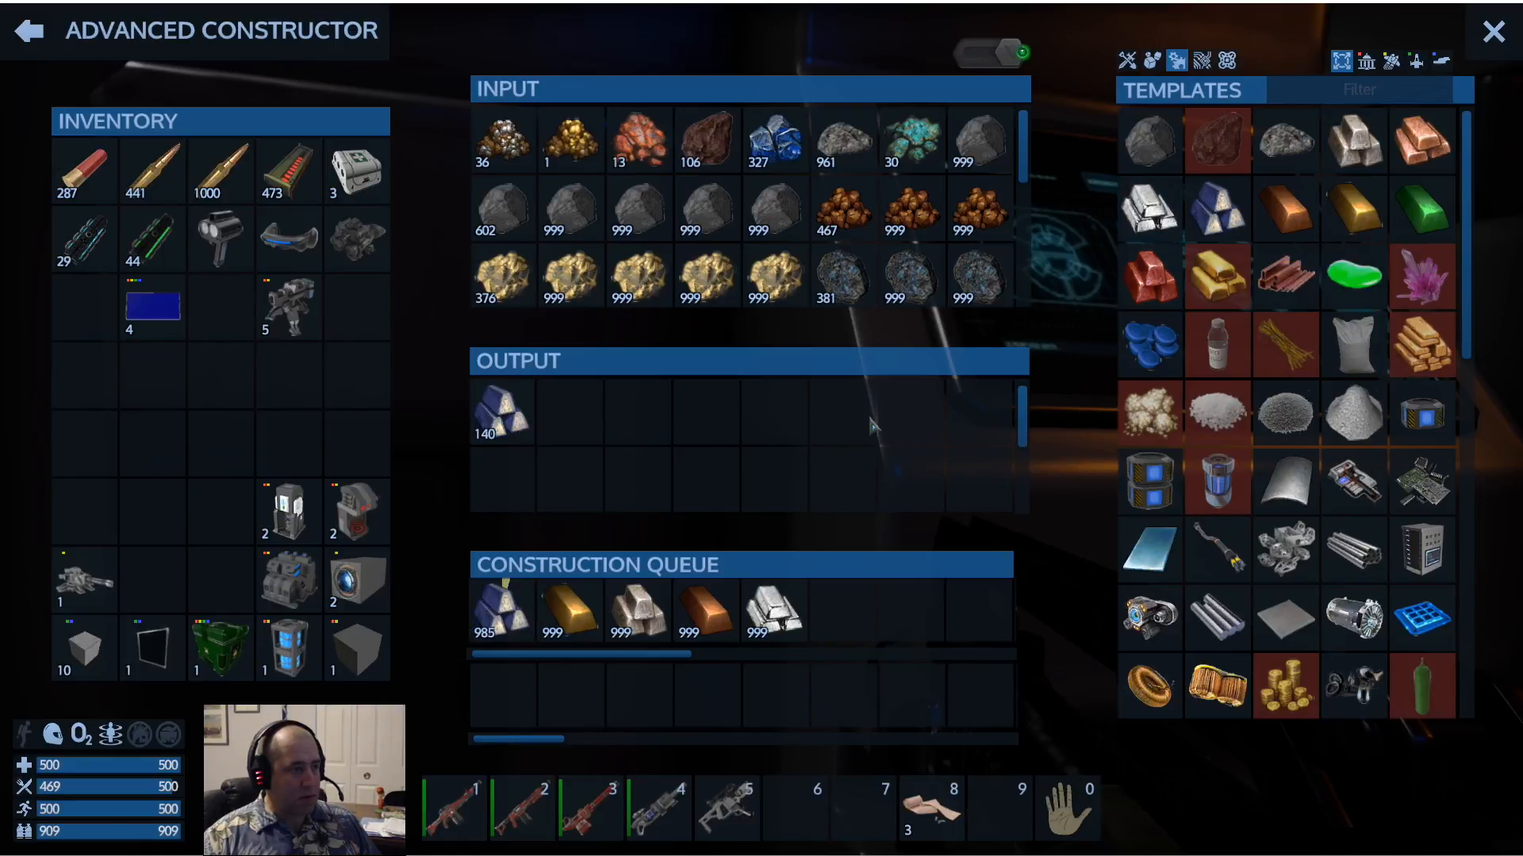
mouse_move(1150, 412)
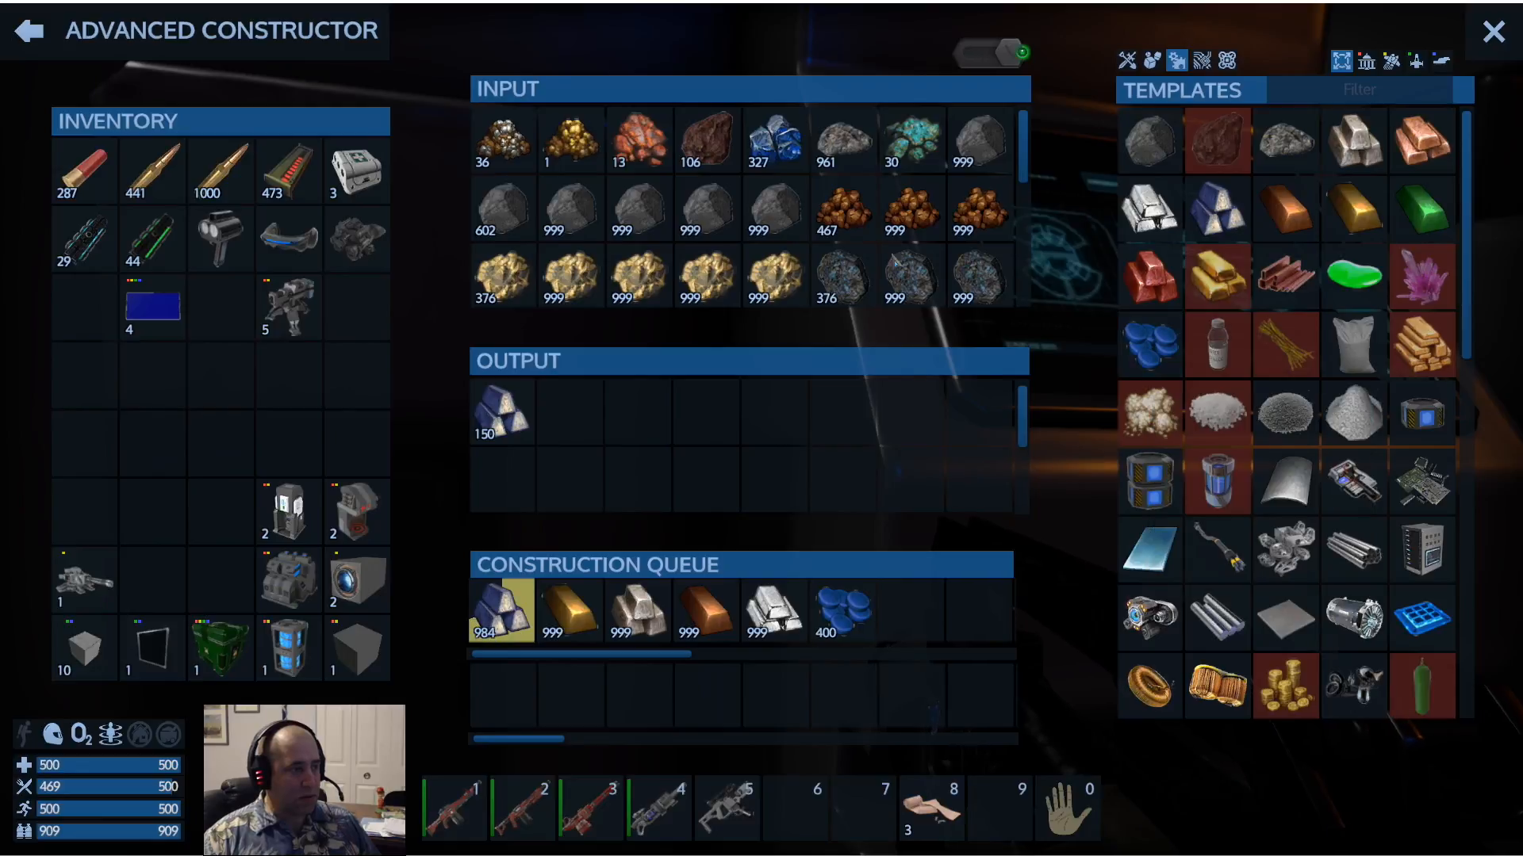
mouse_move(840, 276)
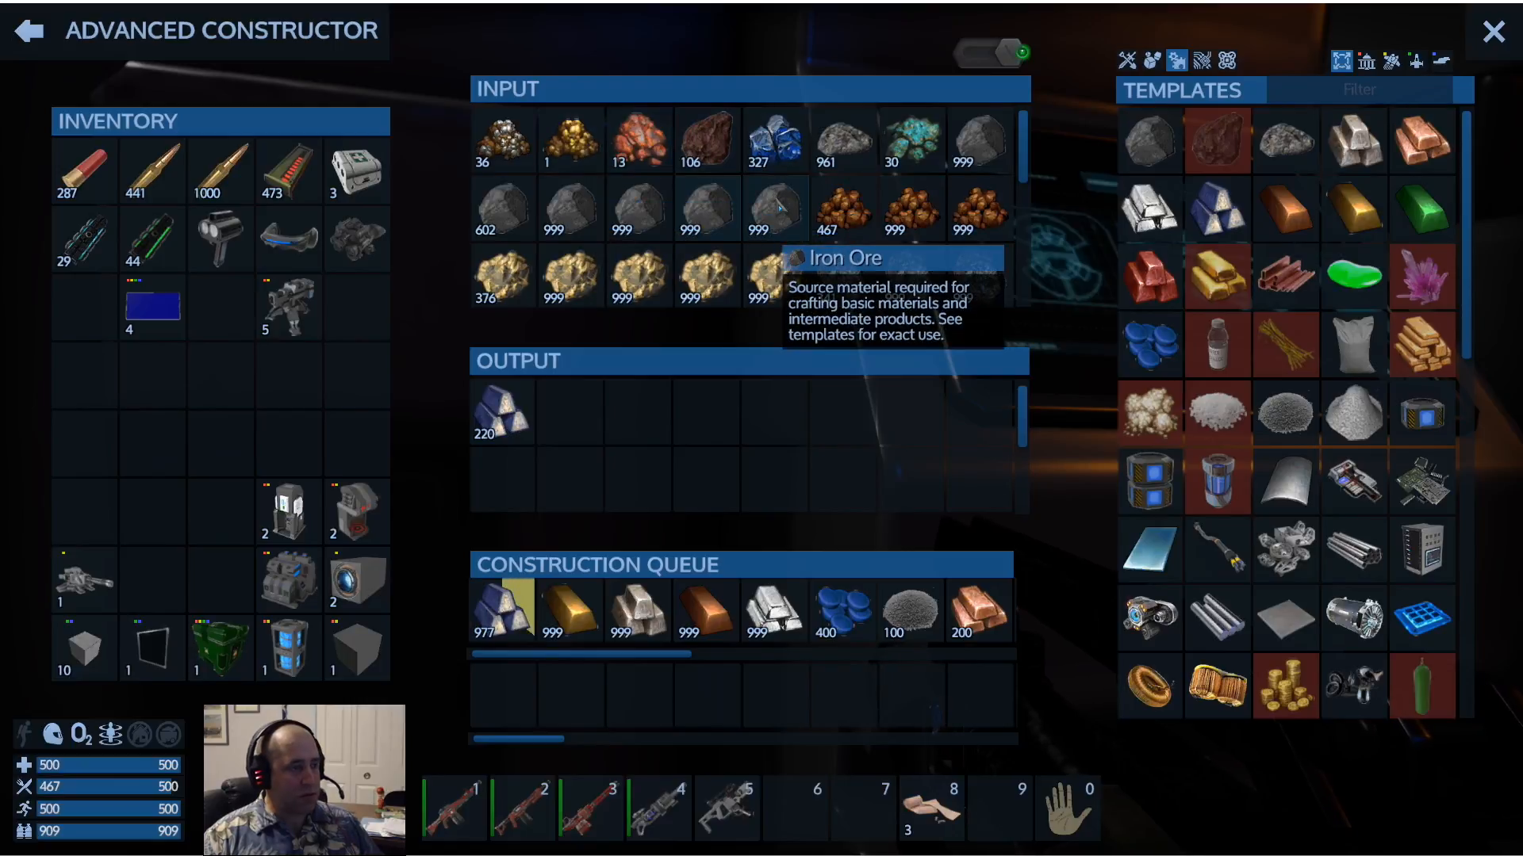
mouse_move(909, 279)
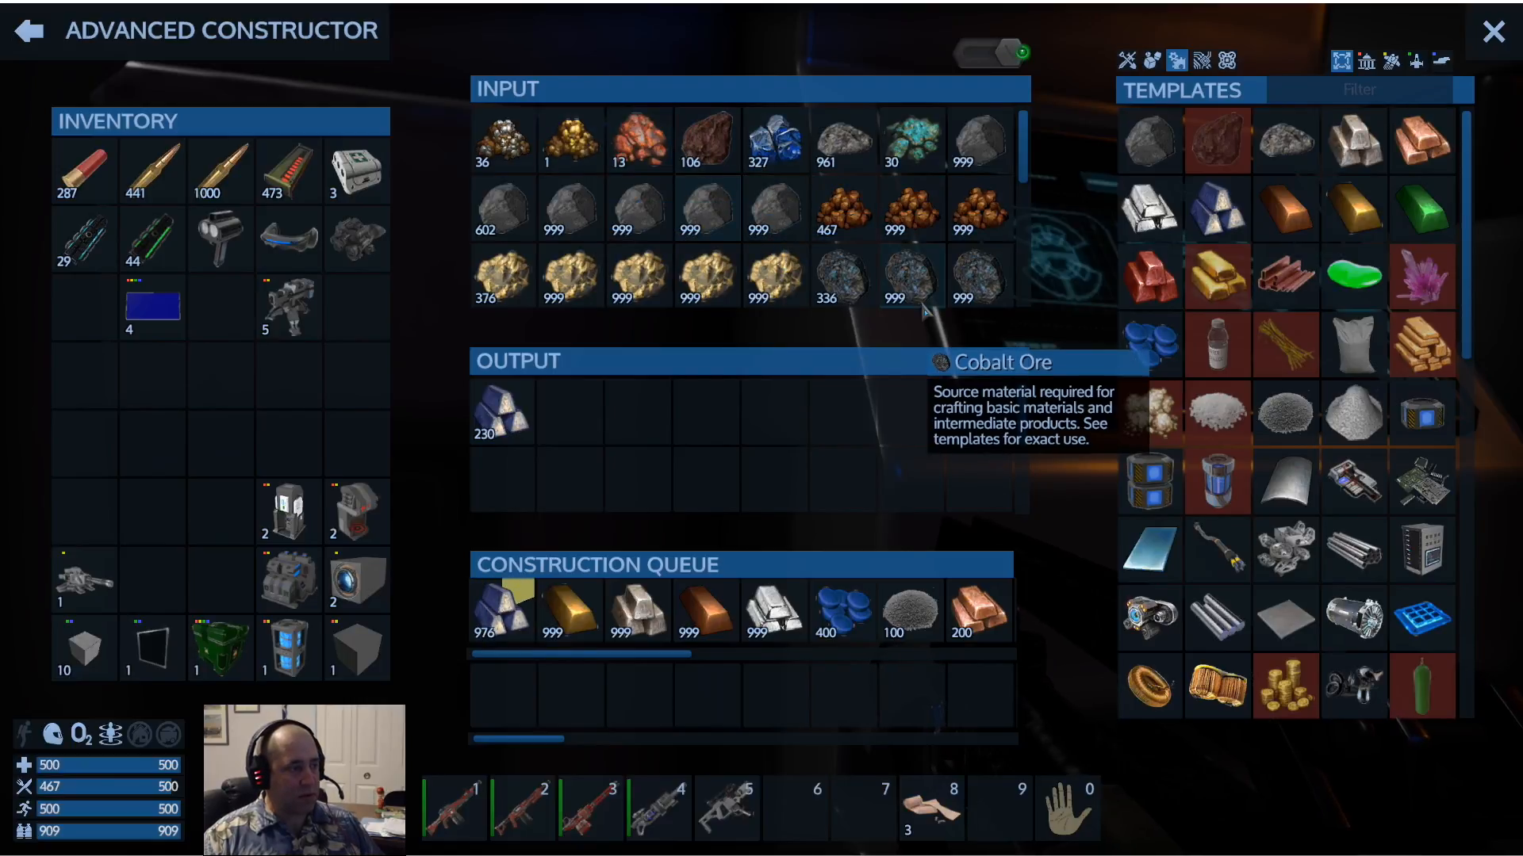
Close the constructor screen and face the wall of cargo boxes
key("escape")
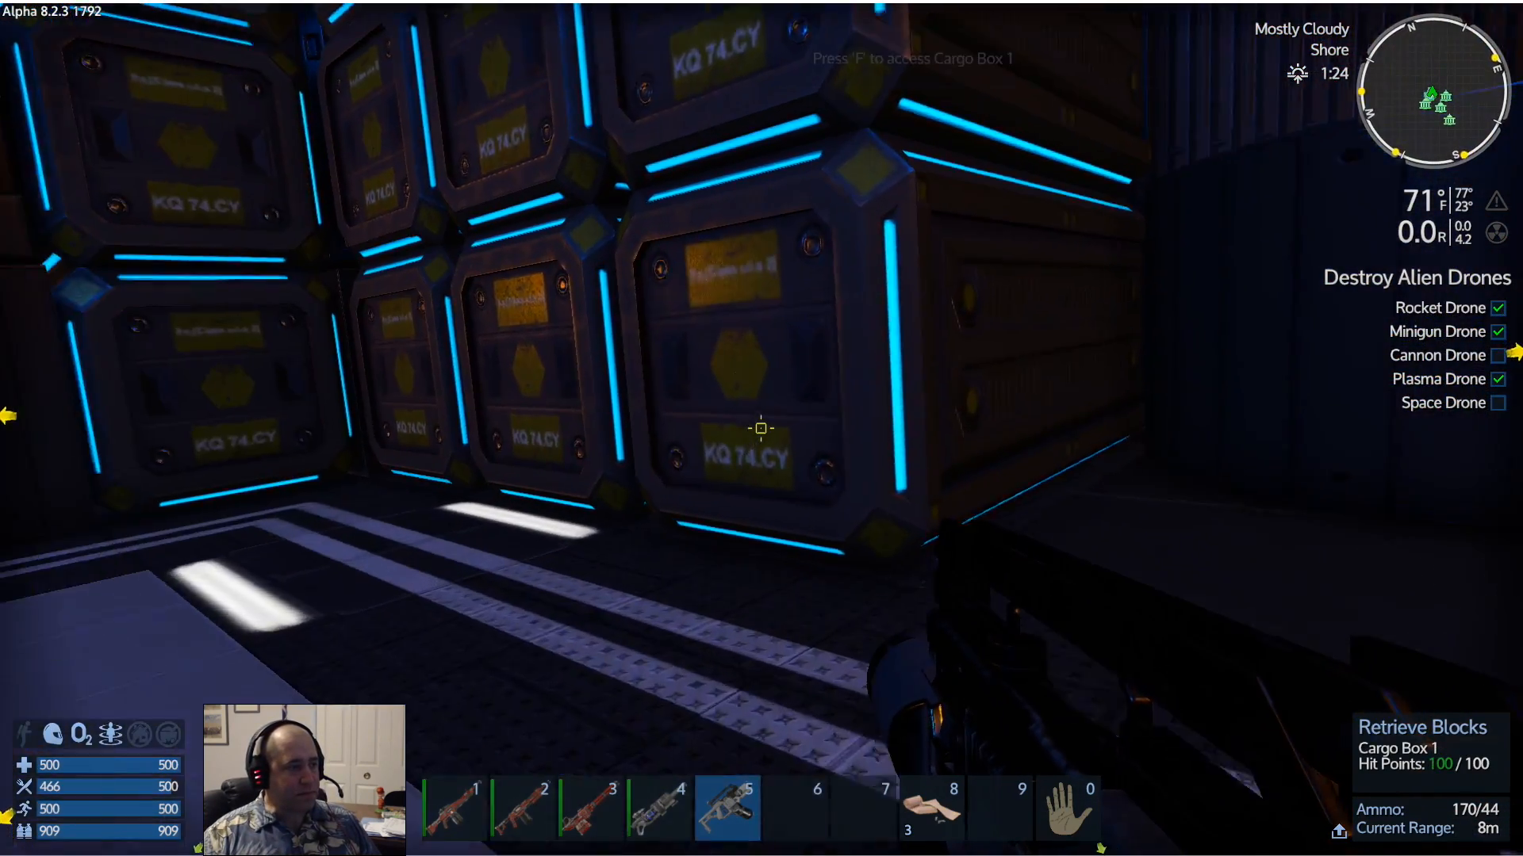
Access Cargo Box 1 to take its rocket ammunition and two turrets
key("f")
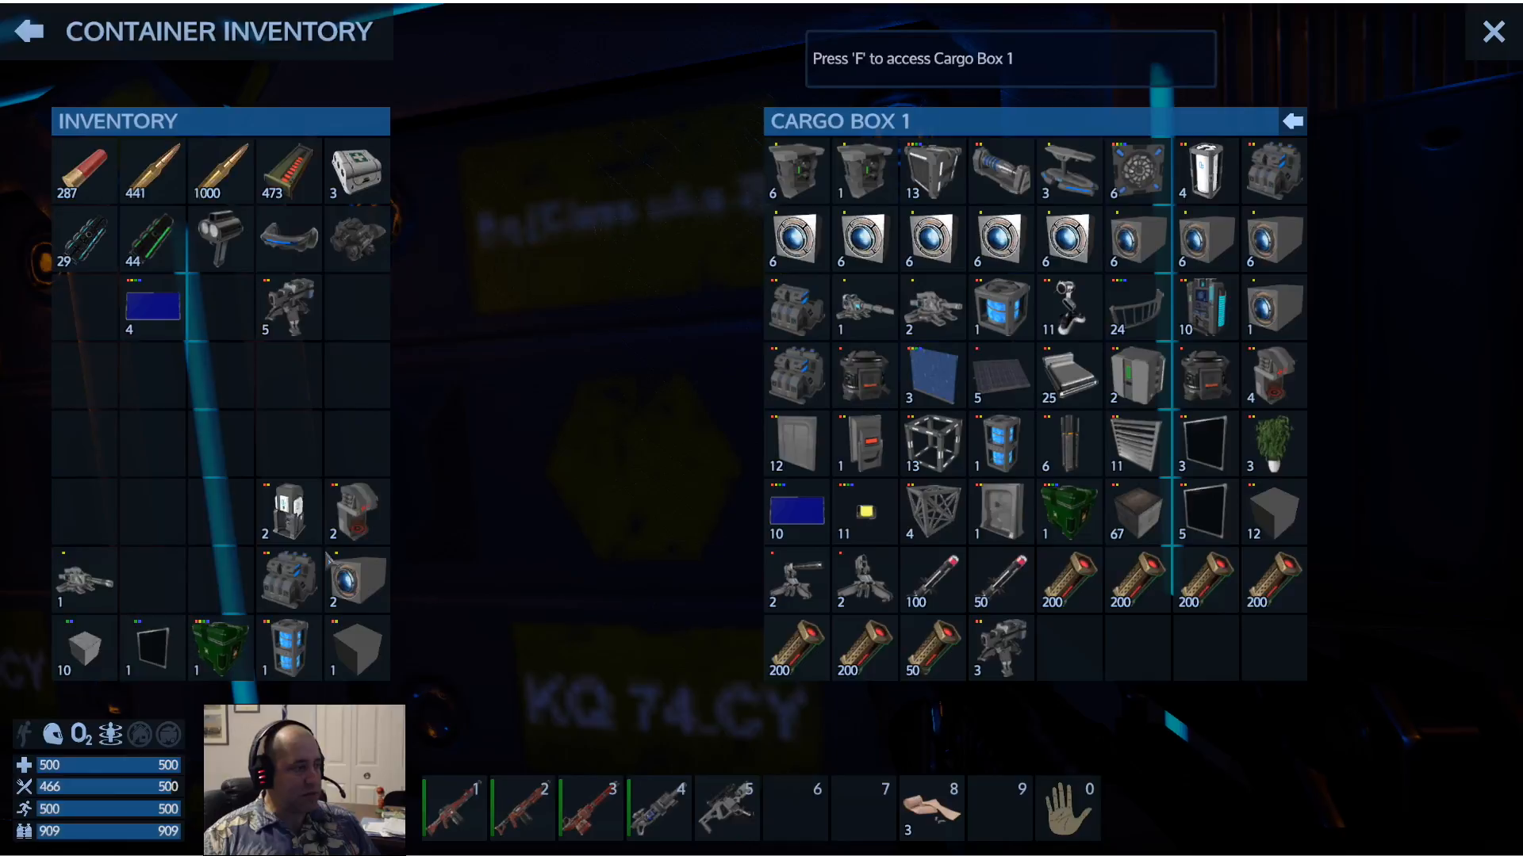
mouse_move(325, 582)
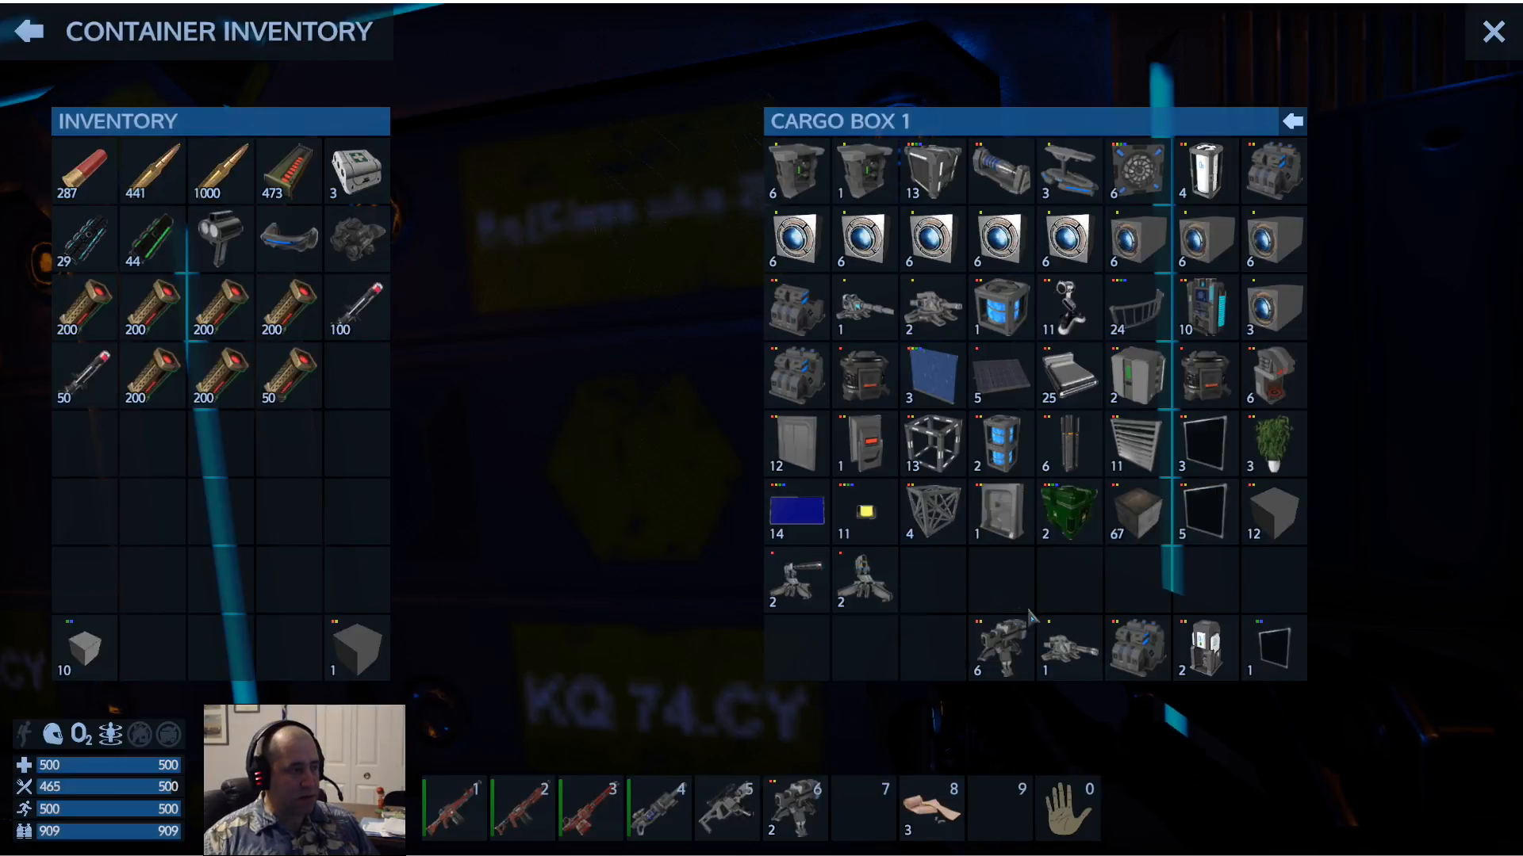
mouse_move(1043, 646)
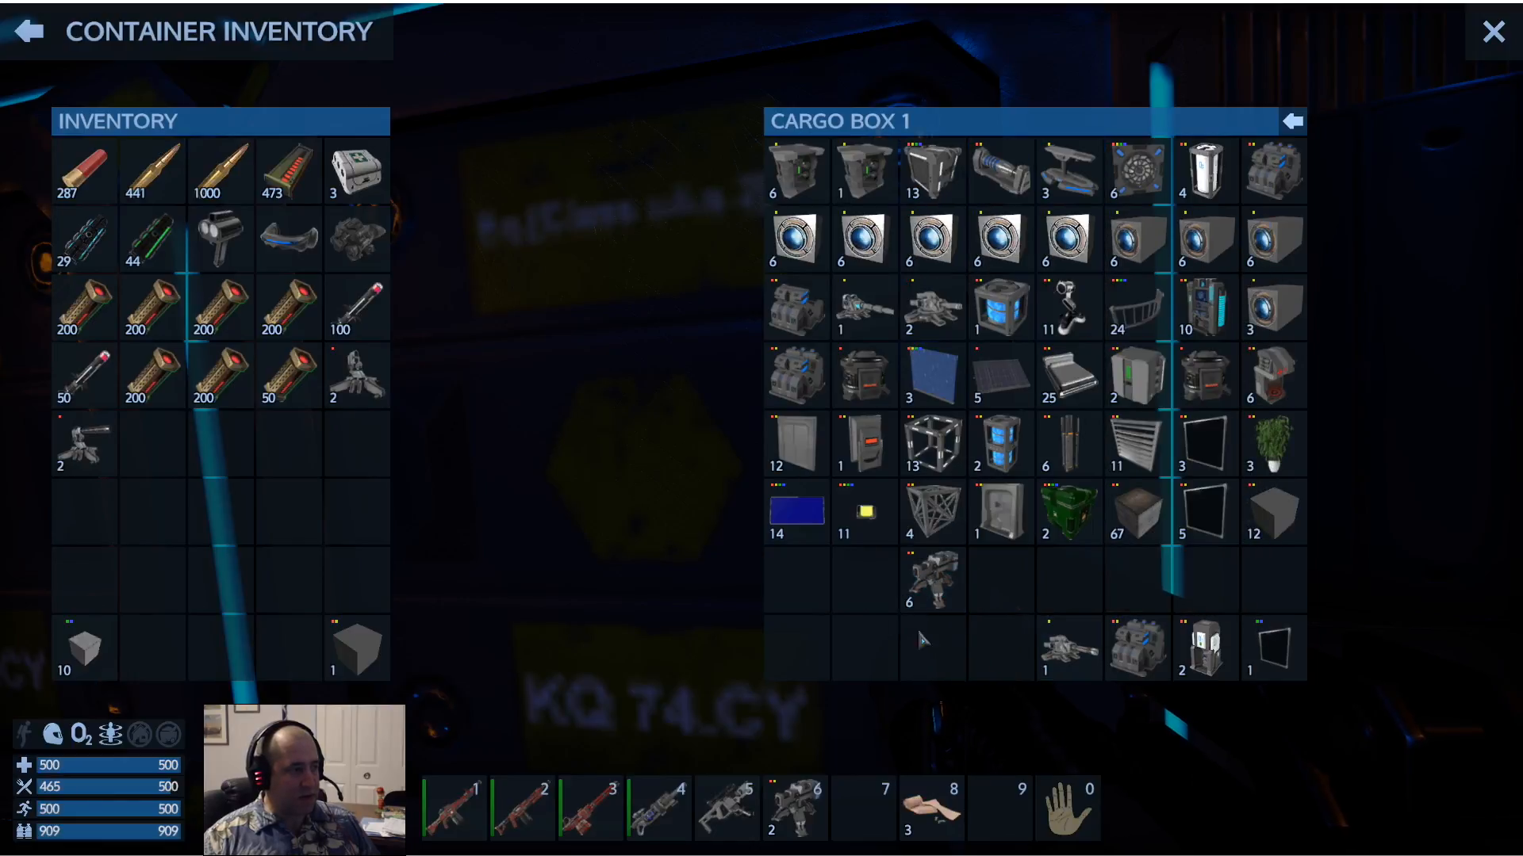
mouse_move(864, 577)
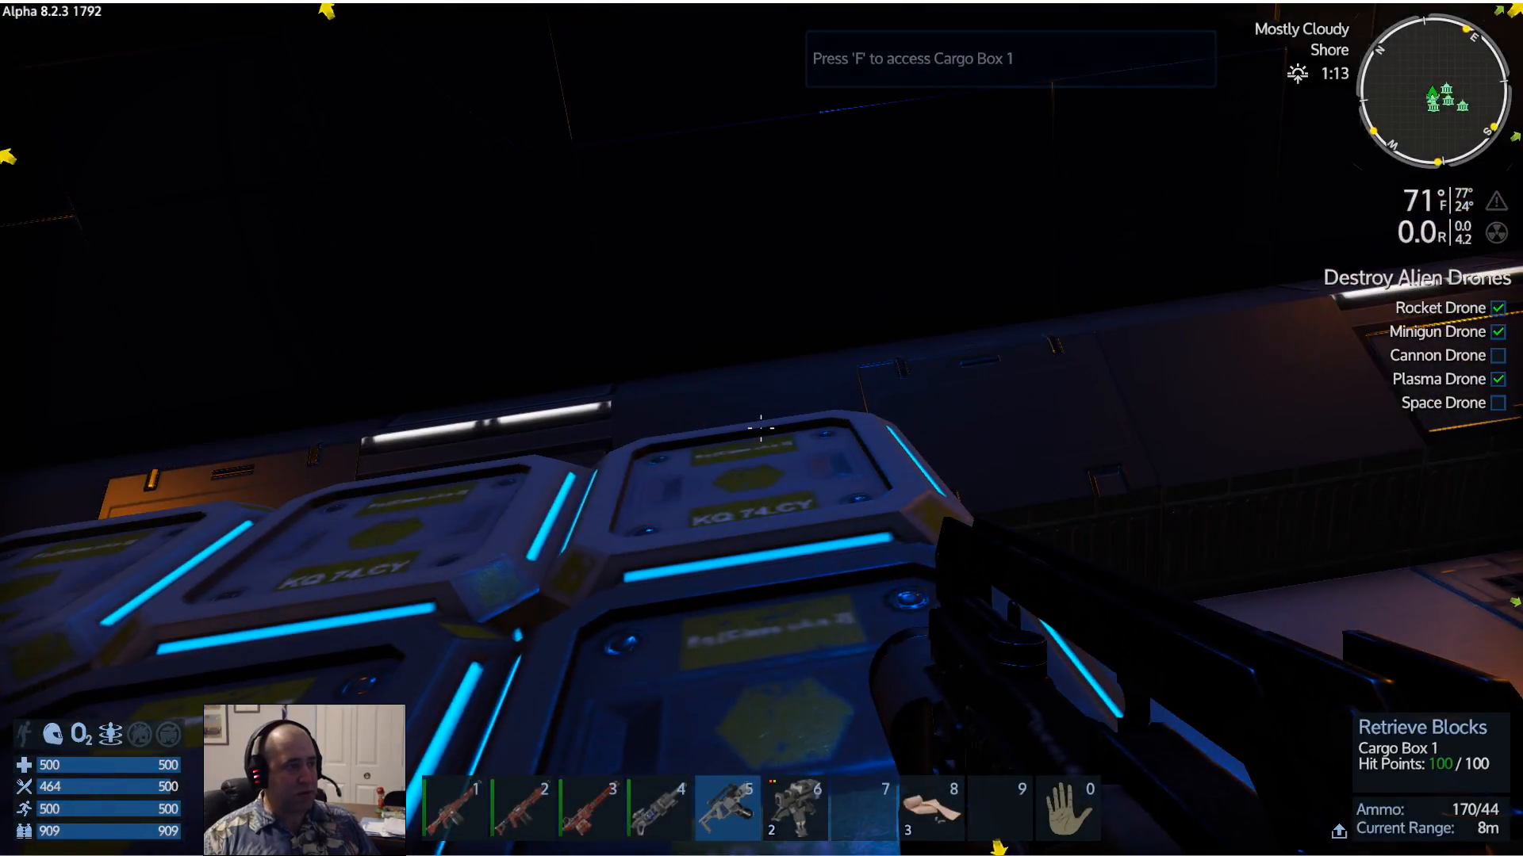
key("f")
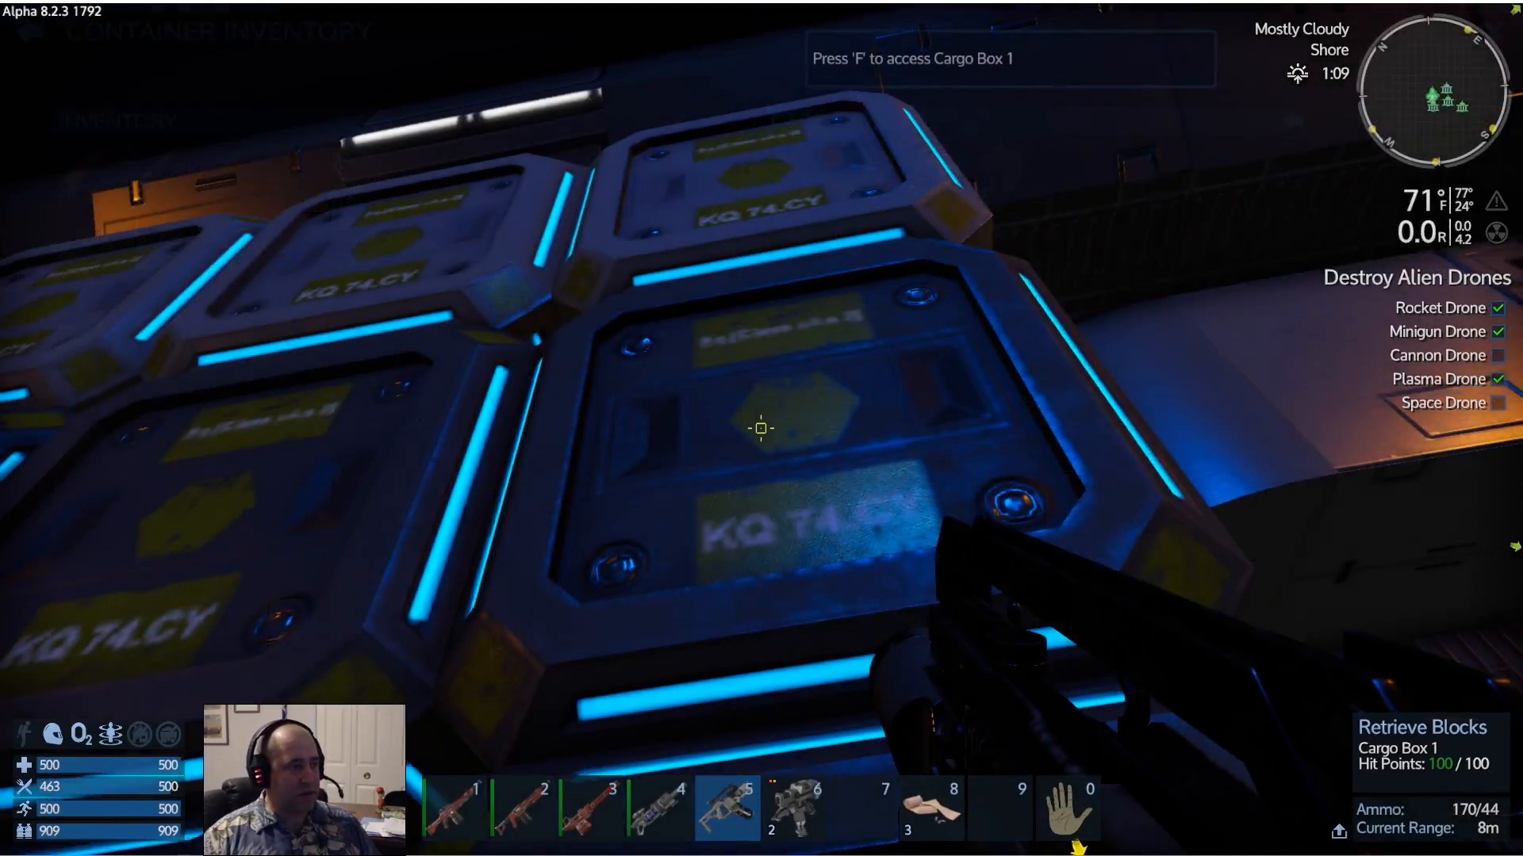
key("f")
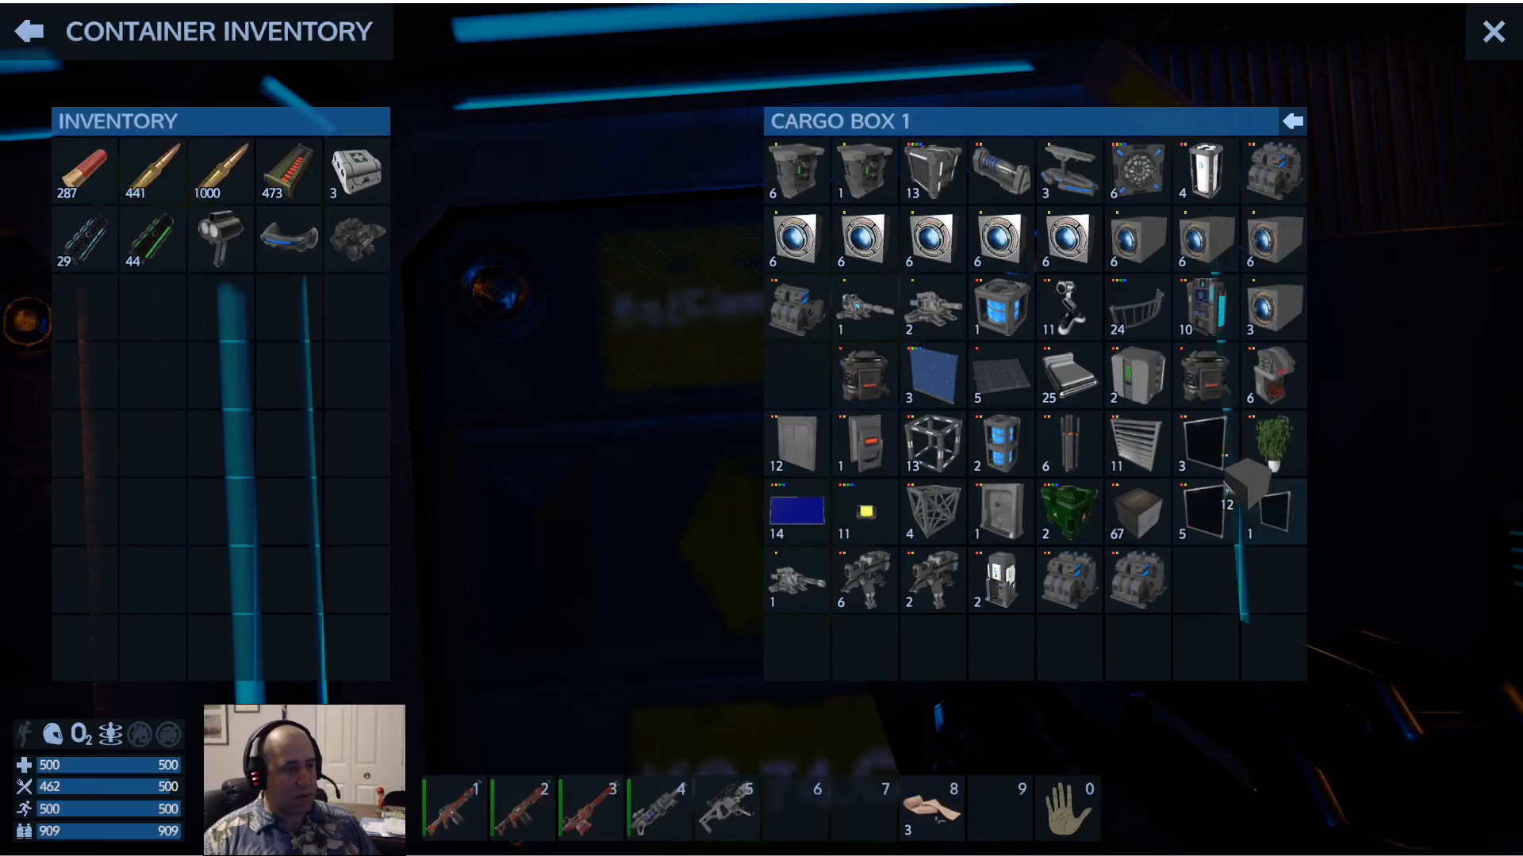
Move the building blocks from Cargo Box 1 into inventory and close the container
left_click_drag(1226, 509, 357, 444)
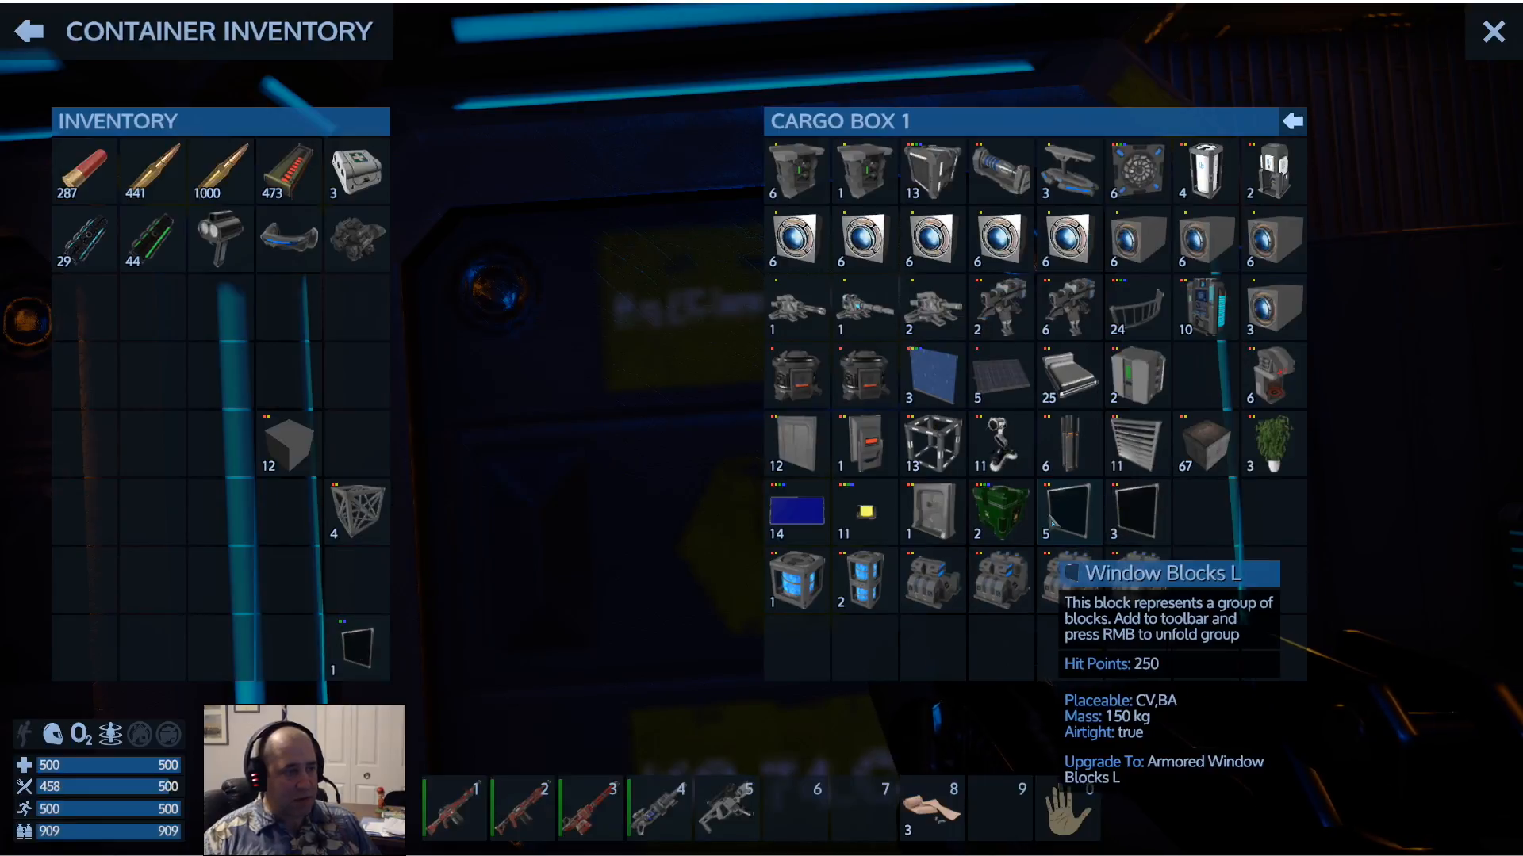
left_click(1490, 31)
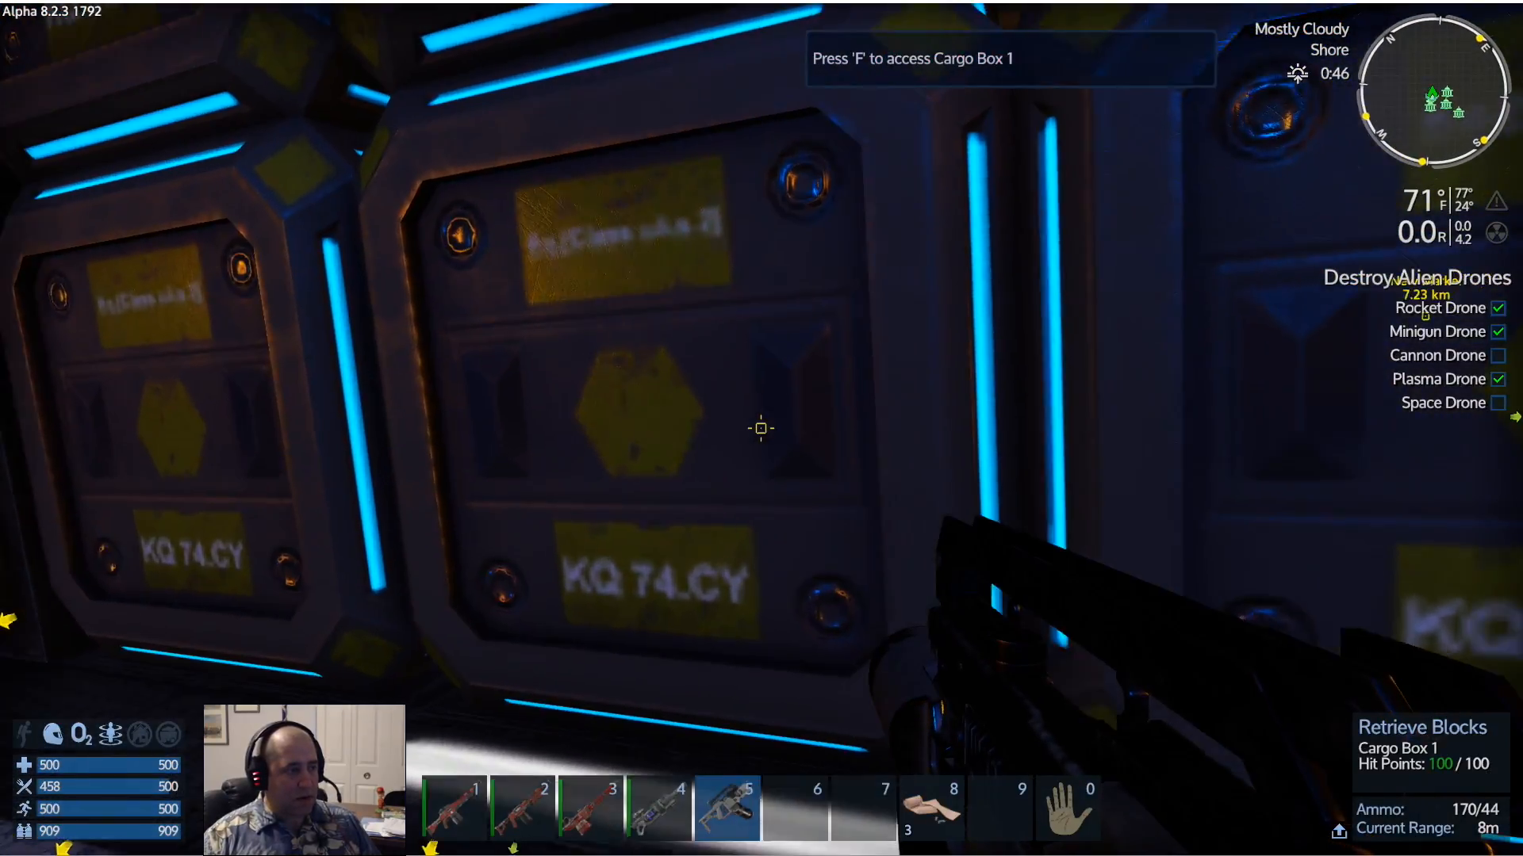
Store the carried blocks in another cargo box and bring up the Heavy Armor character stats
key("f")
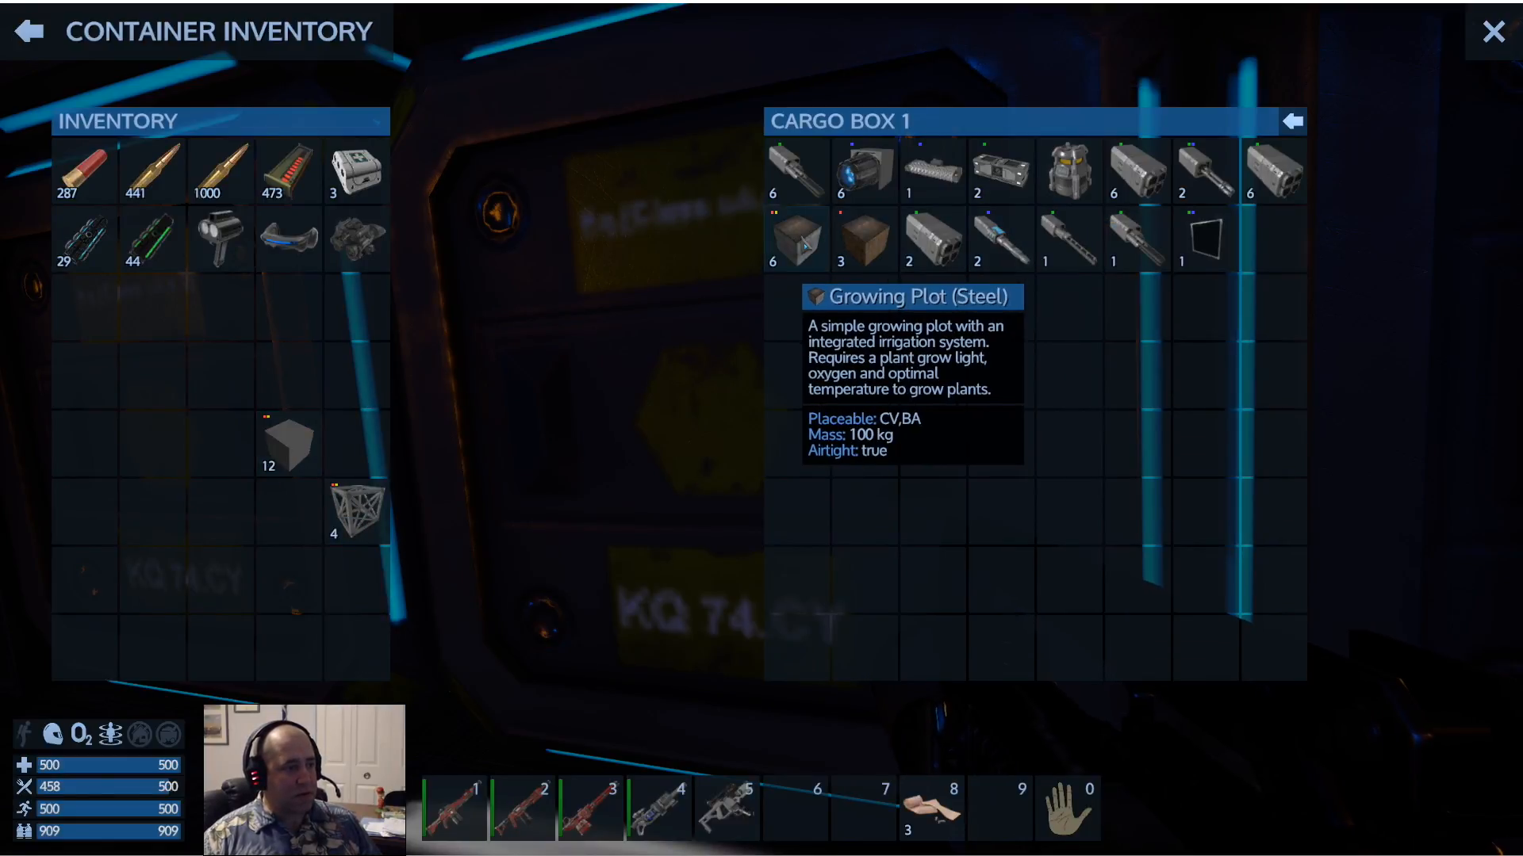
mouse_move(863, 239)
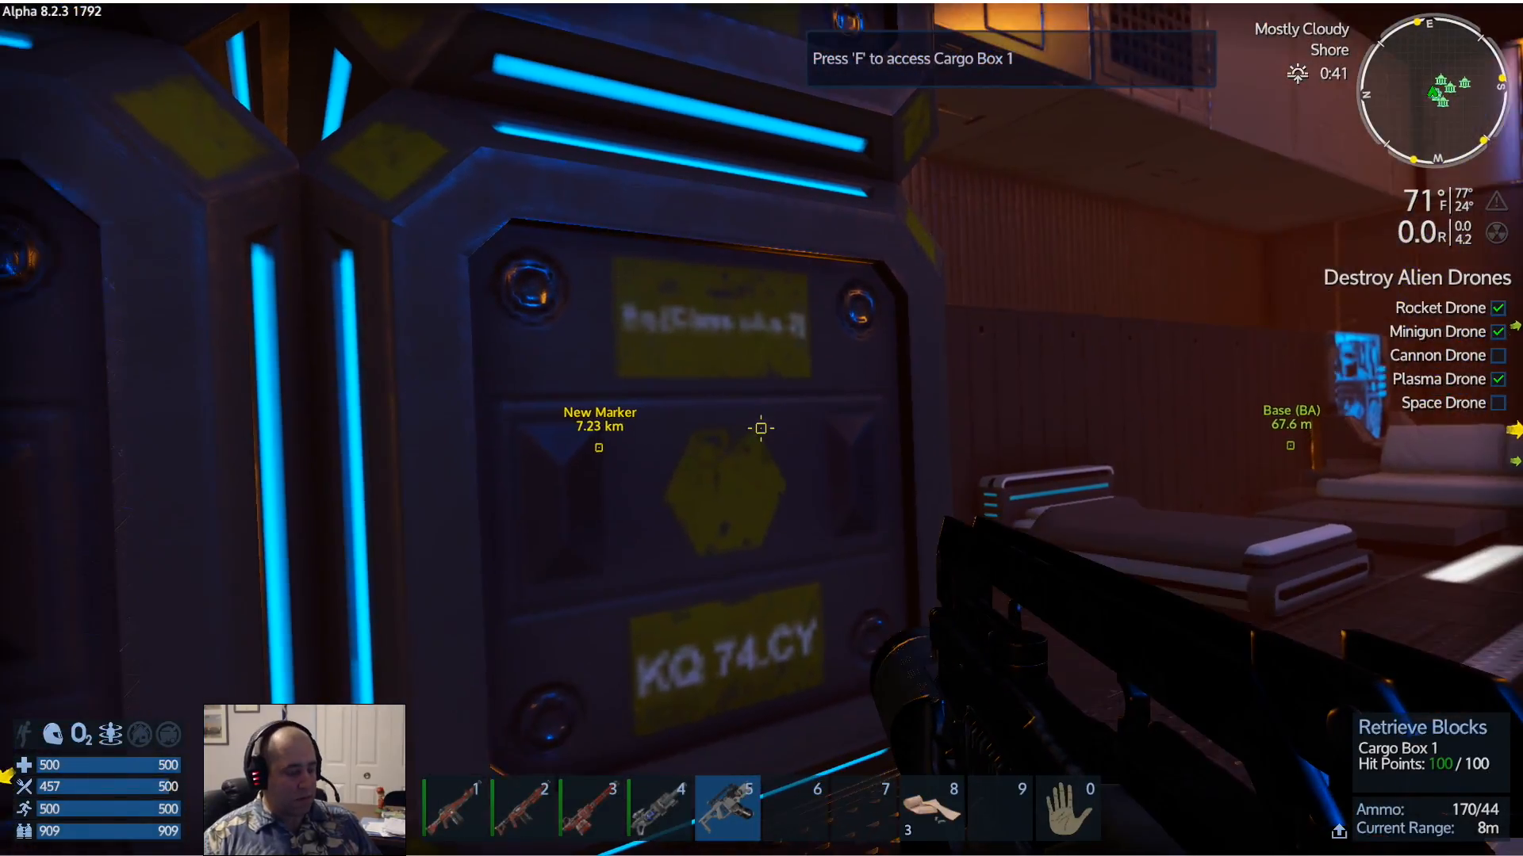
key("f")
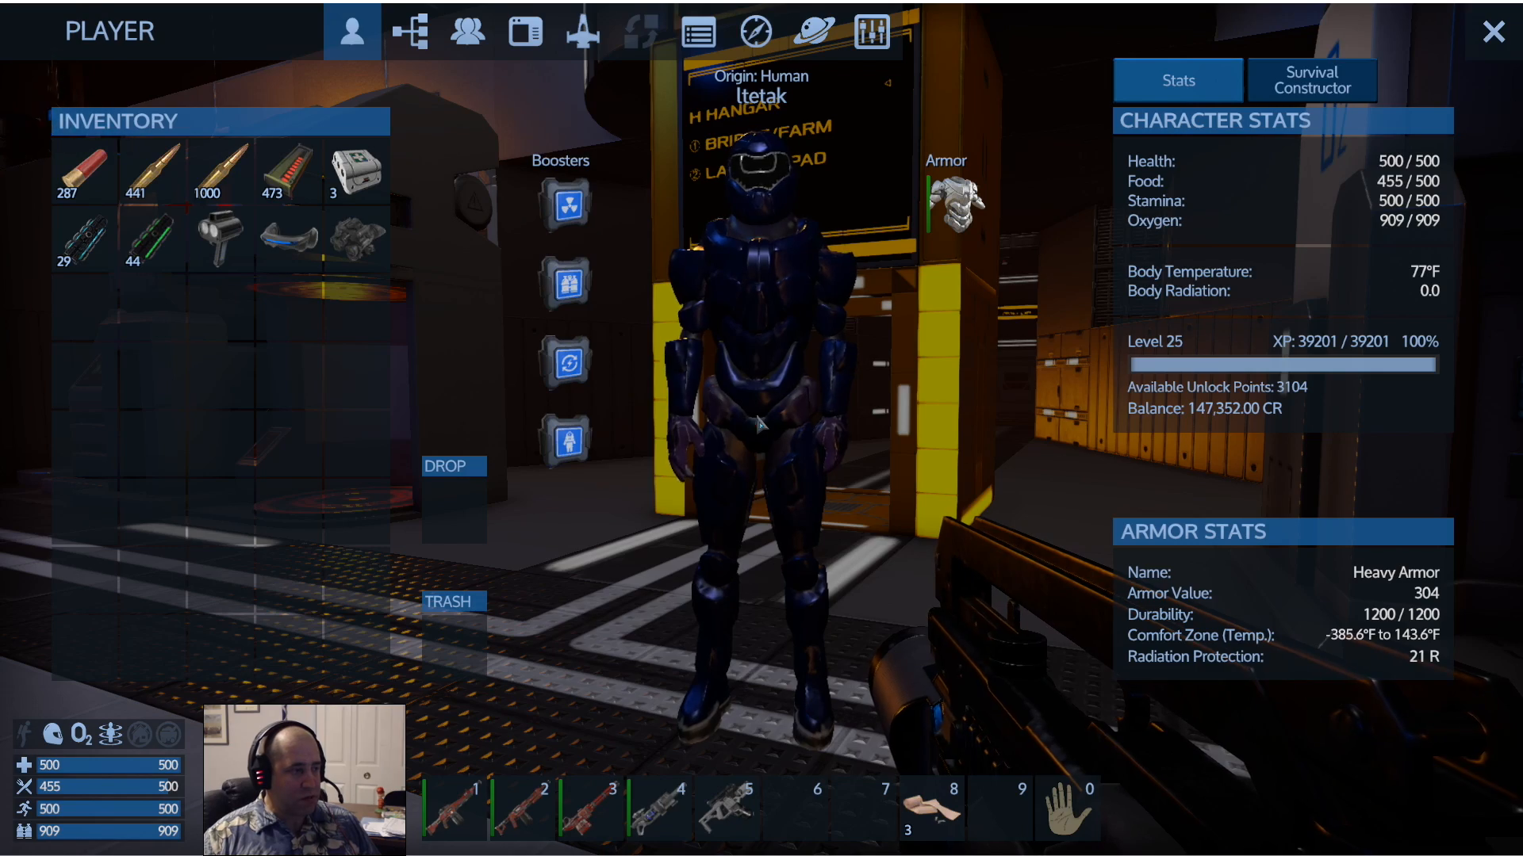
Close the player screen and walk through the hangar toward the cargo box stacks
key("Escape")
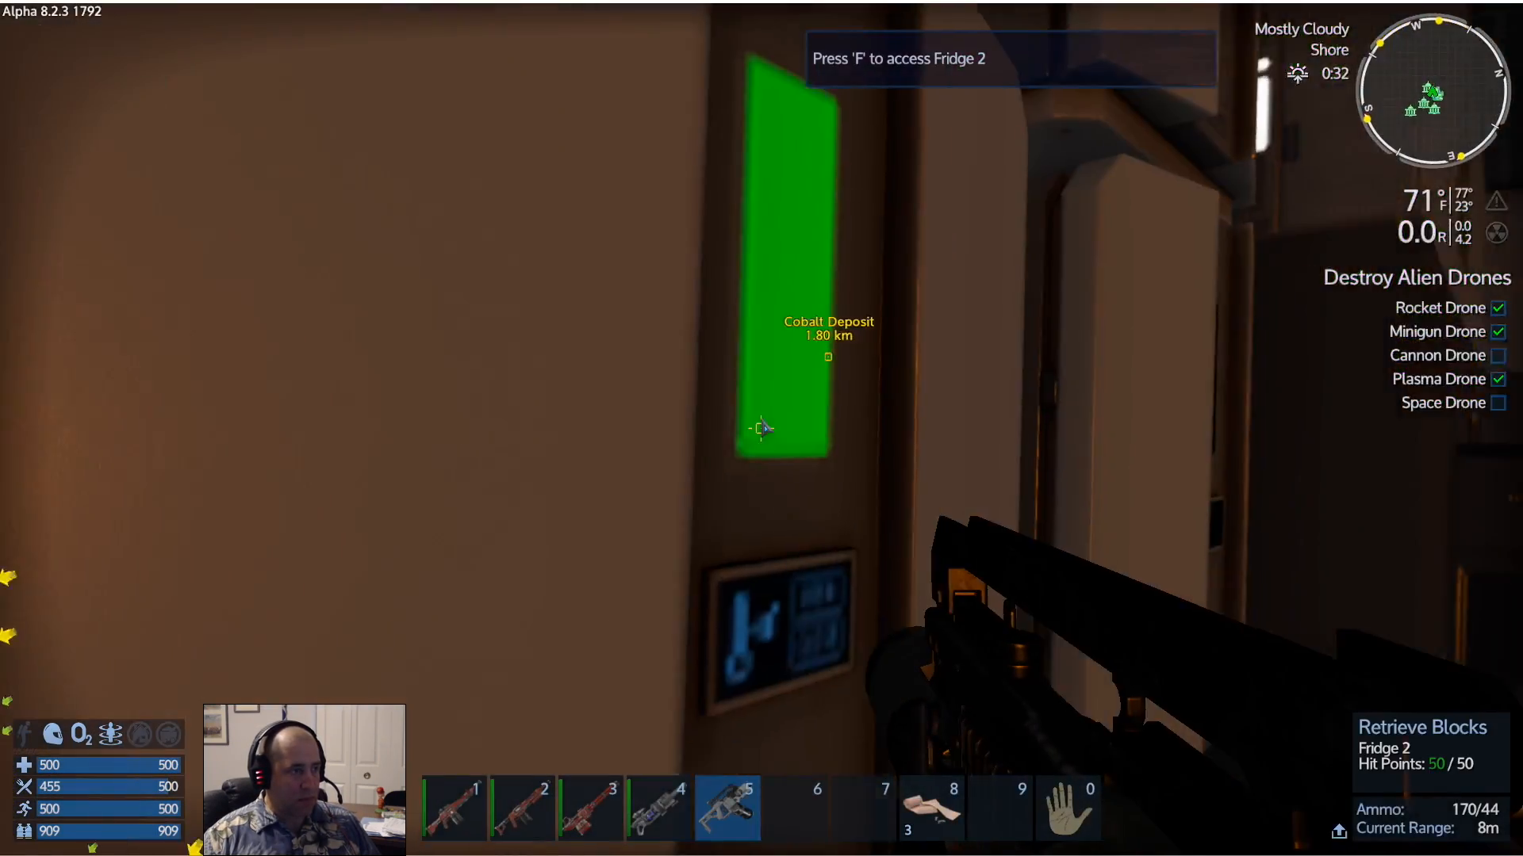
key("f")
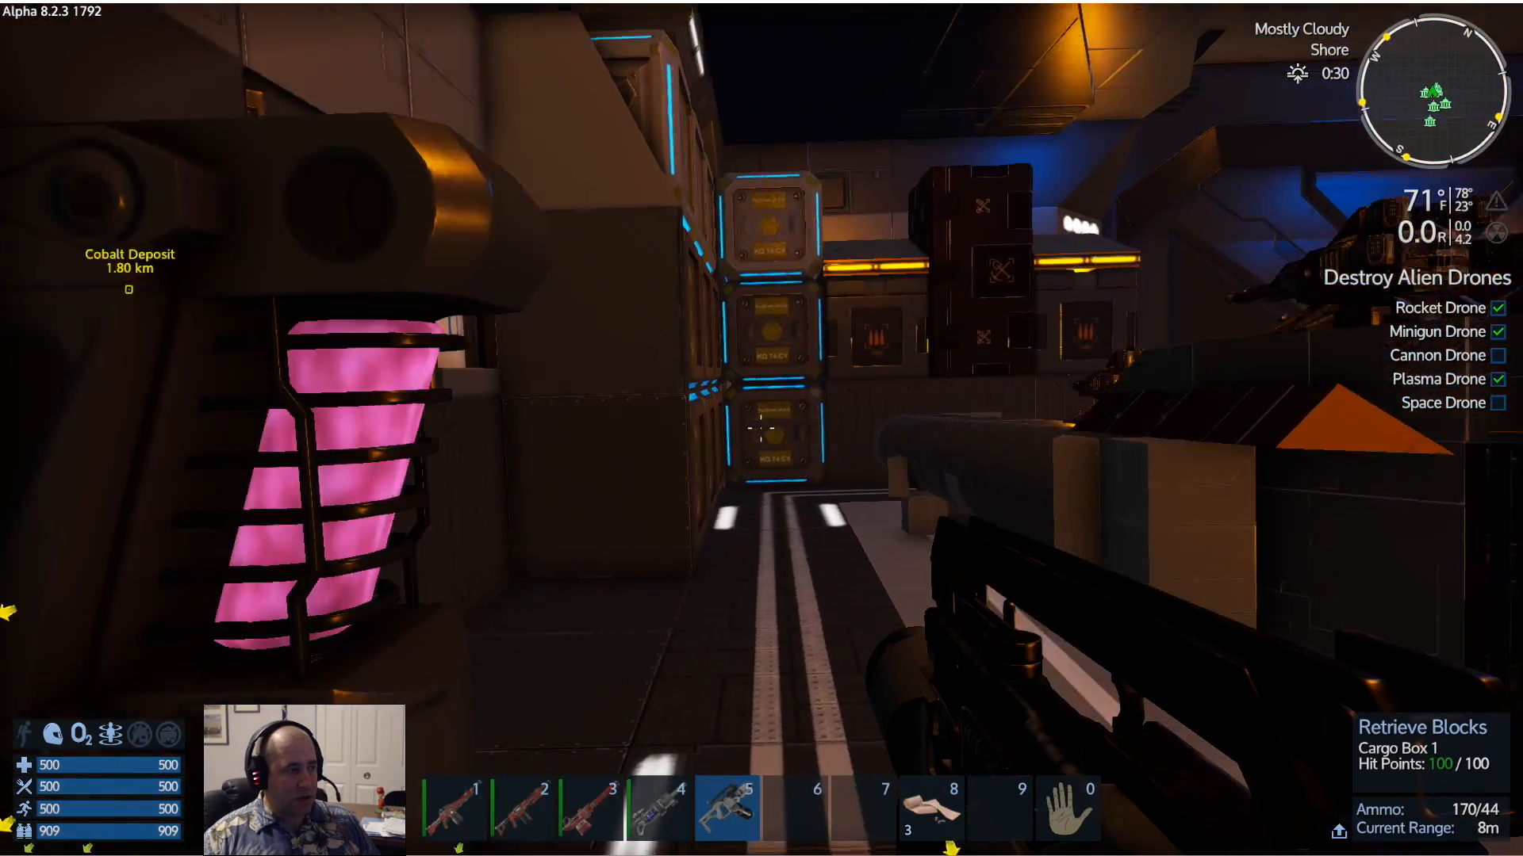
Access Cargo Box 1's food and medical items to move supplies onto the toolbar
key("f")
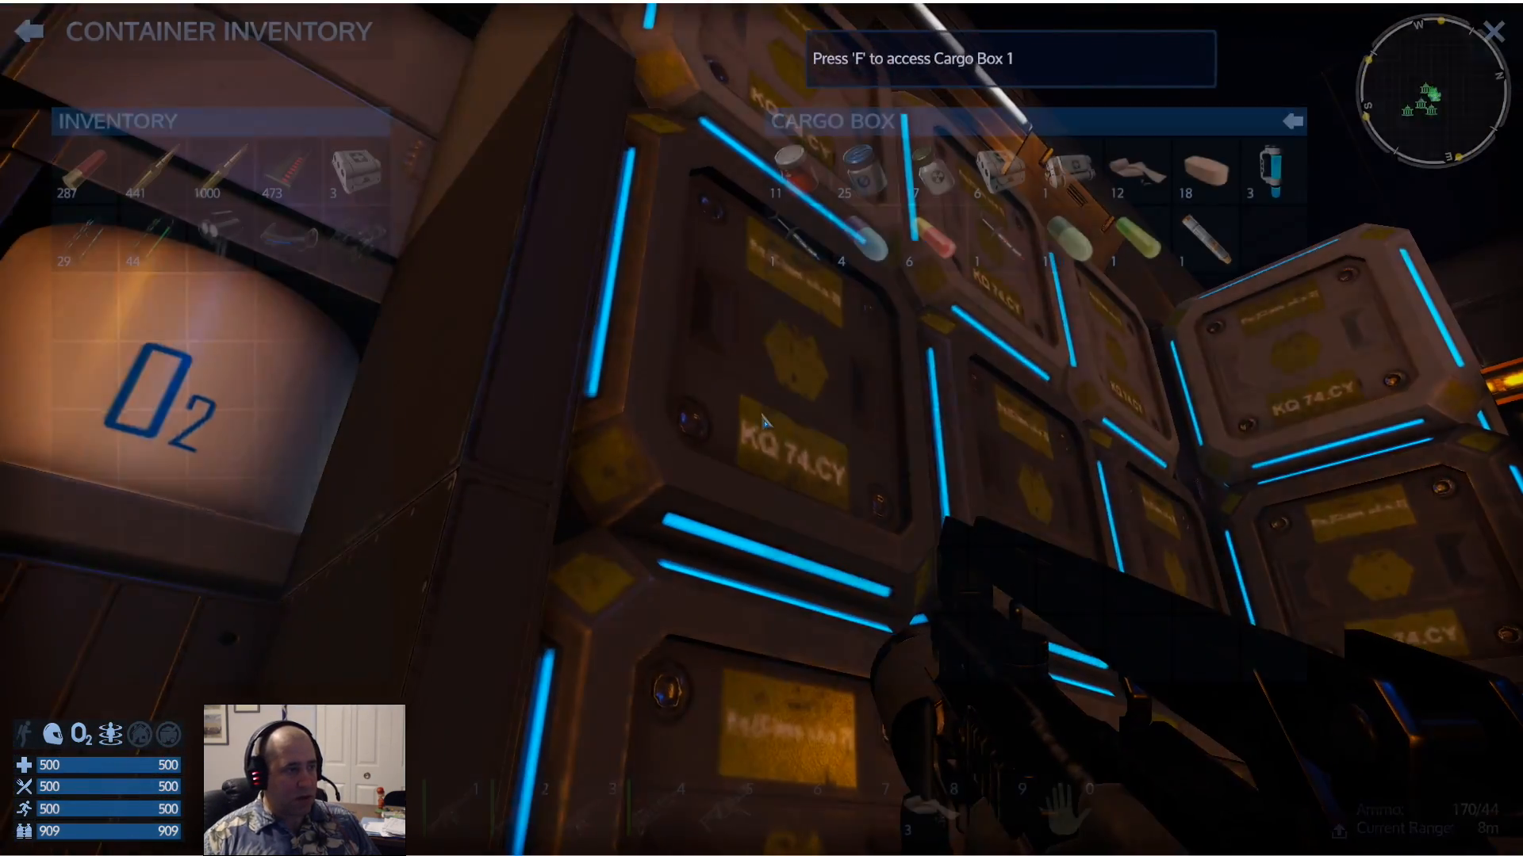
mouse_move(1135, 172)
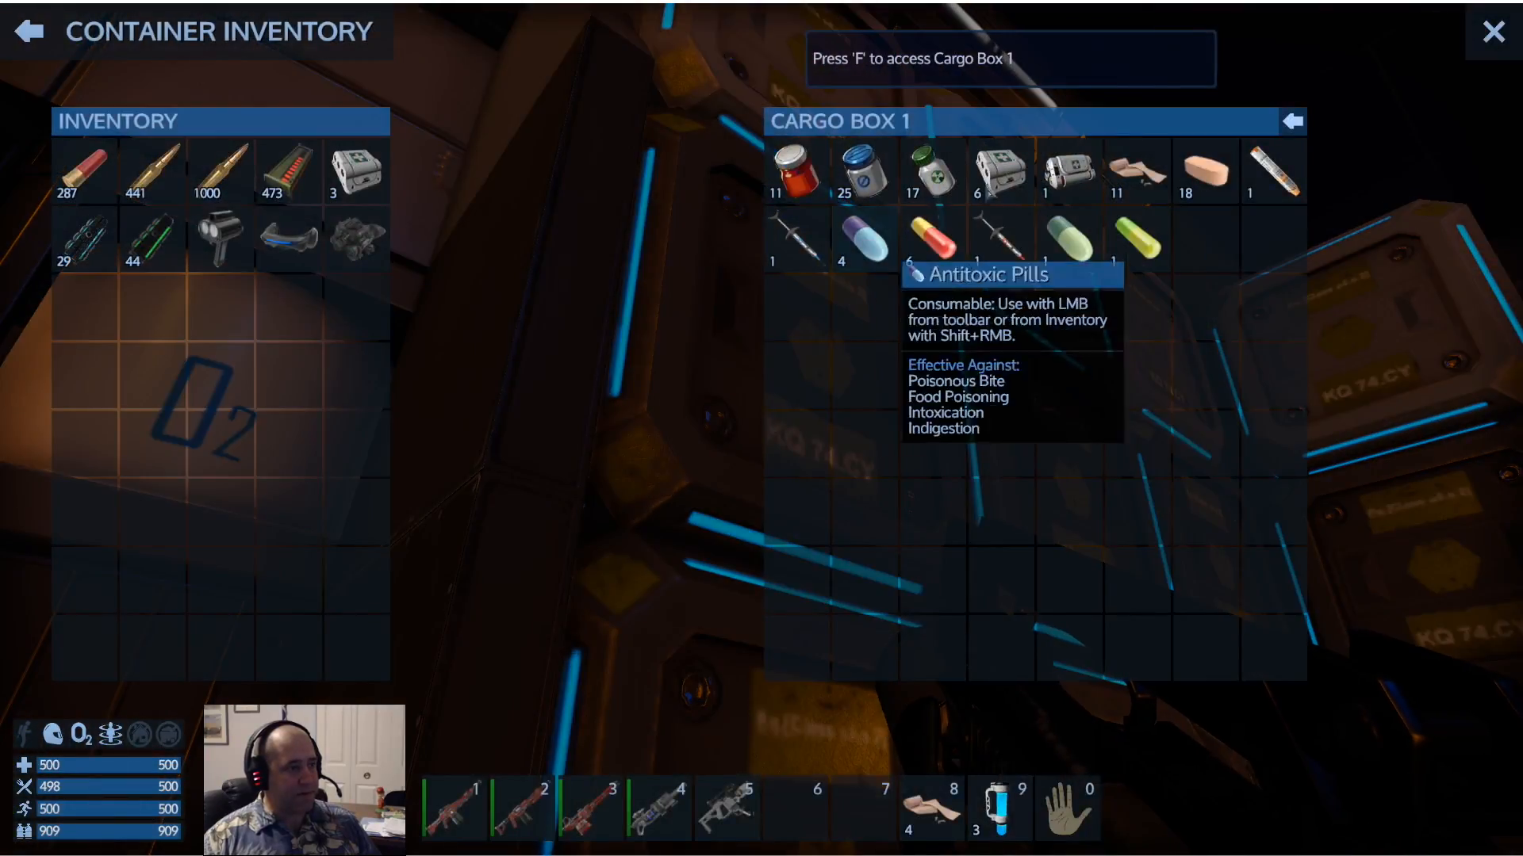
mouse_move(1068, 170)
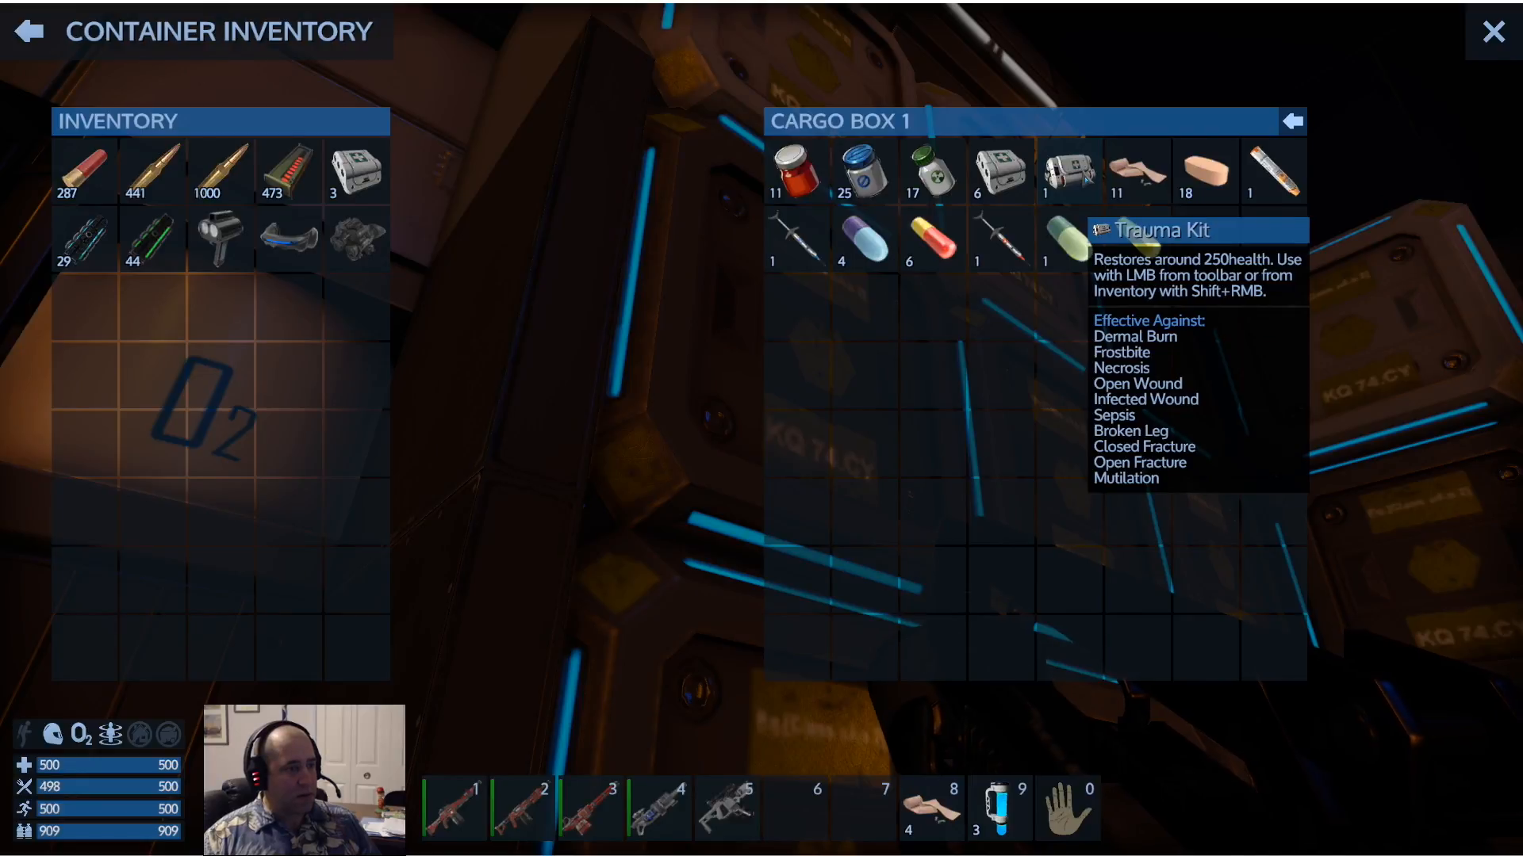
mouse_move(981, 239)
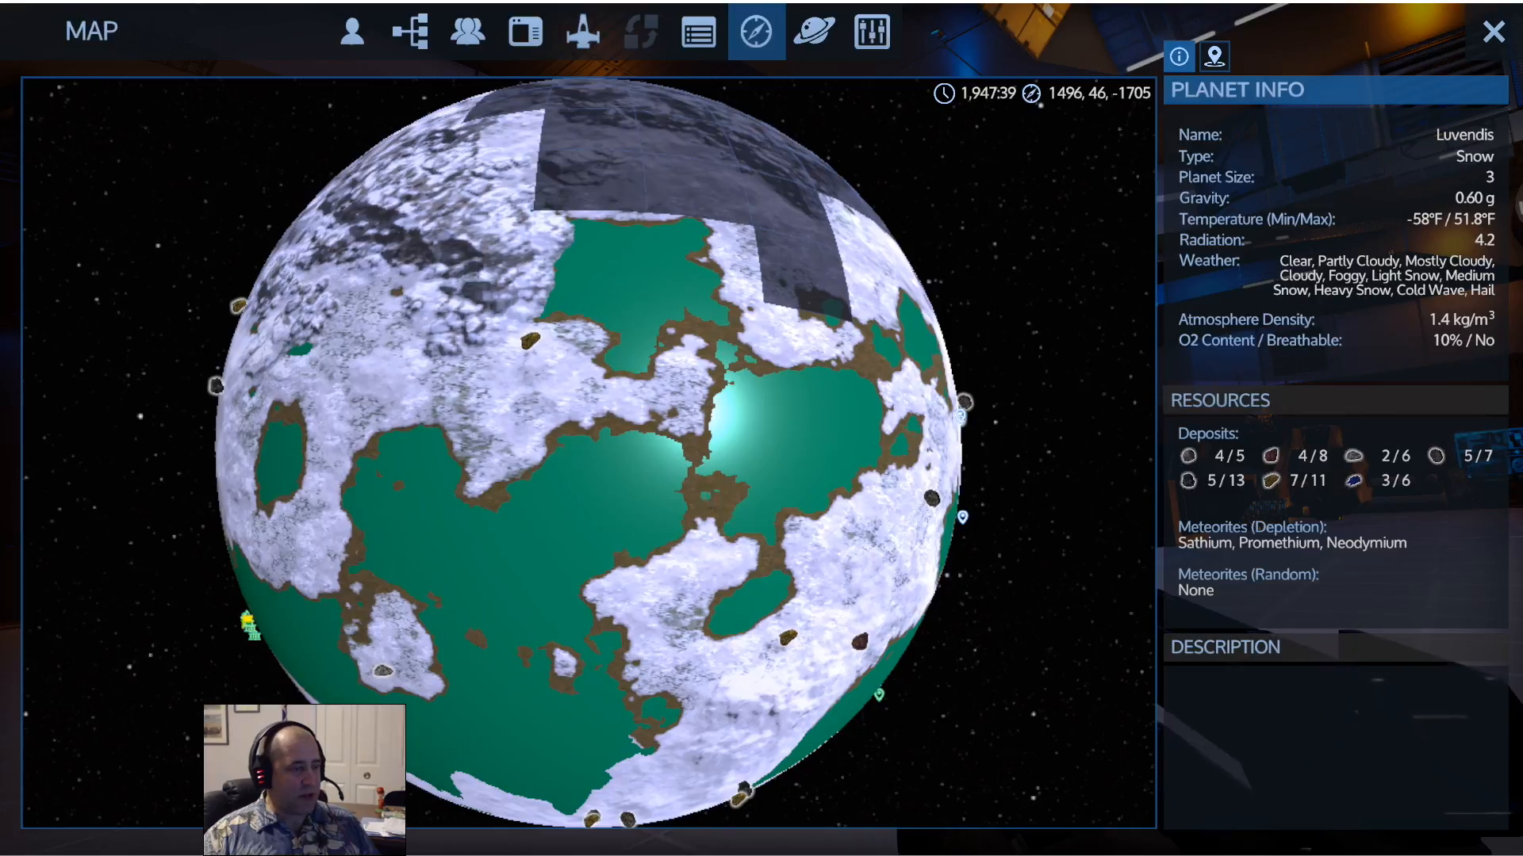
Close the map and walk up to the windowed room overlooking the orange sky
left_click(1494, 30)
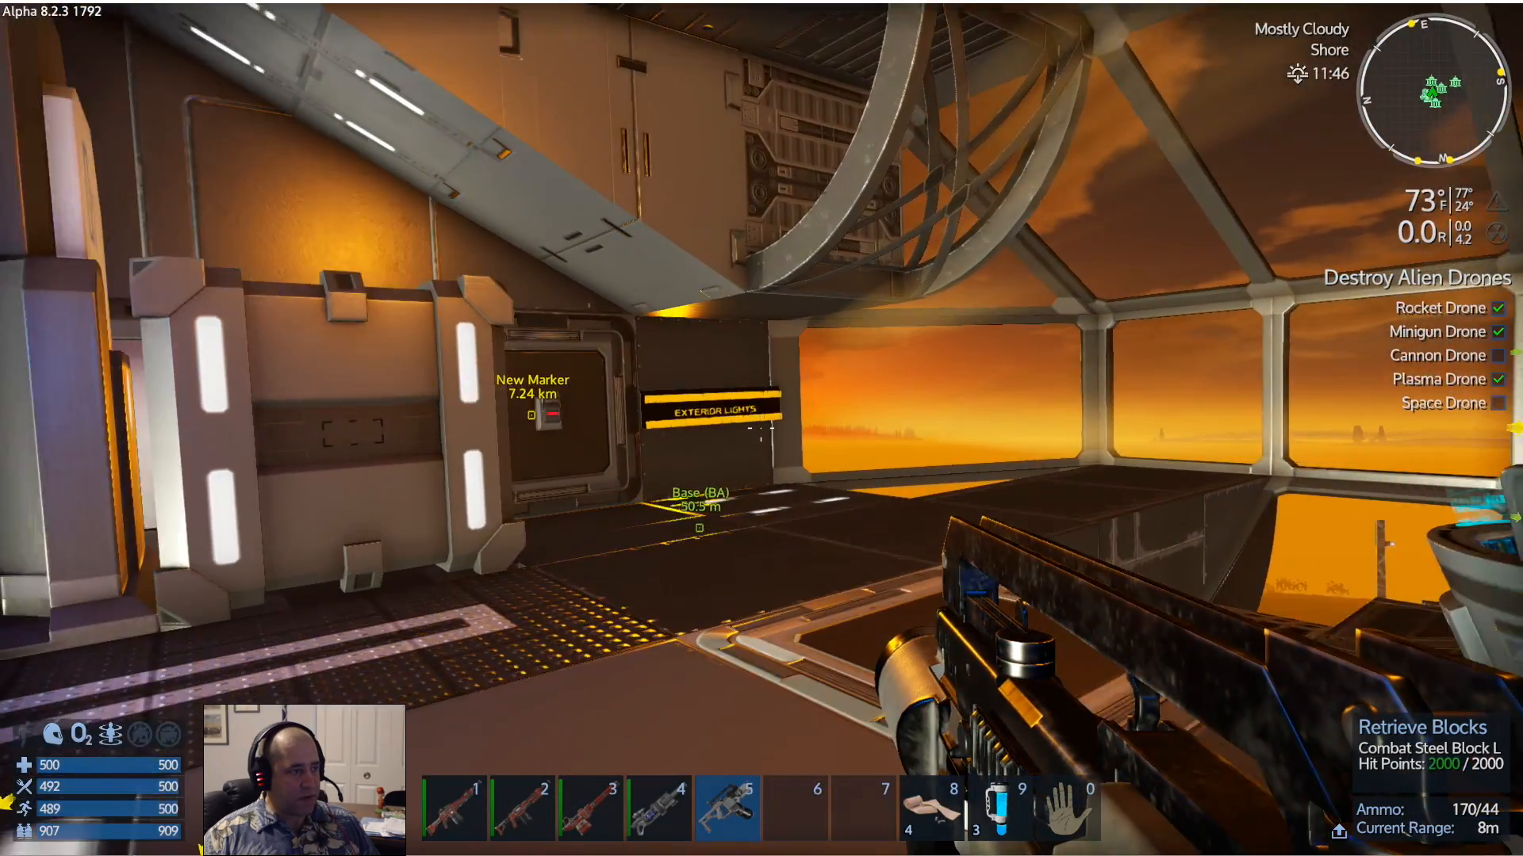
Take the blue canister stack from the cargo box into the inventory and close it
key("f")
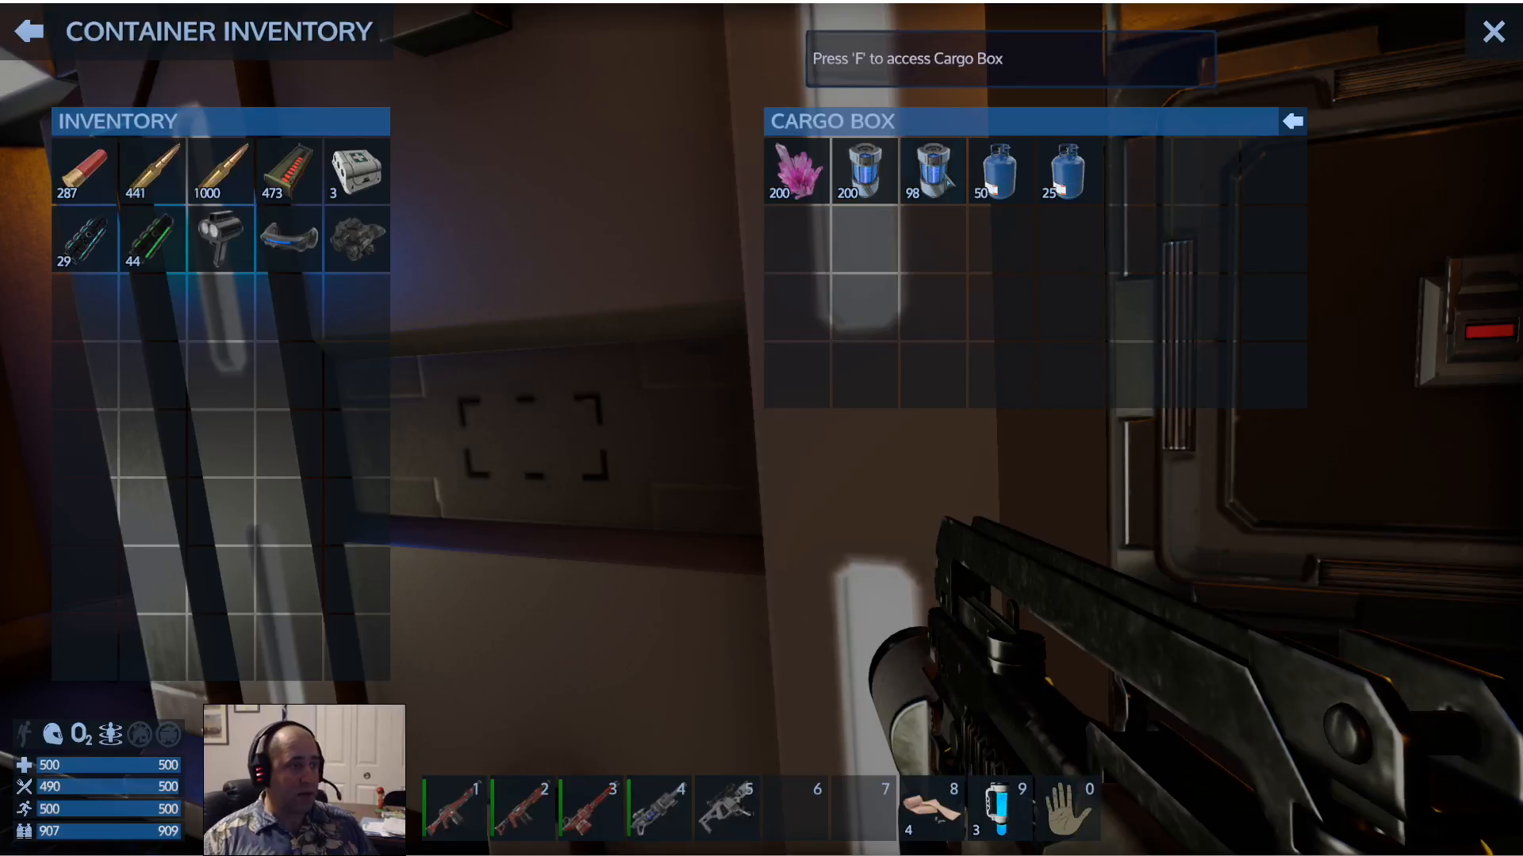
left_click_drag(931, 171, 86, 310)
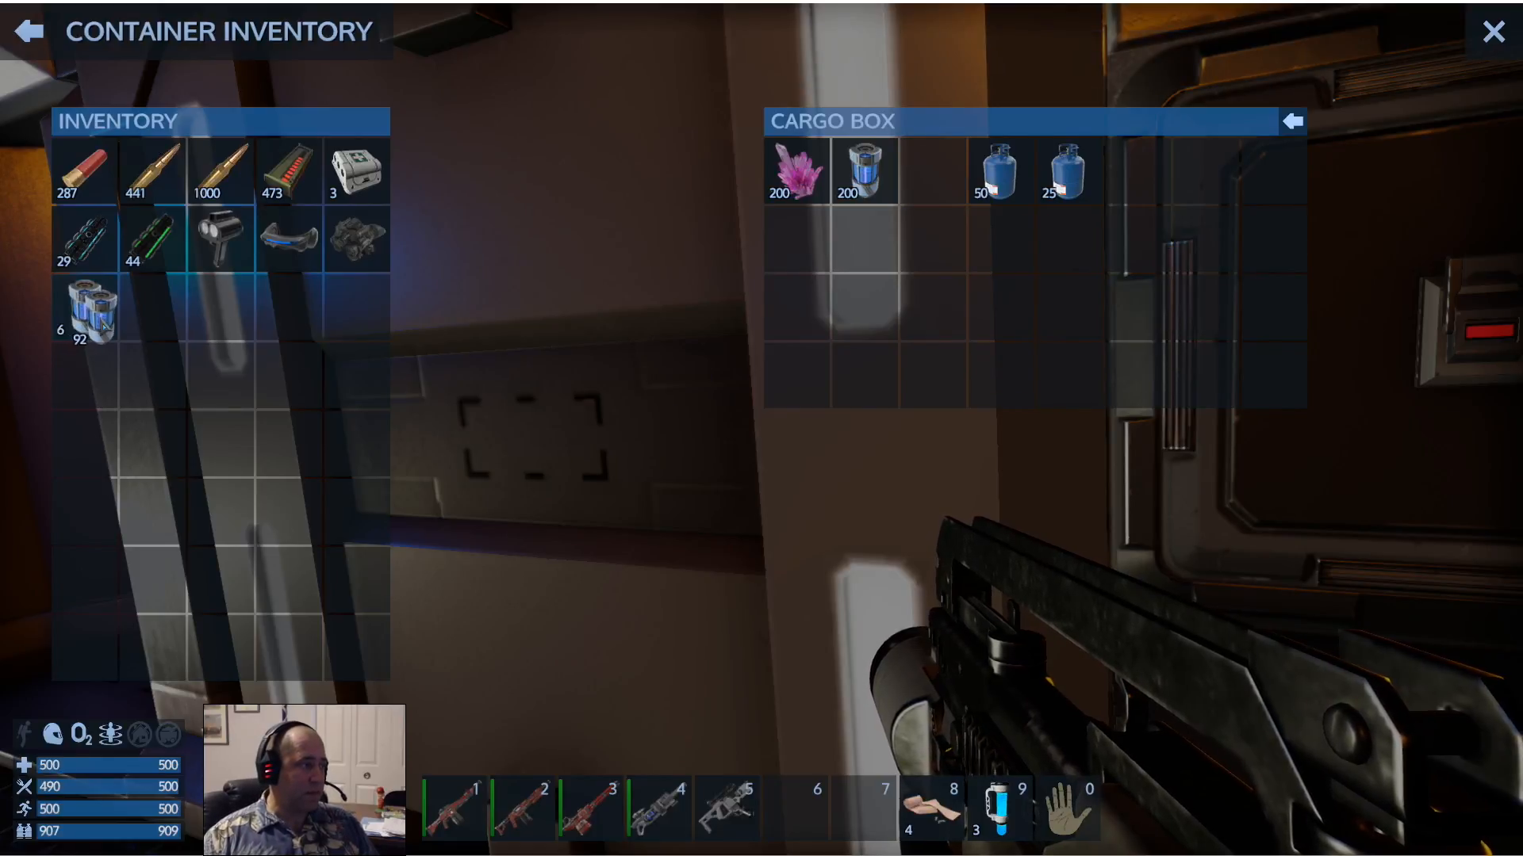
left_click_drag(89, 306, 910, 170)
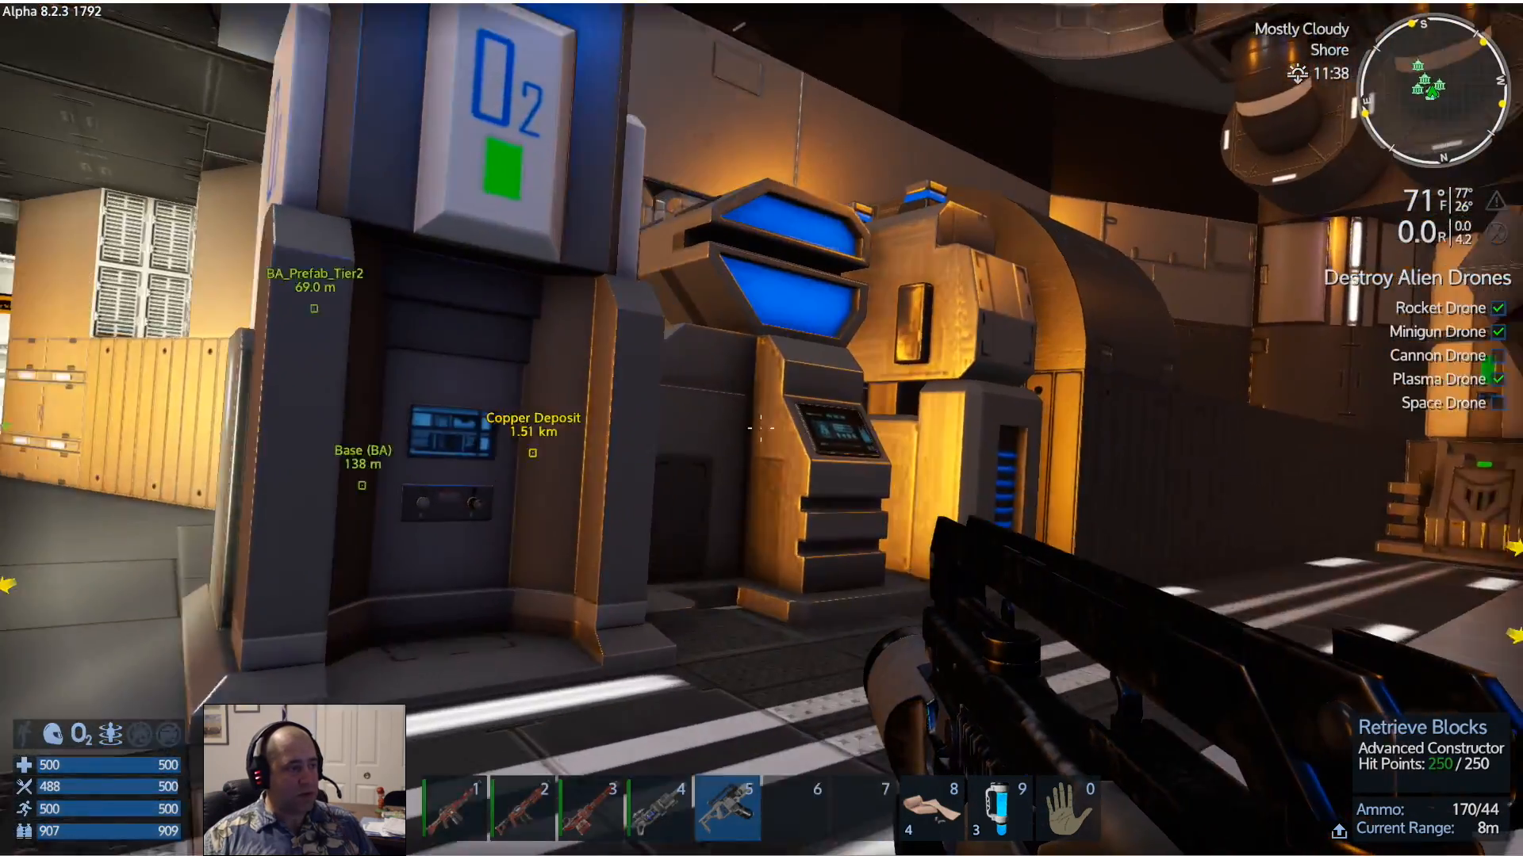
Board the small vessel in the hangar and fly out over the lake
key("f")
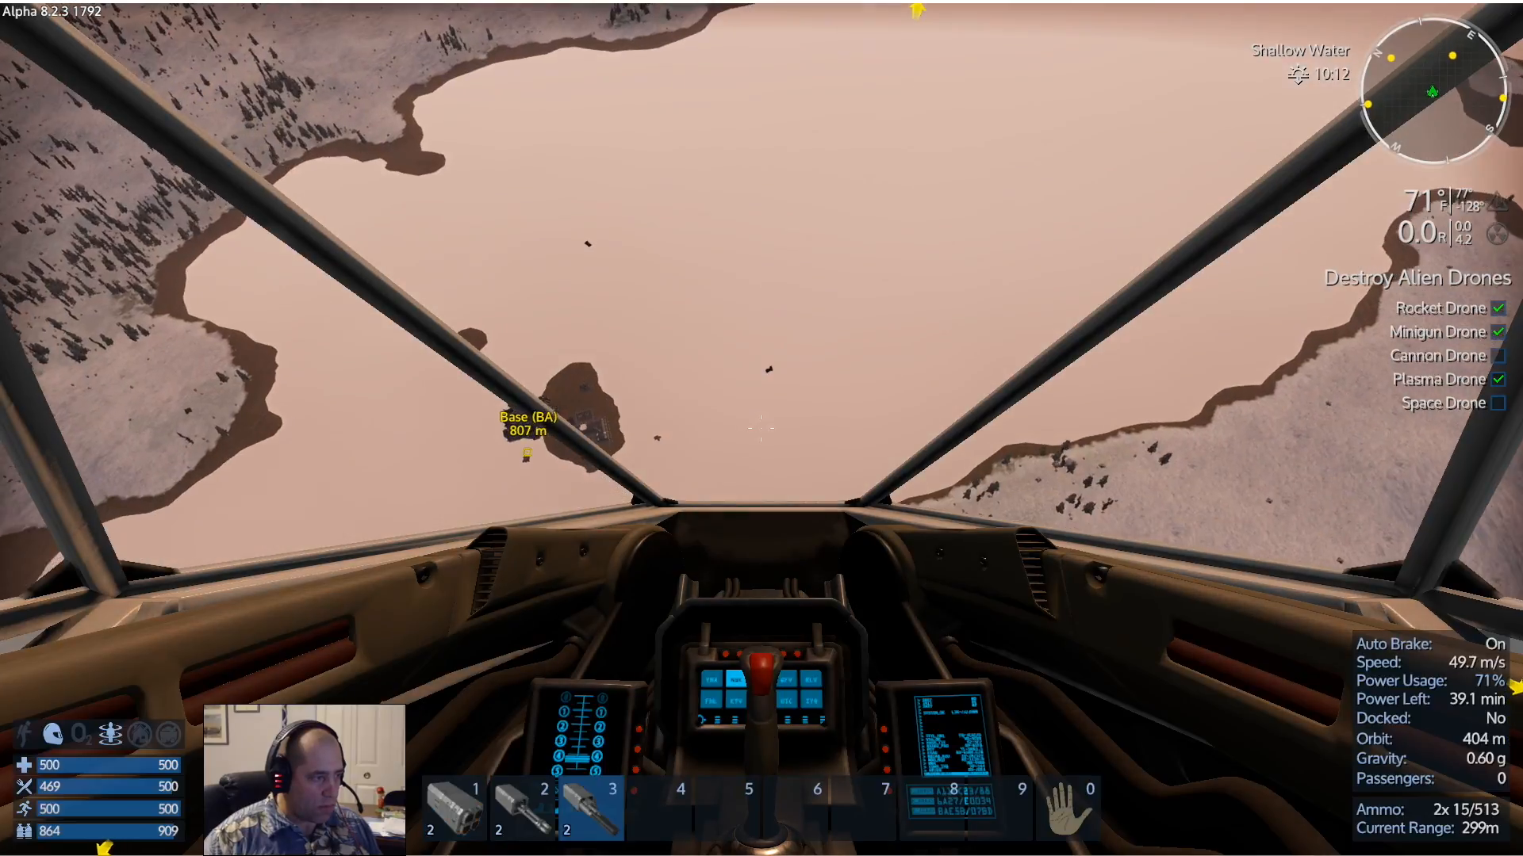
key("2")
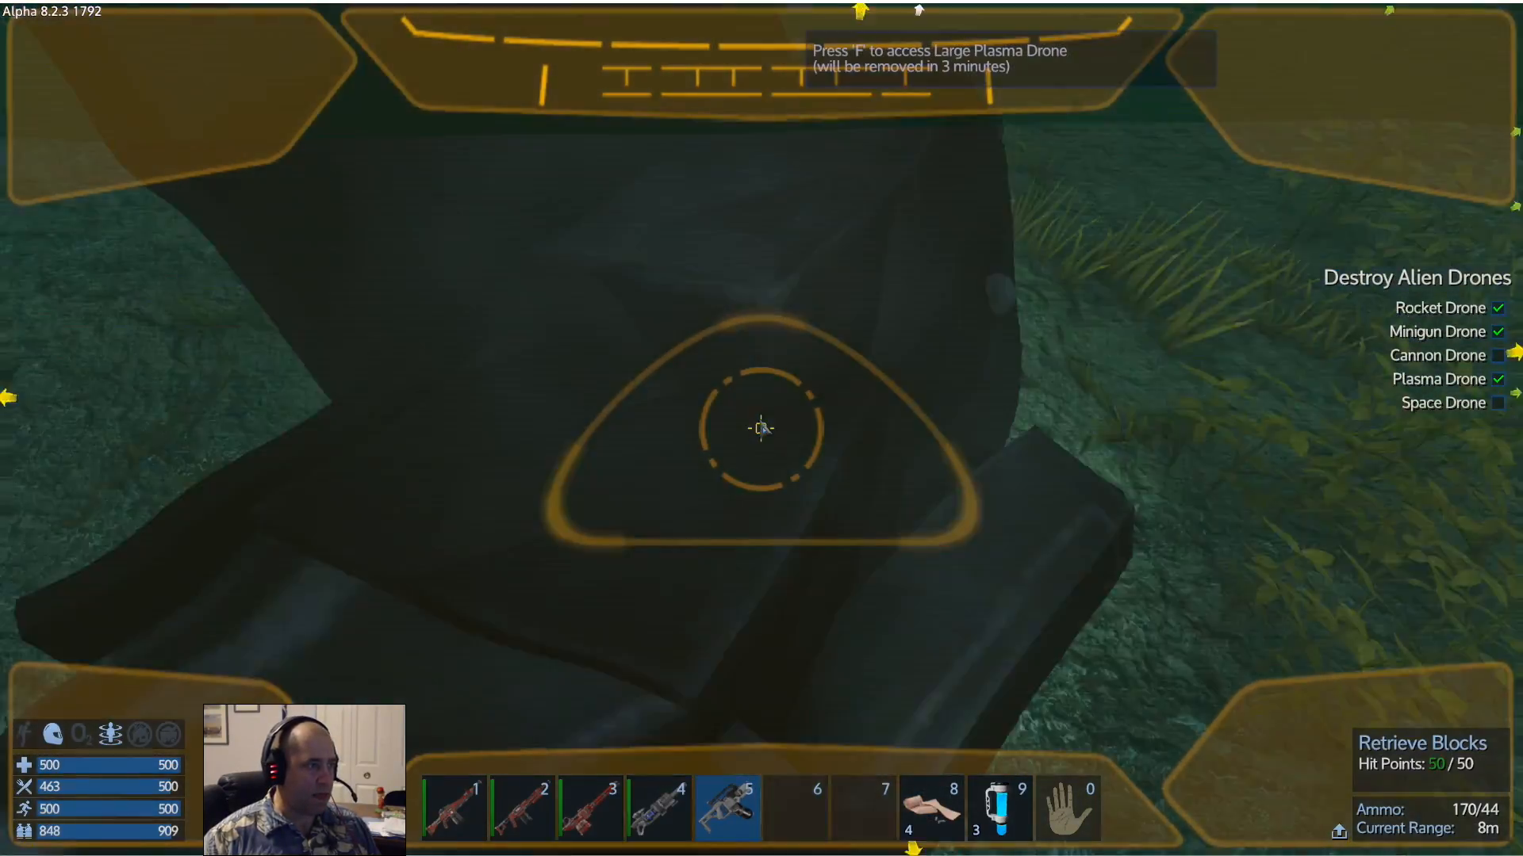
Check the loot in the Base Attack Drone (Large) wreck's container, then close it
key("f")
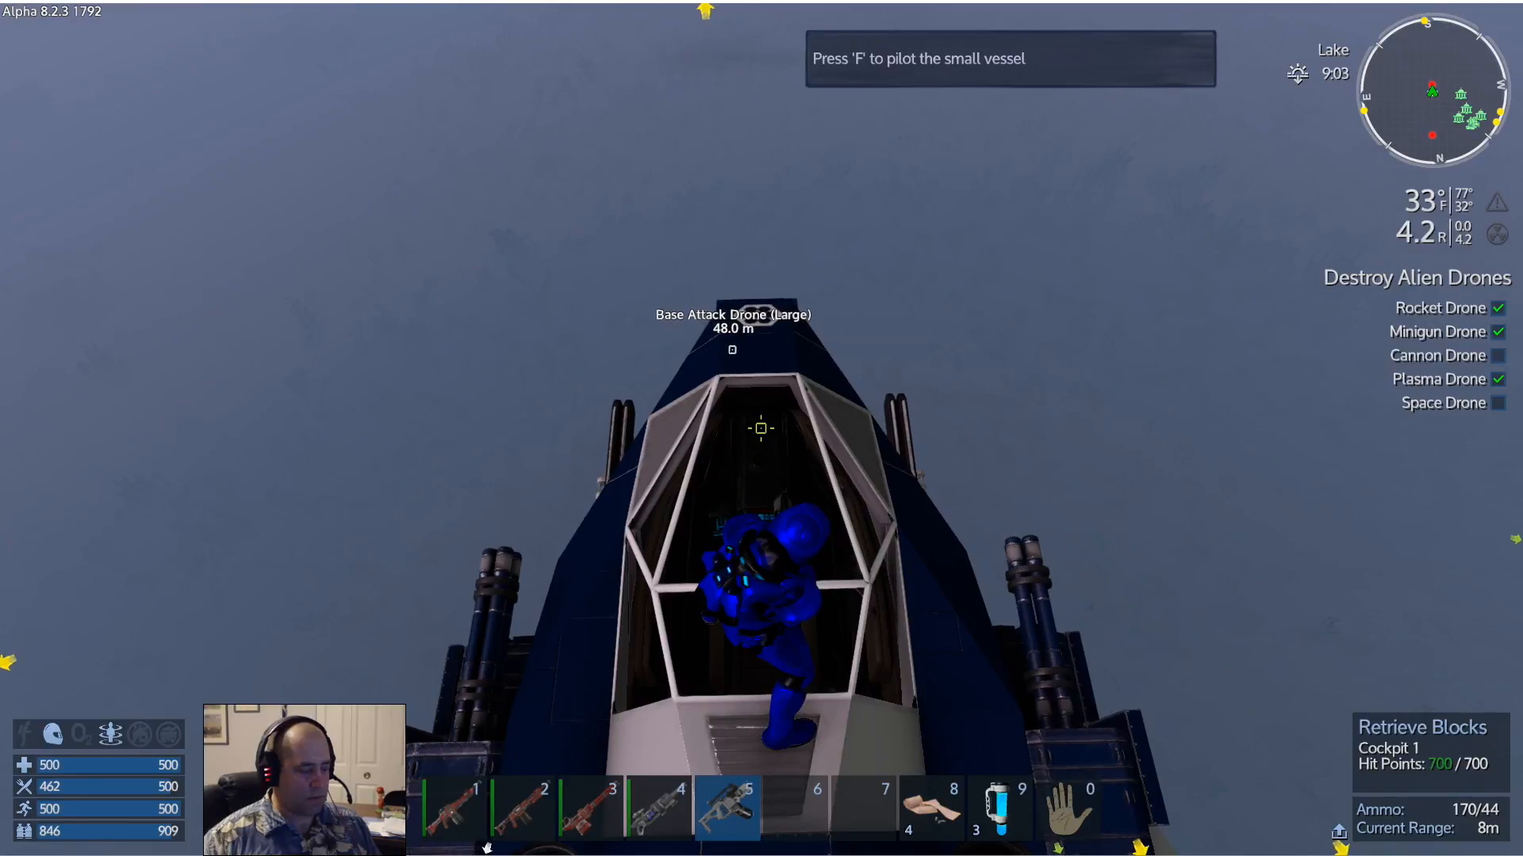
key("f")
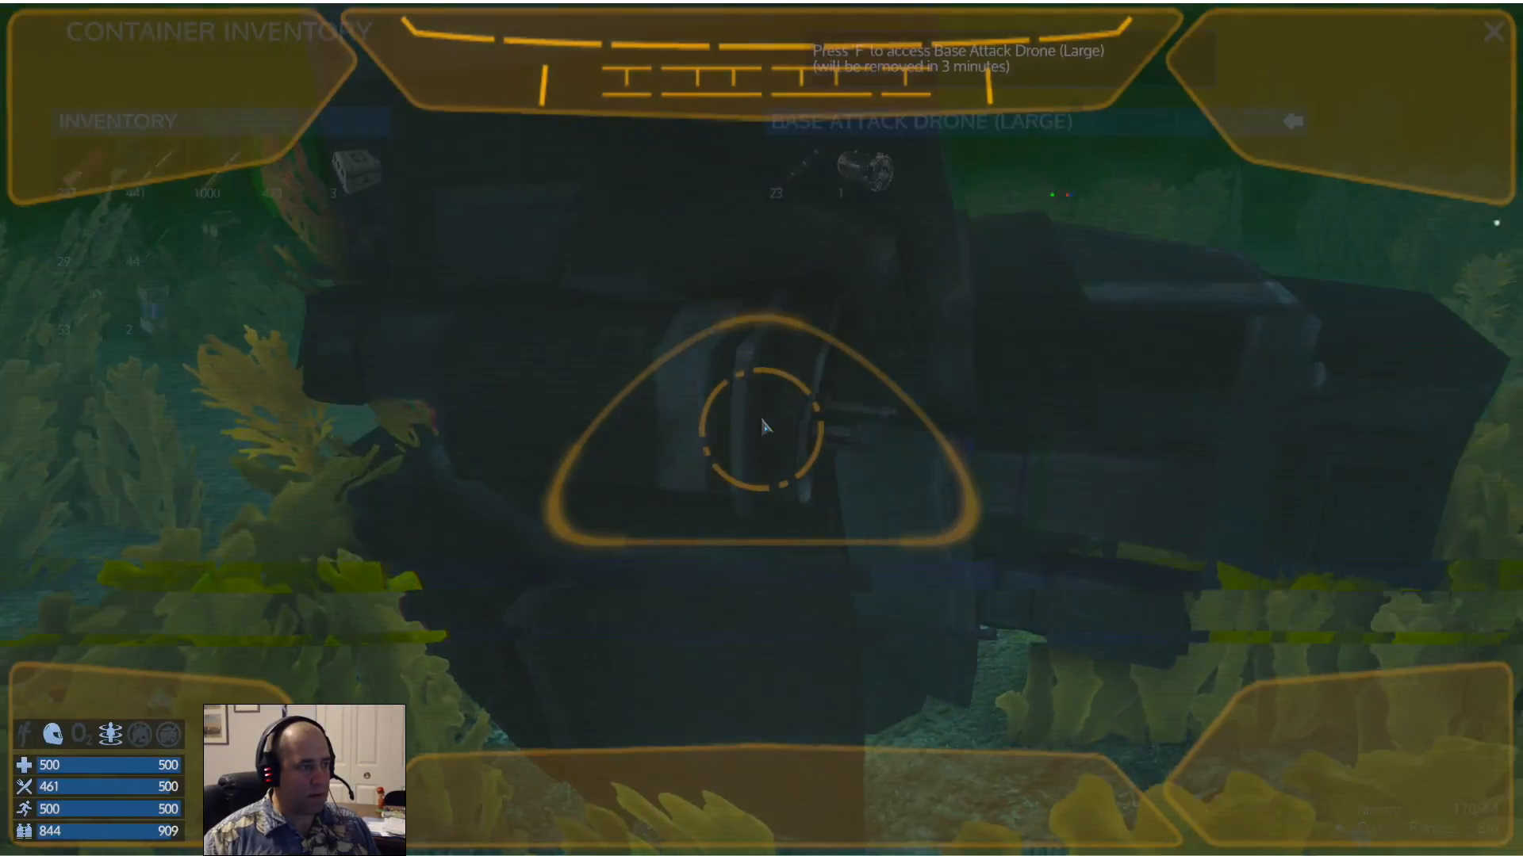
key("Escape")
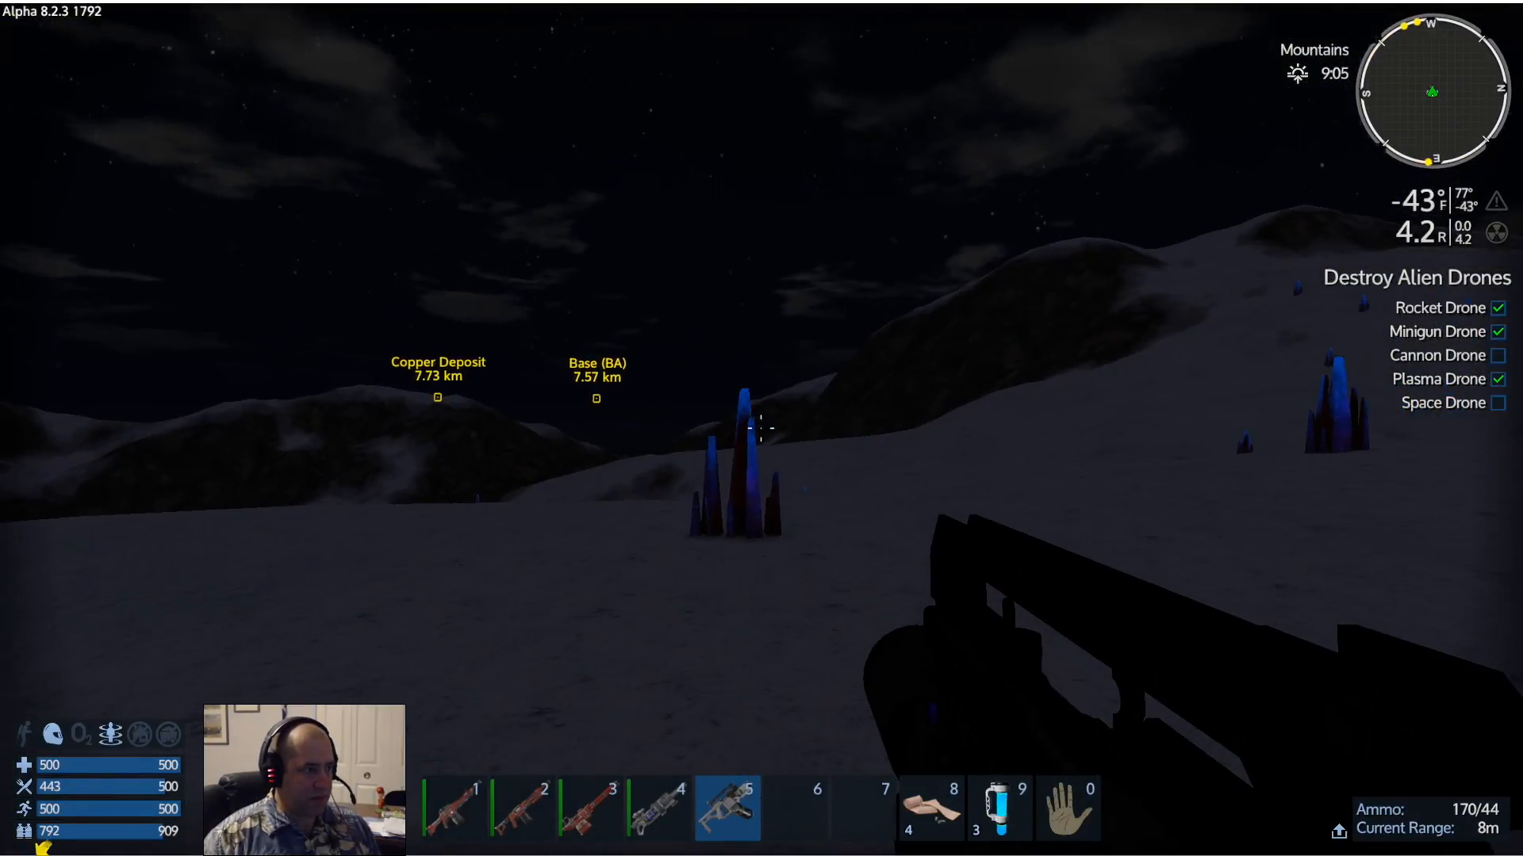
mouse_move(761, 429)
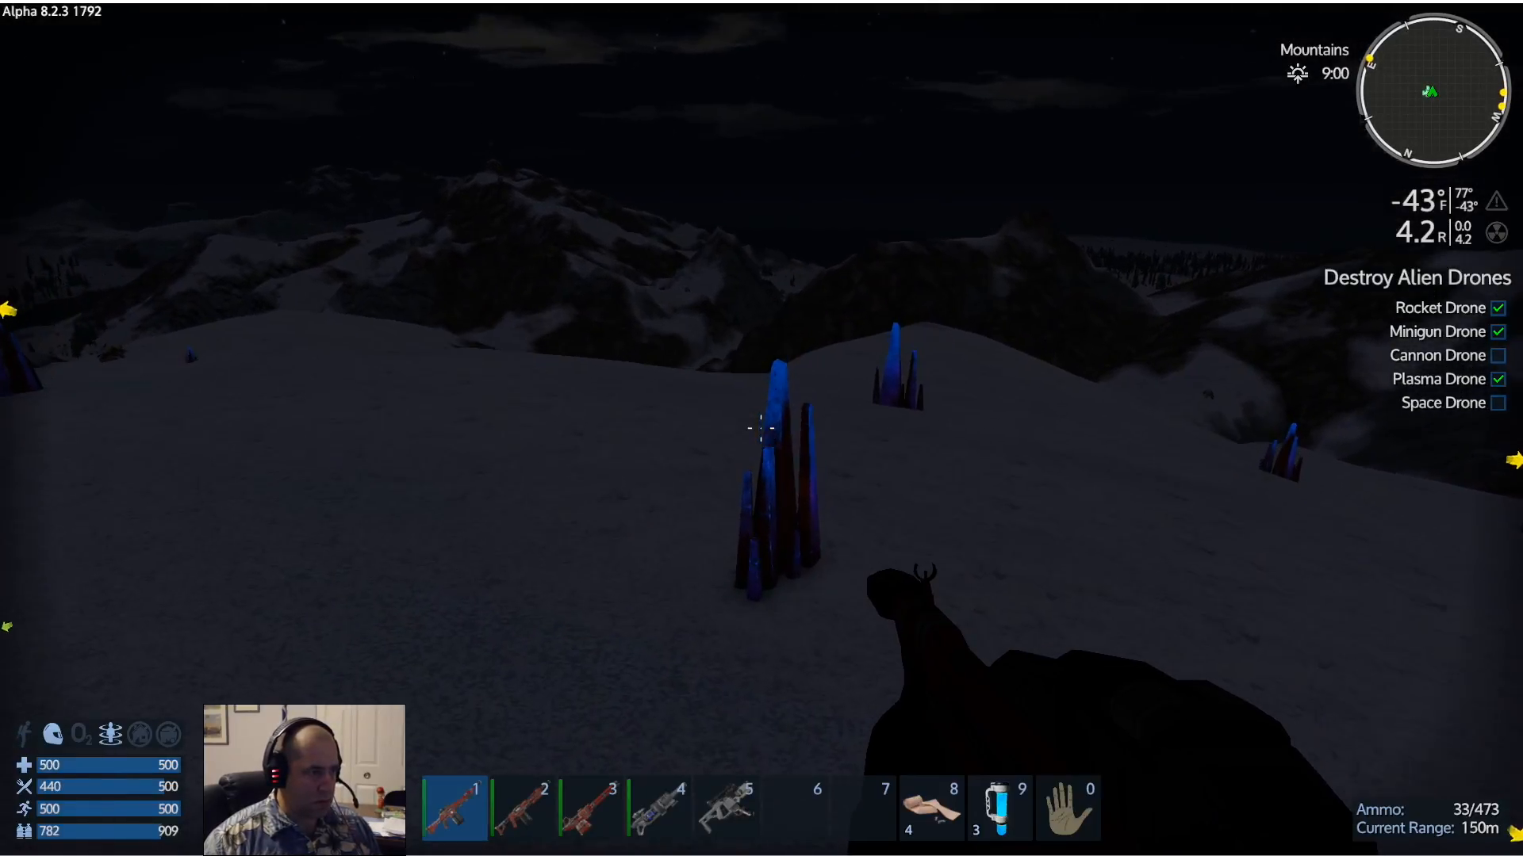
mouse_move(761, 428)
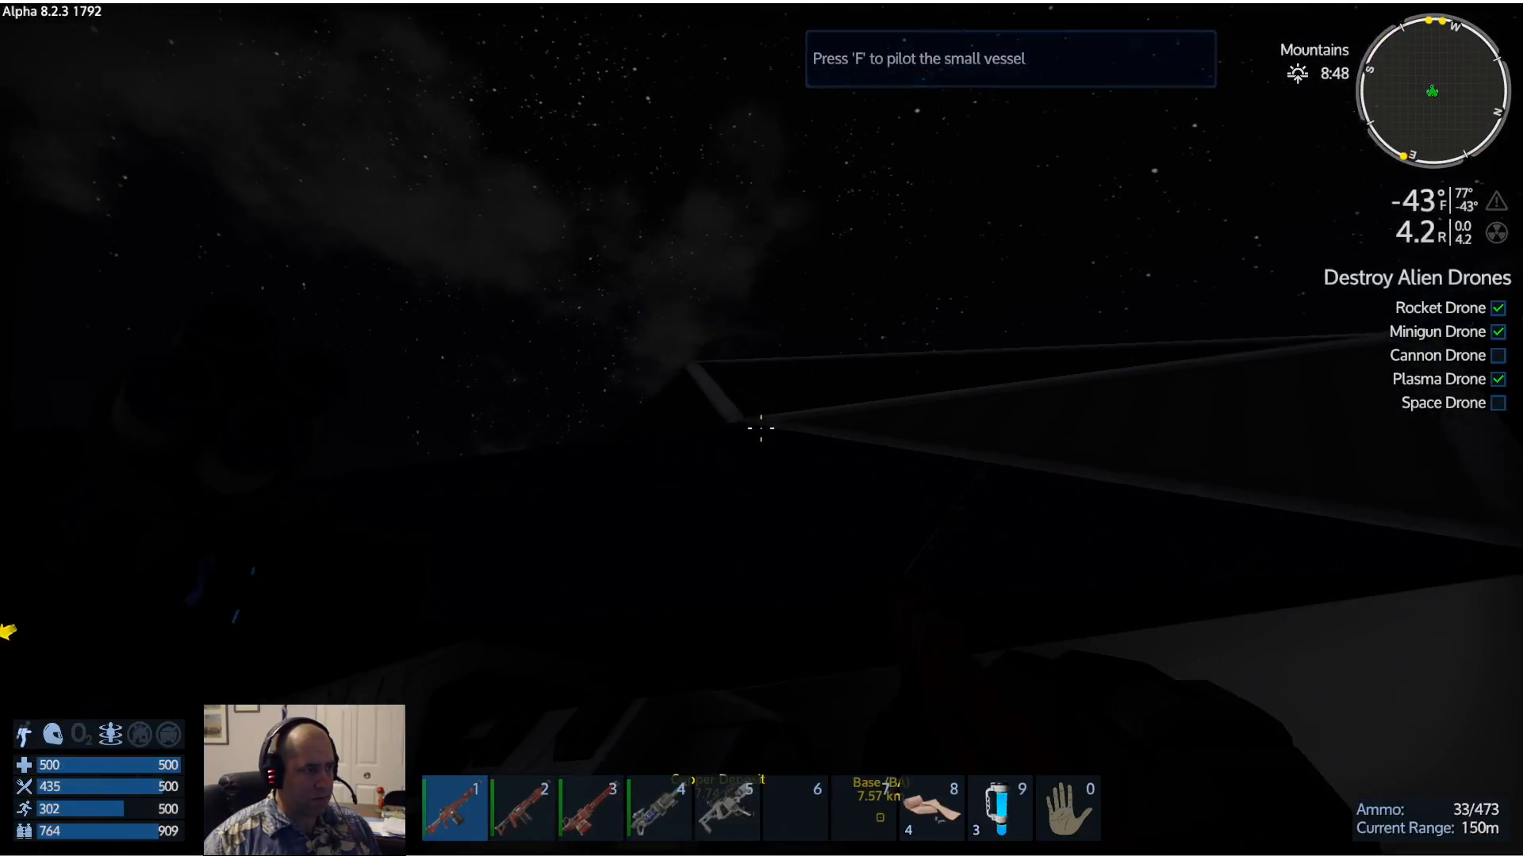
Pilot the small vessel toward the Advanced Supply Station, cycling weapon slots 2 and 3
key("f")
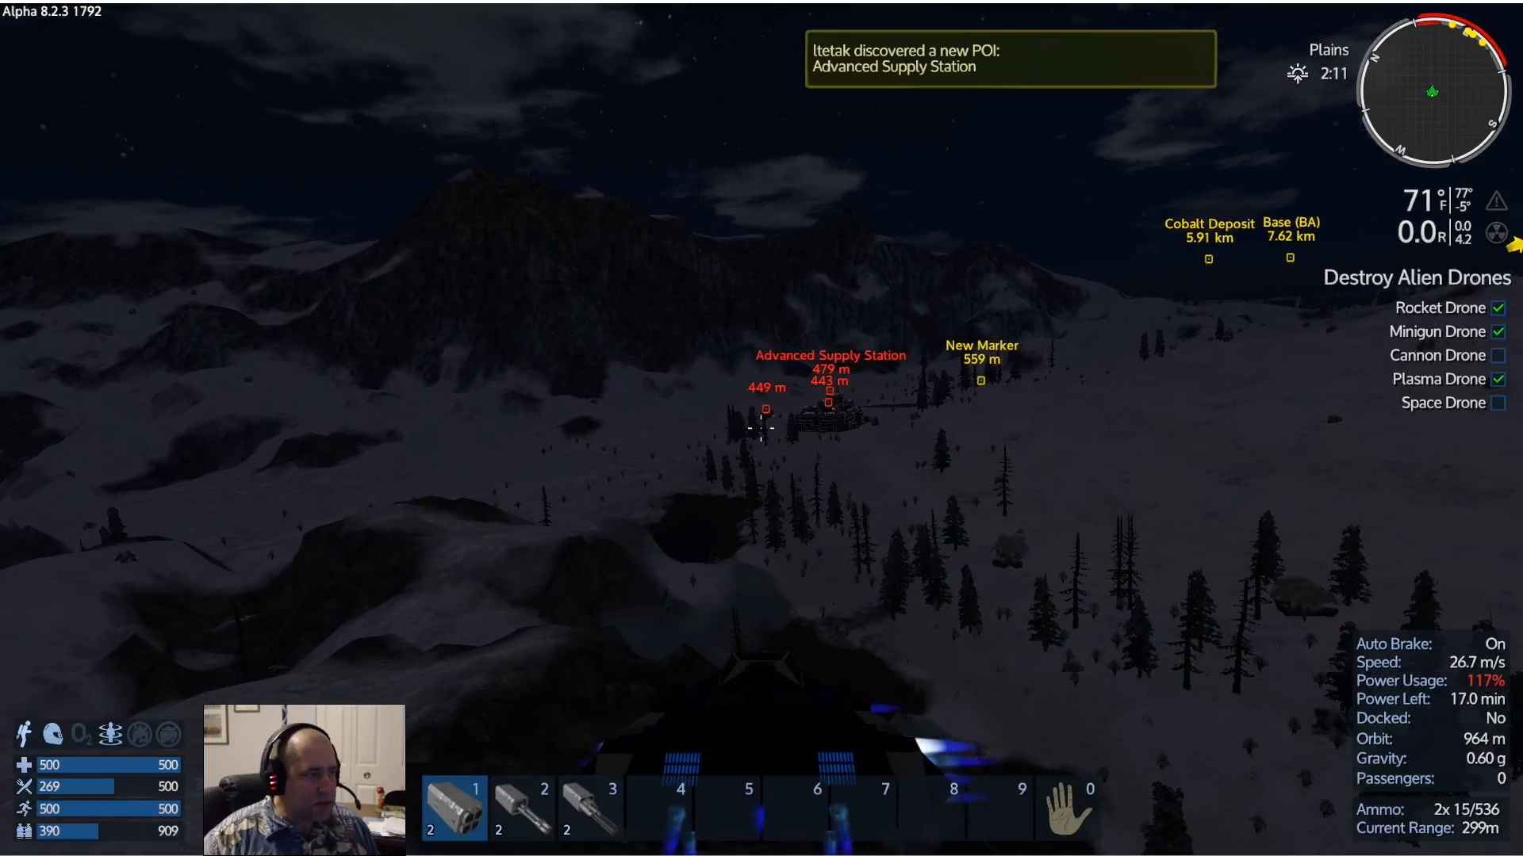
key("2")
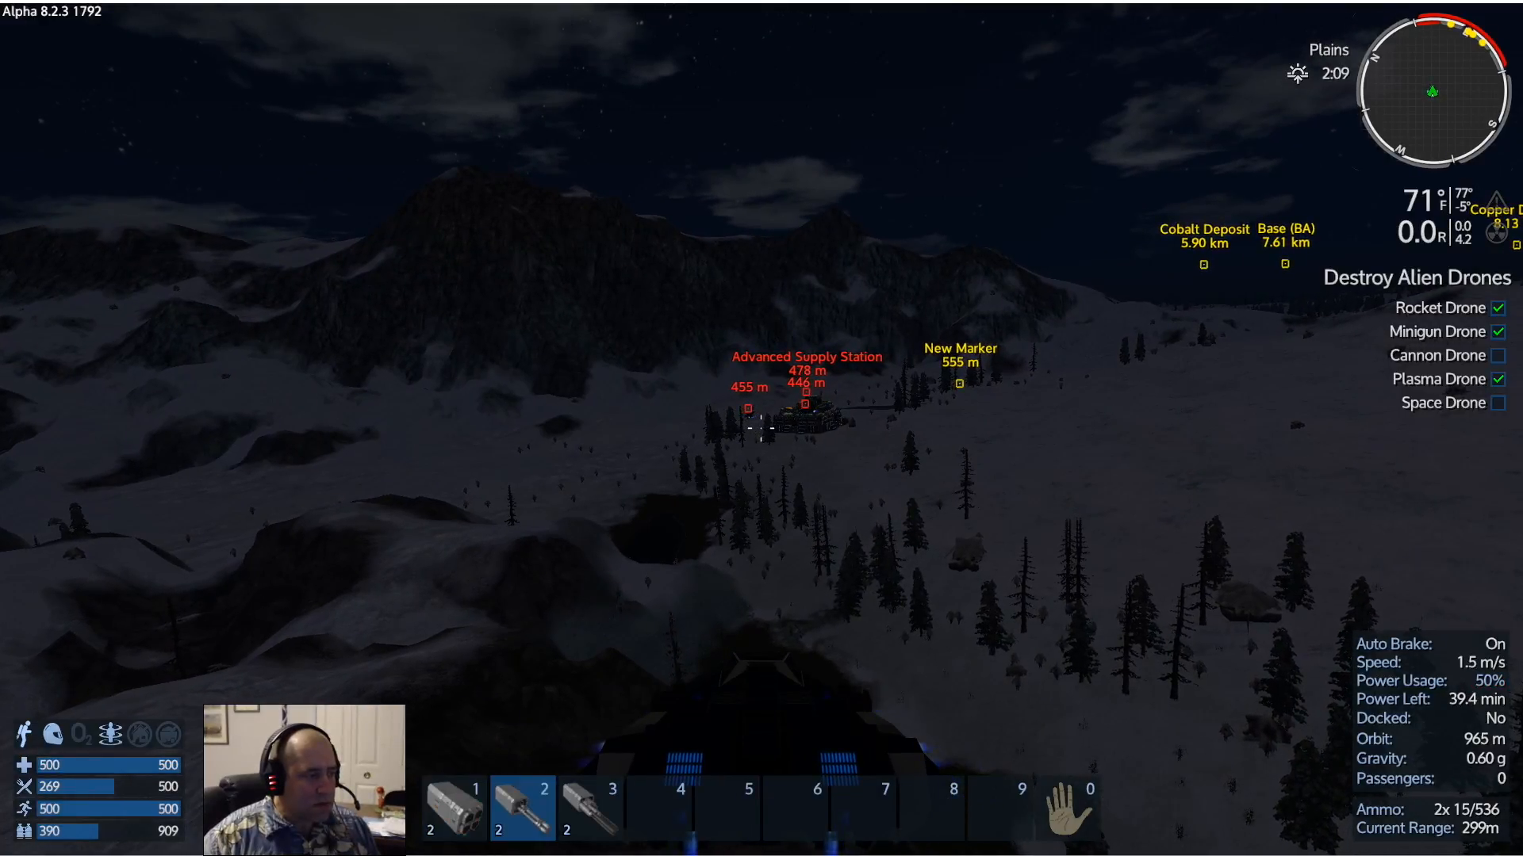
key("3")
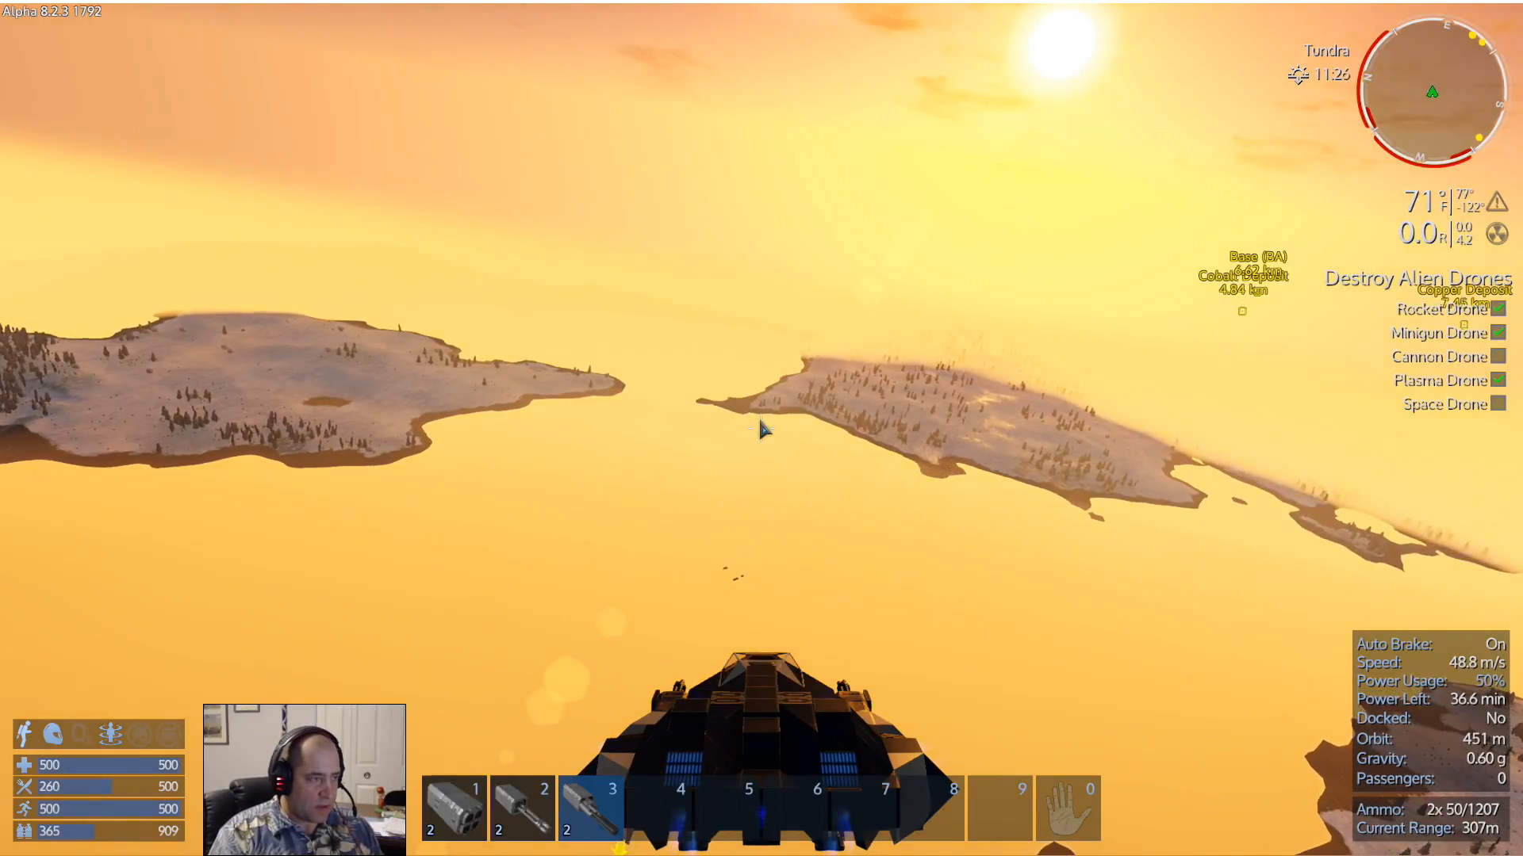
Check the map while descending to a halt over the Deep Water plain
key("M")
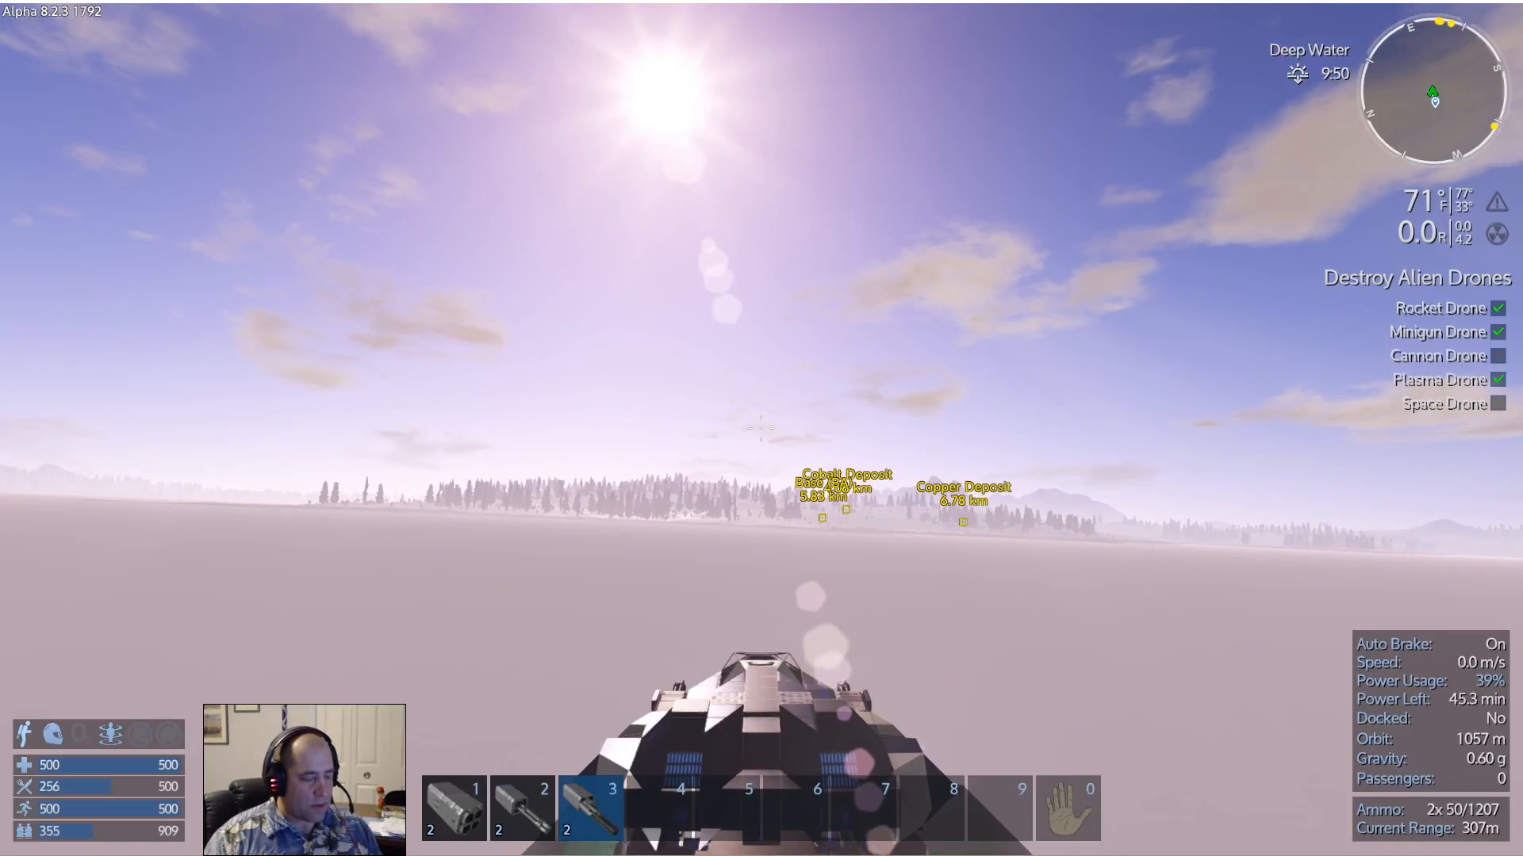
Switch off the vessel's thrusters from the control panel's Main overview
key("p")
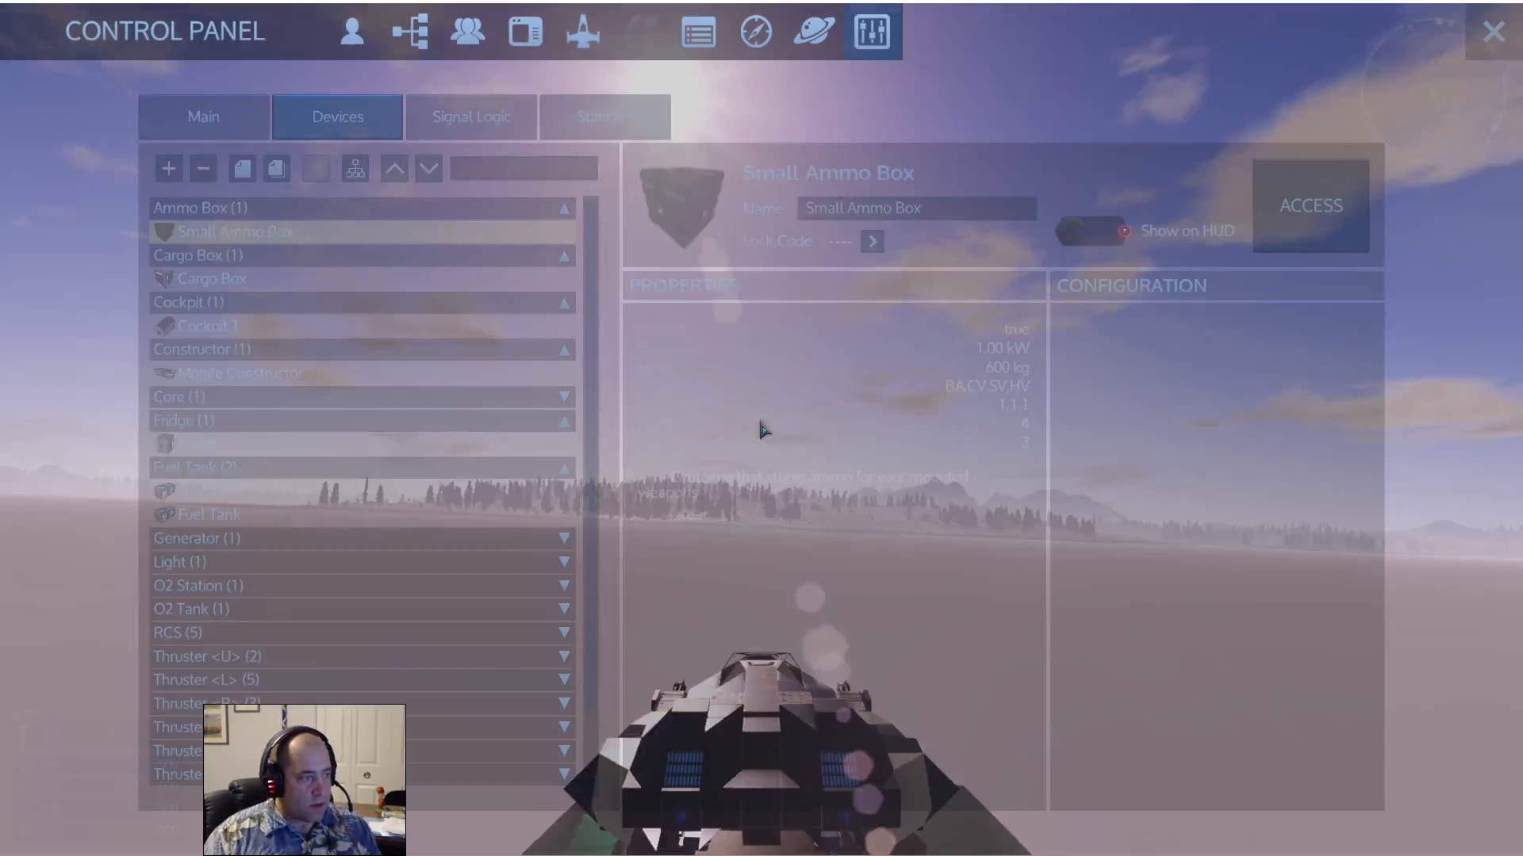
left_click(203, 115)
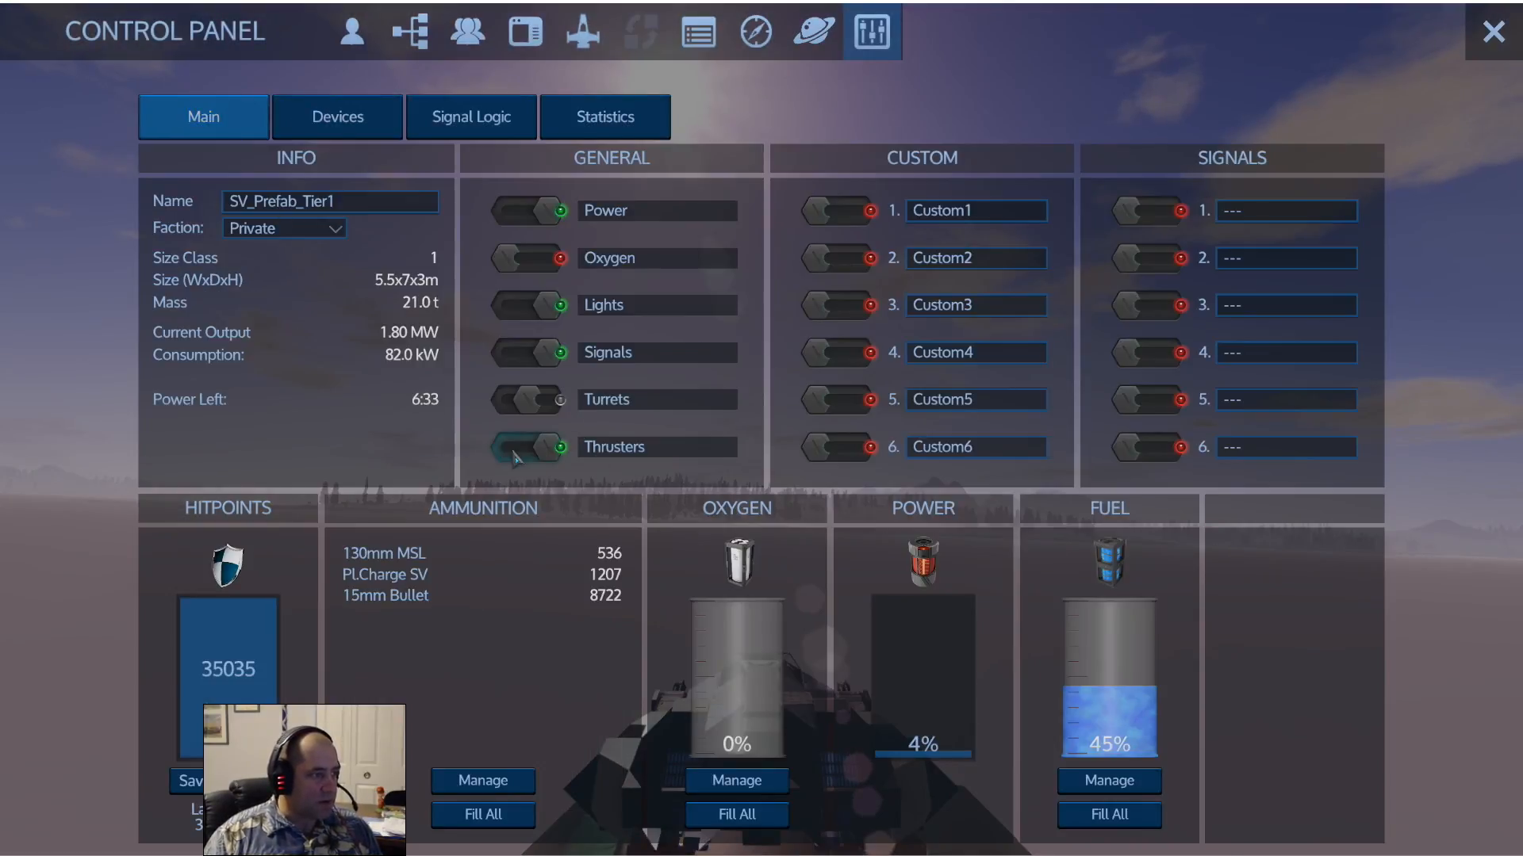
left_click(1492, 31)
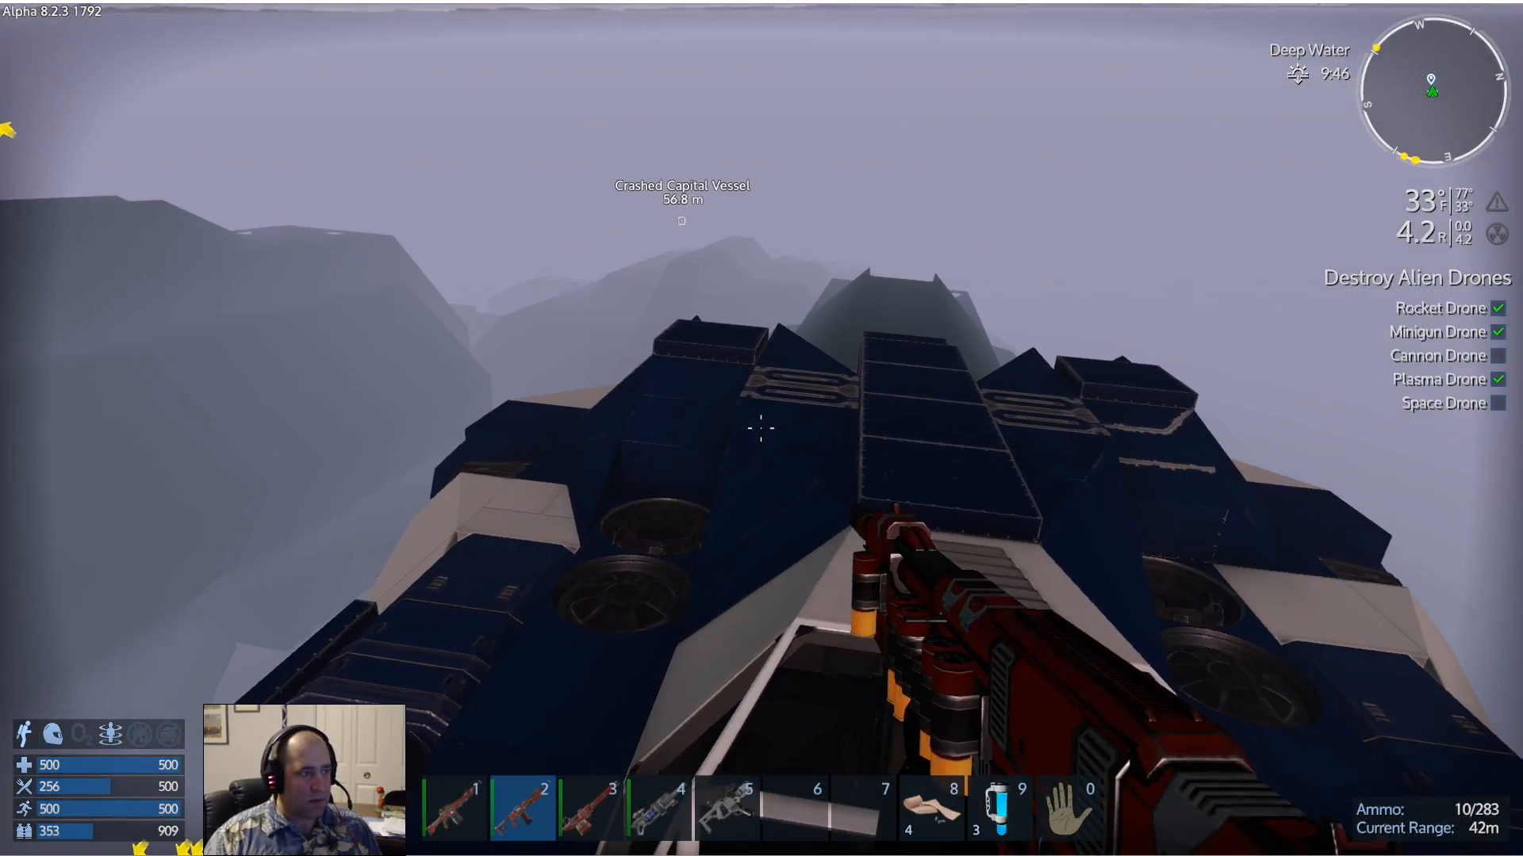
mouse_move(762, 426)
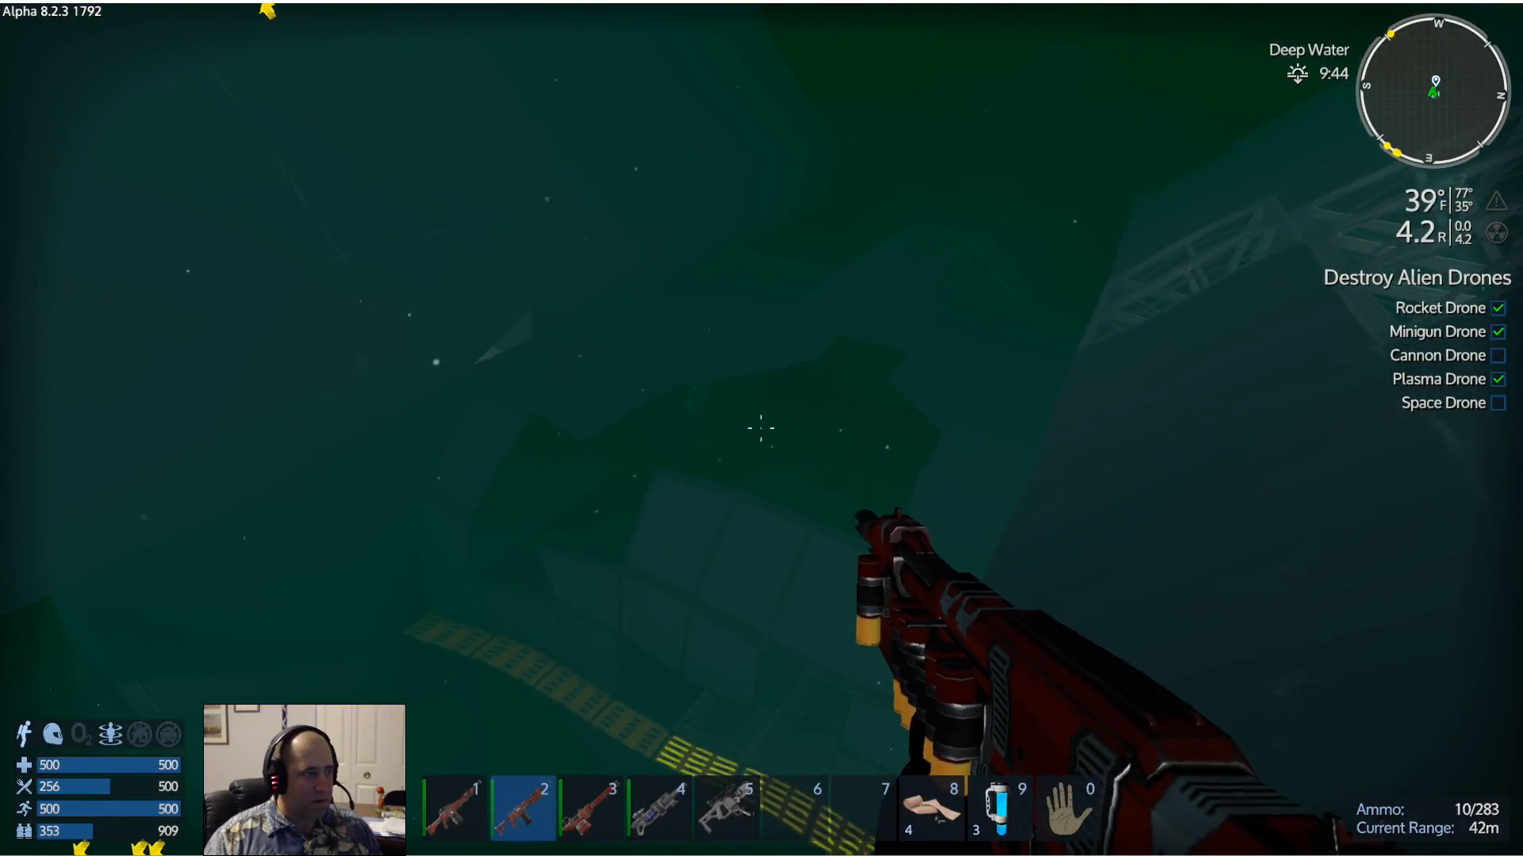
mouse_move(761, 429)
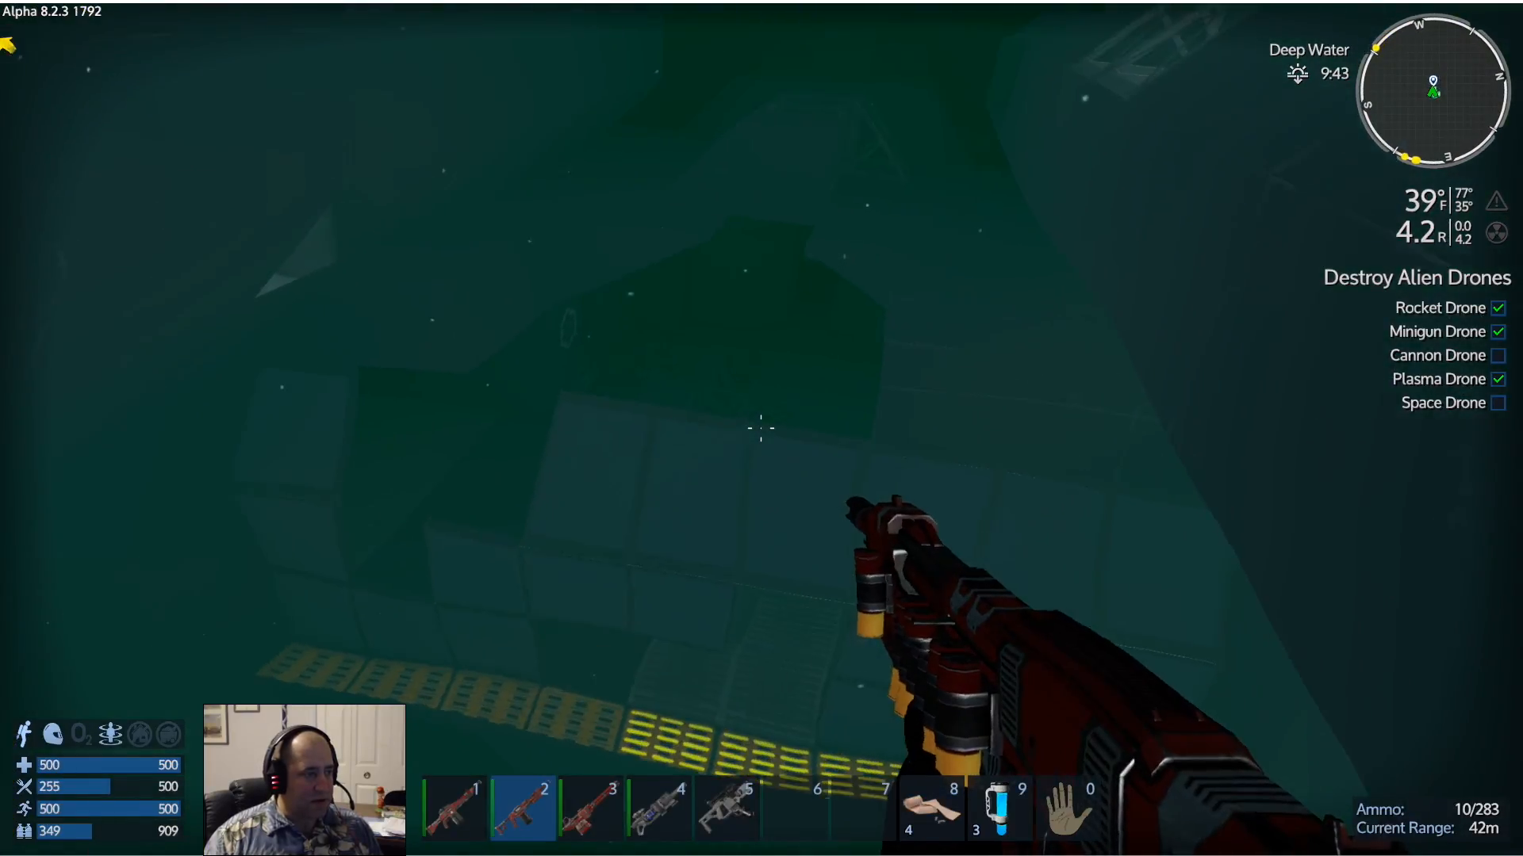
Enter the junkyard interior and equip the rifle from hotbar slot 2
key("8")
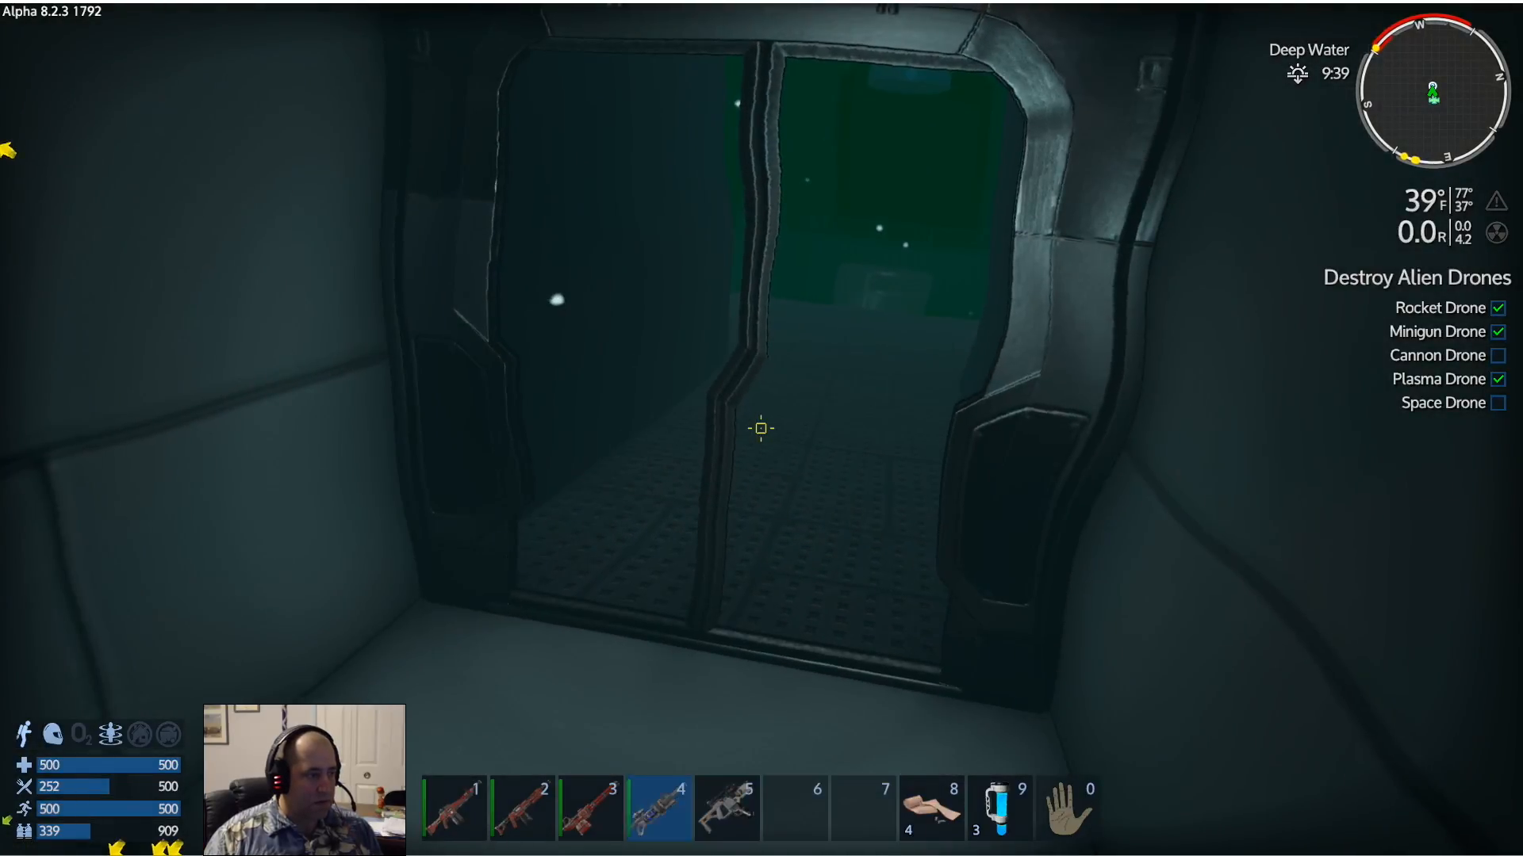
key("2")
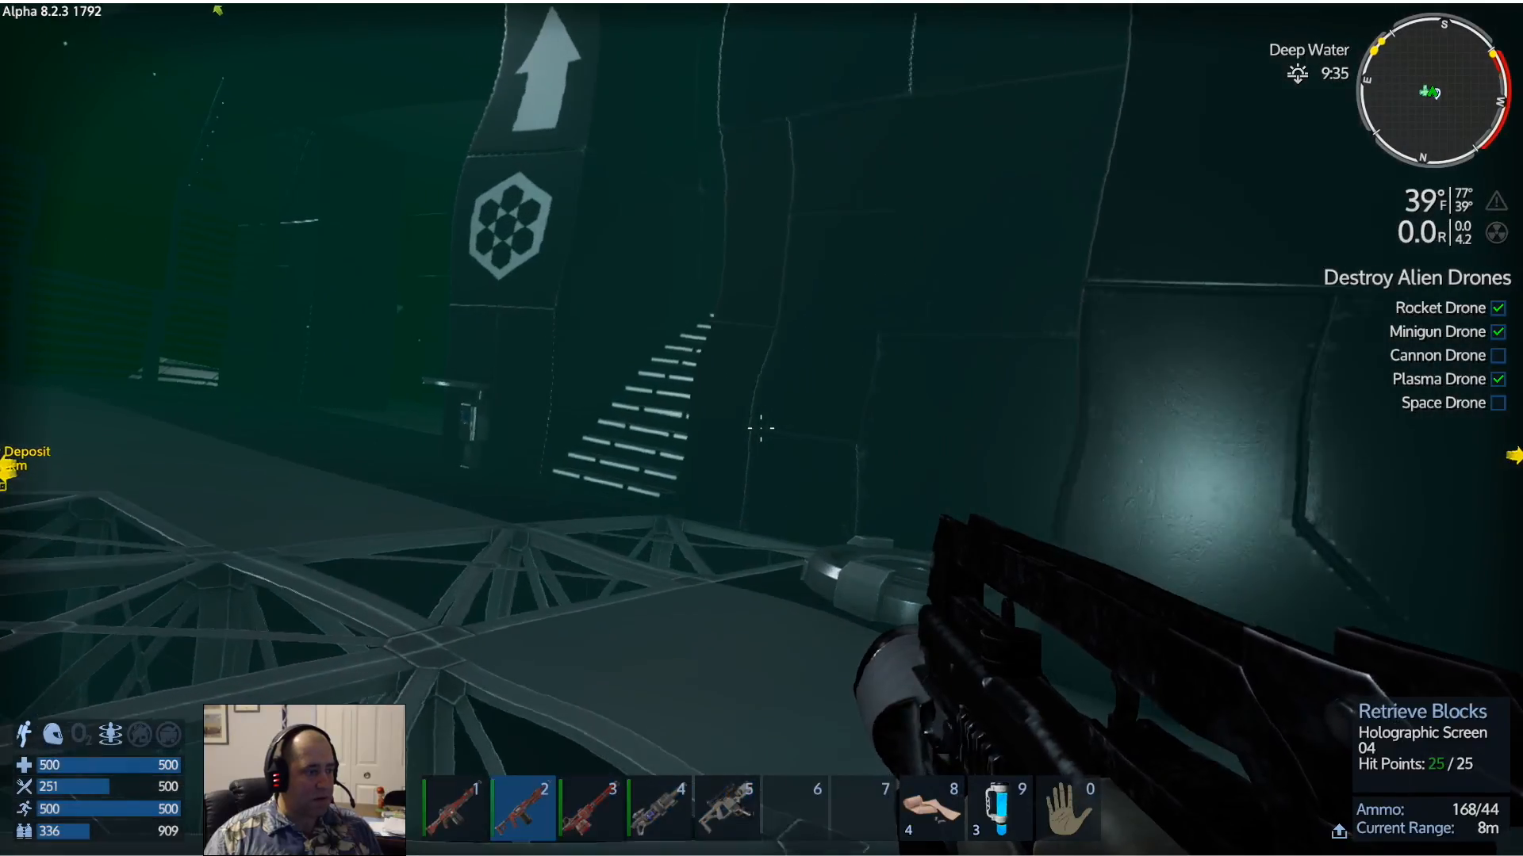
key("tab")
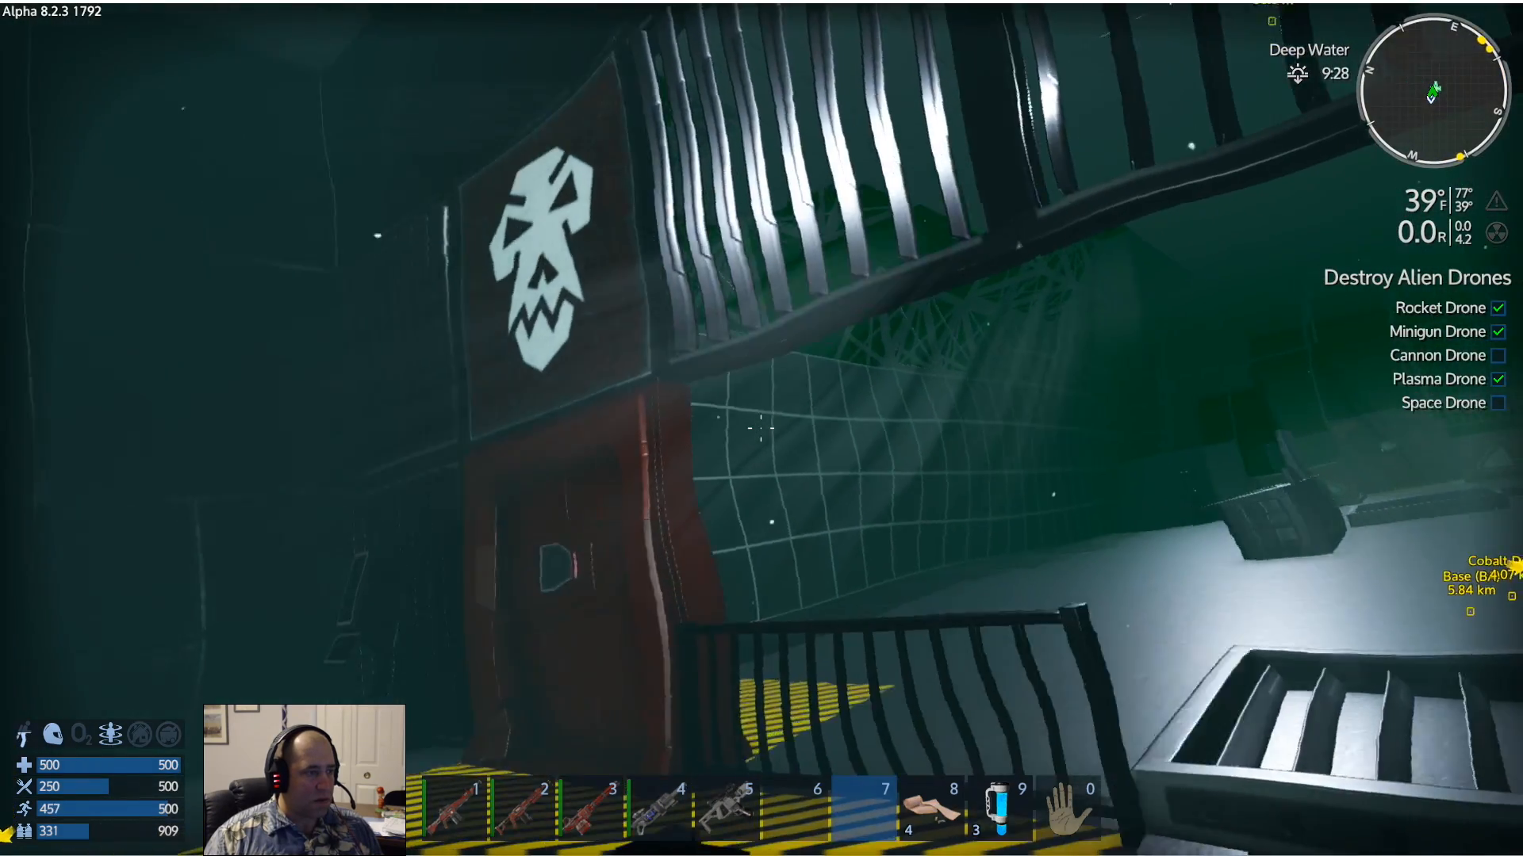
mouse_move(761, 428)
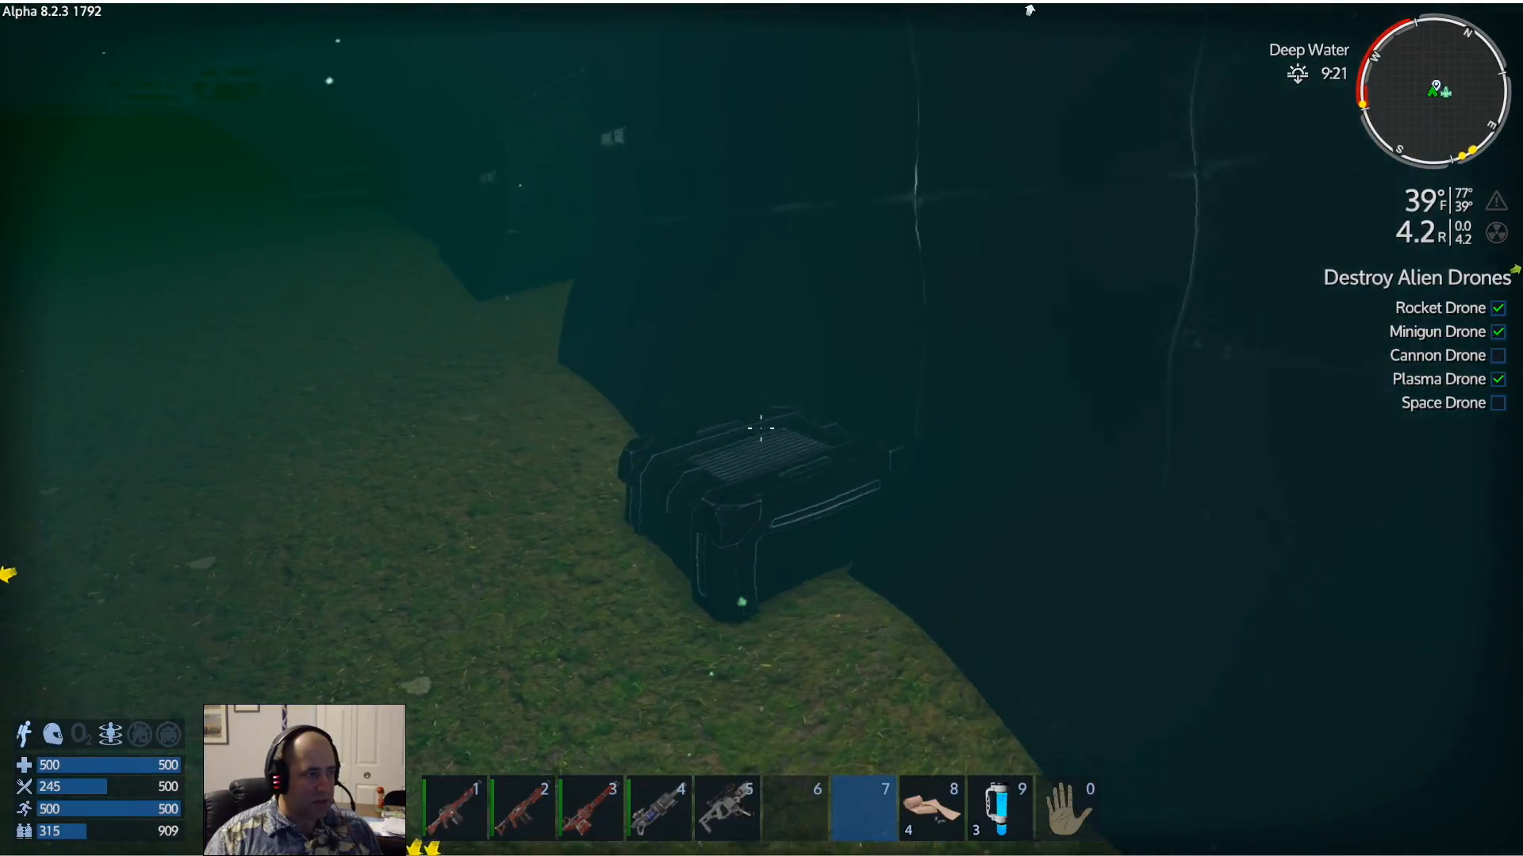
key("f")
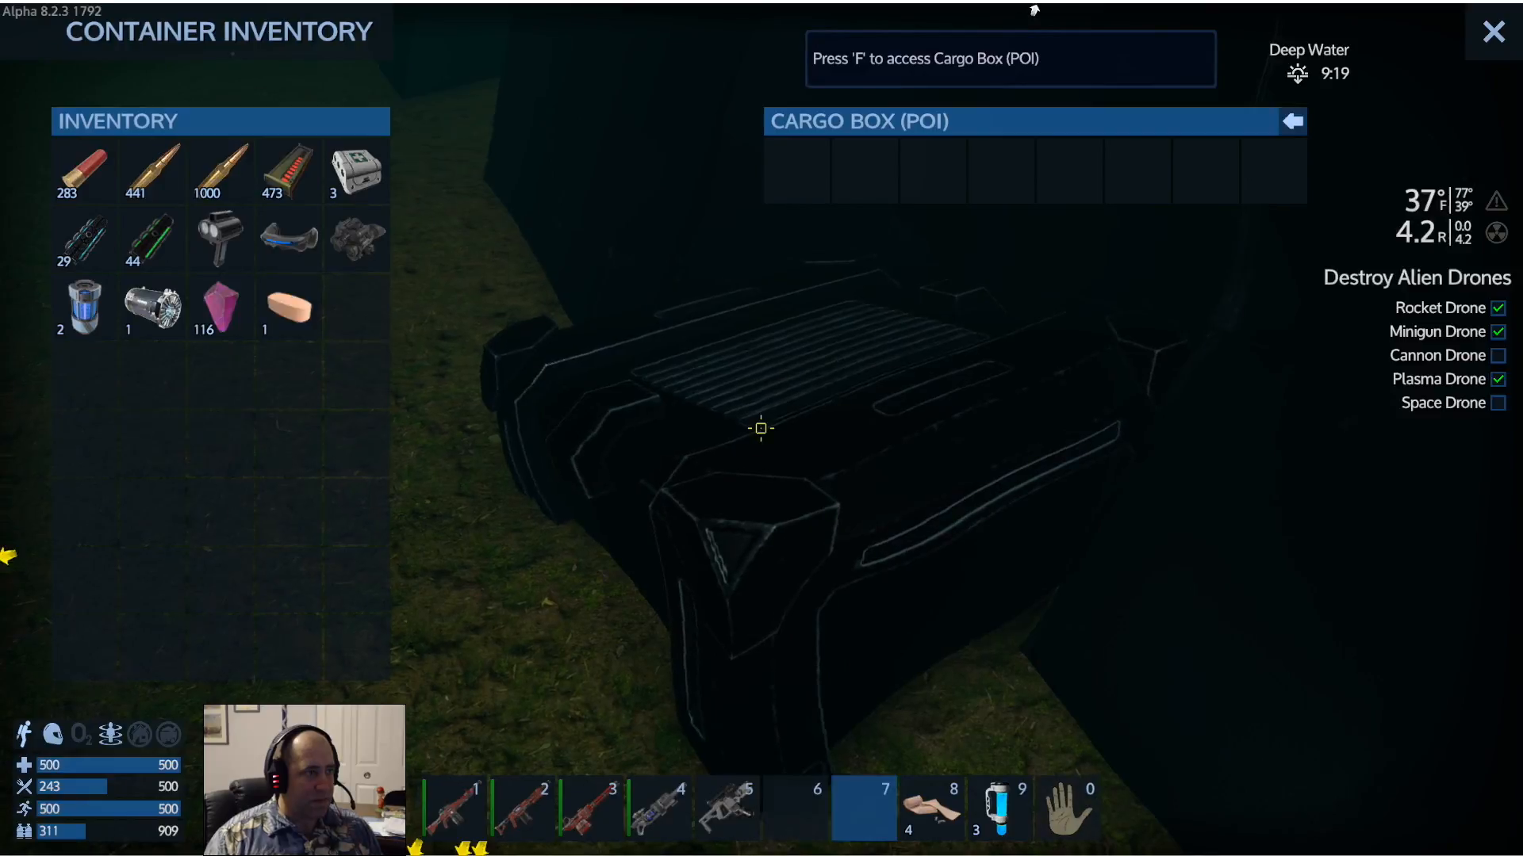
left_click(1494, 32)
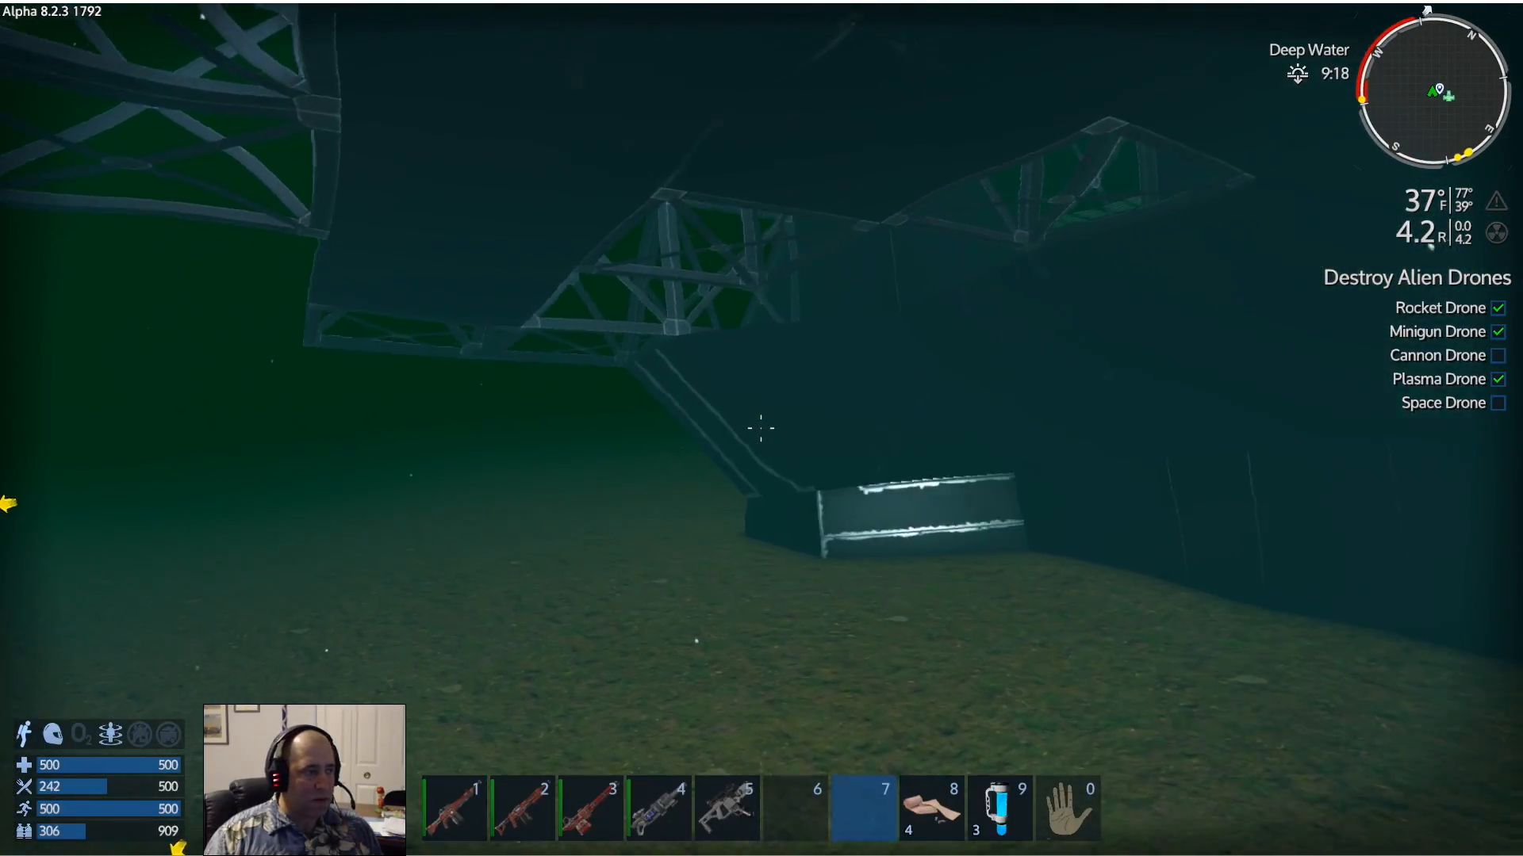
mouse_move(762, 428)
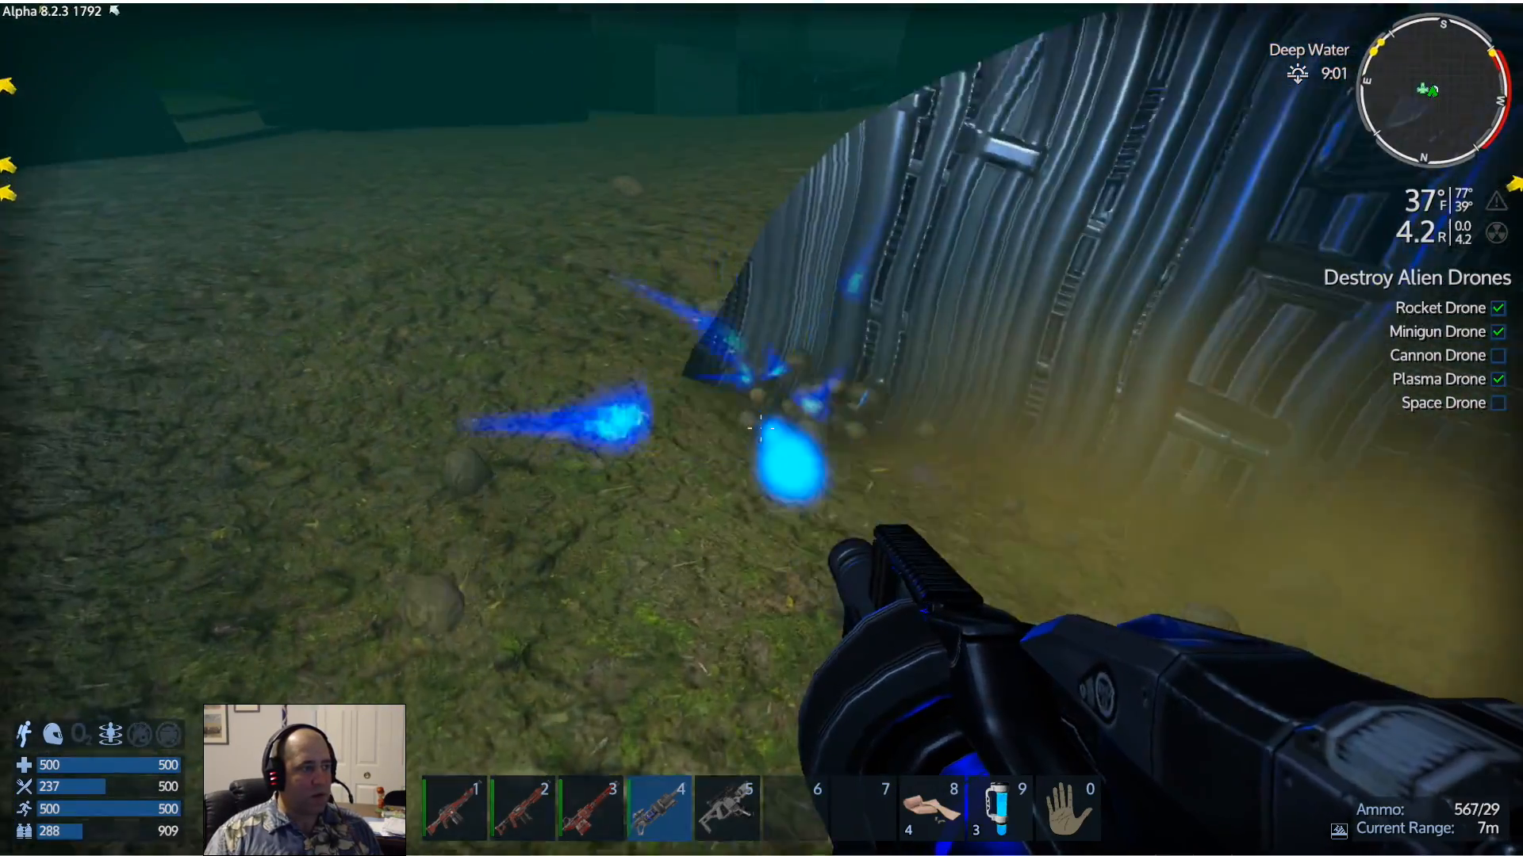
Salvage the debris at the foot of the metal structure into loose rubble
left_click(760, 430)
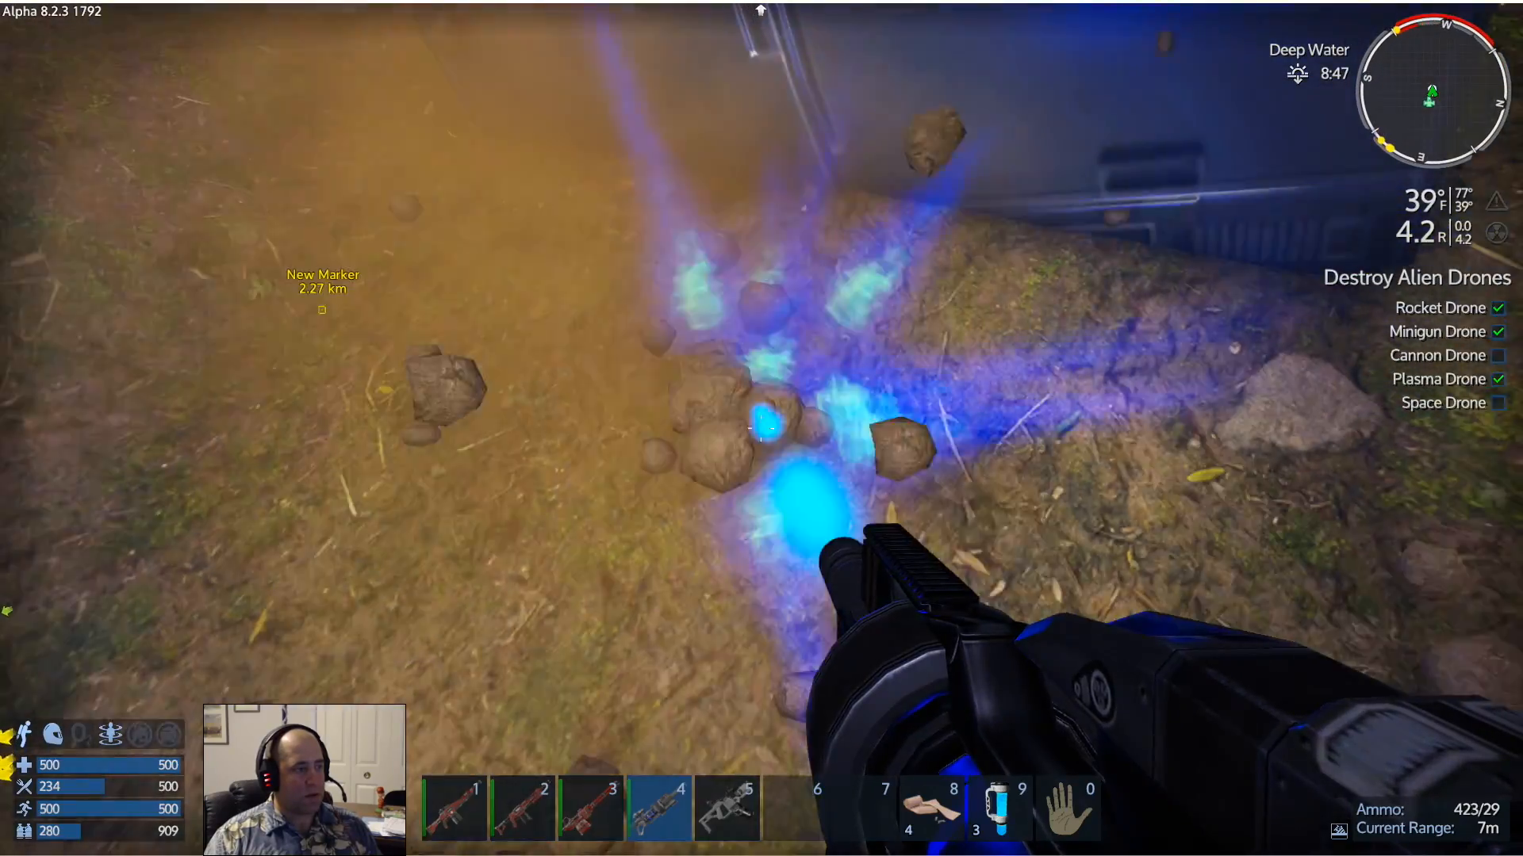
left_click(761, 429)
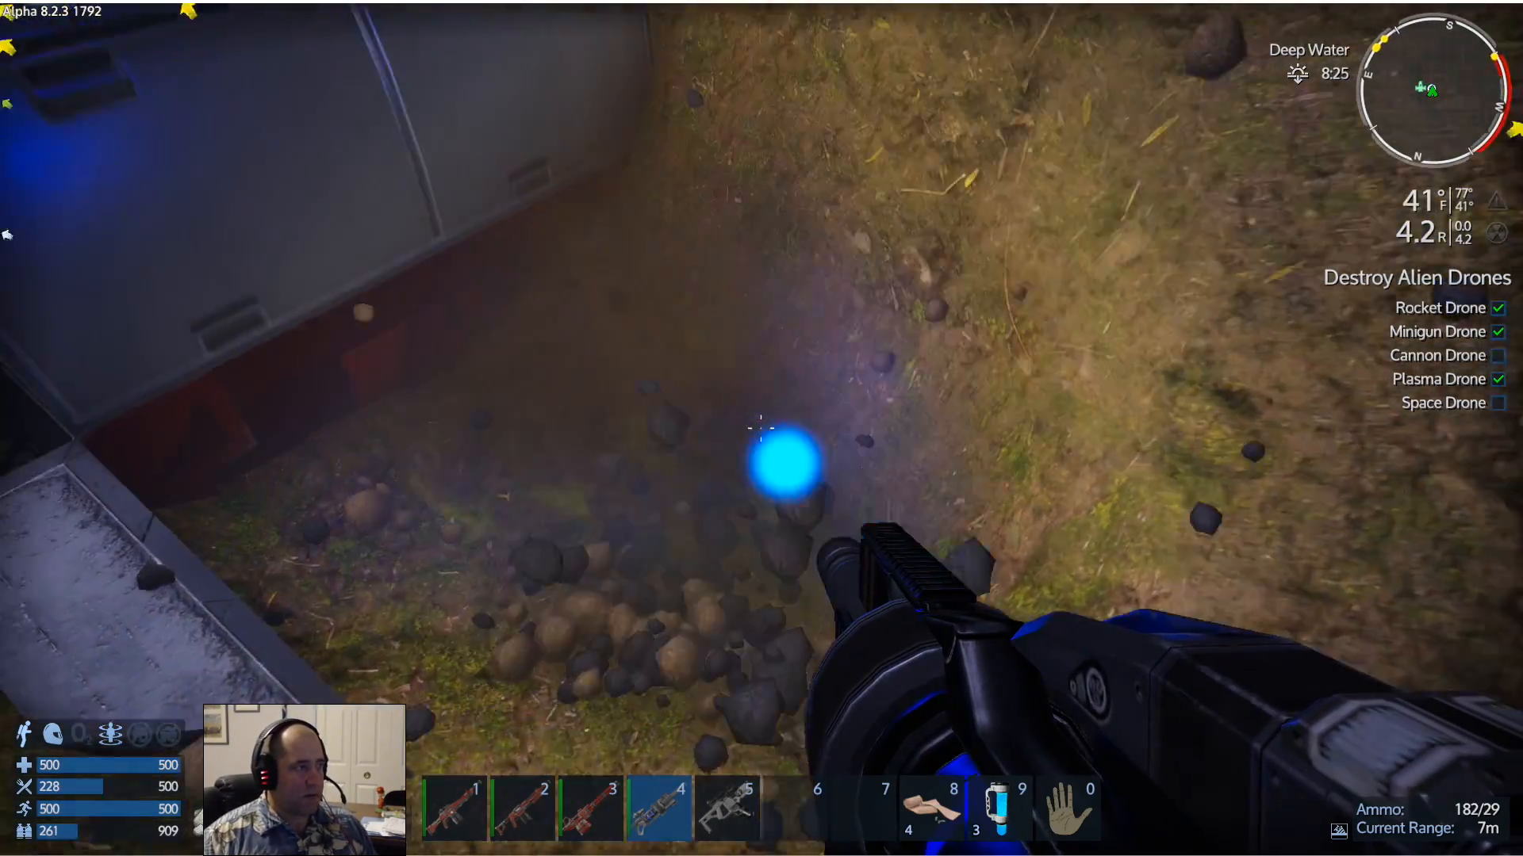
Break down the remaining rock and rubble piles beside the wall and railing
left_click(761, 427)
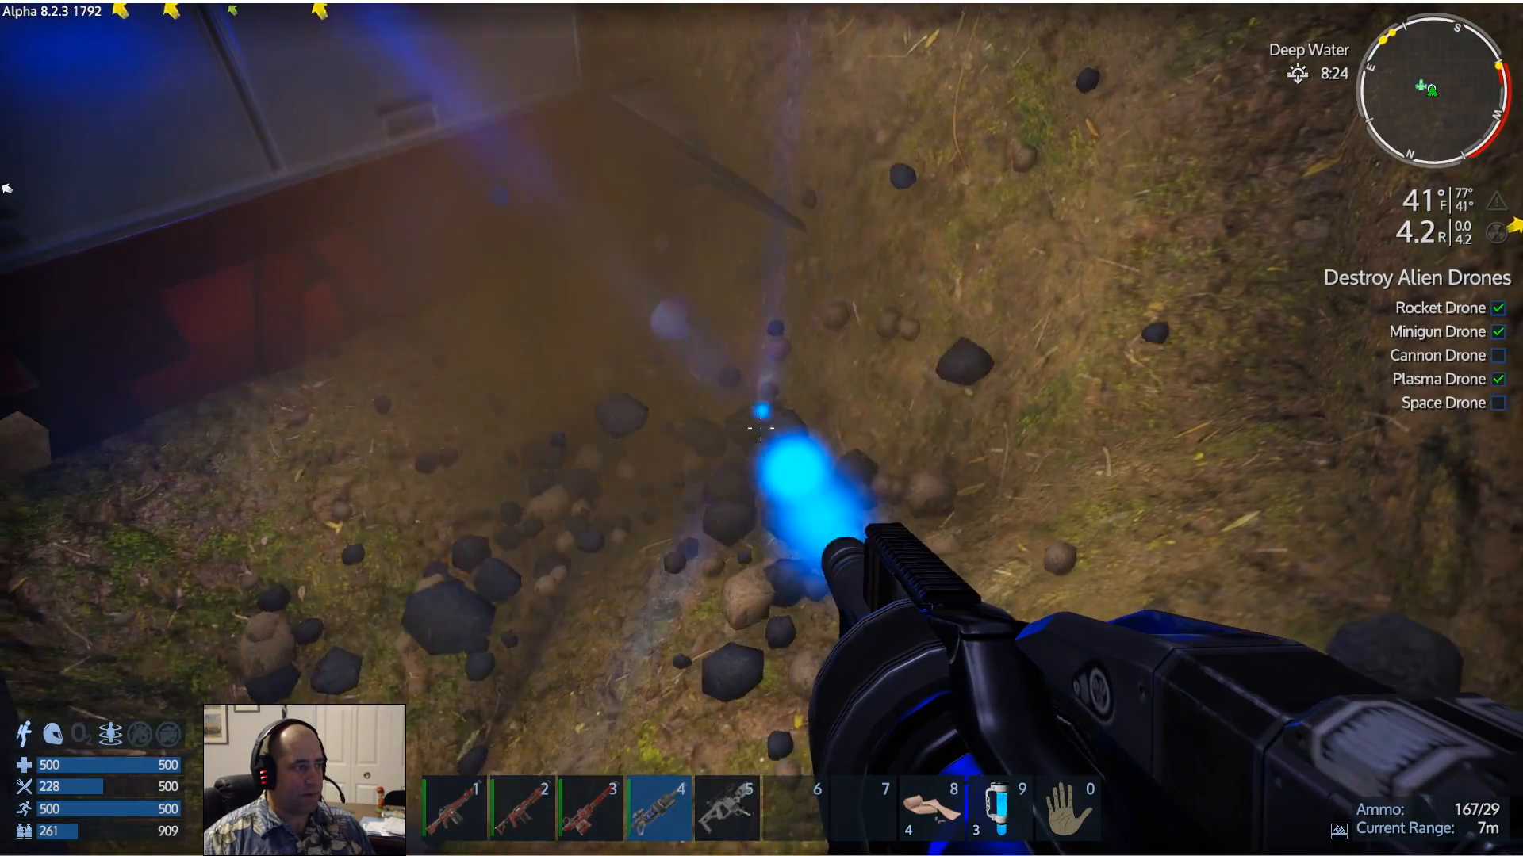
left_click(761, 419)
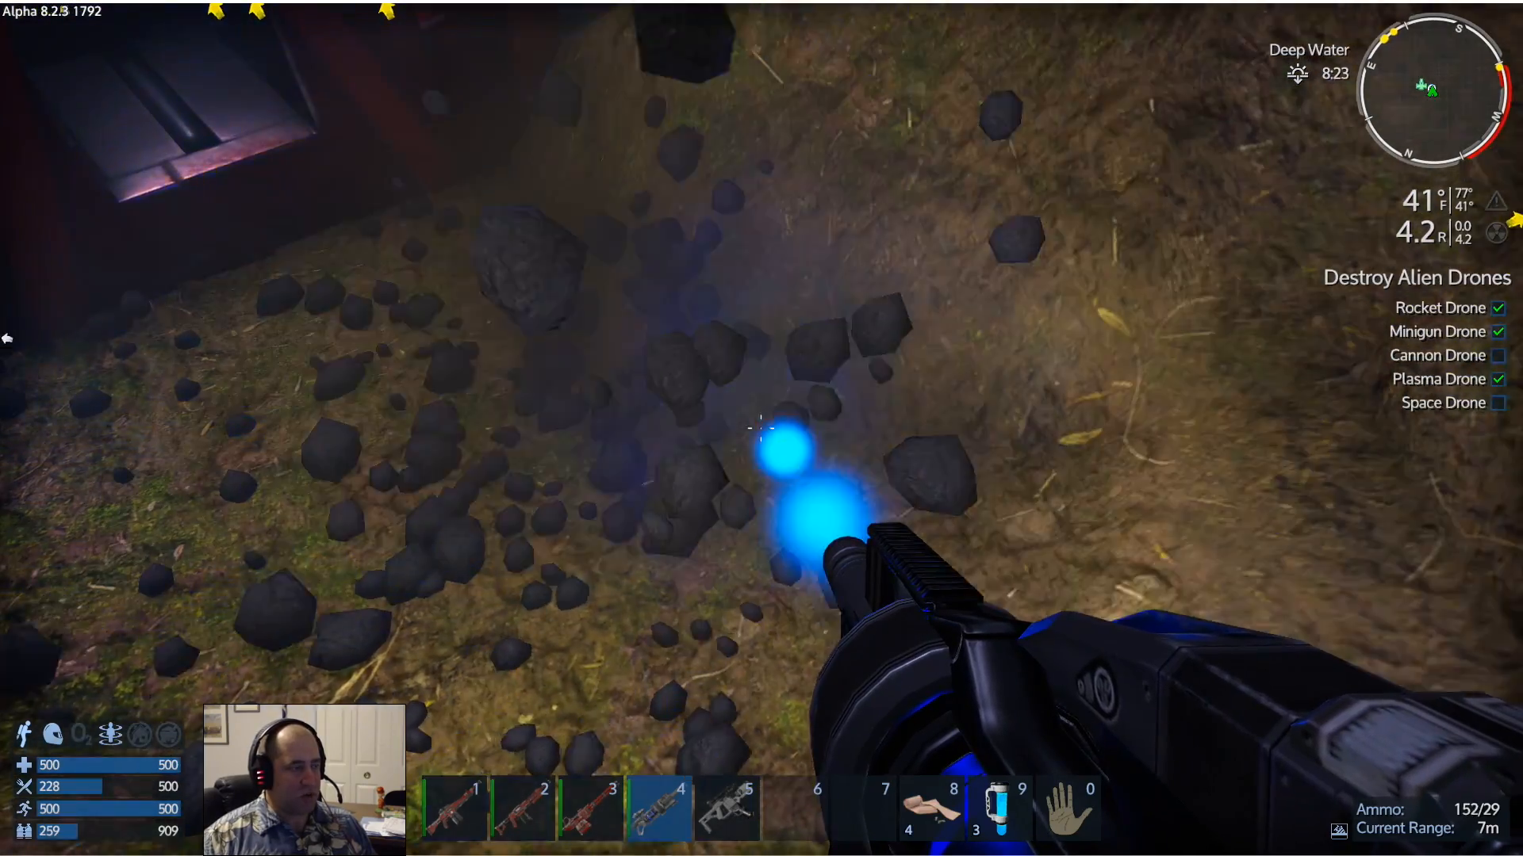
left_click(761, 429)
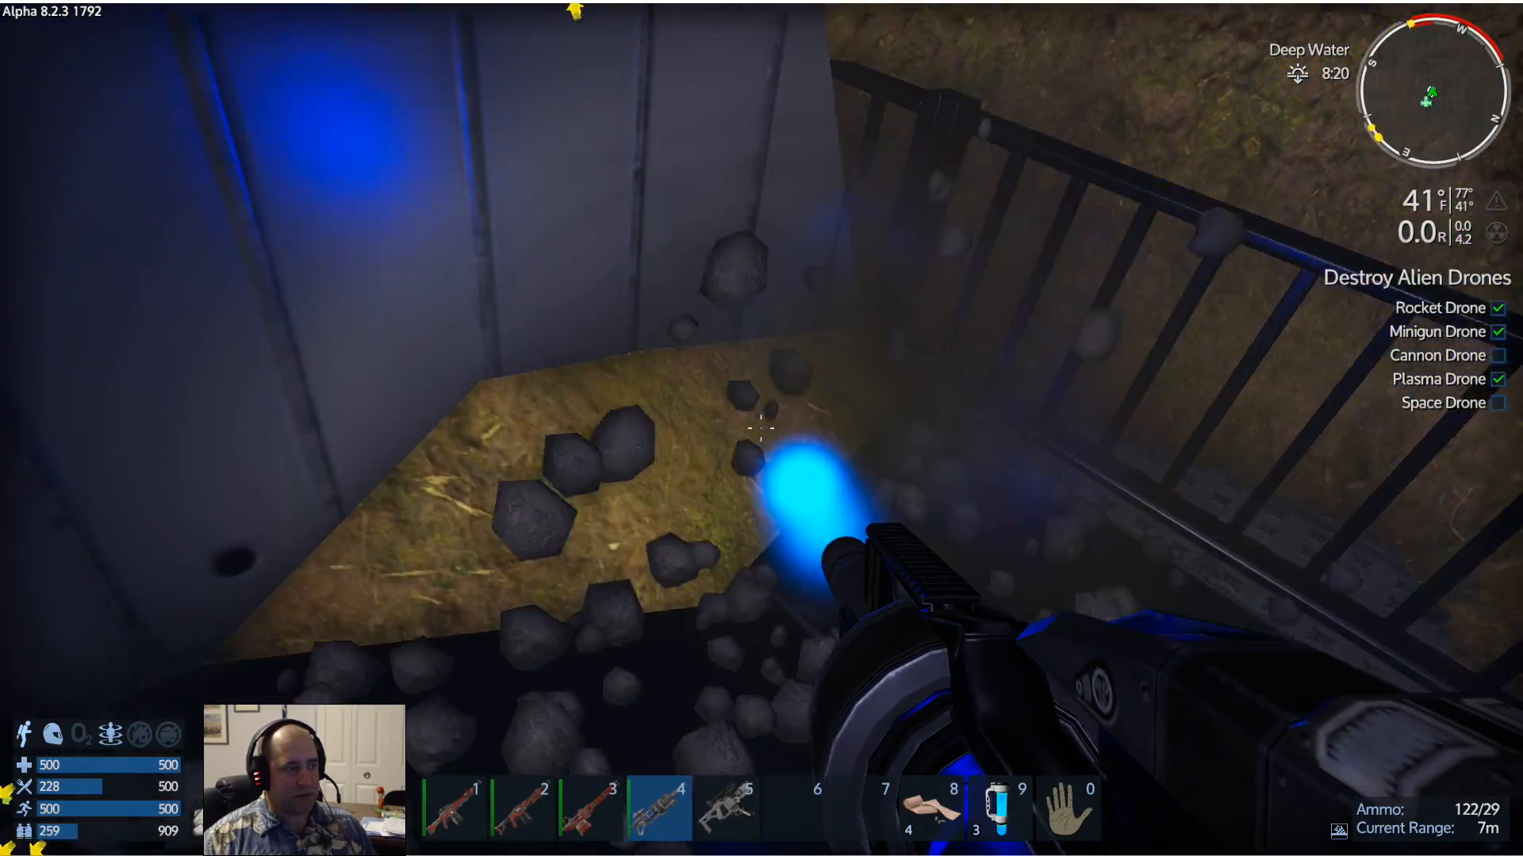
left_click(761, 429)
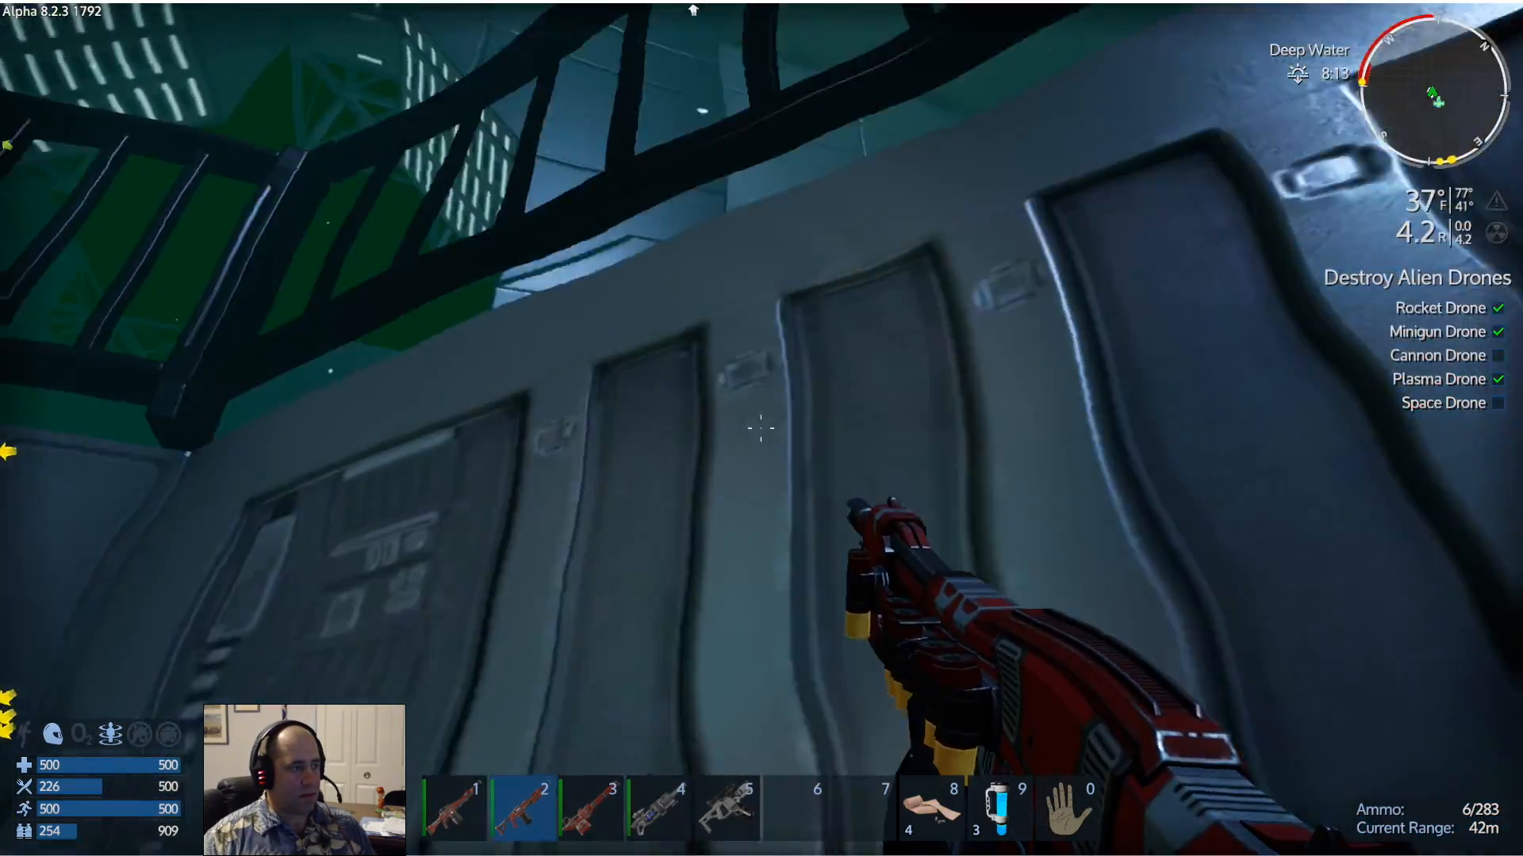
Put the salvage tool away by switching to empty hotbar slot 6
key("6")
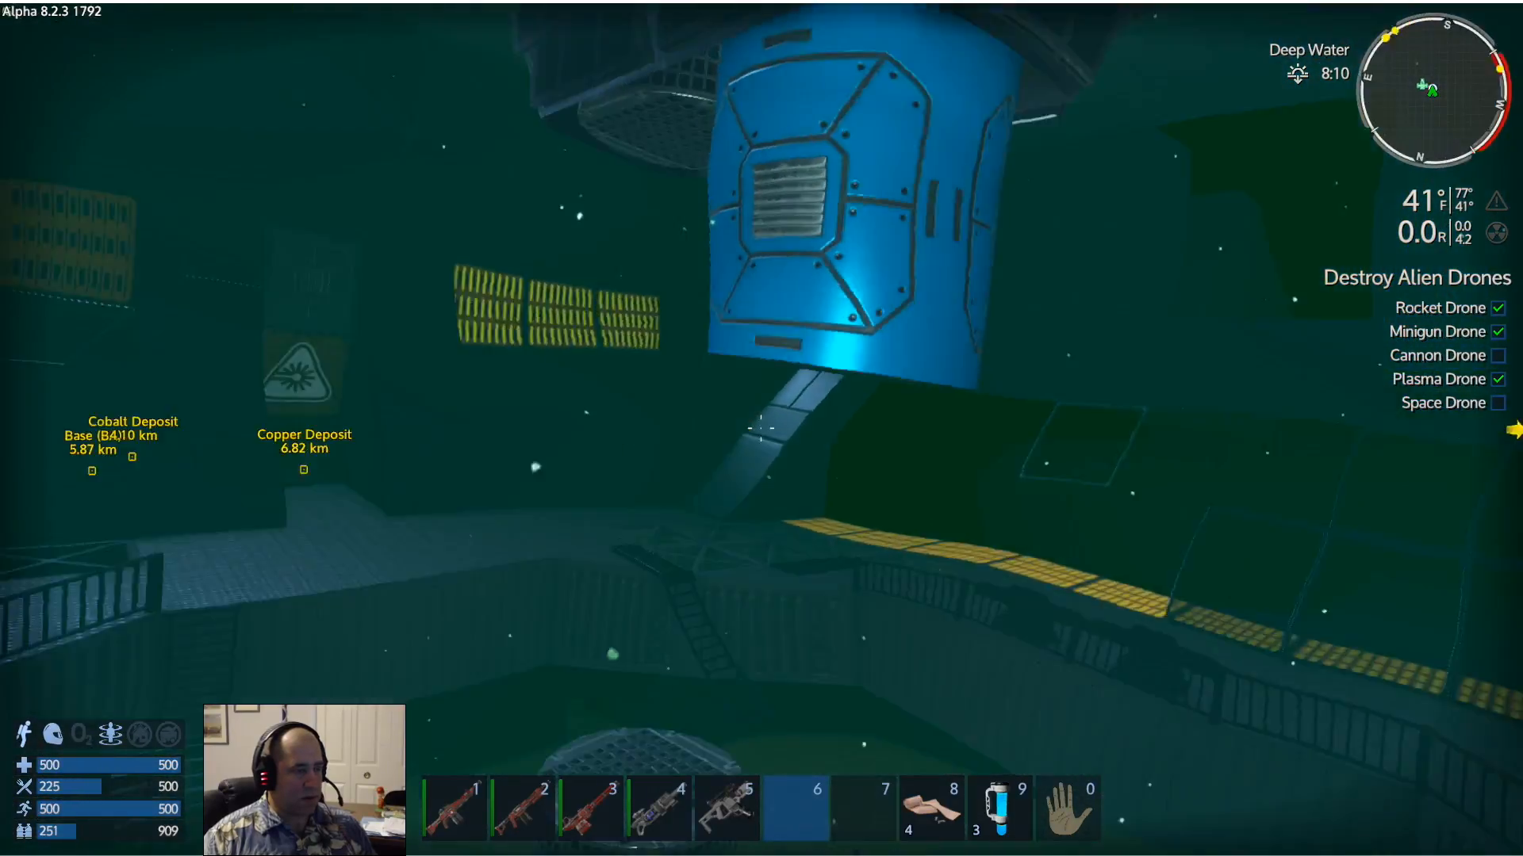
mouse_move(761, 429)
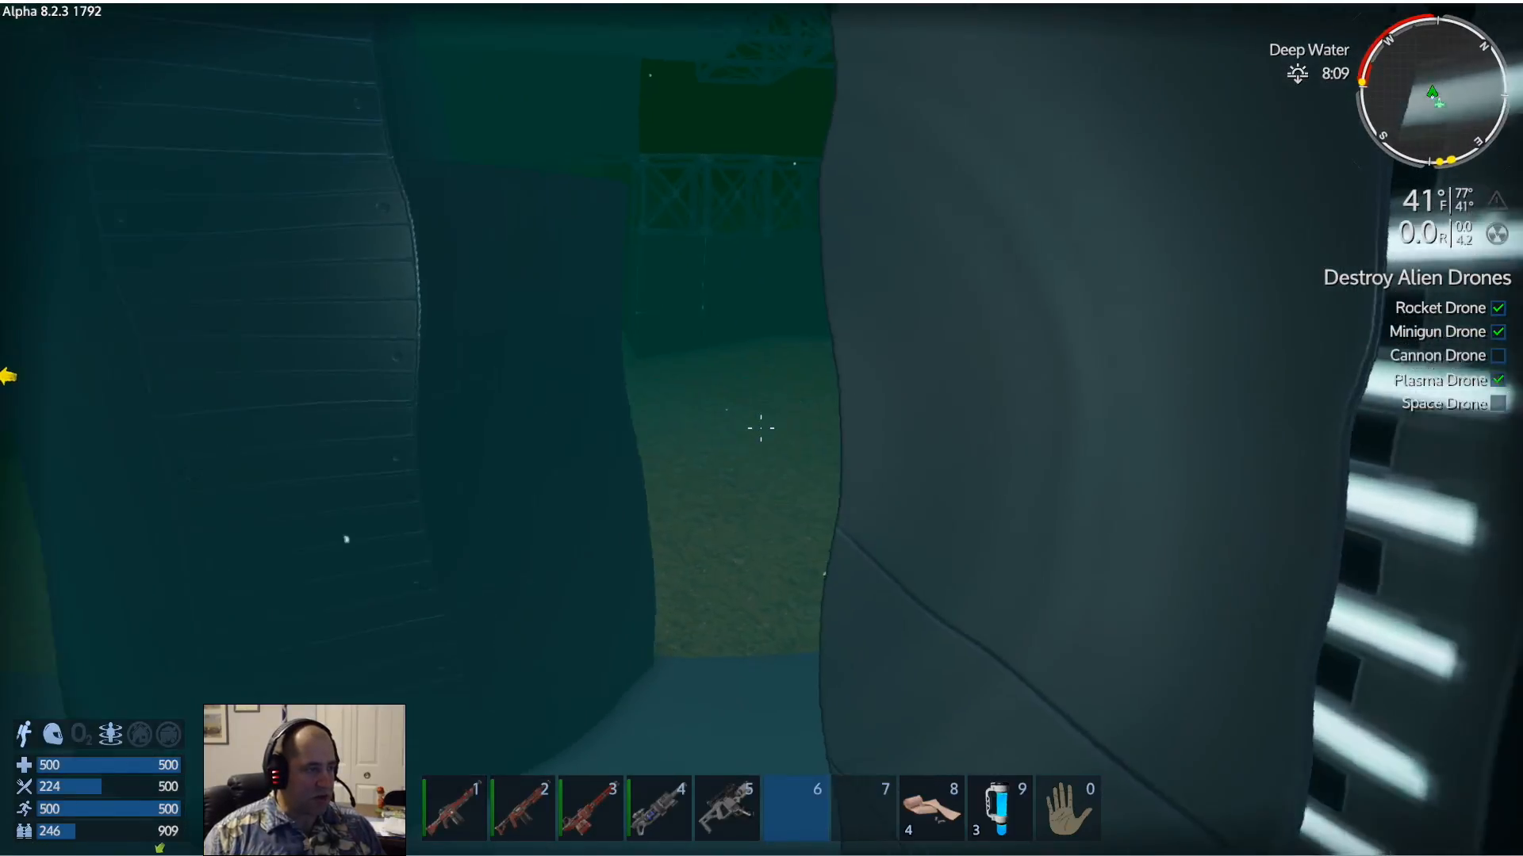
mouse_move(762, 428)
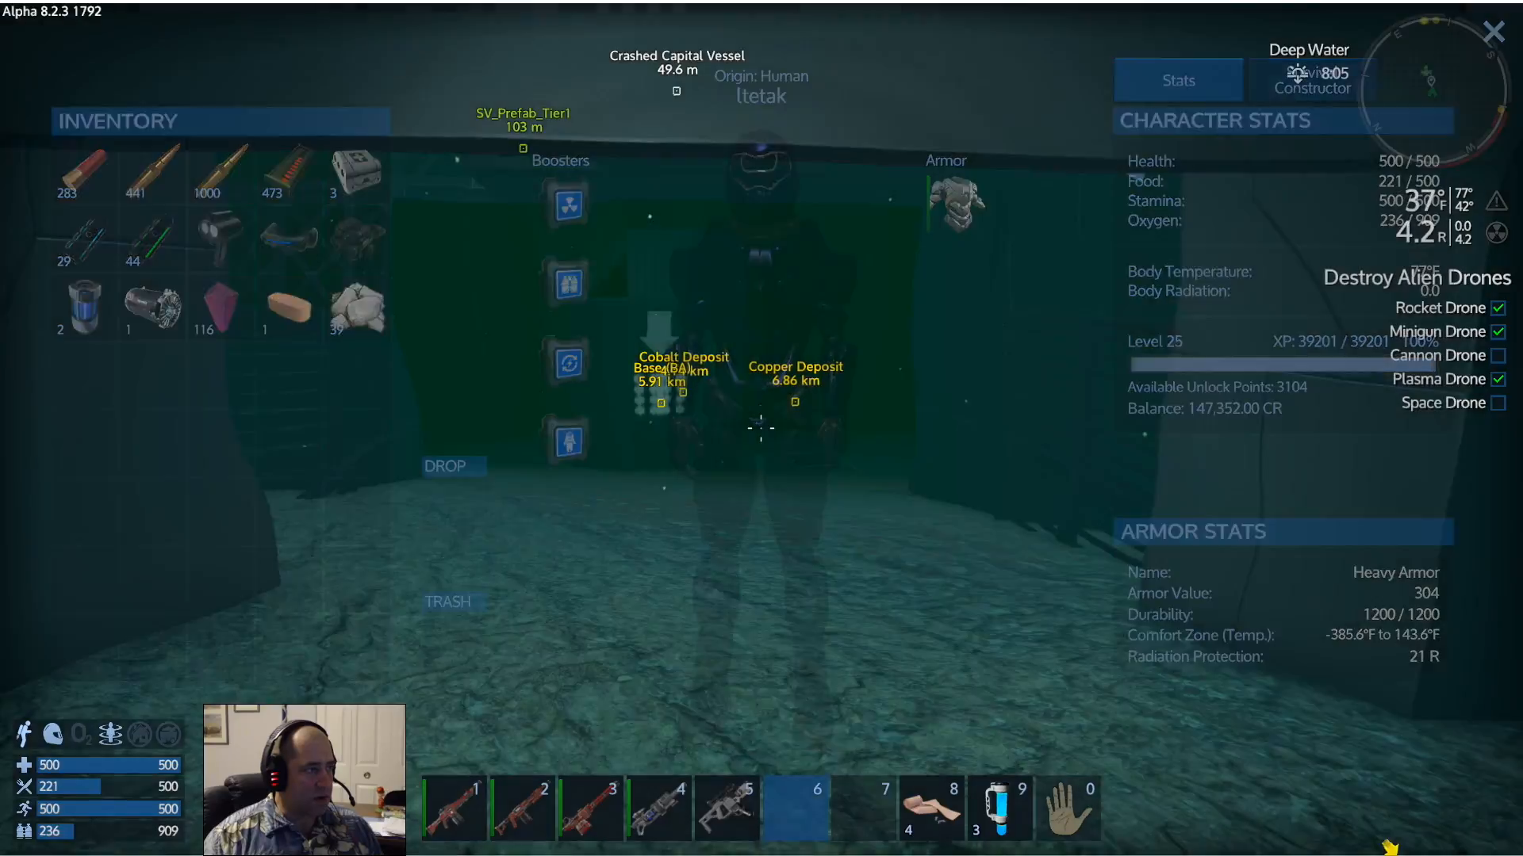
mouse_move(221, 309)
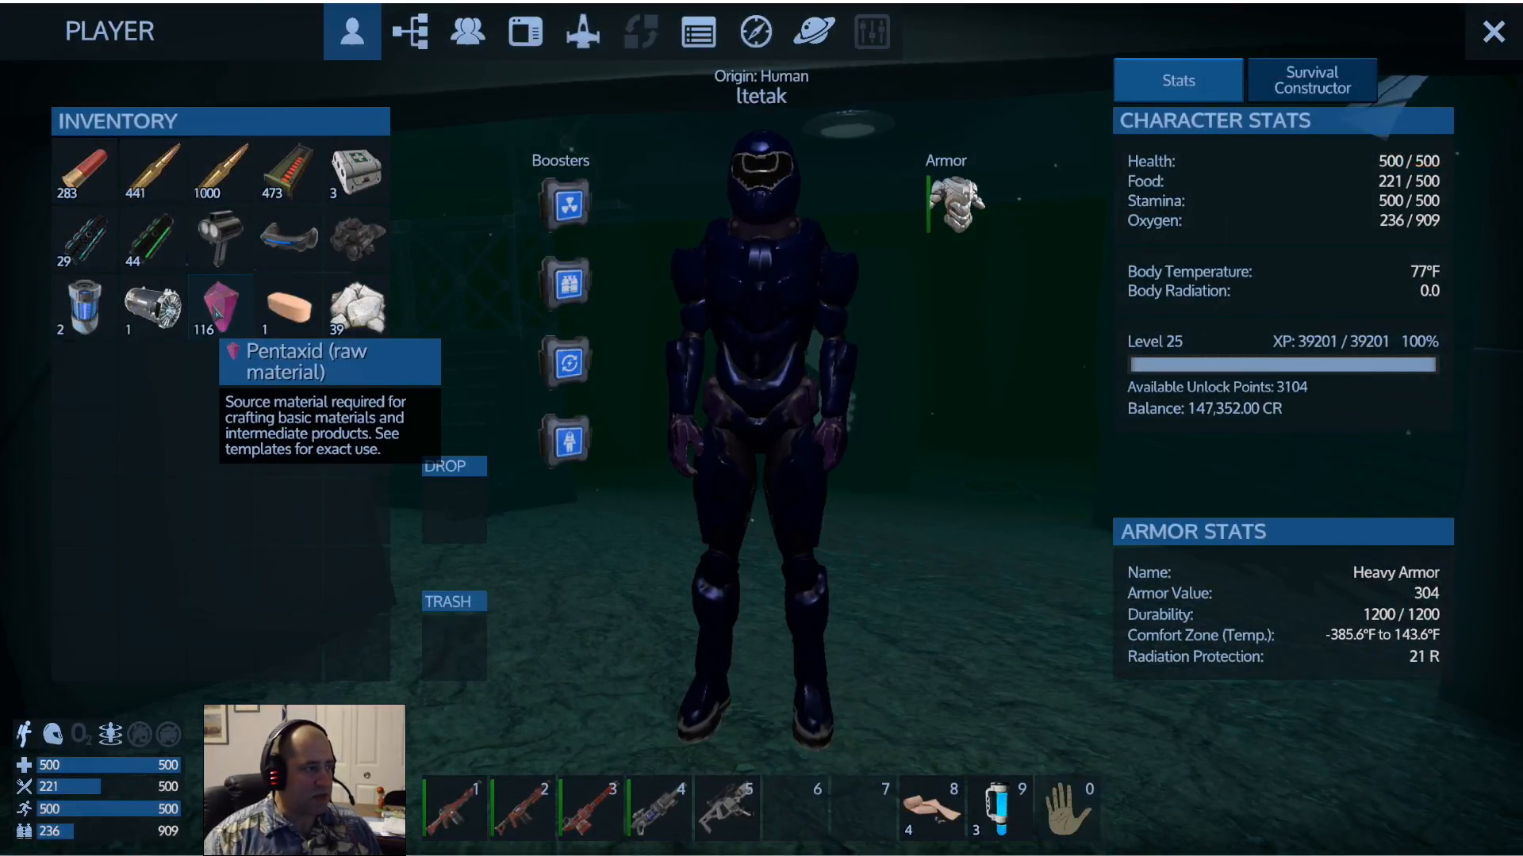
Close the player inventory after checking the 116 Pentaxid stack
key("escape")
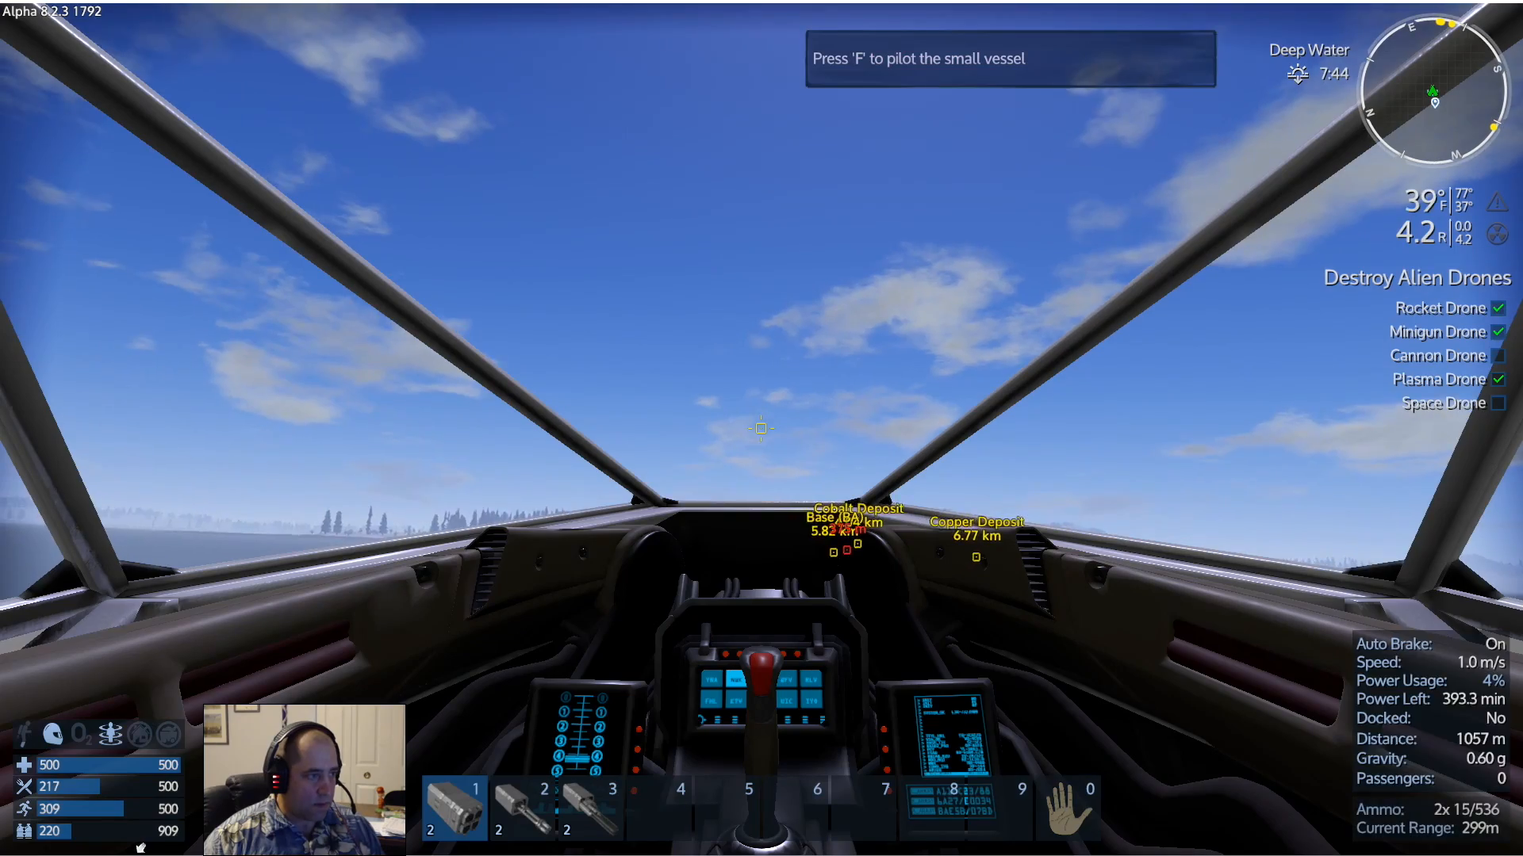
Check the SV_Prefab_Tier1 status panel (fuel 44%, oxygen 0%) and close it
key("f")
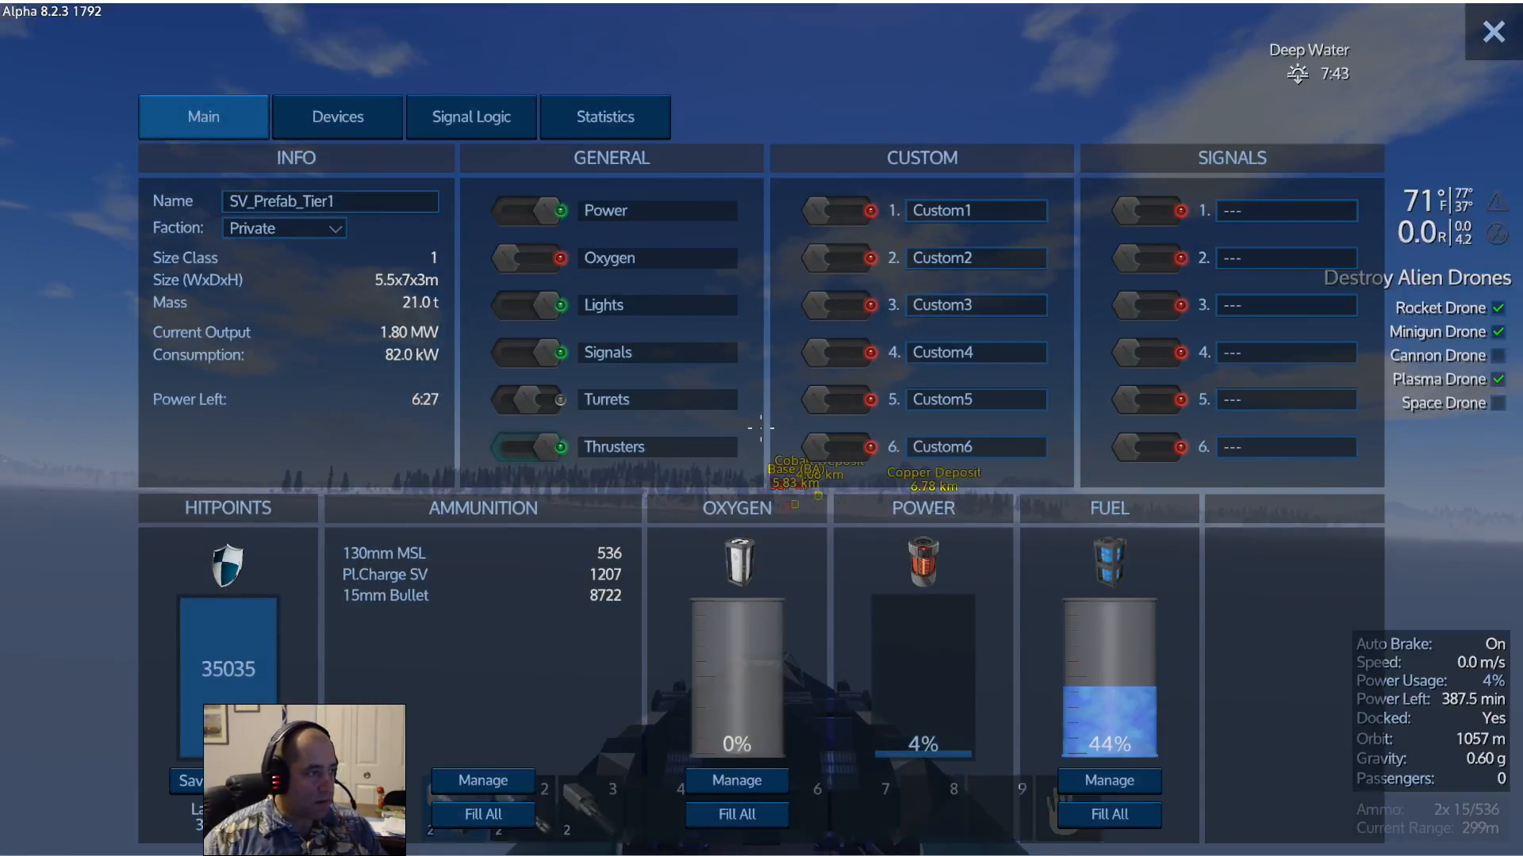
left_click(1494, 31)
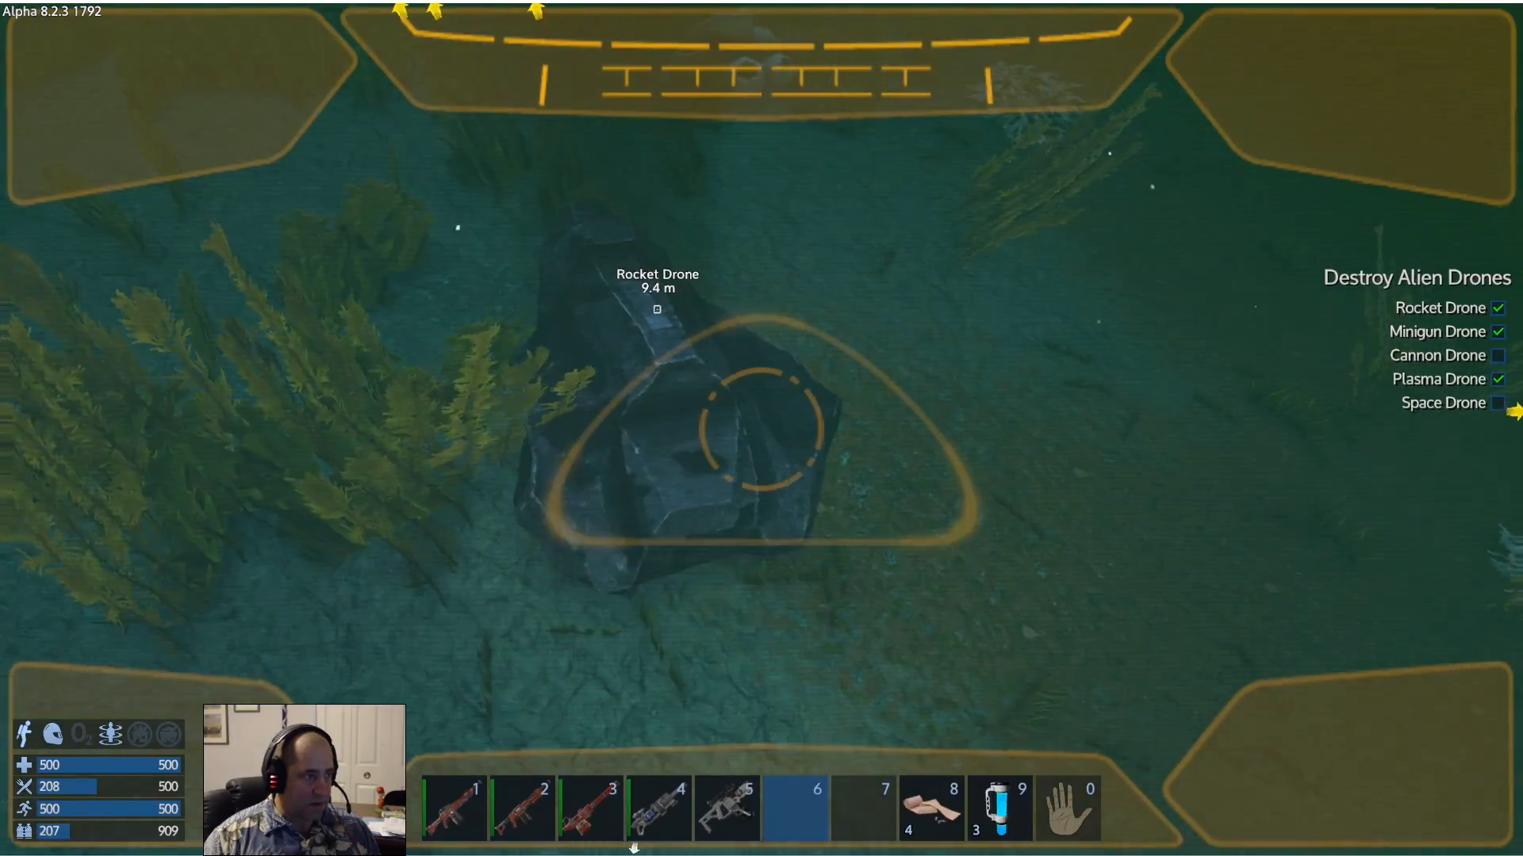
Check the Rocket Drone wreck's container, close it and return to the small vessel
key("f")
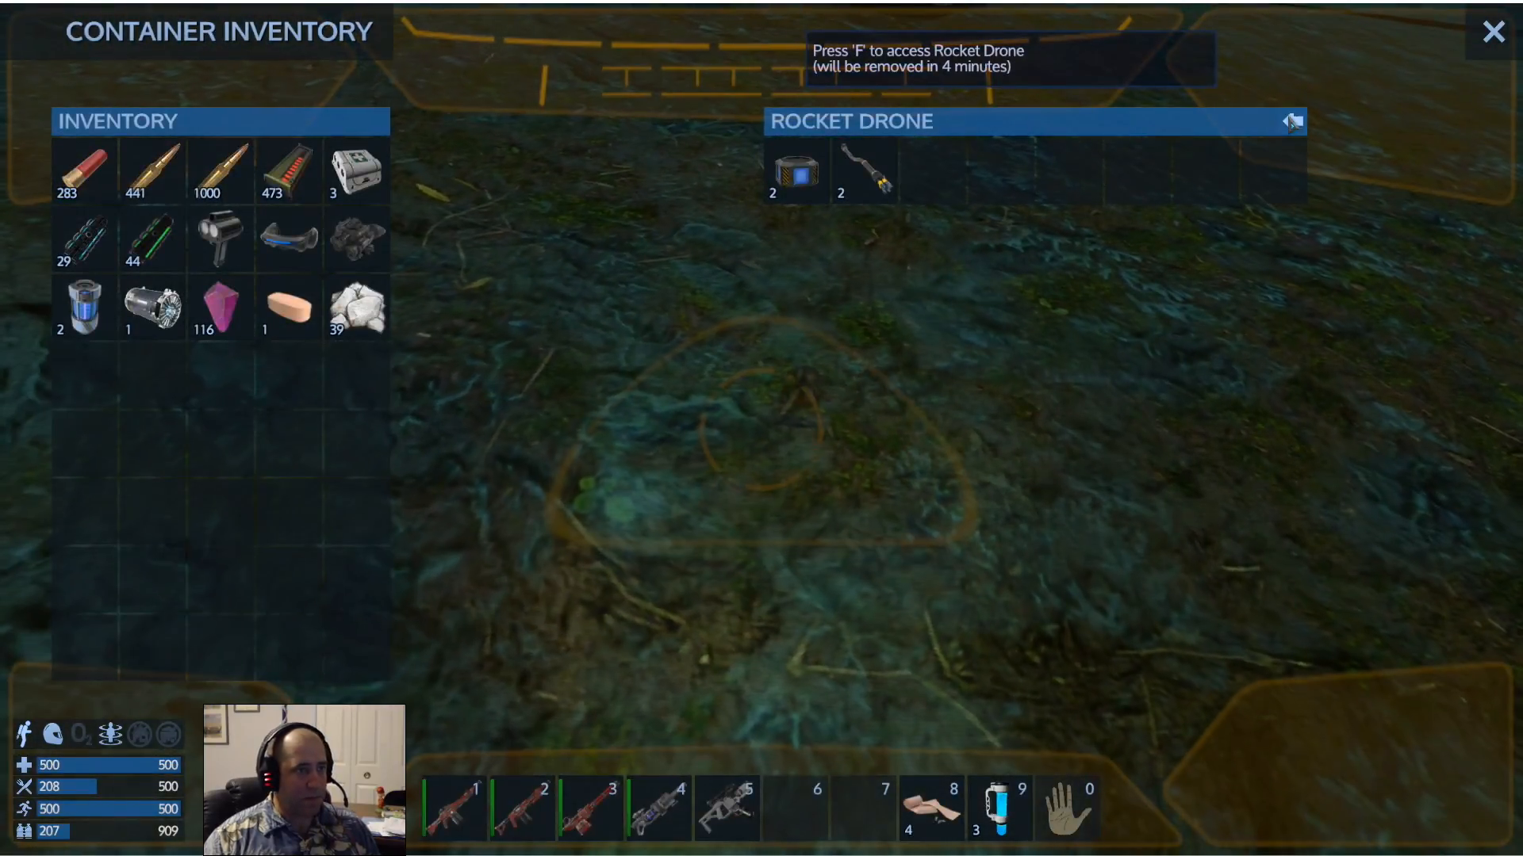
left_click(1494, 32)
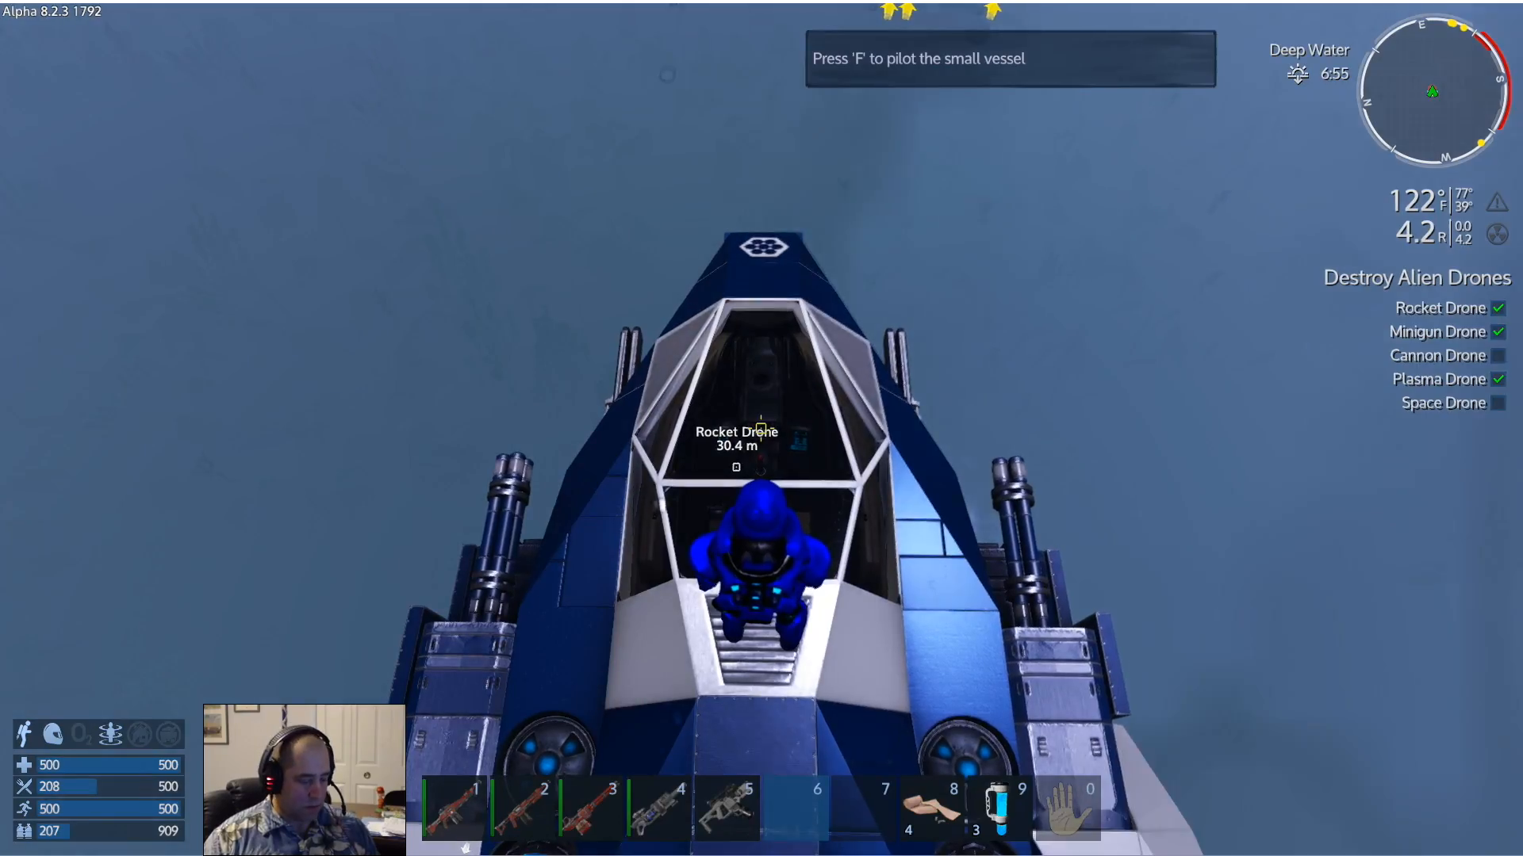
key("f")
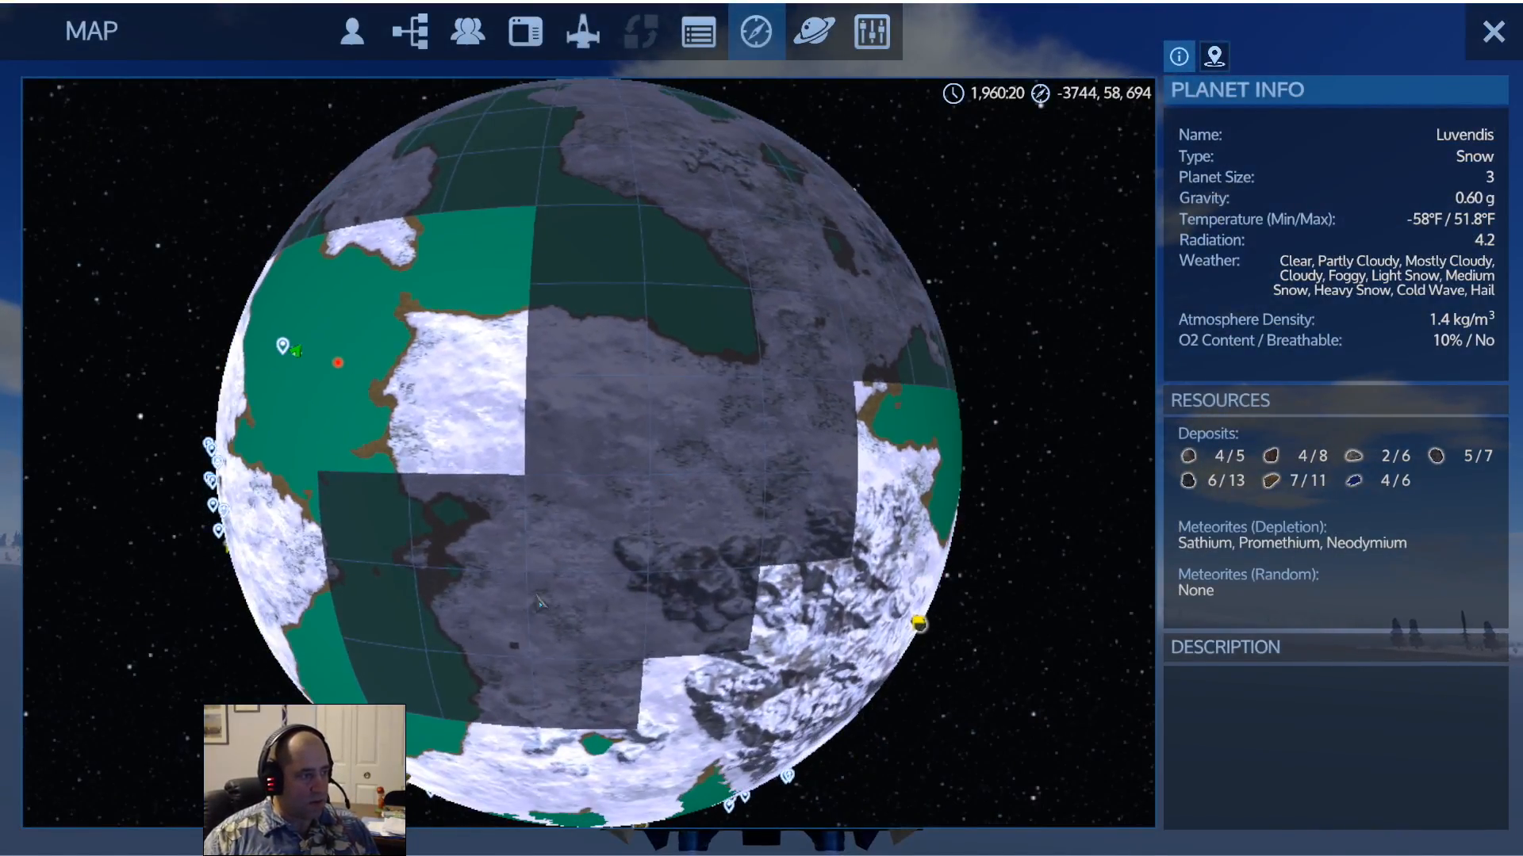
Rotate the Luvendis globe and place a New Marker on the snowfield destination
left_click(481, 622)
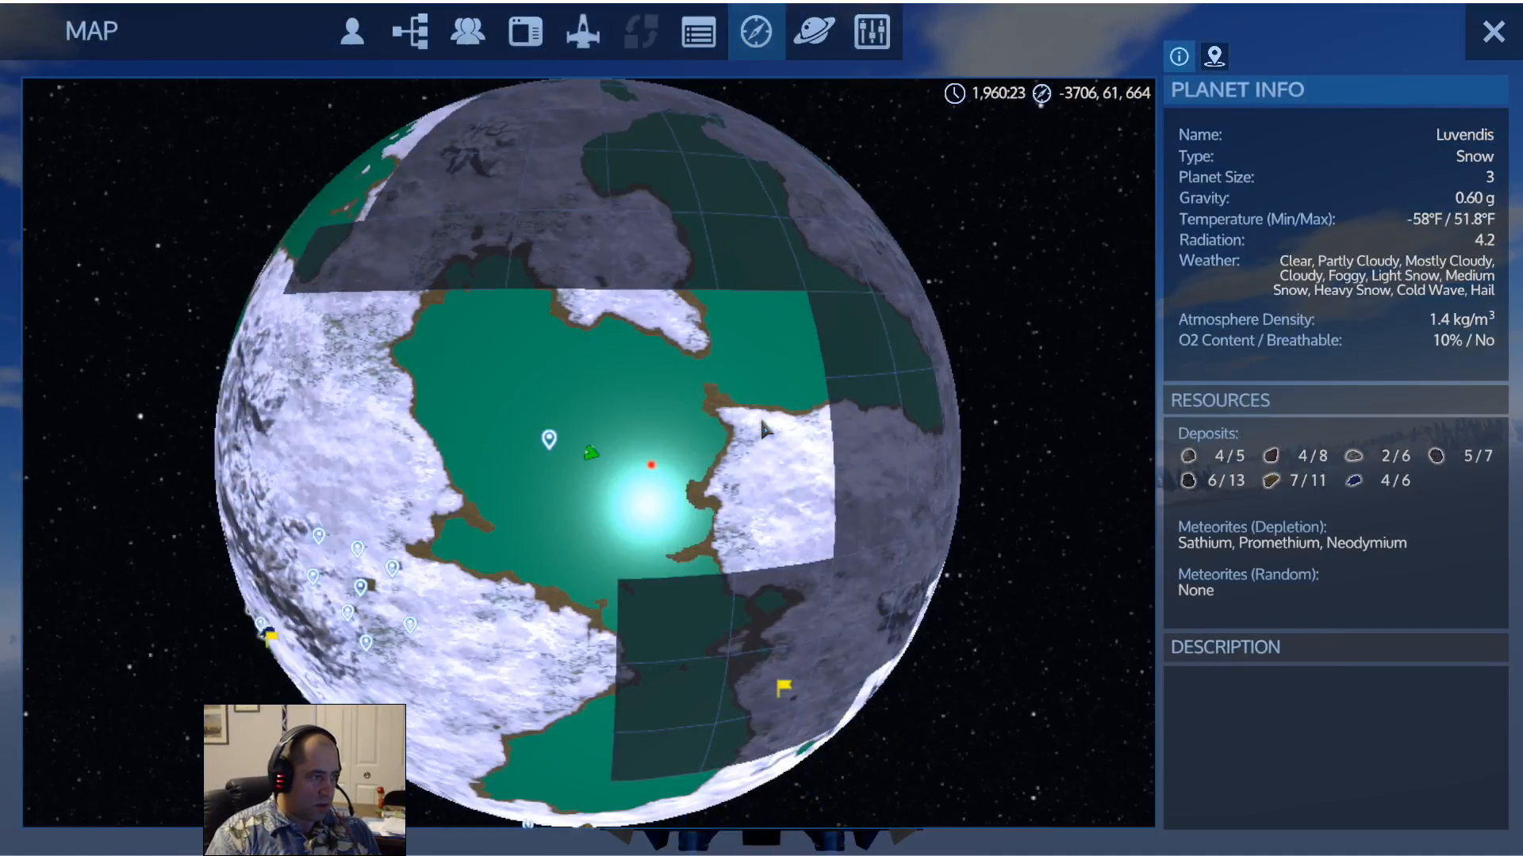
left_click(1493, 31)
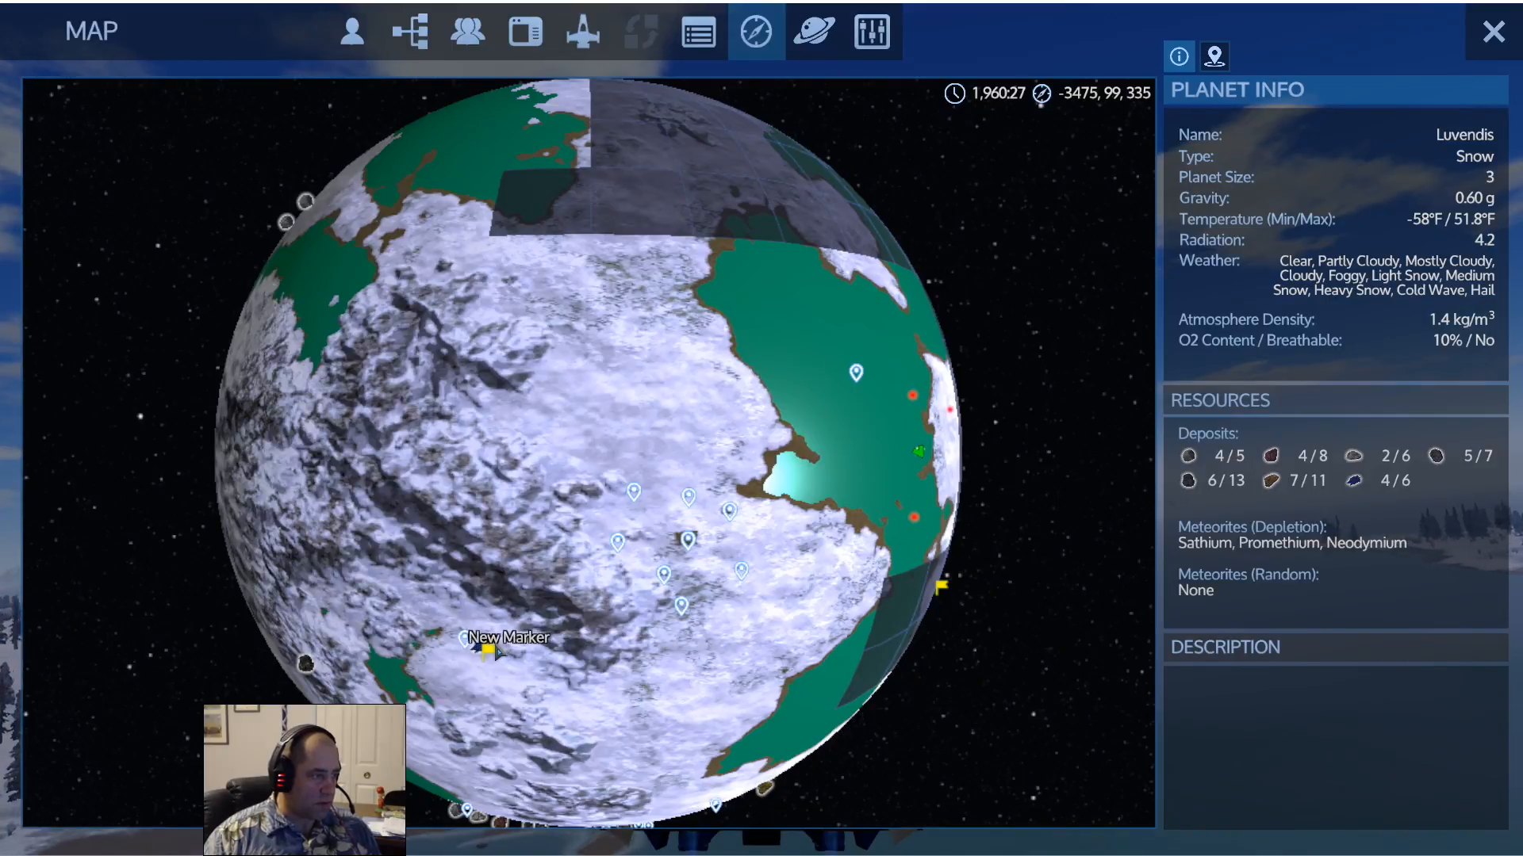
left_click(484, 650)
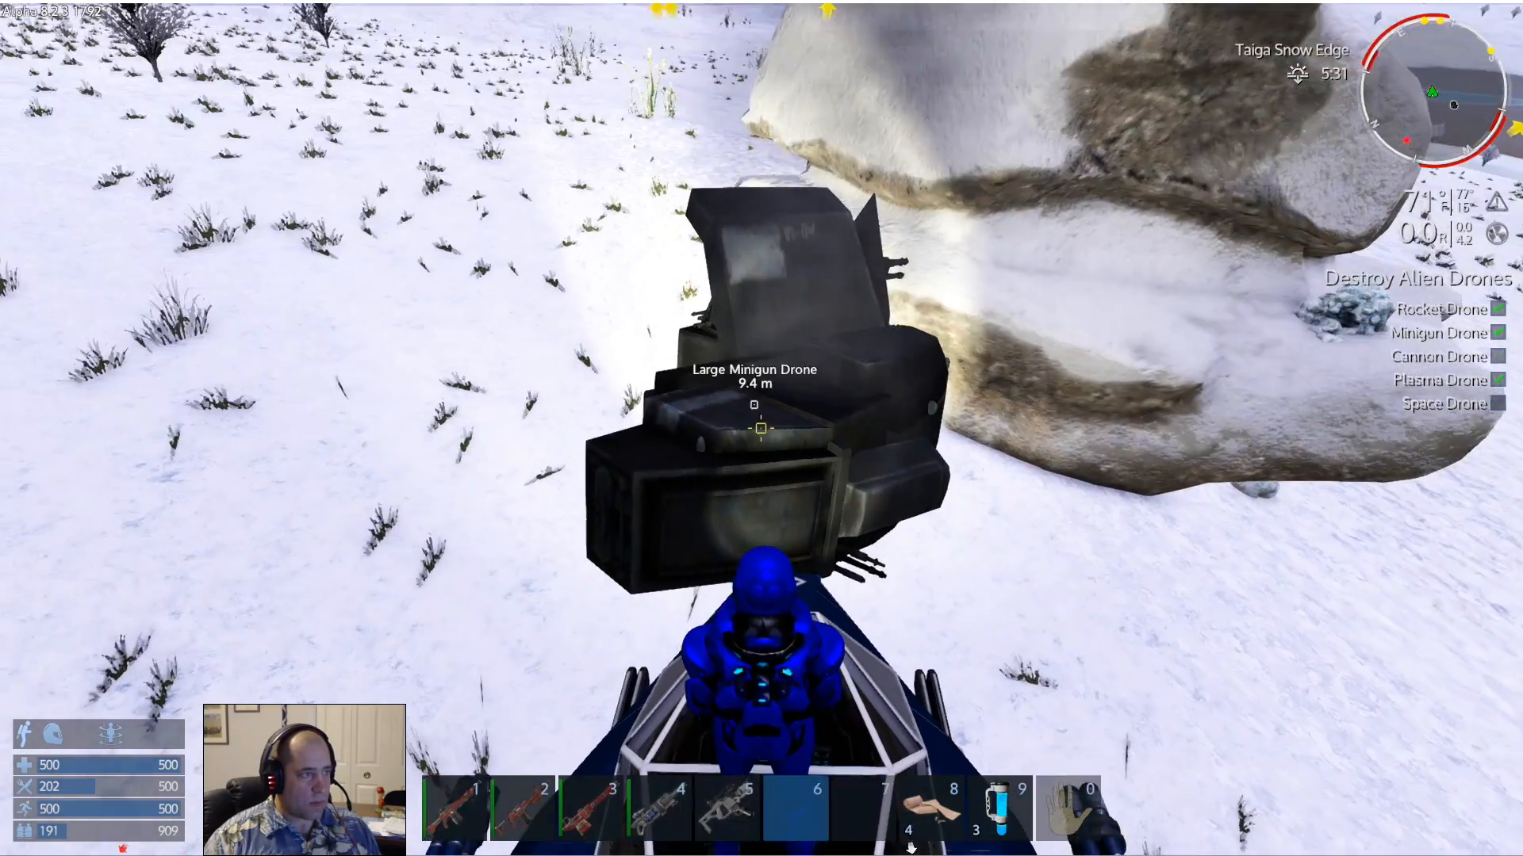
Pilot the small vessel from the Large Minigun Drone wreck to the Plasma Drone wreck
key("f")
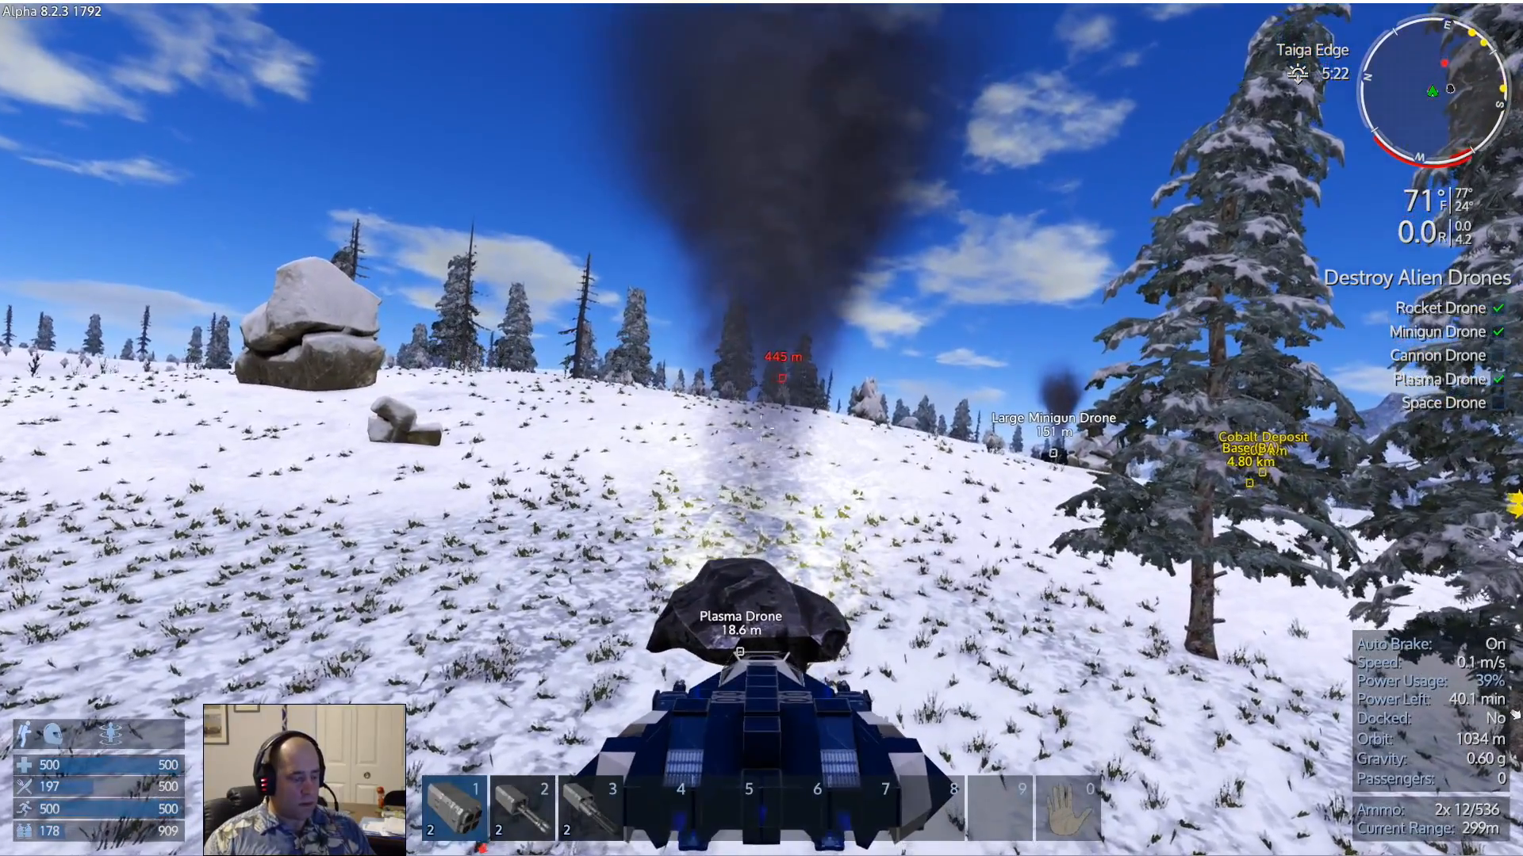
Fly to the Rocket Drone wreck, land and leave the pilot seat
key("f")
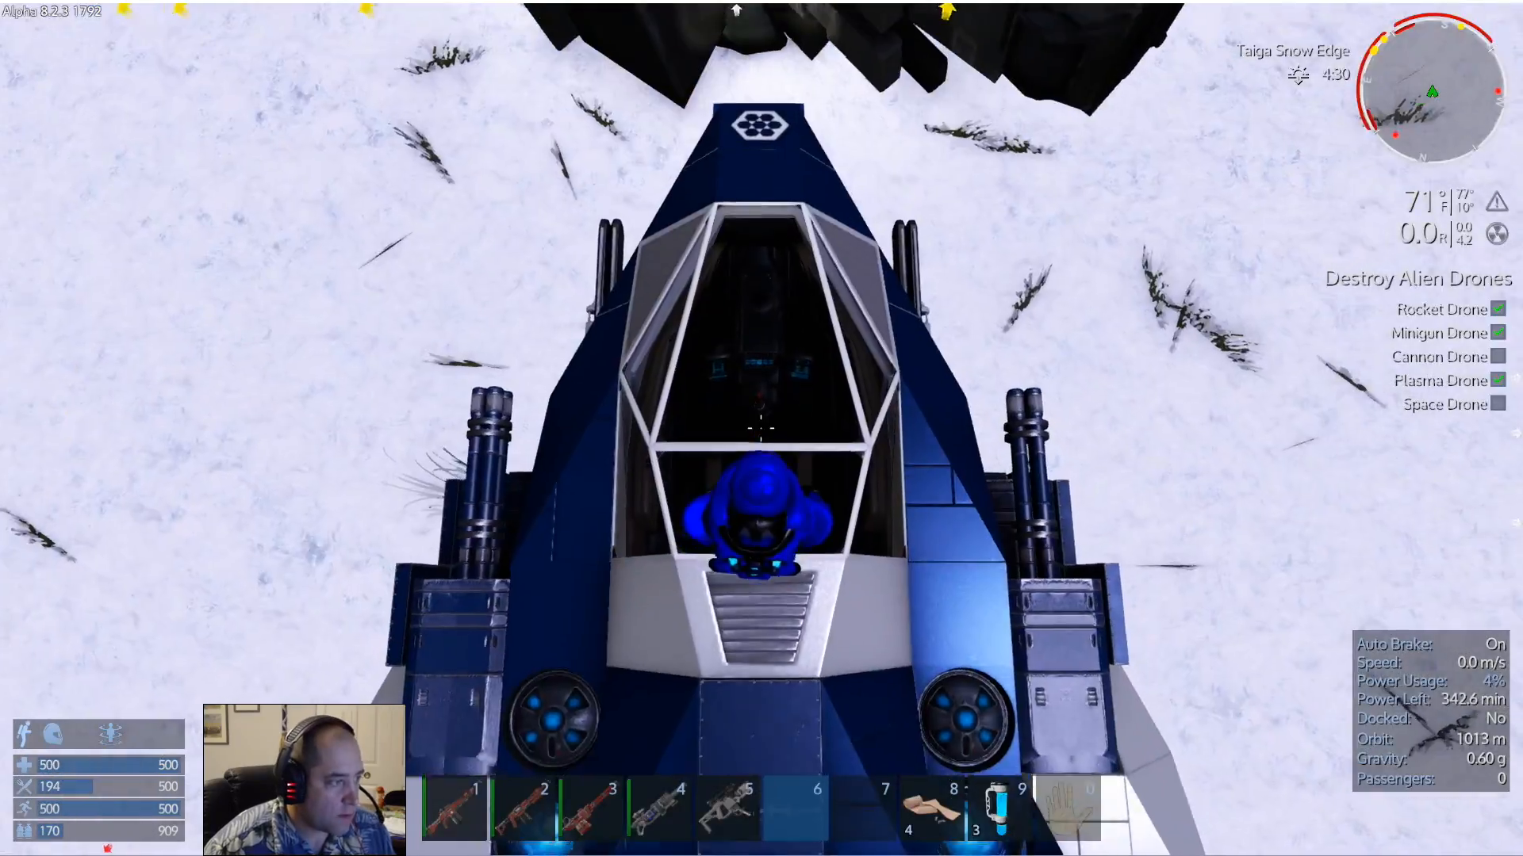
key("f")
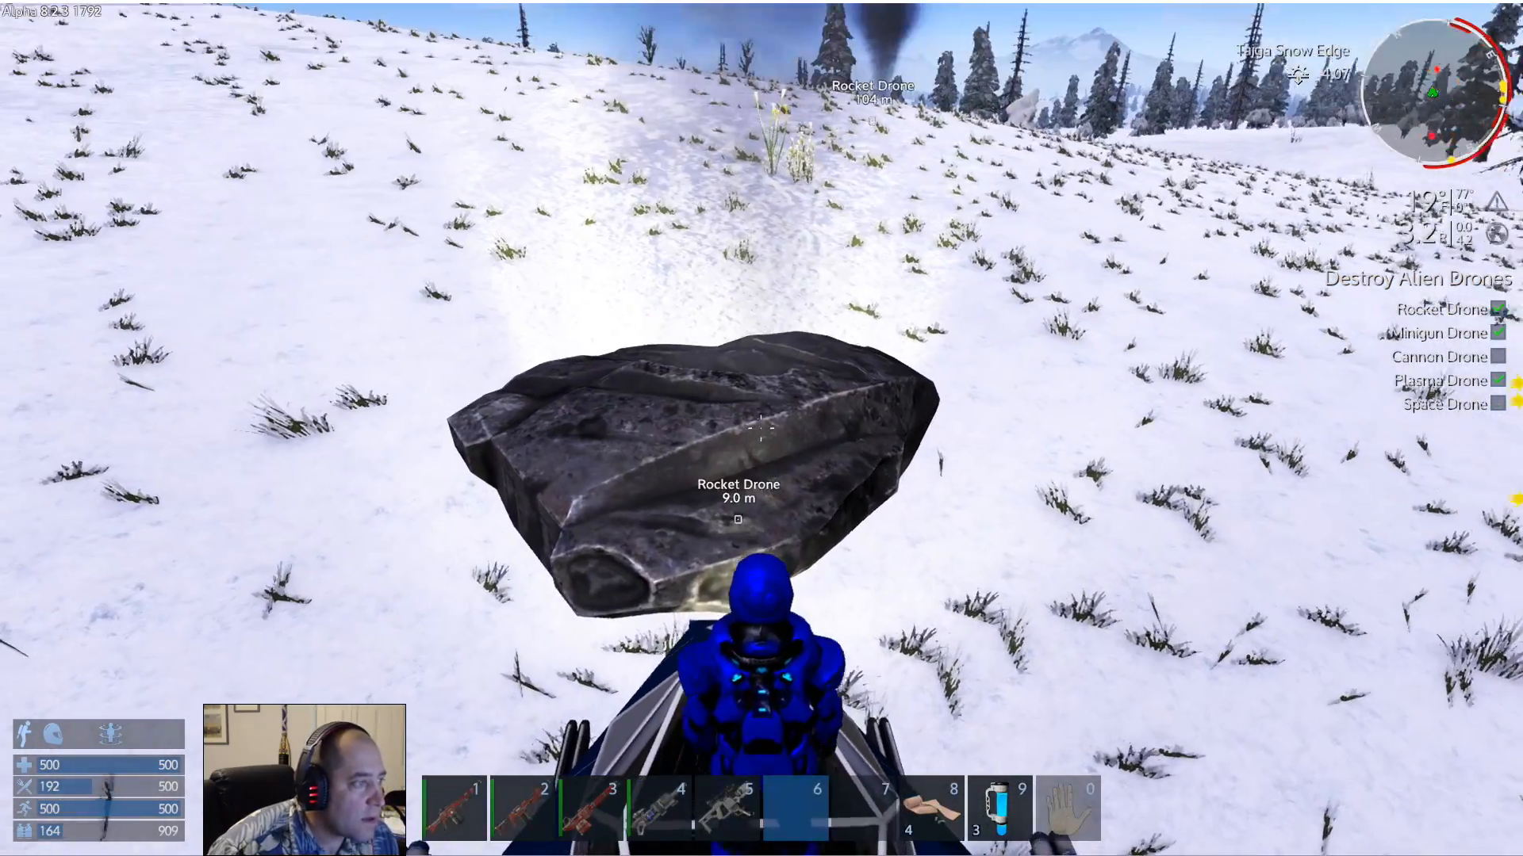
Pilot the vessel over the snowfield to the Large Minigun Drone wreck, discovering the Junkyard POI
key("f")
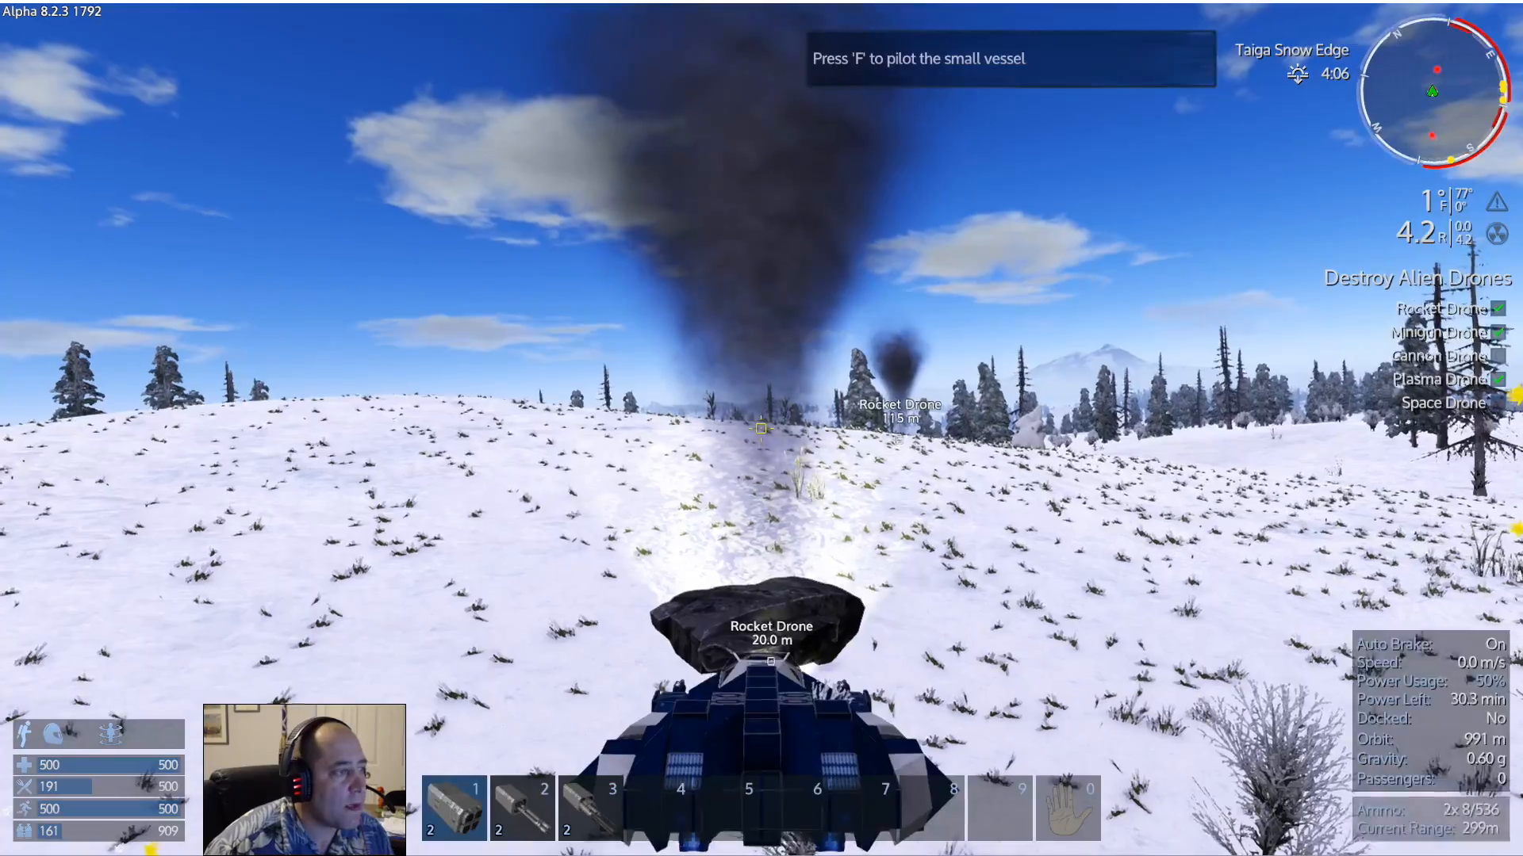
key("f")
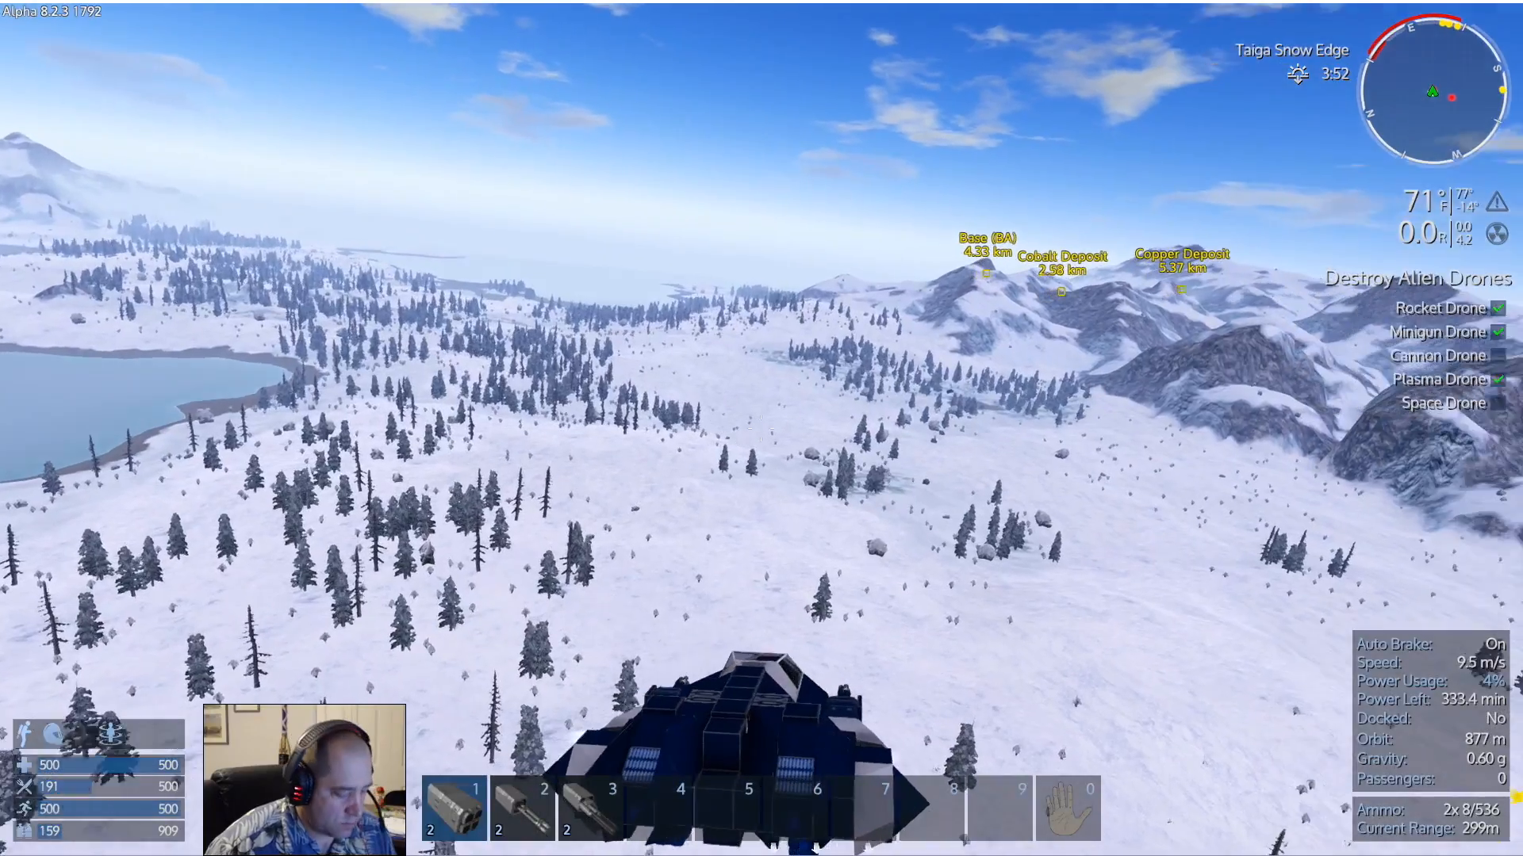
key("M")
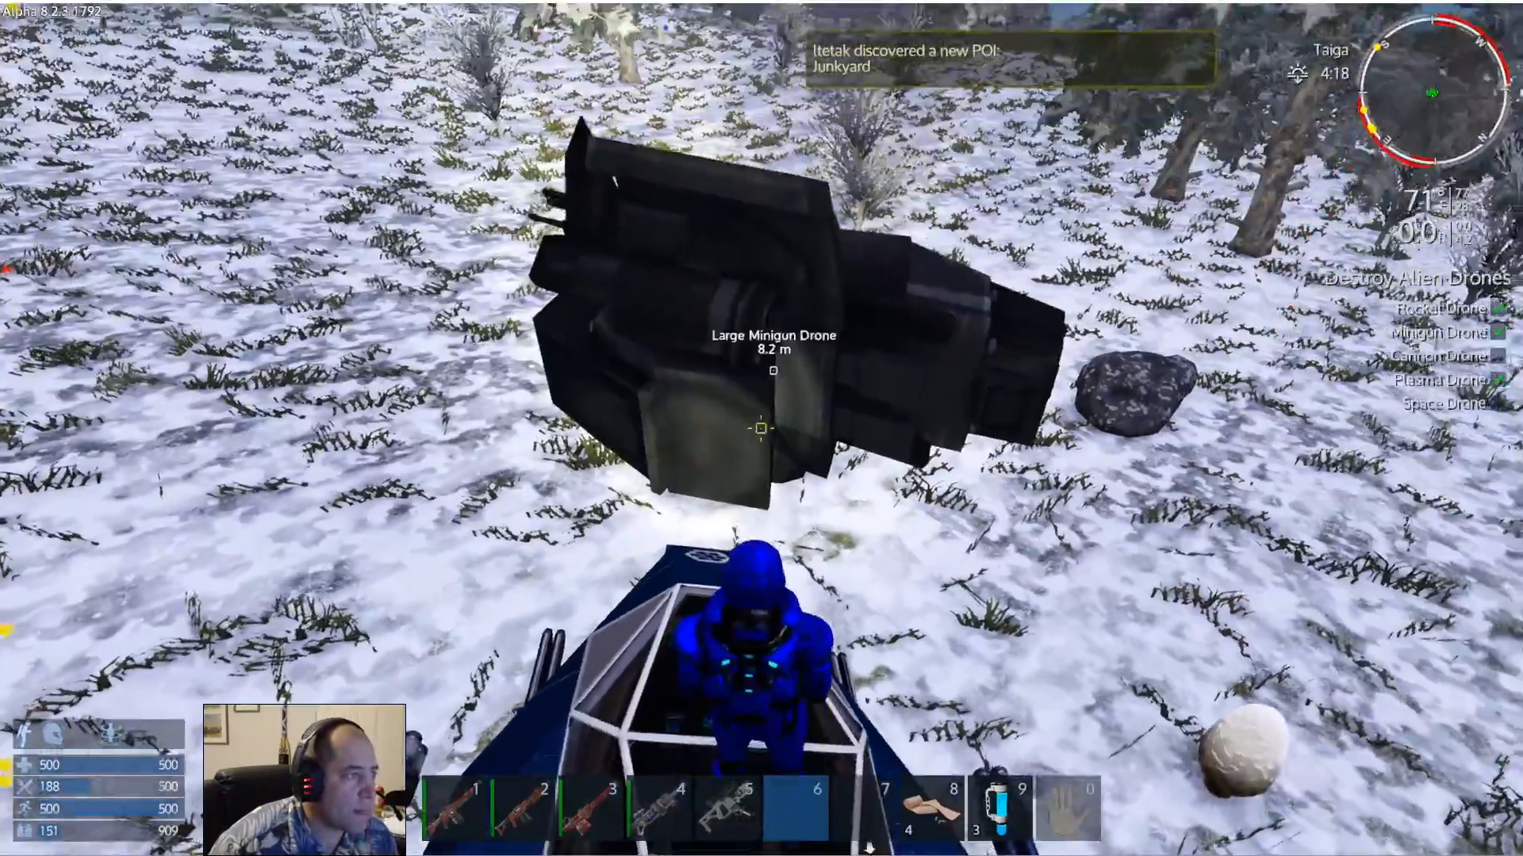
Enter the vessel and bring up its control panel showing 25% power and 36% fuel
key("f")
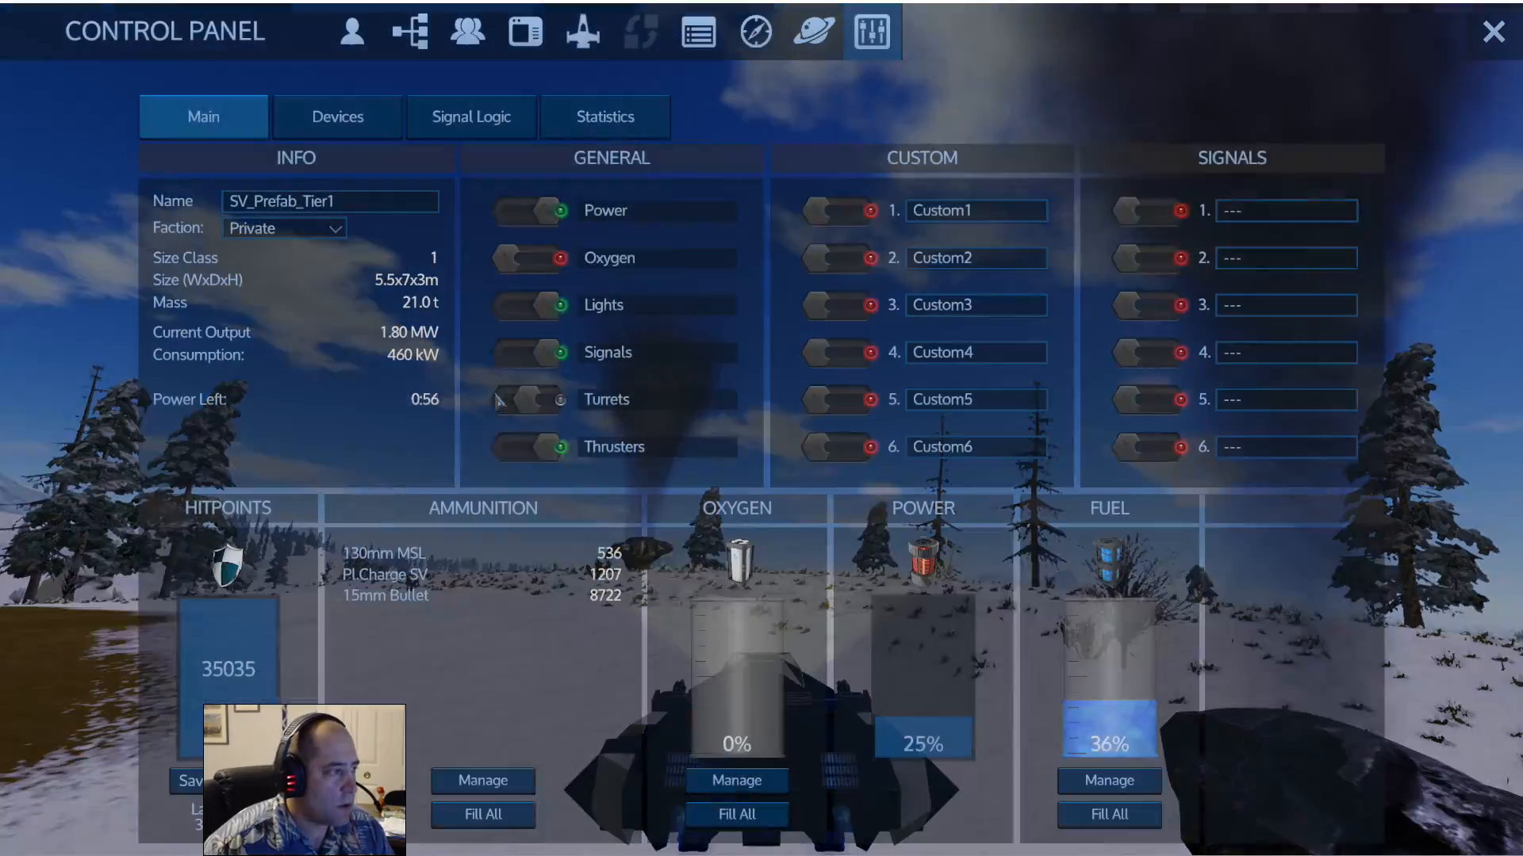
Close the control panel, walk to the Plasma Drone wreck and loot its container
left_click(1494, 32)
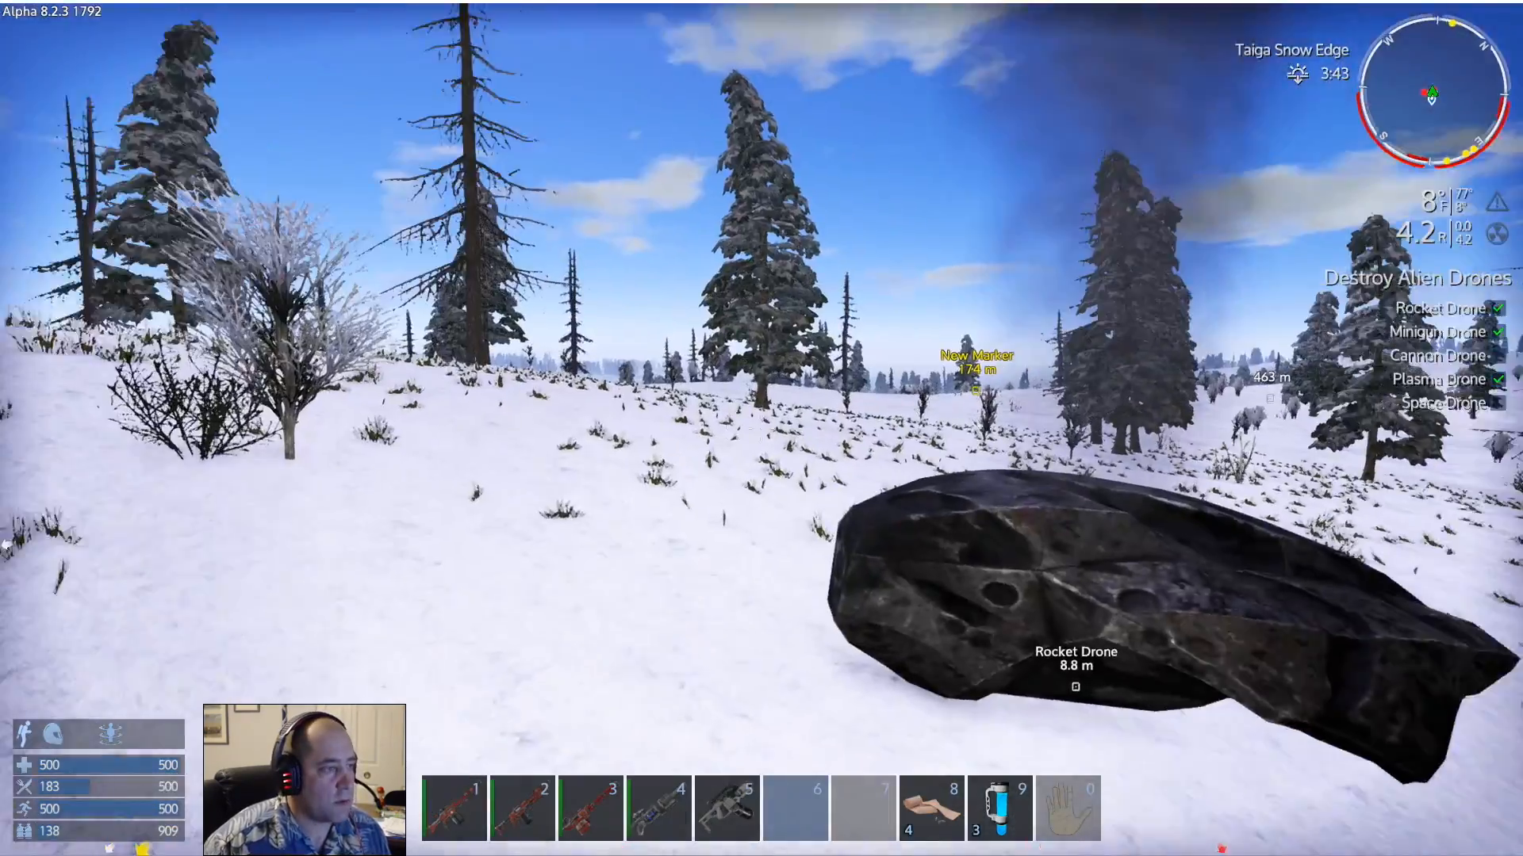
key("f")
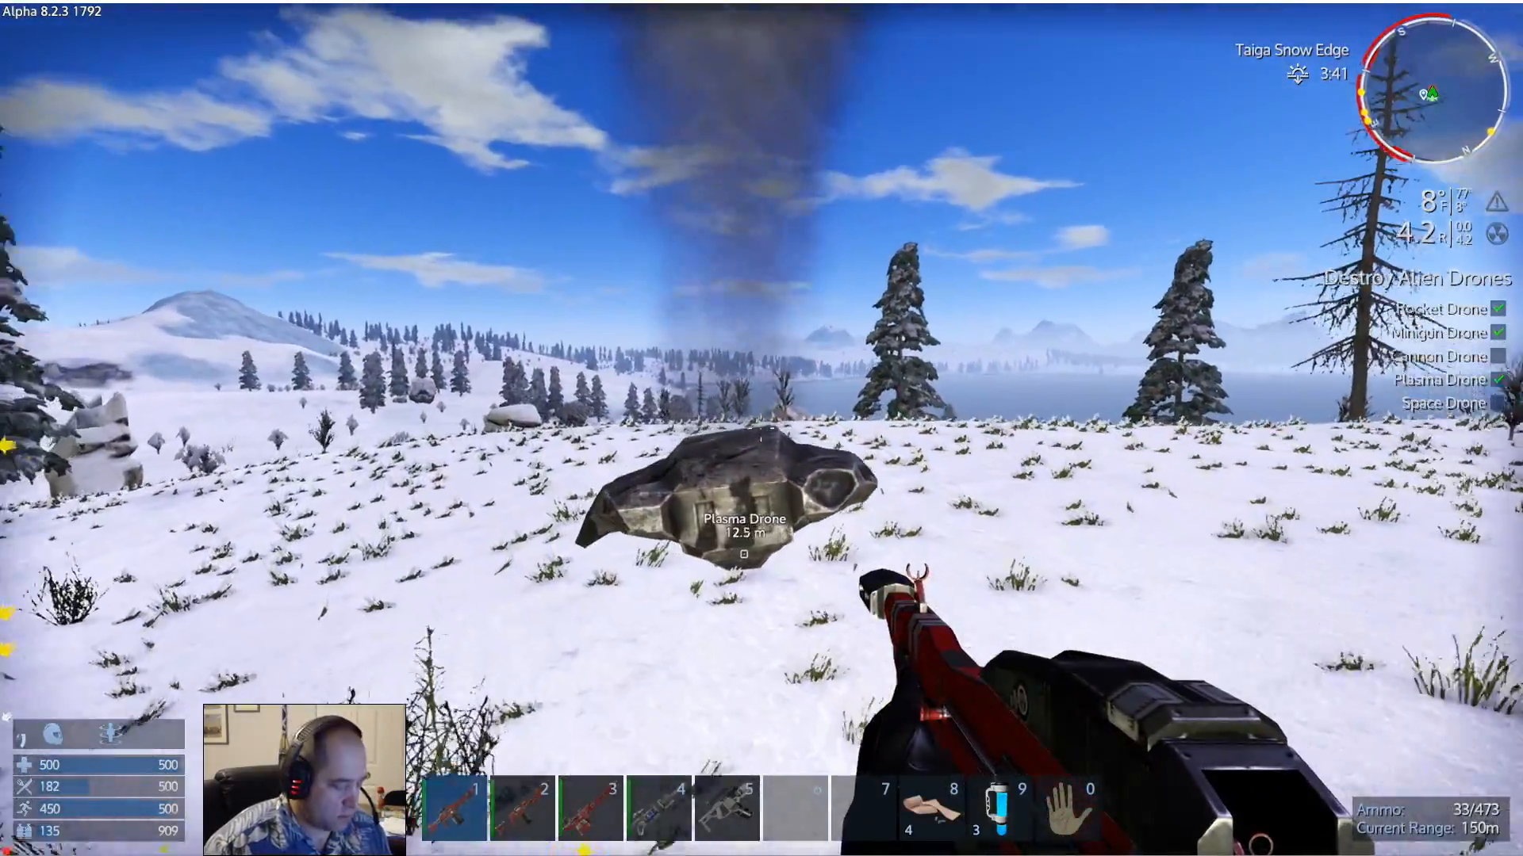
key("f")
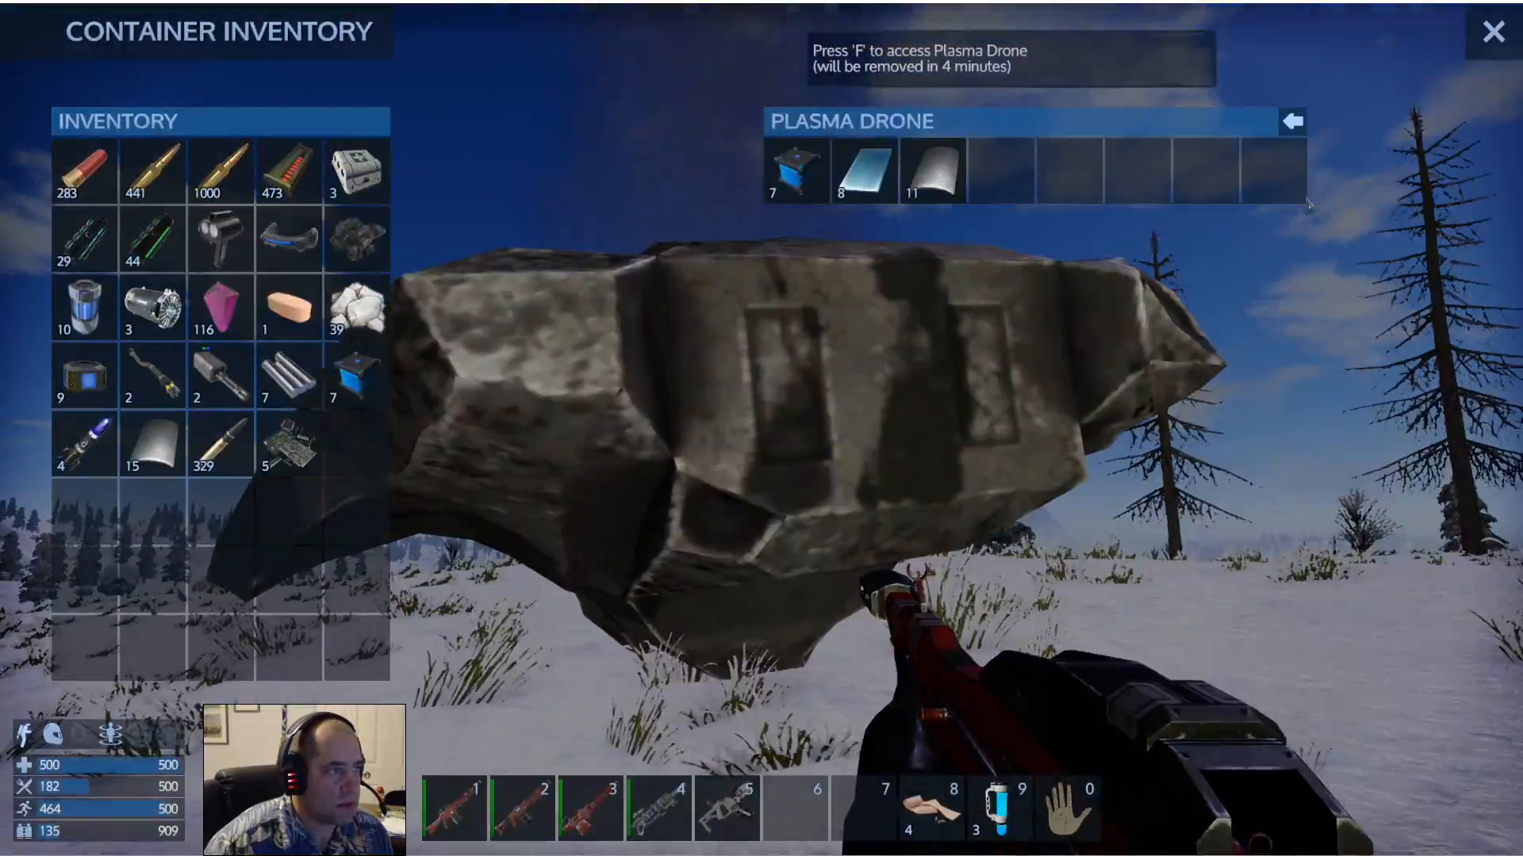
left_click(1493, 32)
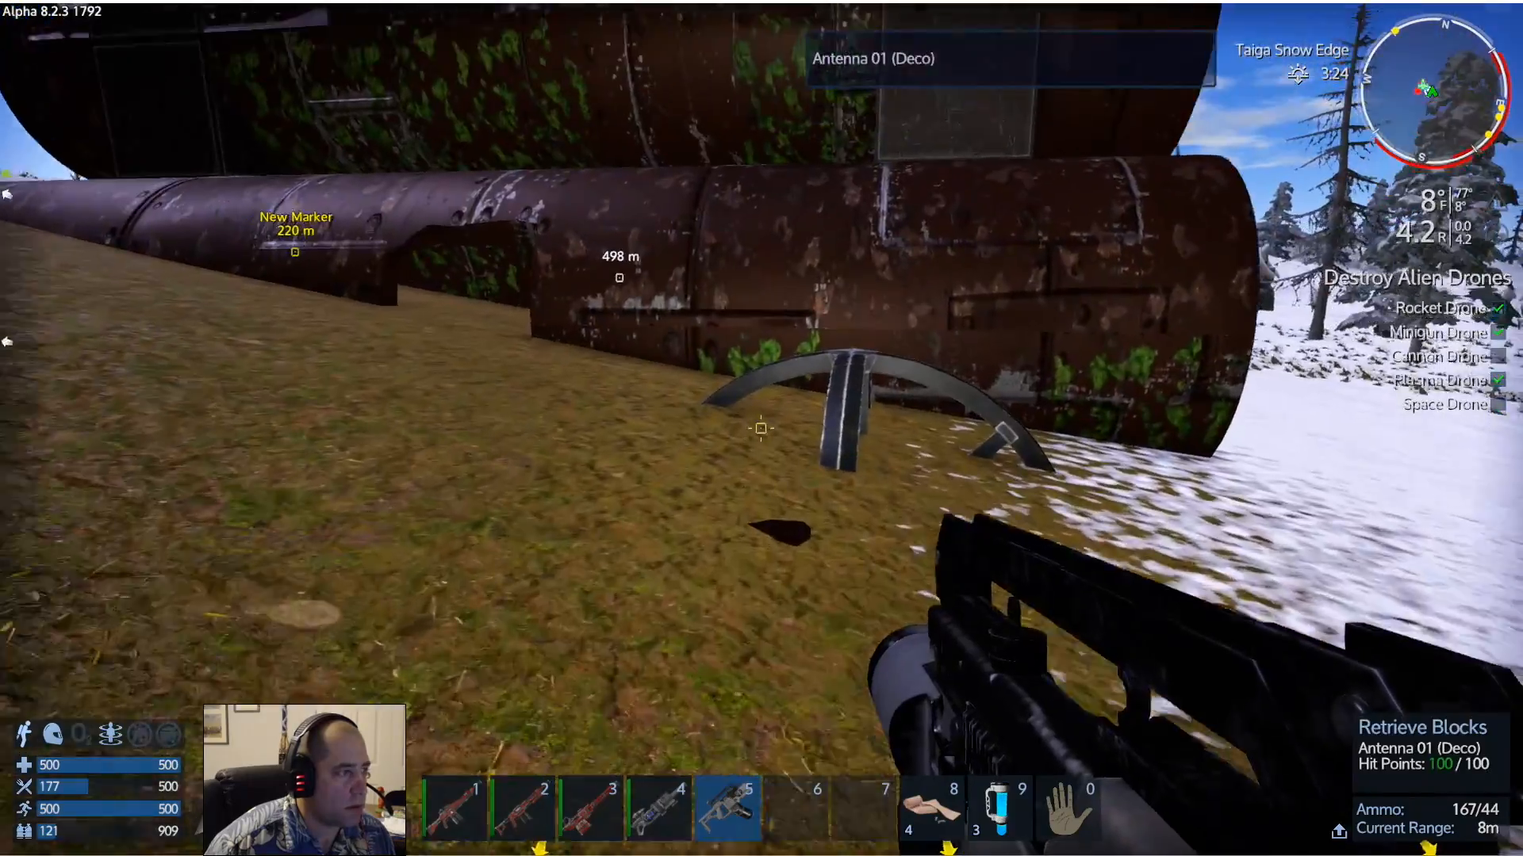
Salvage the Junkyard's Antenna 01 deco block and several steel blocks with the multitool
left_click(760, 428)
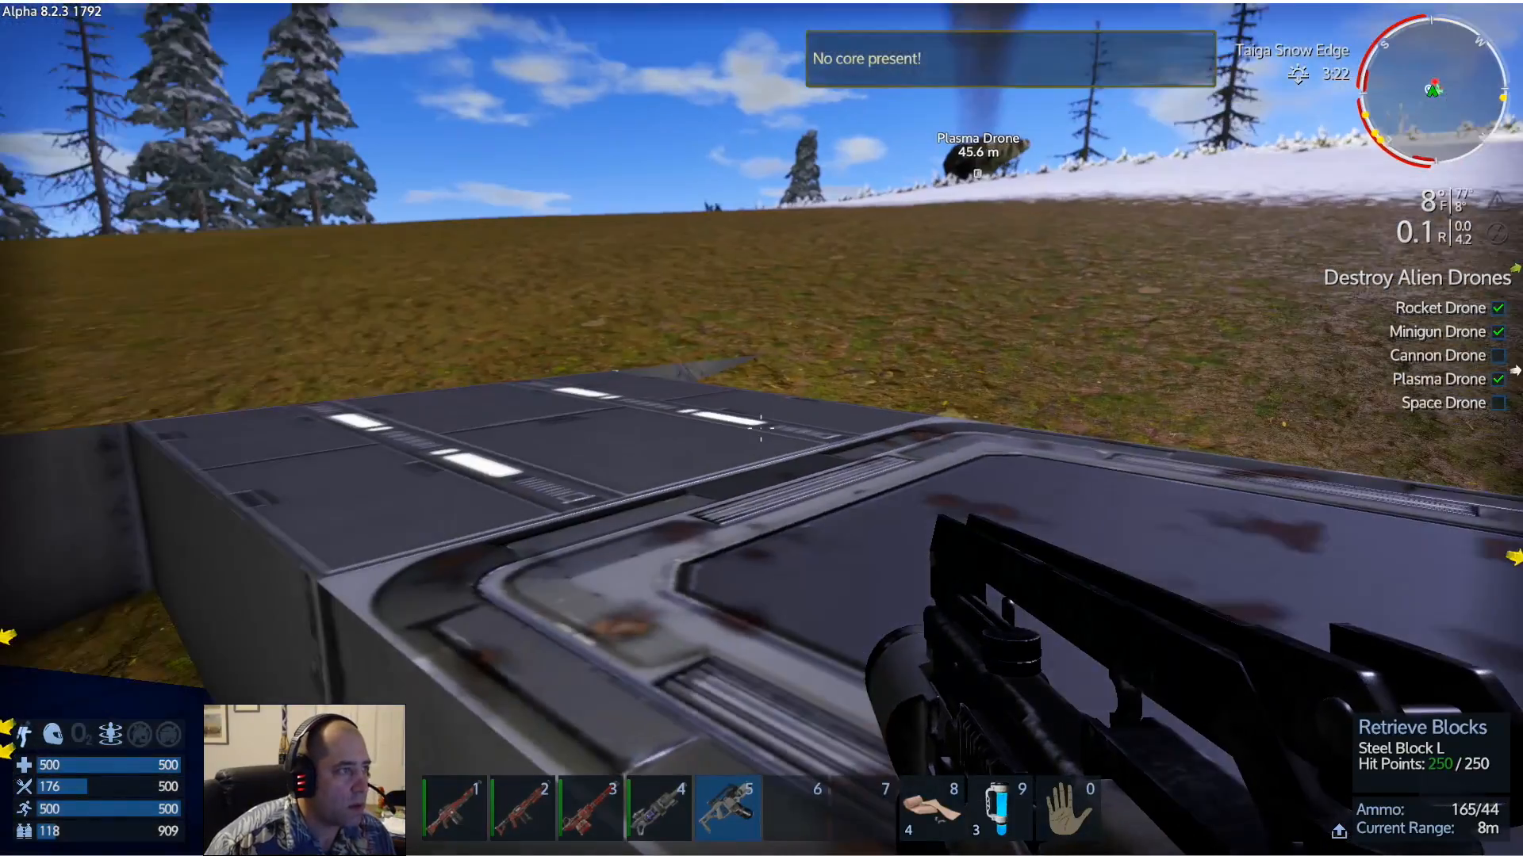
key("i")
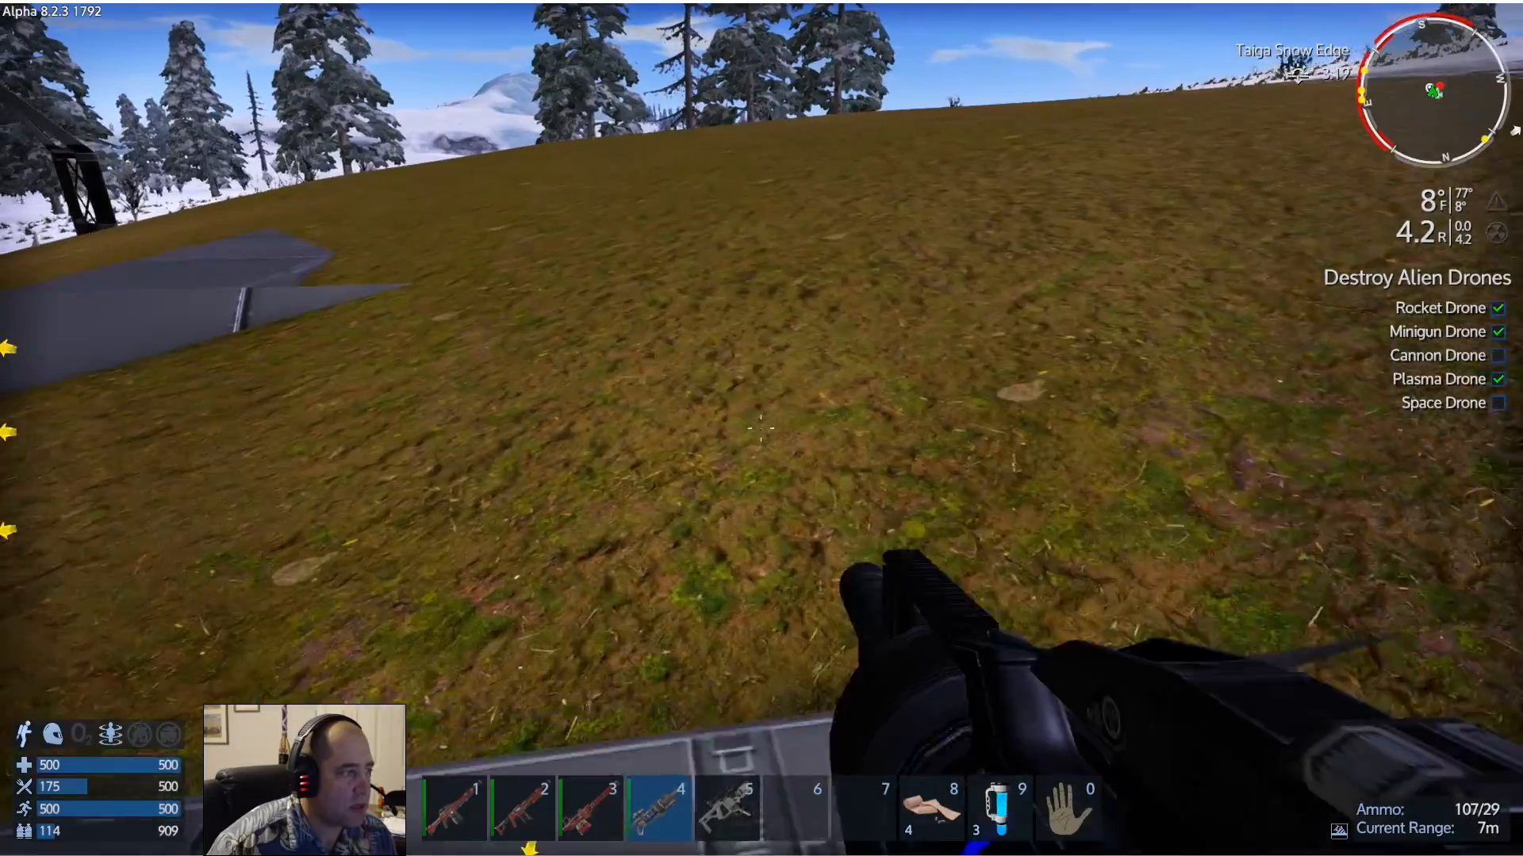
left_click(762, 428)
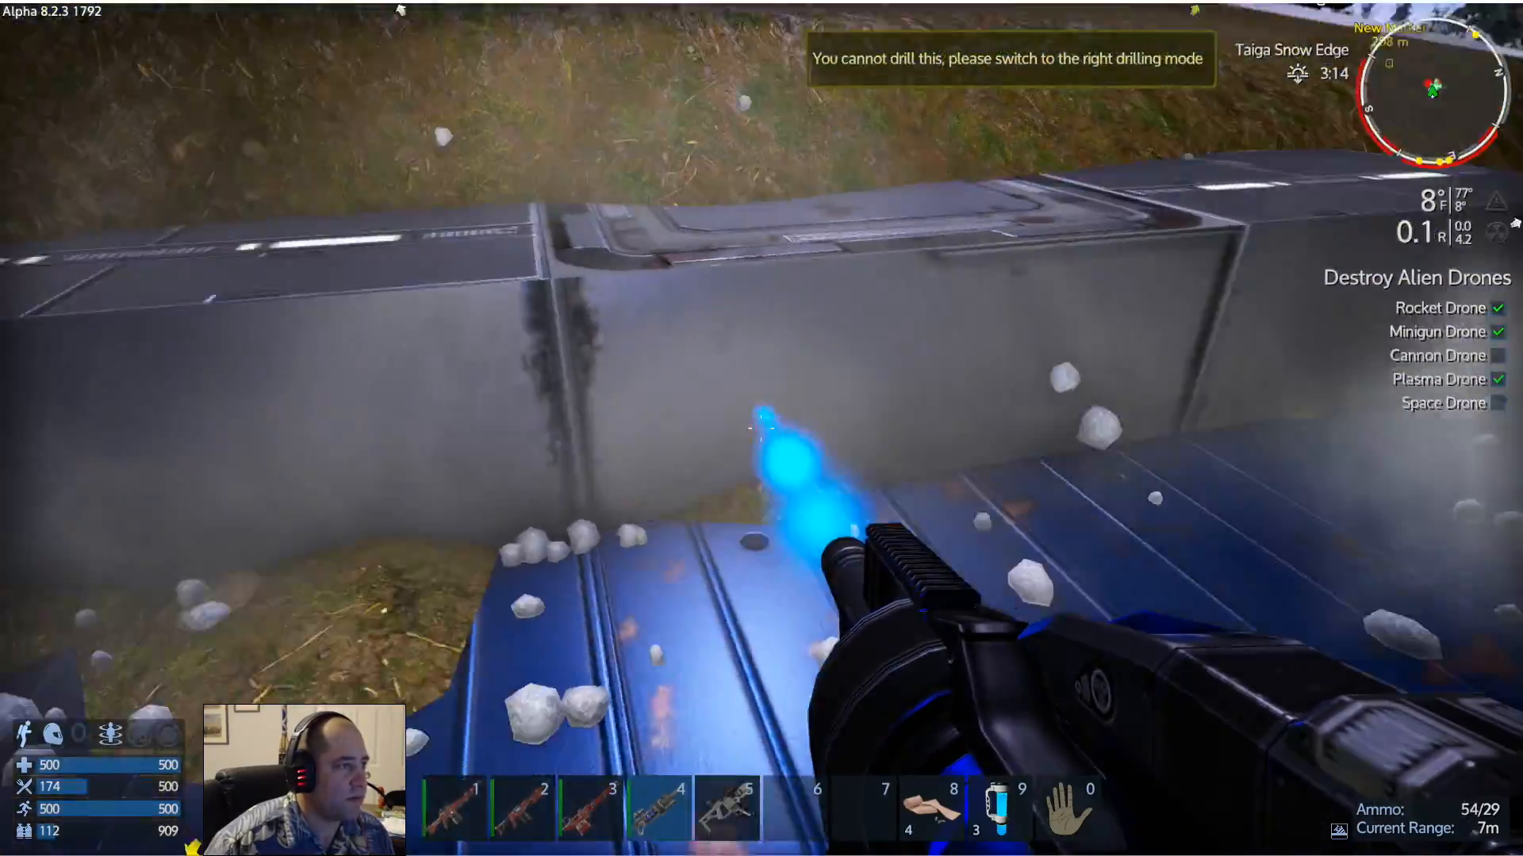
left_click(761, 428)
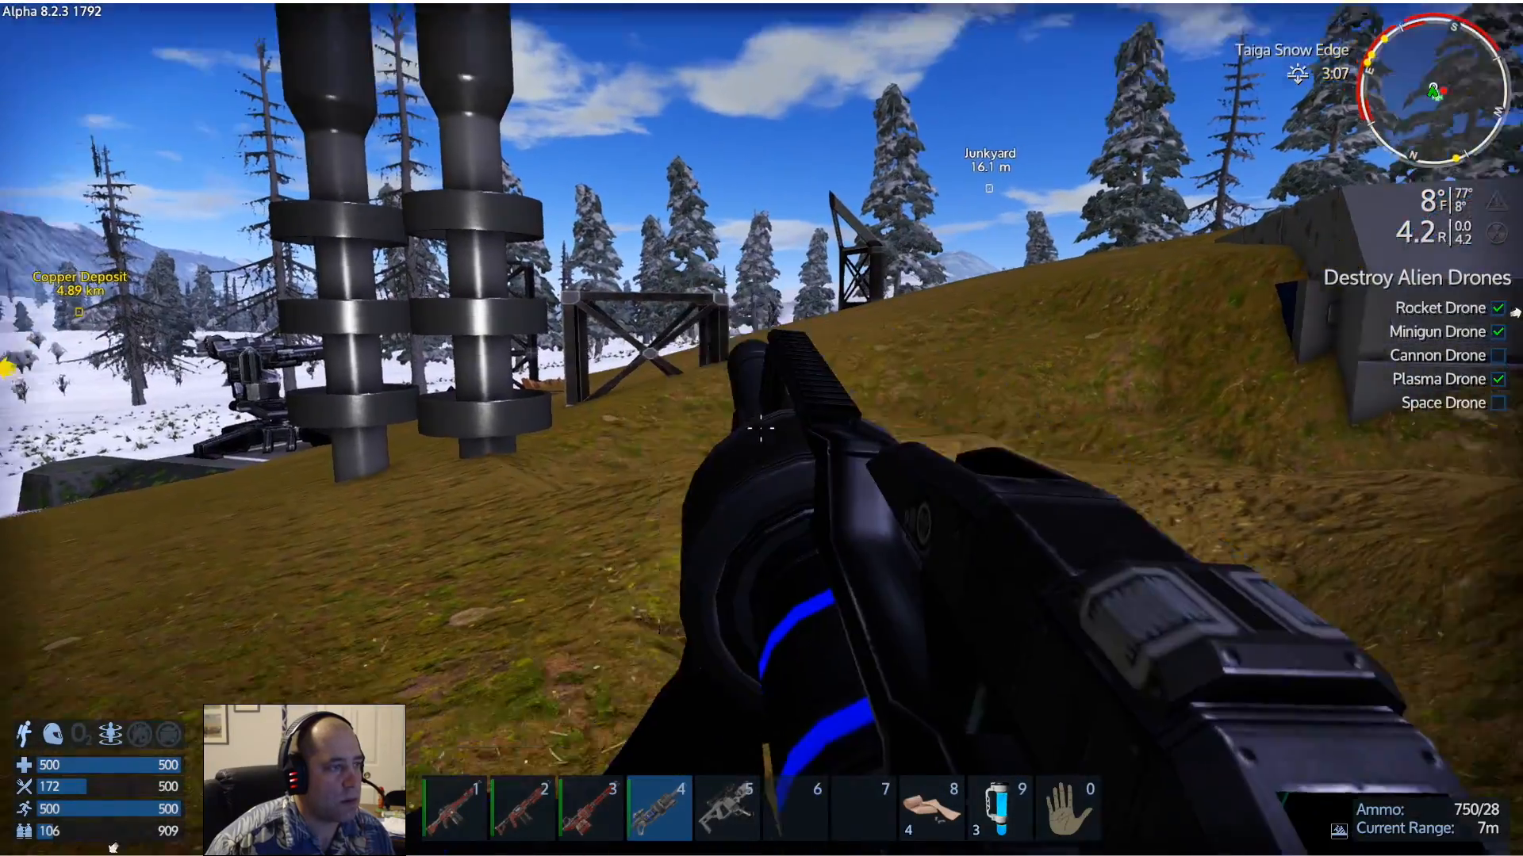
left_click(762, 428)
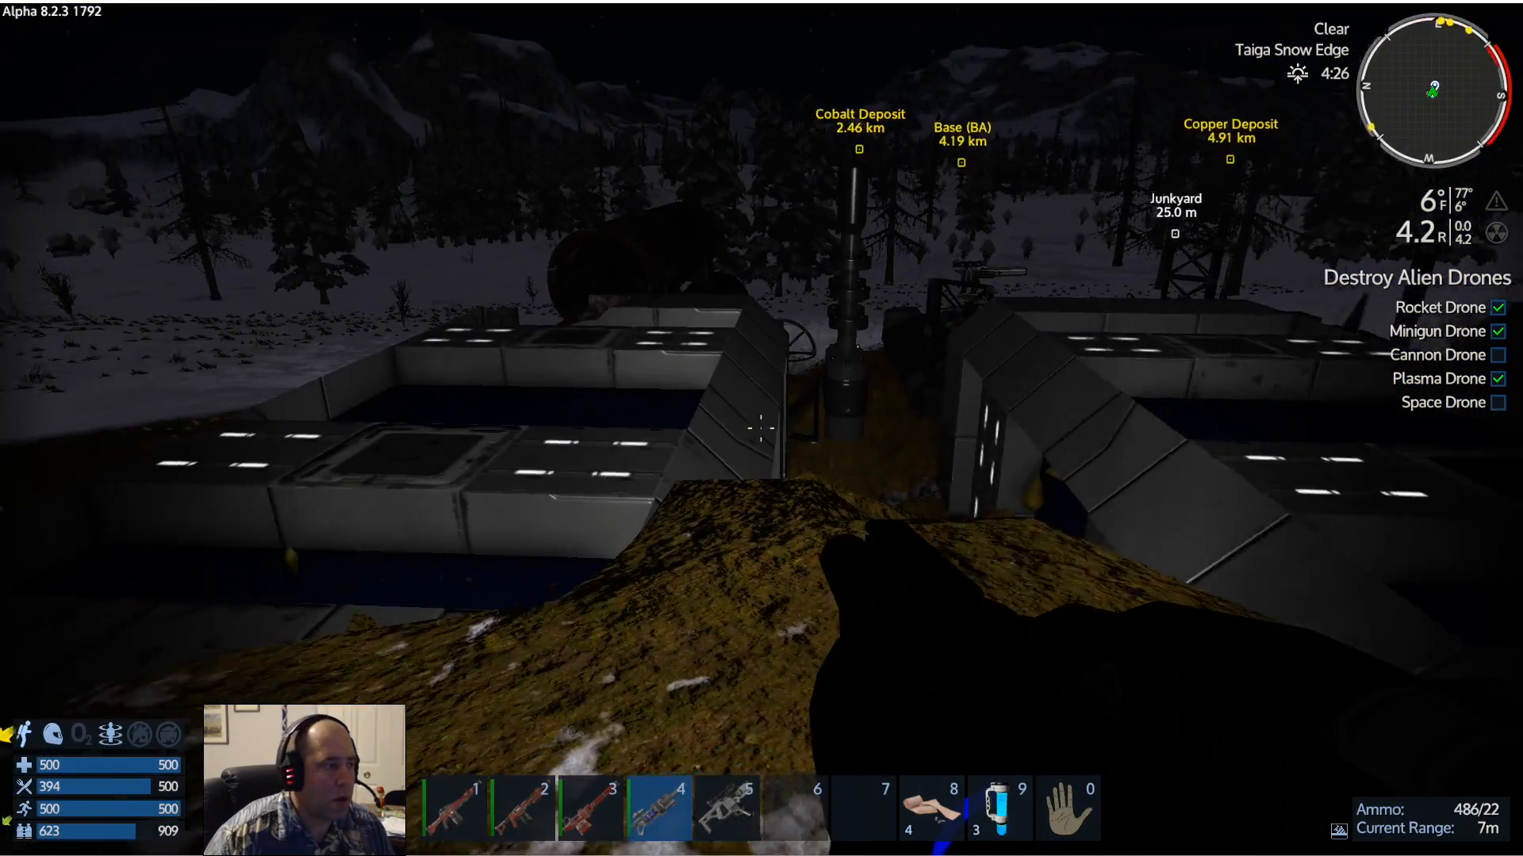
mouse_move(761, 428)
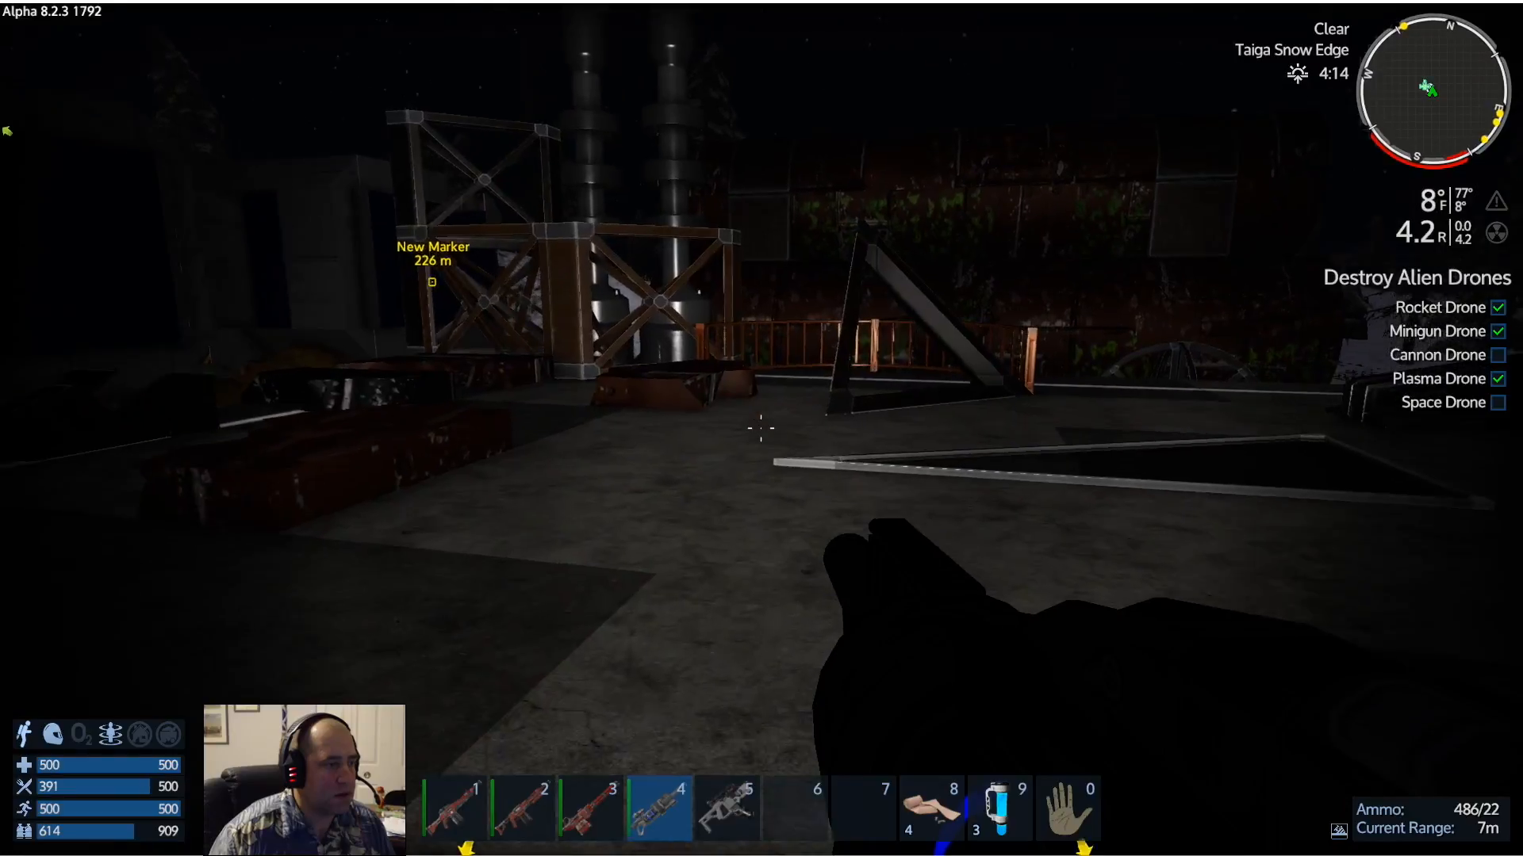
mouse_move(761, 428)
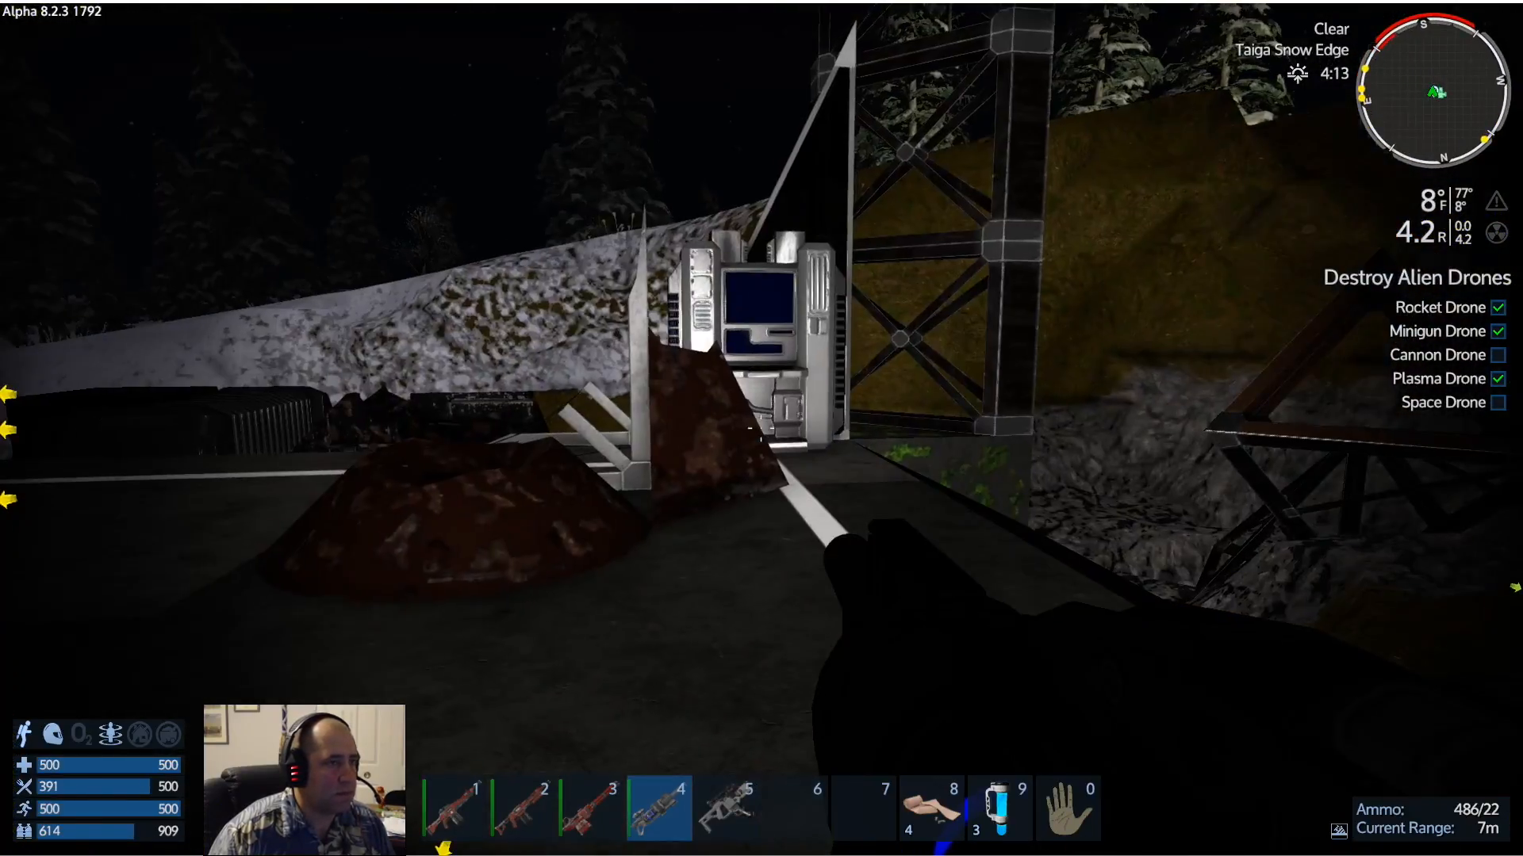
mouse_move(761, 428)
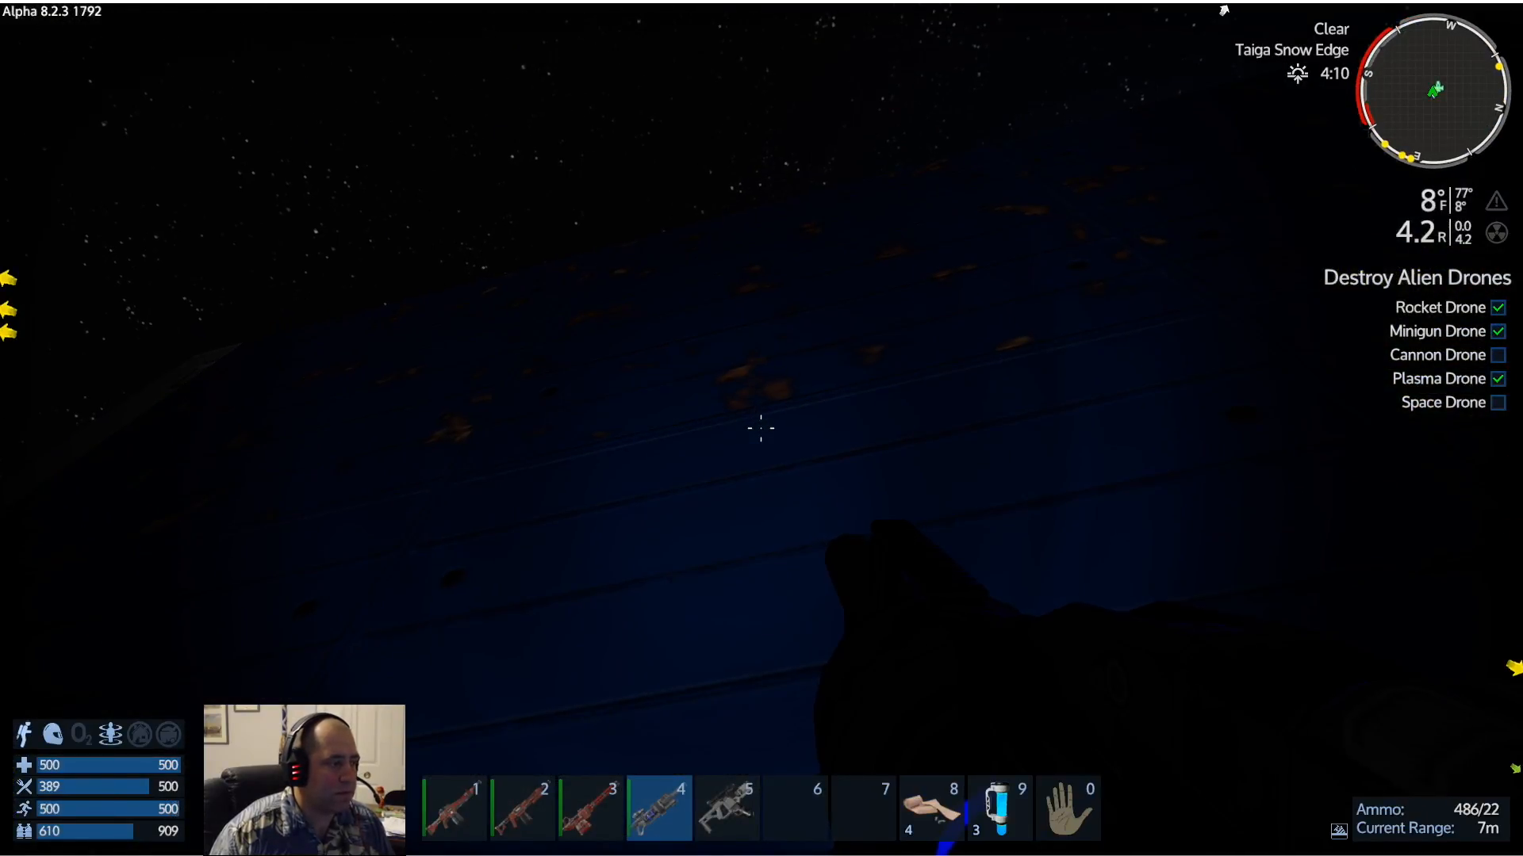
mouse_move(760, 430)
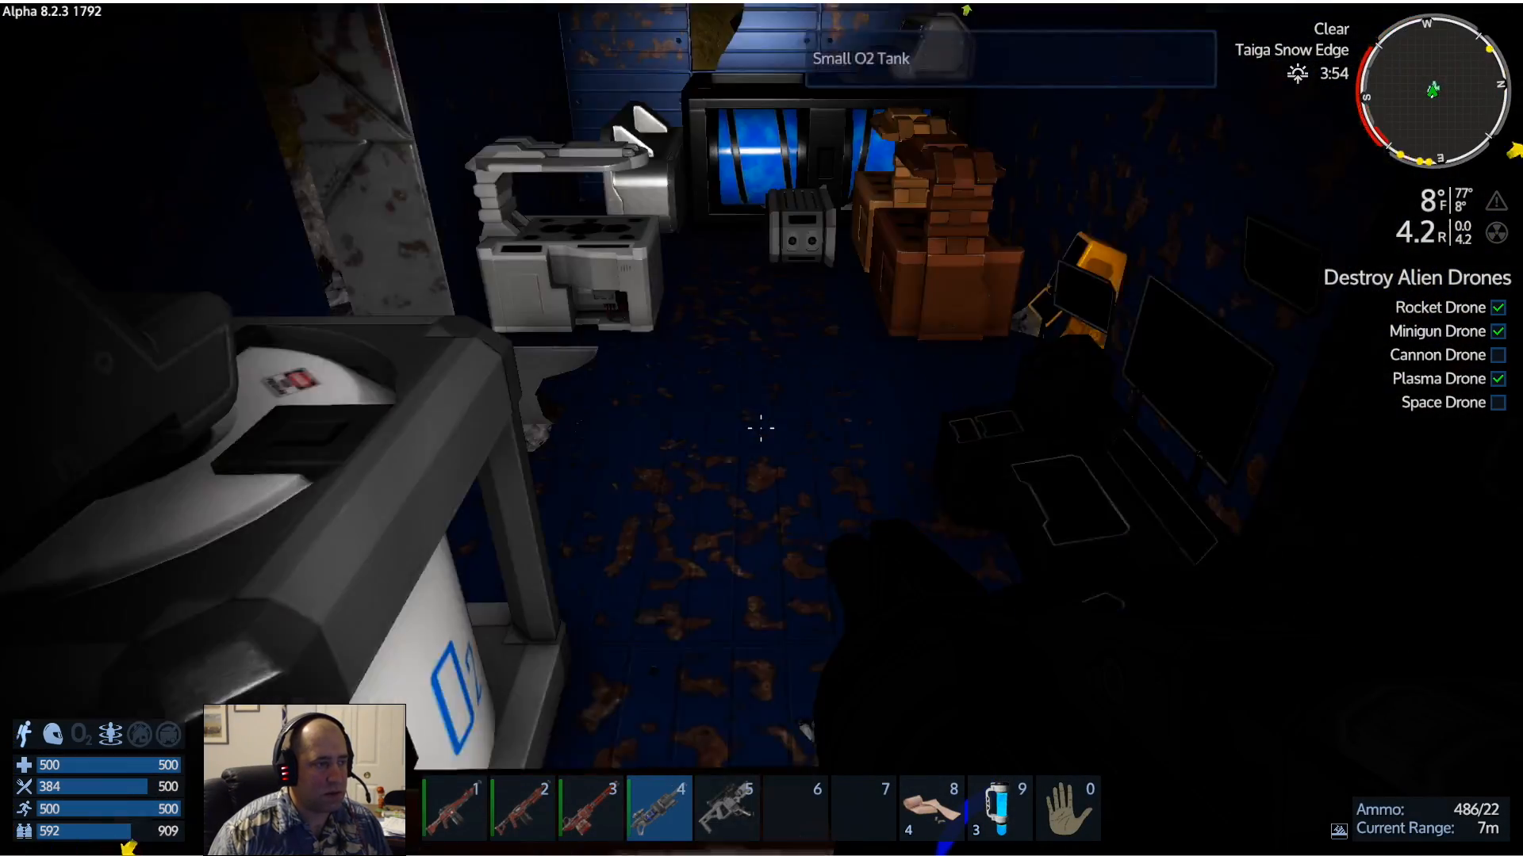
mouse_move(761, 429)
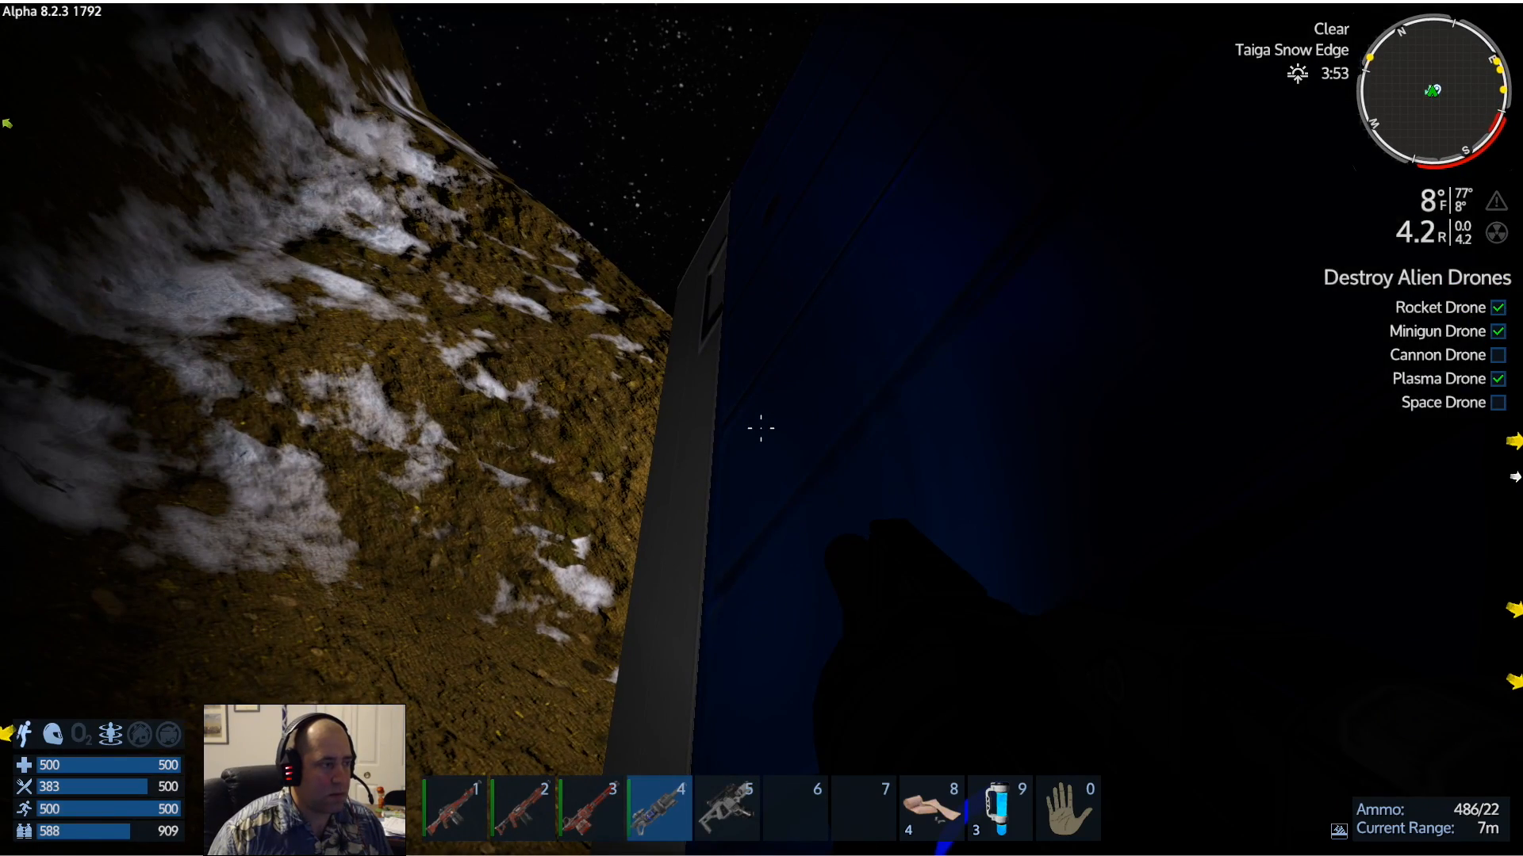
mouse_move(761, 429)
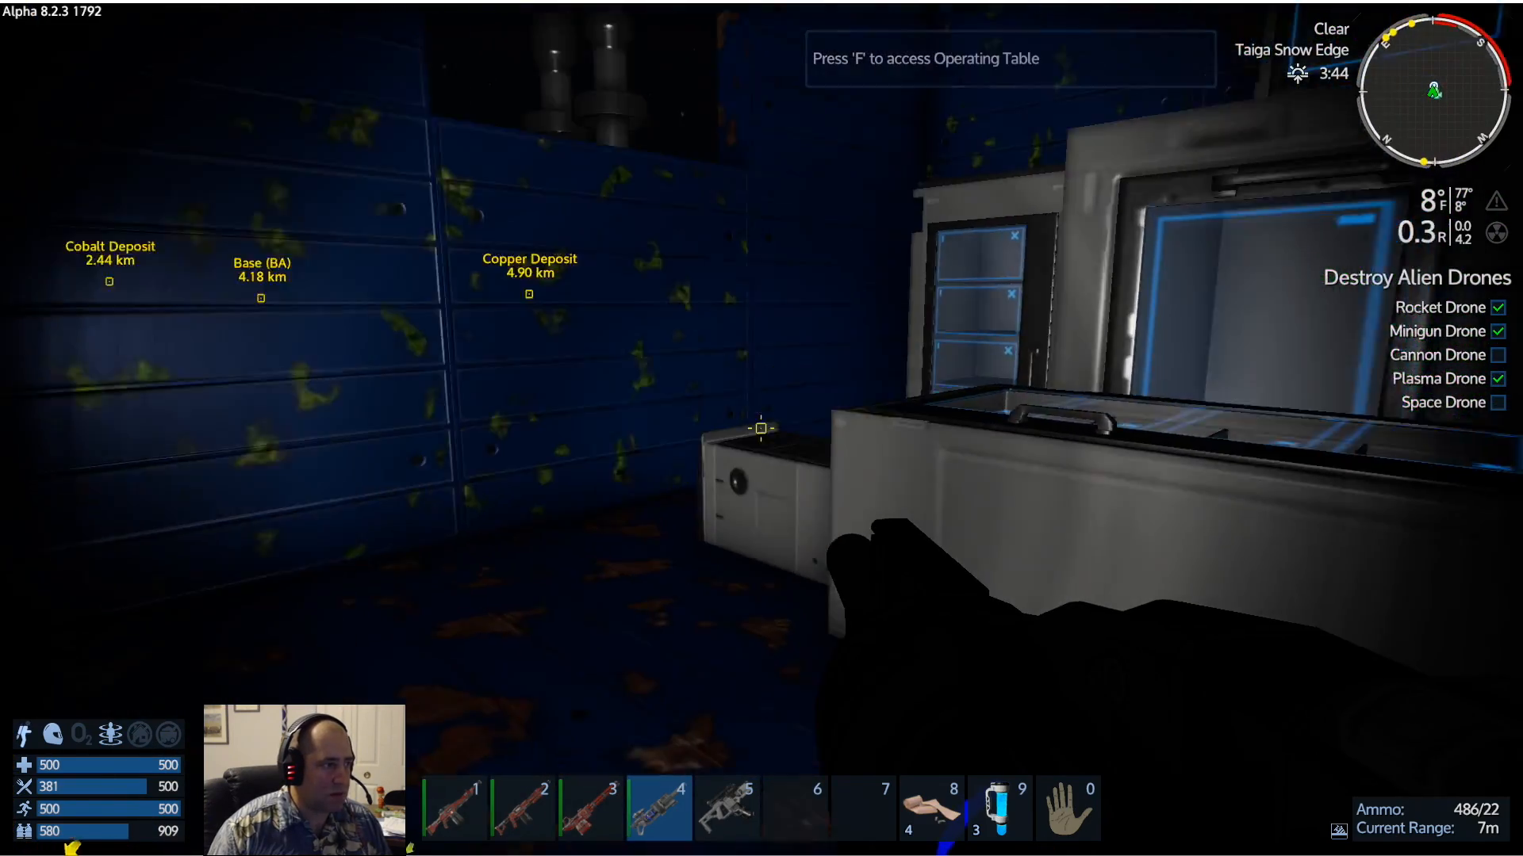
Check Fridge 3's storage, close it and ready the salvaging multi-tool
key("f")
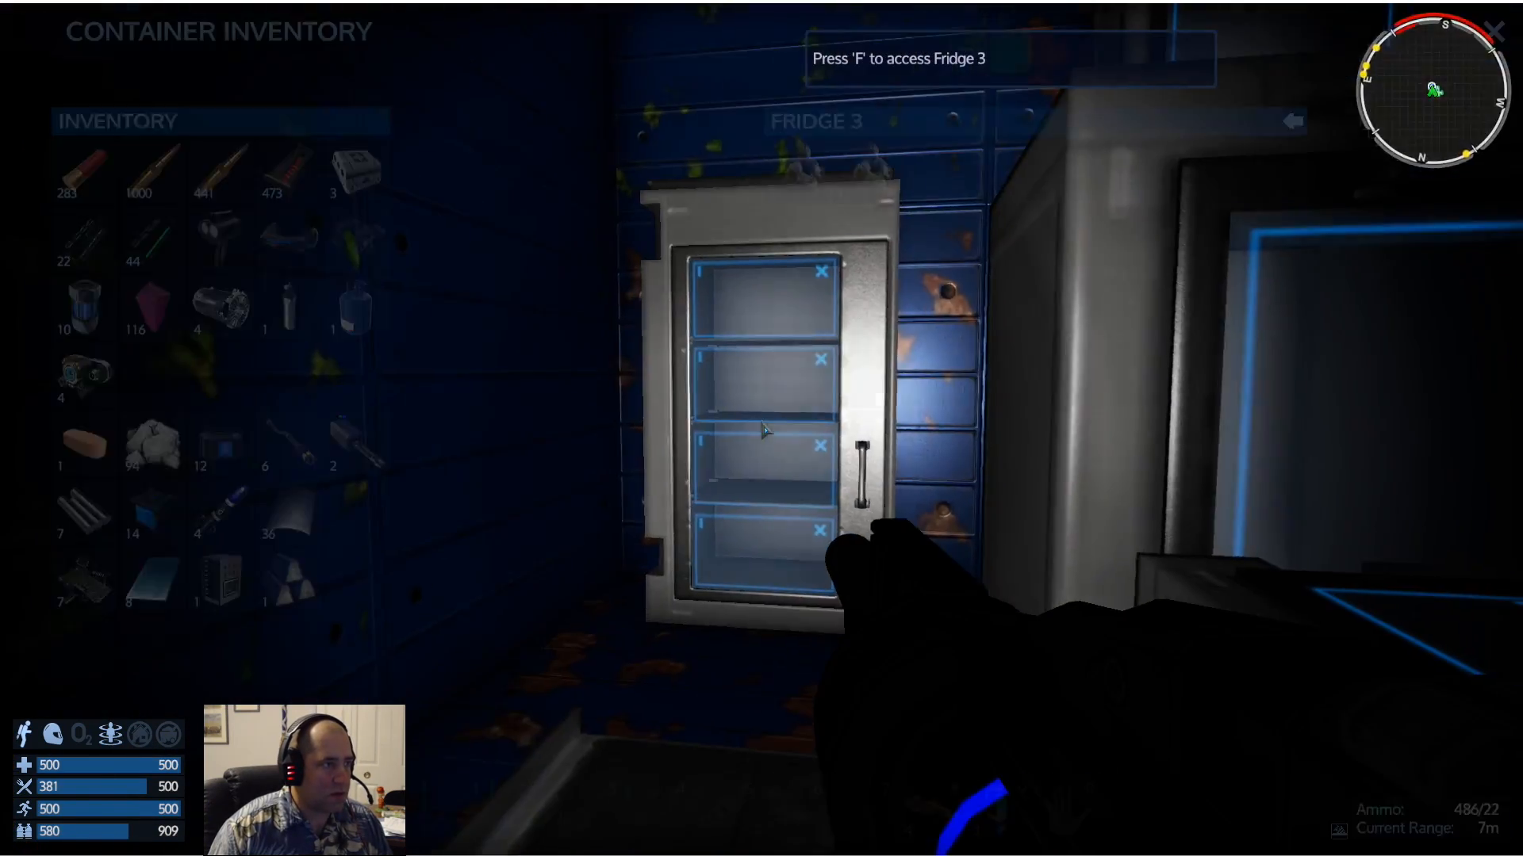
key("f")
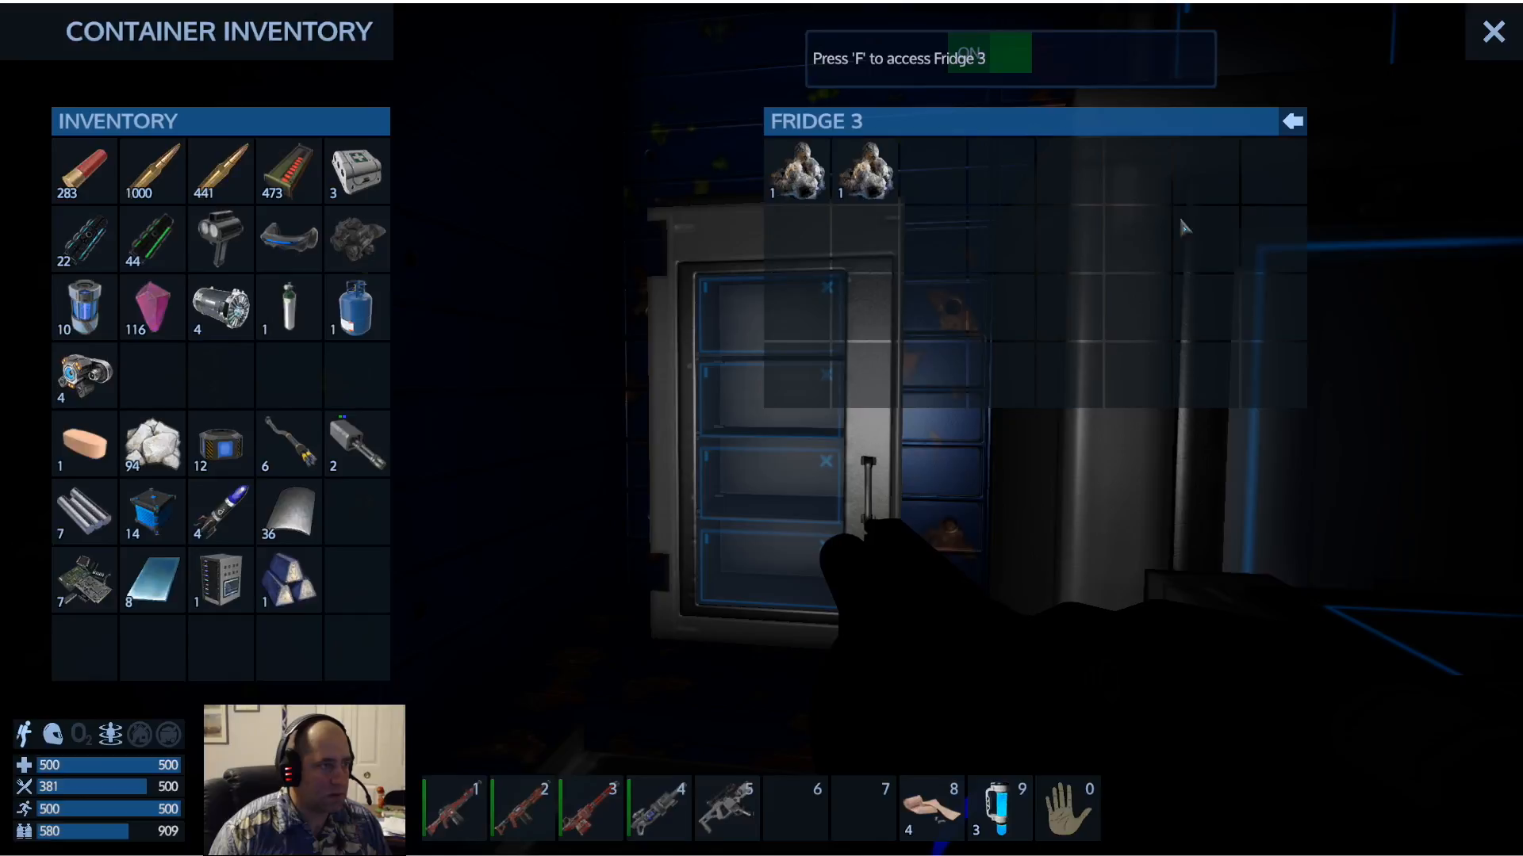
left_click(1493, 31)
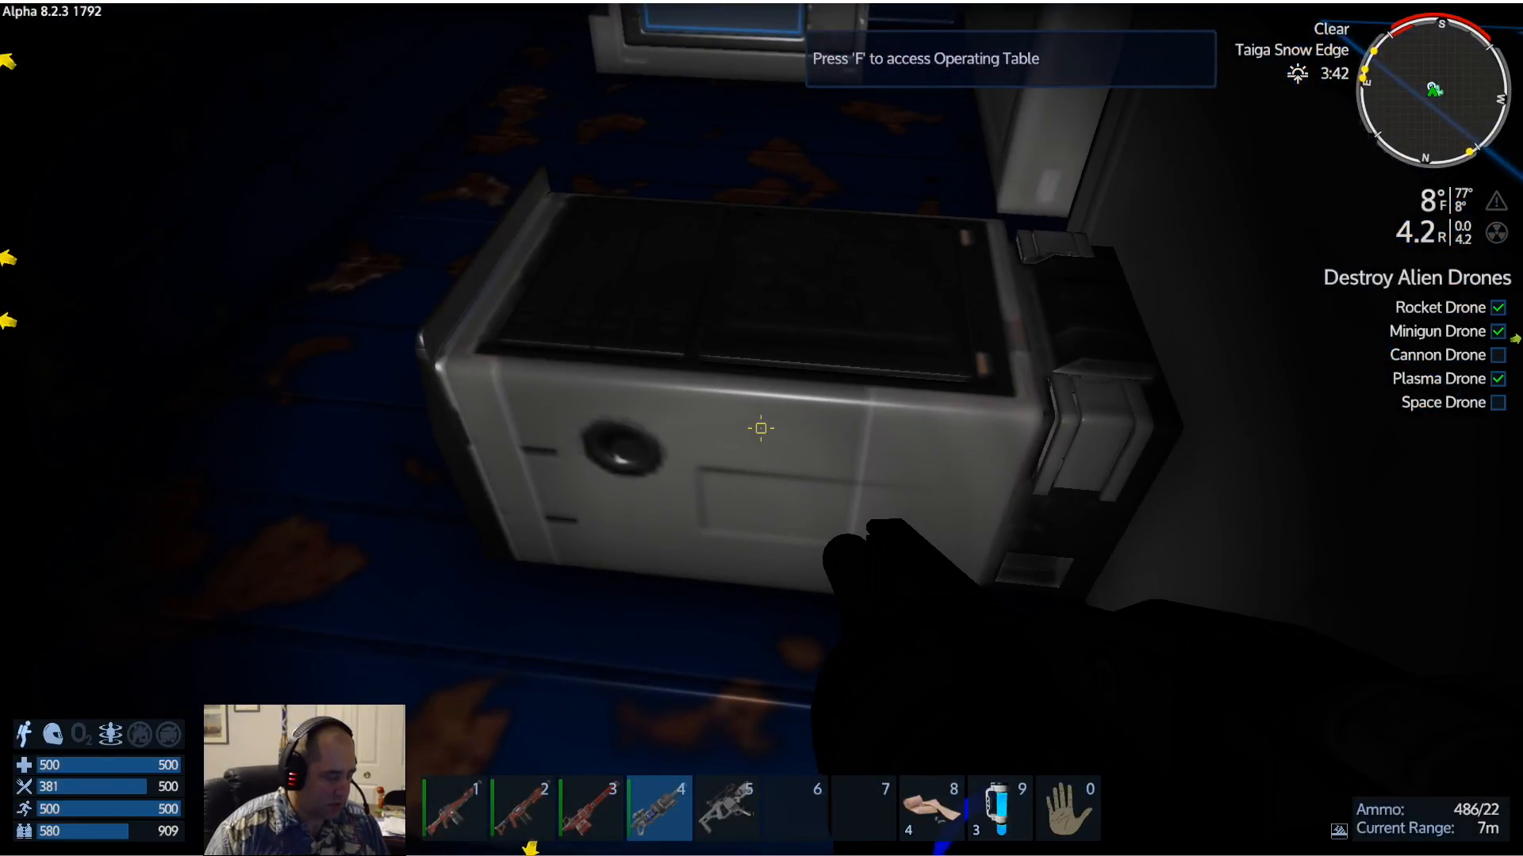
key("f")
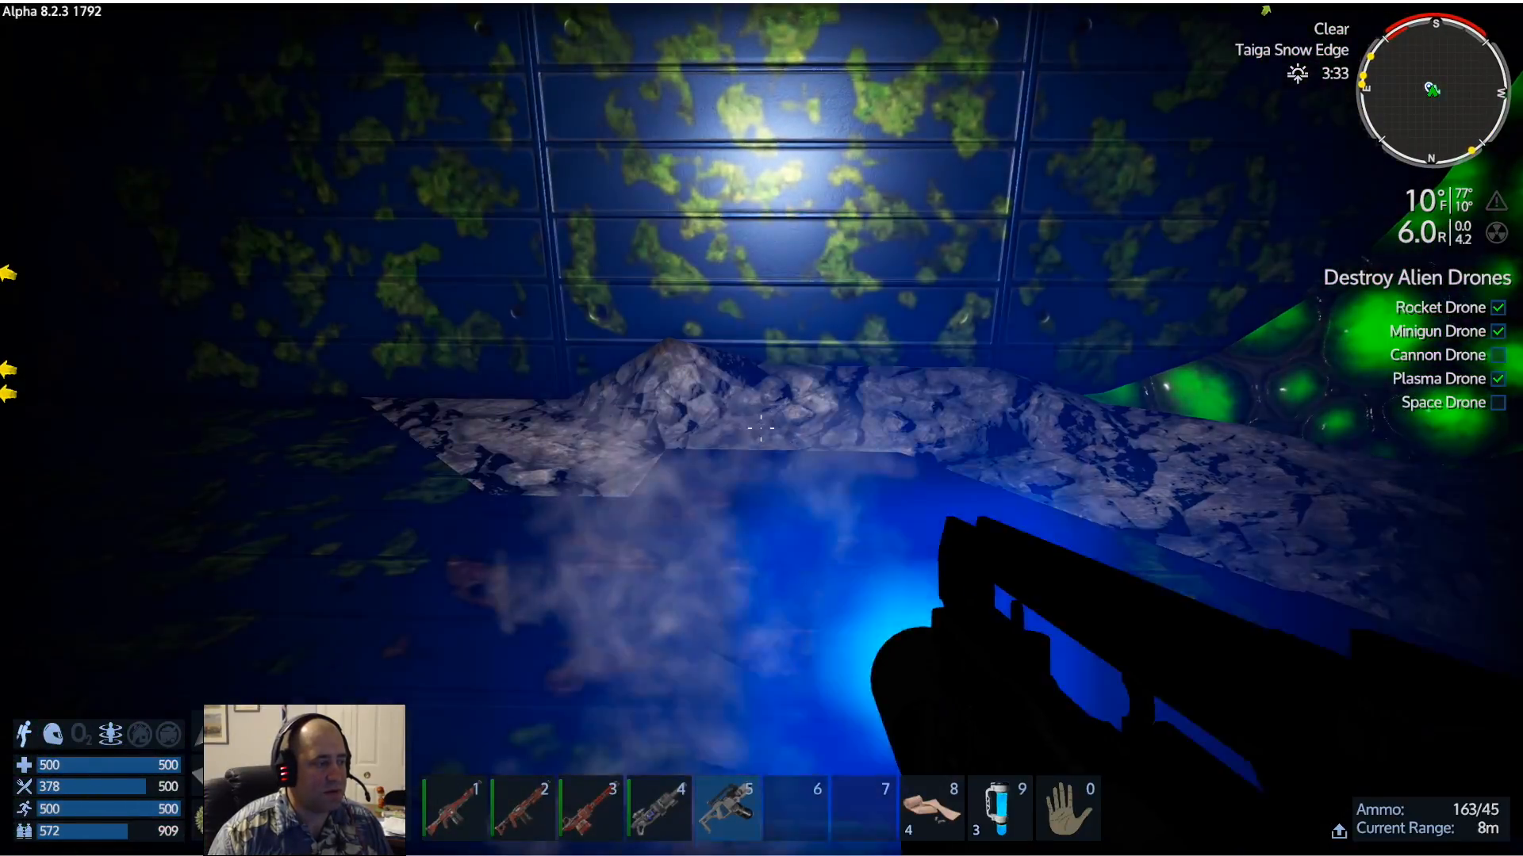
Deconstruct the glowing alien block and green alien dome with the hotbar-5 multi-tool
key("5")
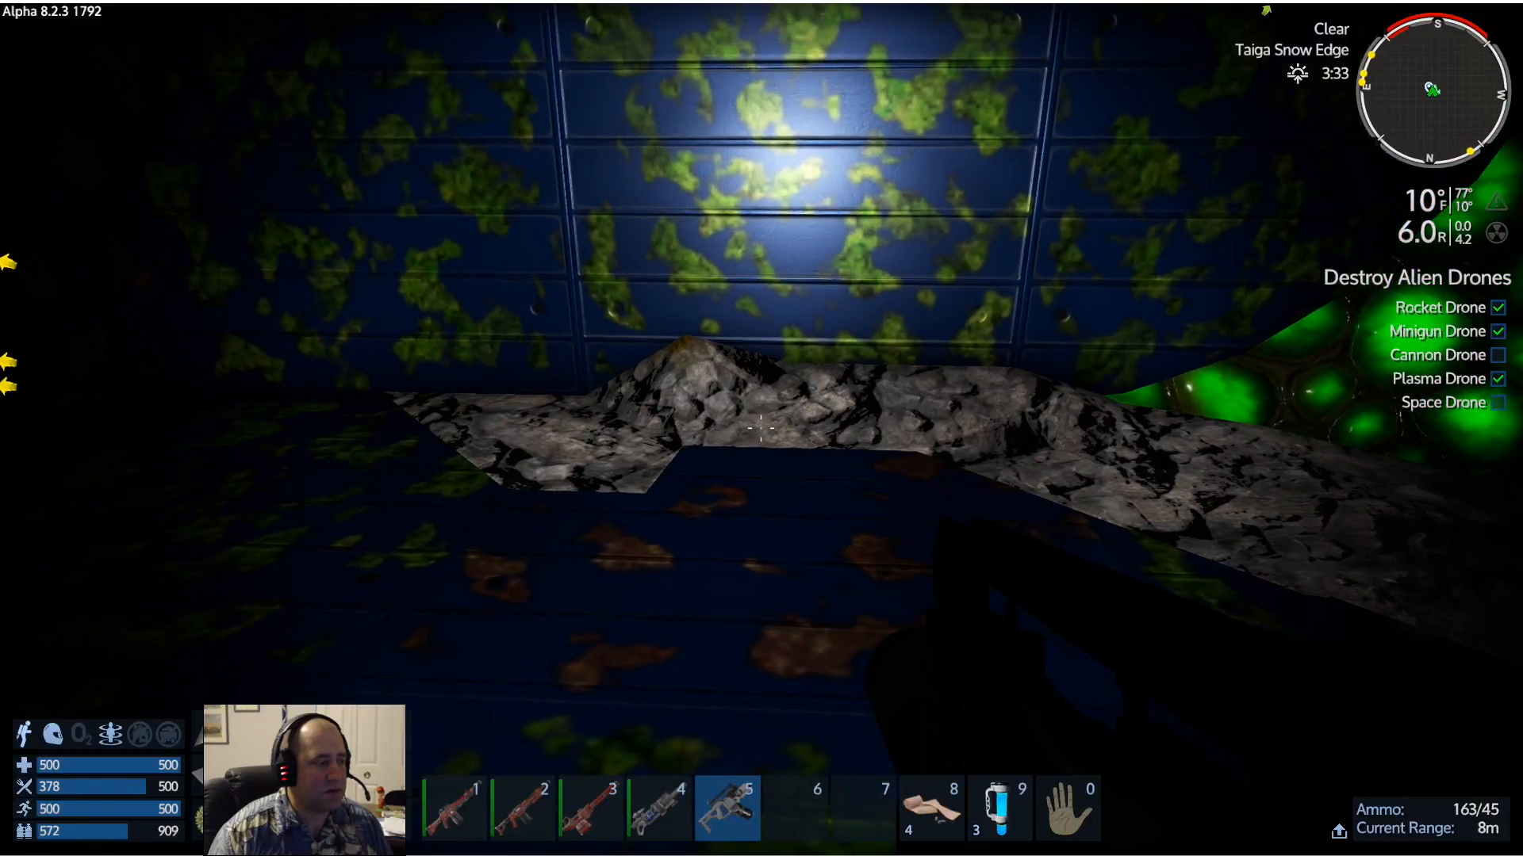
left_click(761, 428)
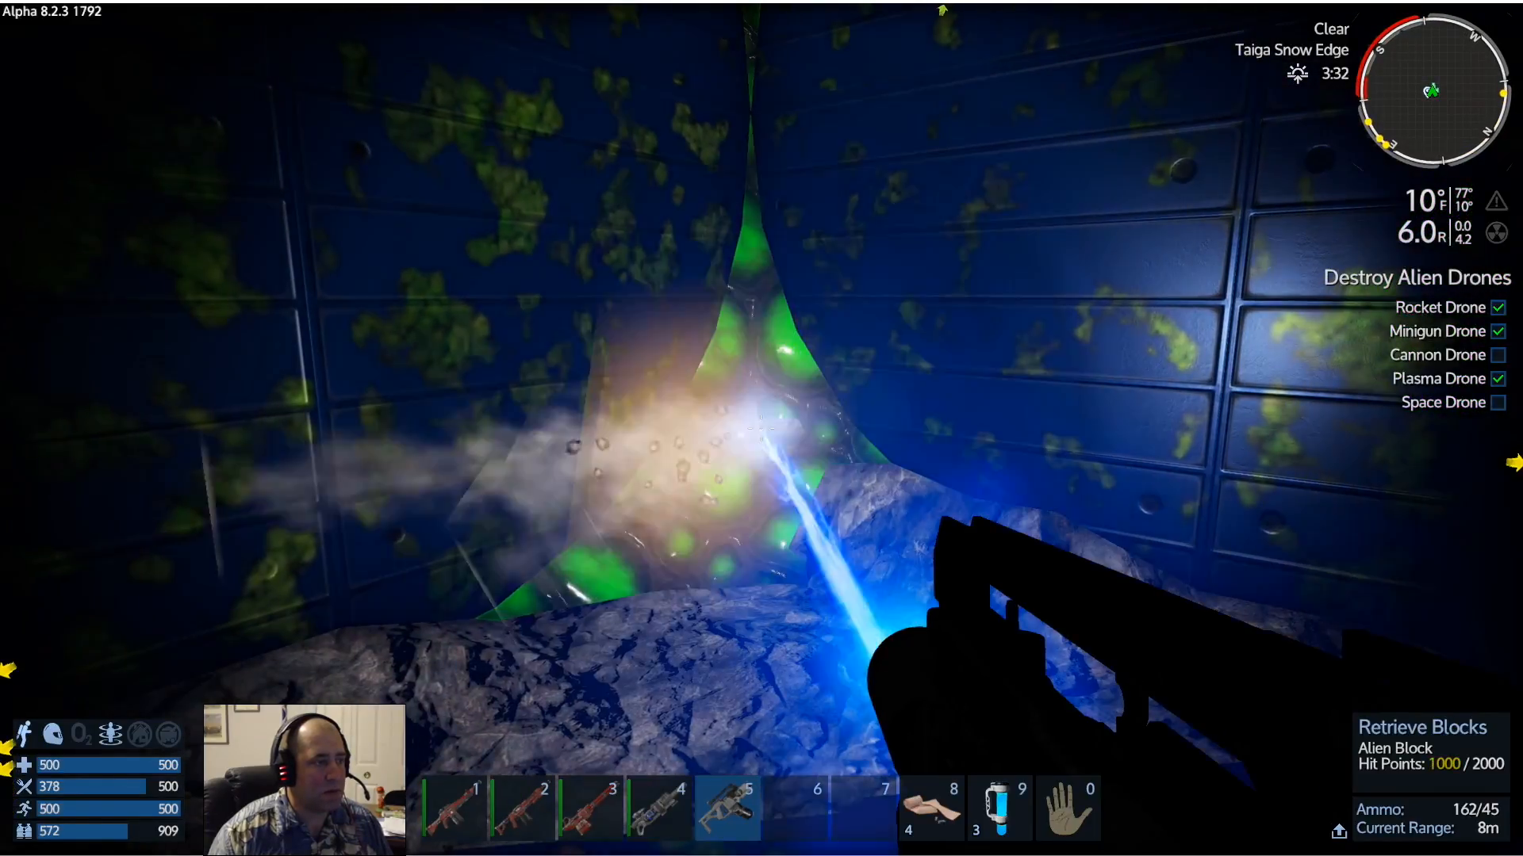
left_click(761, 428)
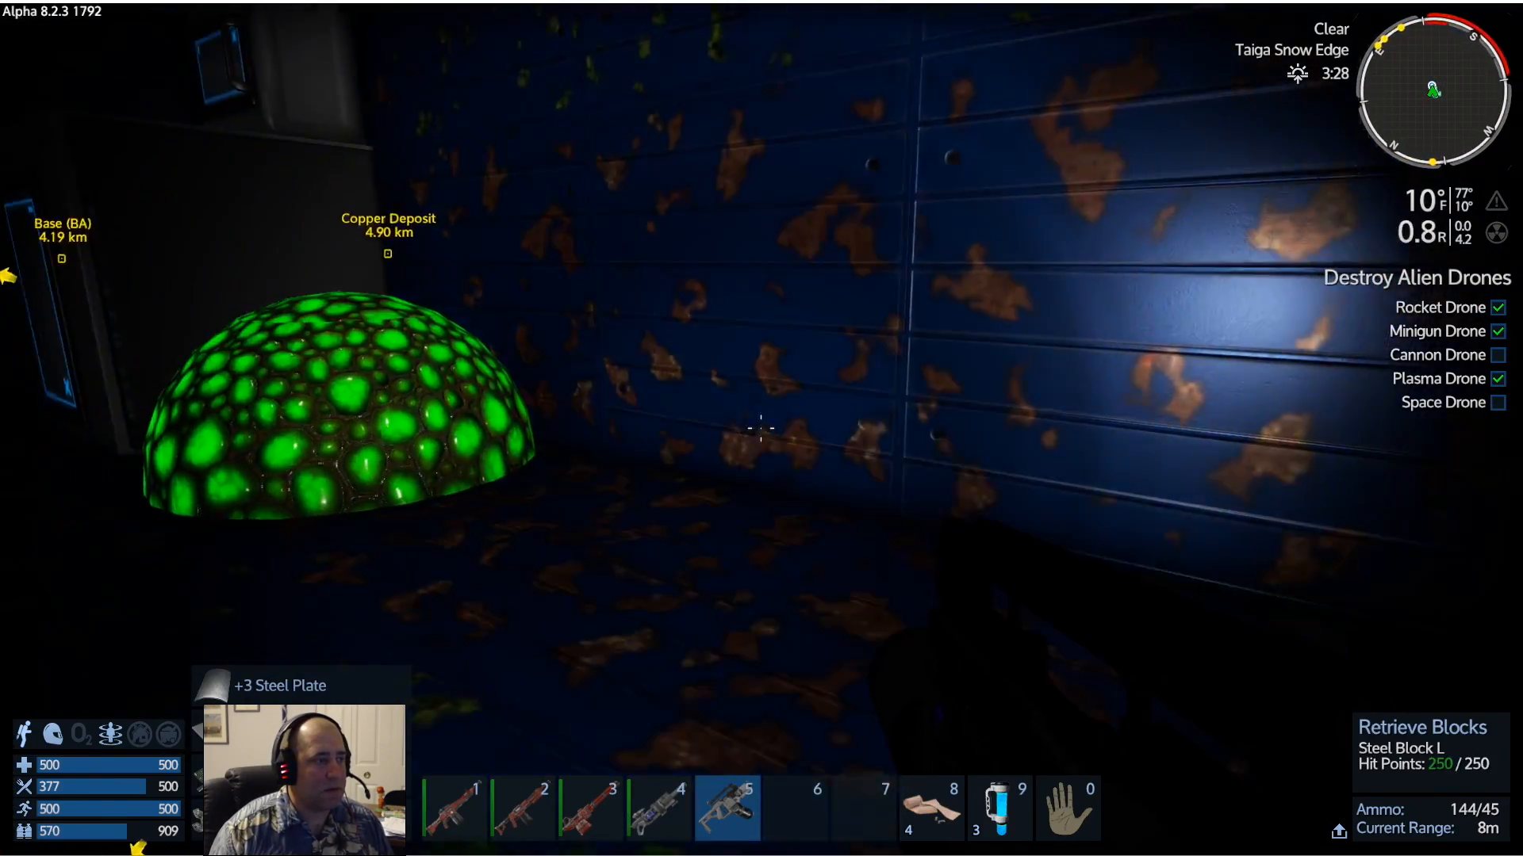
left_click(760, 431)
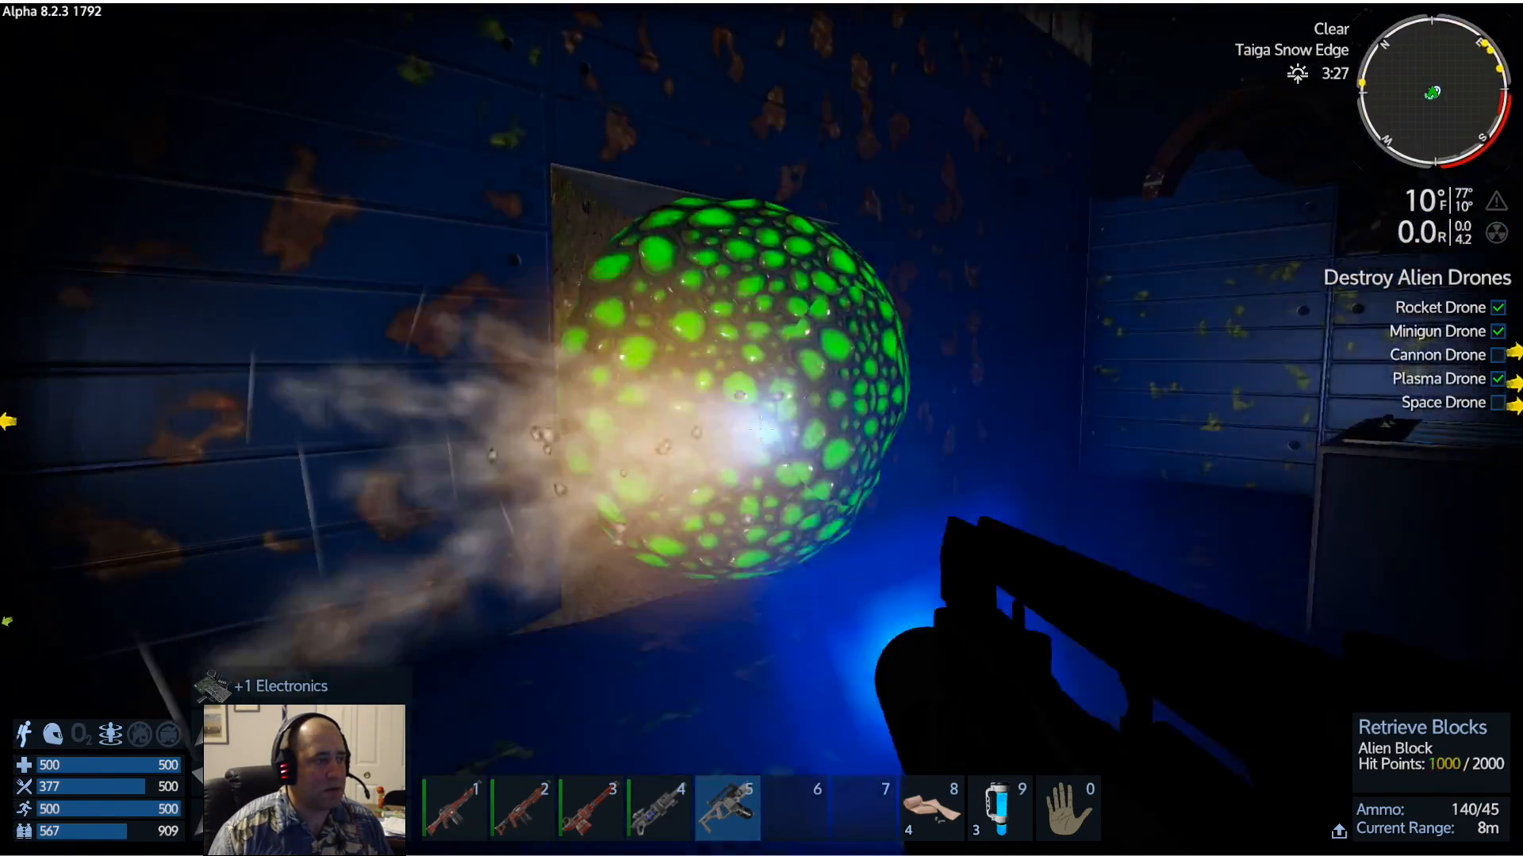
left_click(762, 428)
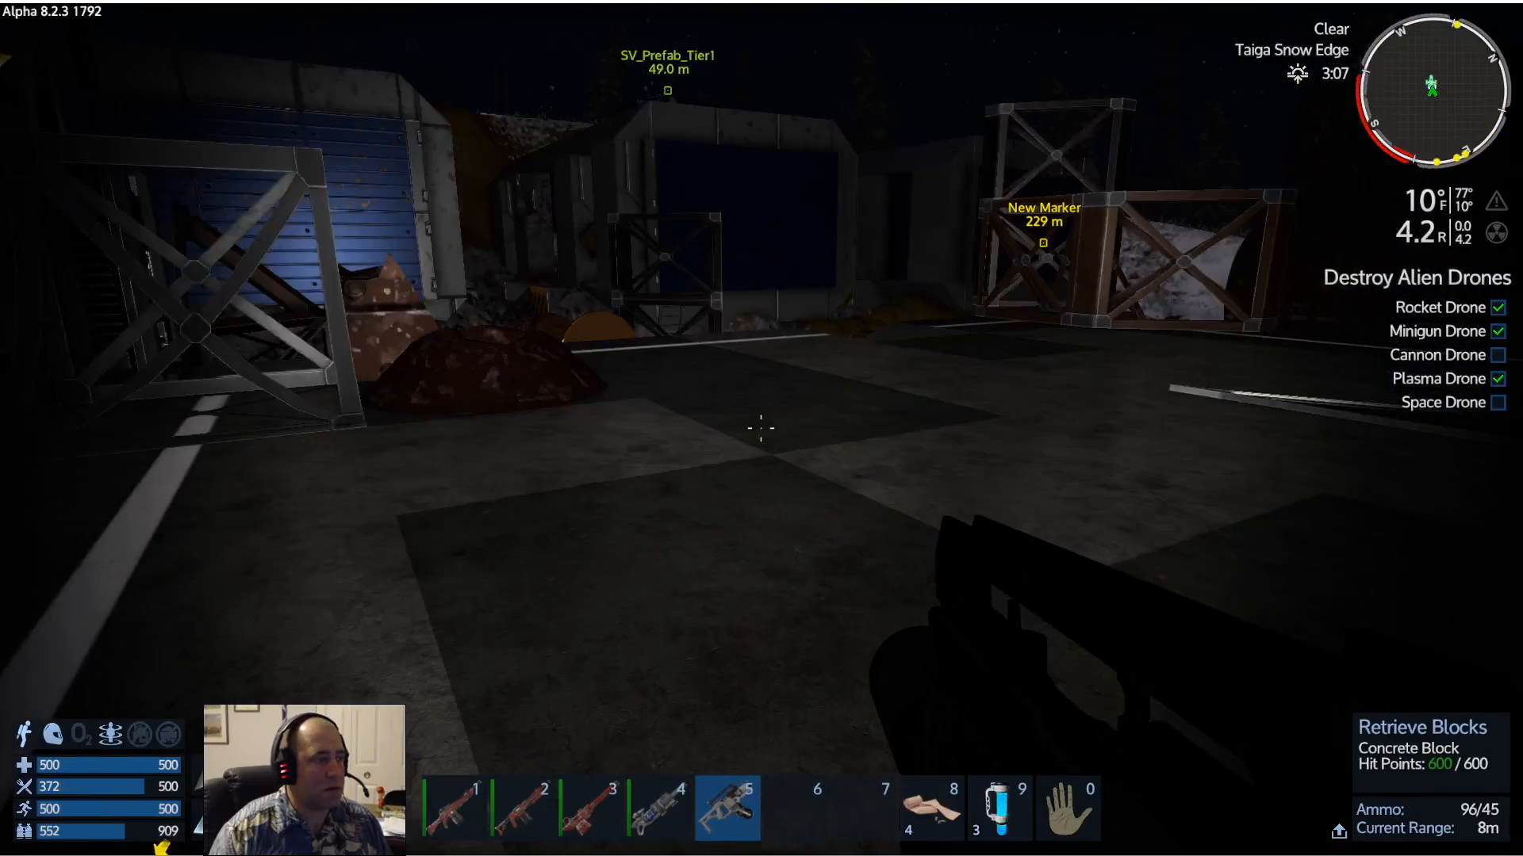
Salvage the concrete landing pad block, steel corner piece and cannon turret
left_click(762, 429)
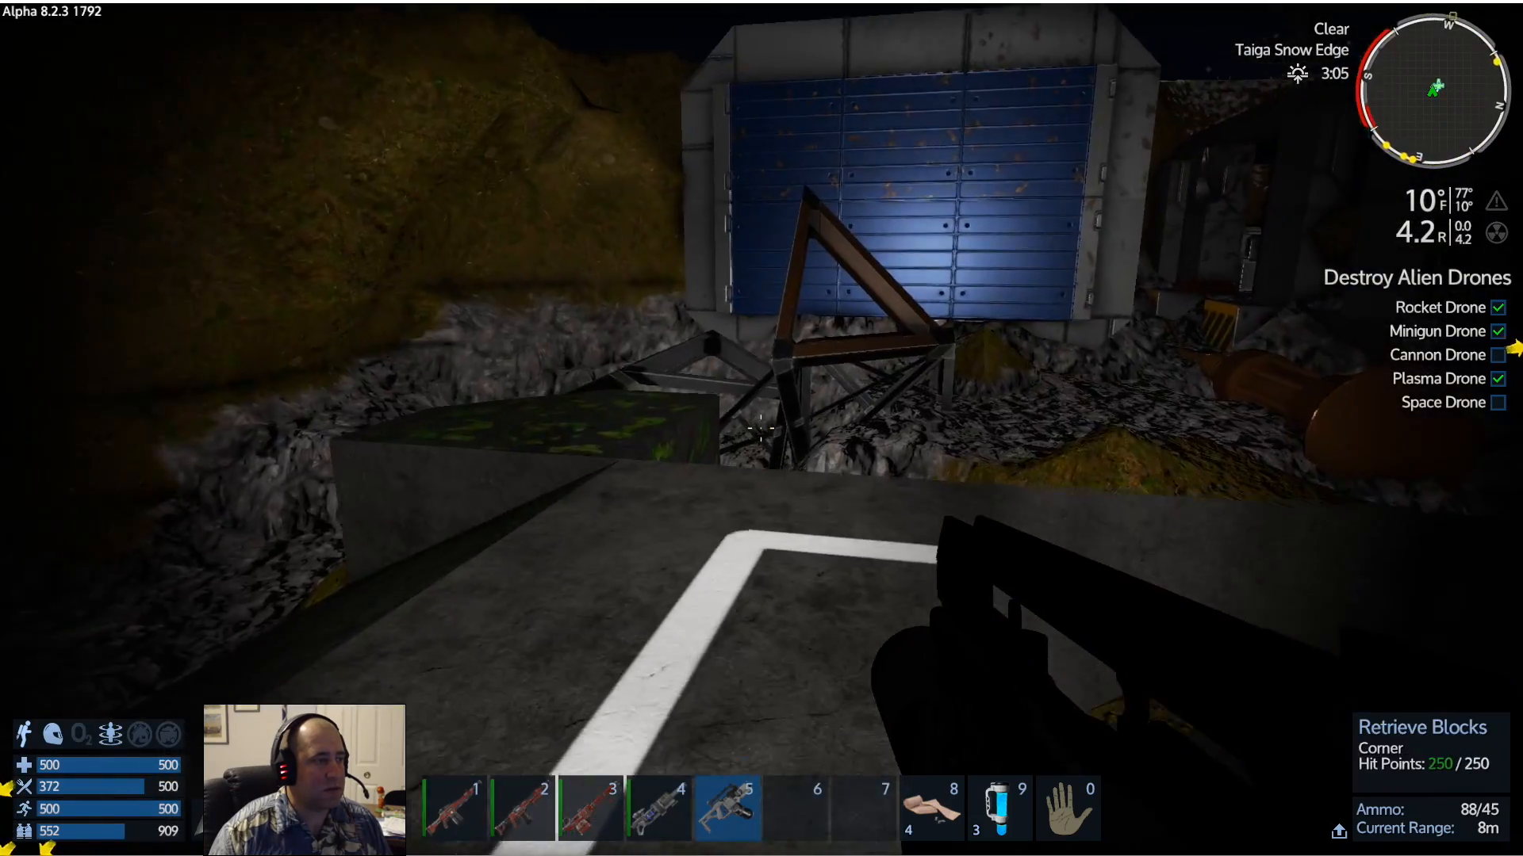
left_click(762, 428)
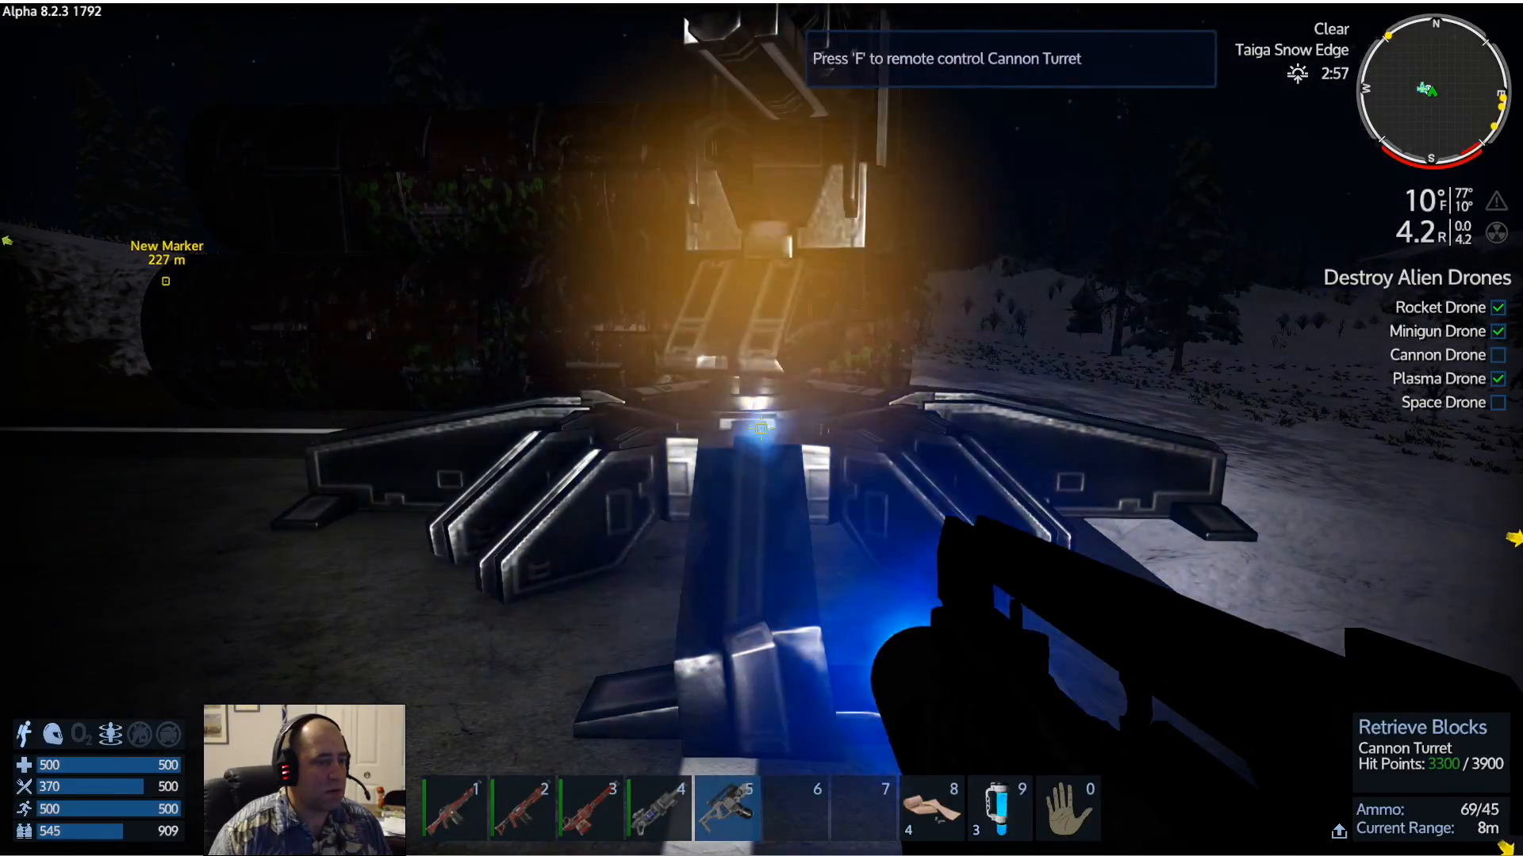
left_click(761, 429)
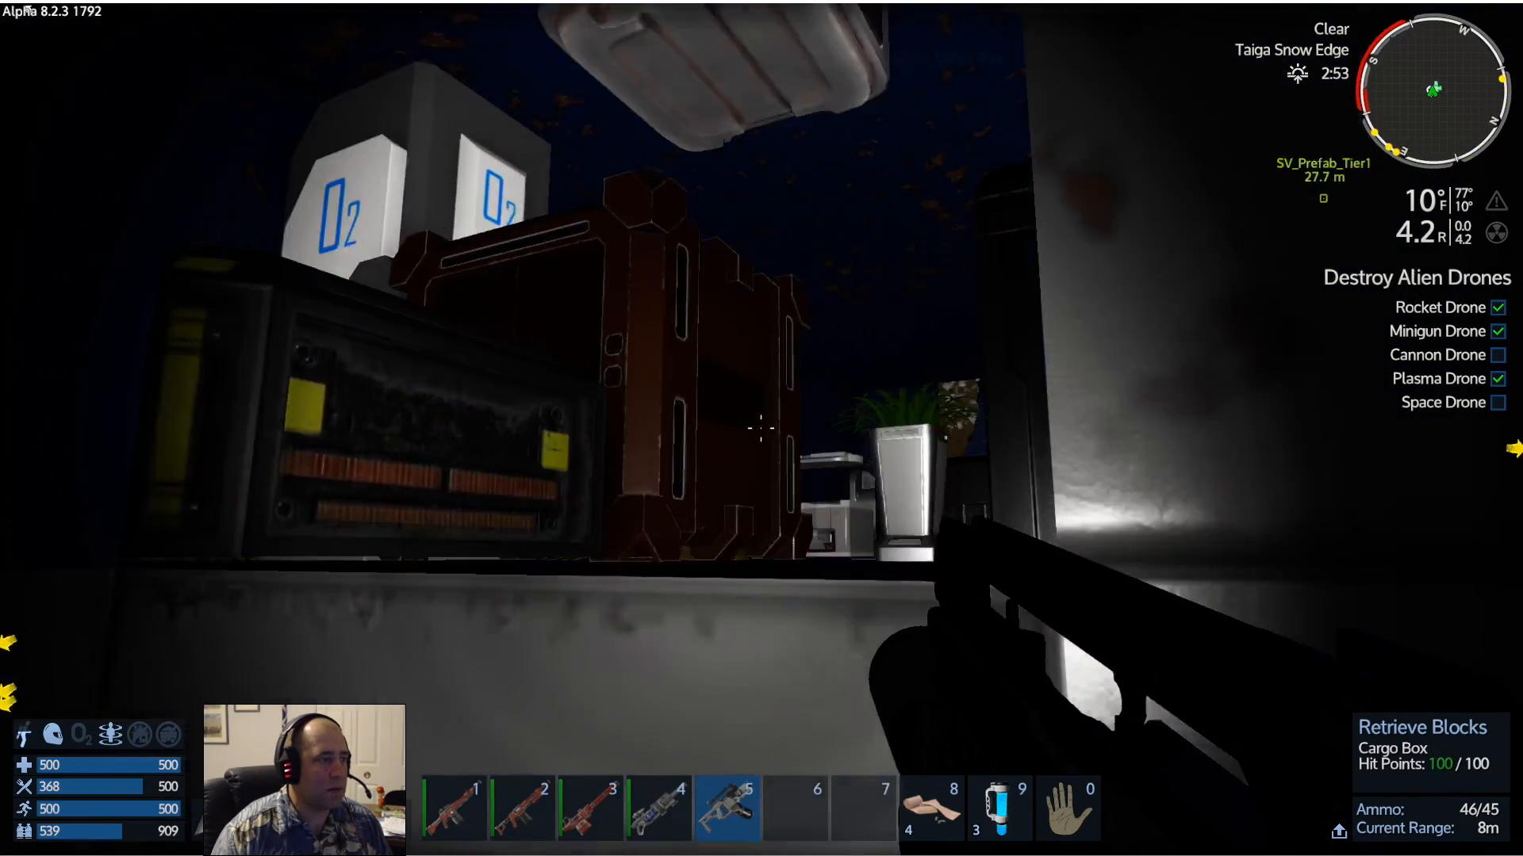
Salvage the Fuel Tank (T2) and head back to the SV_Prefab_Tier1 vessel
key("f")
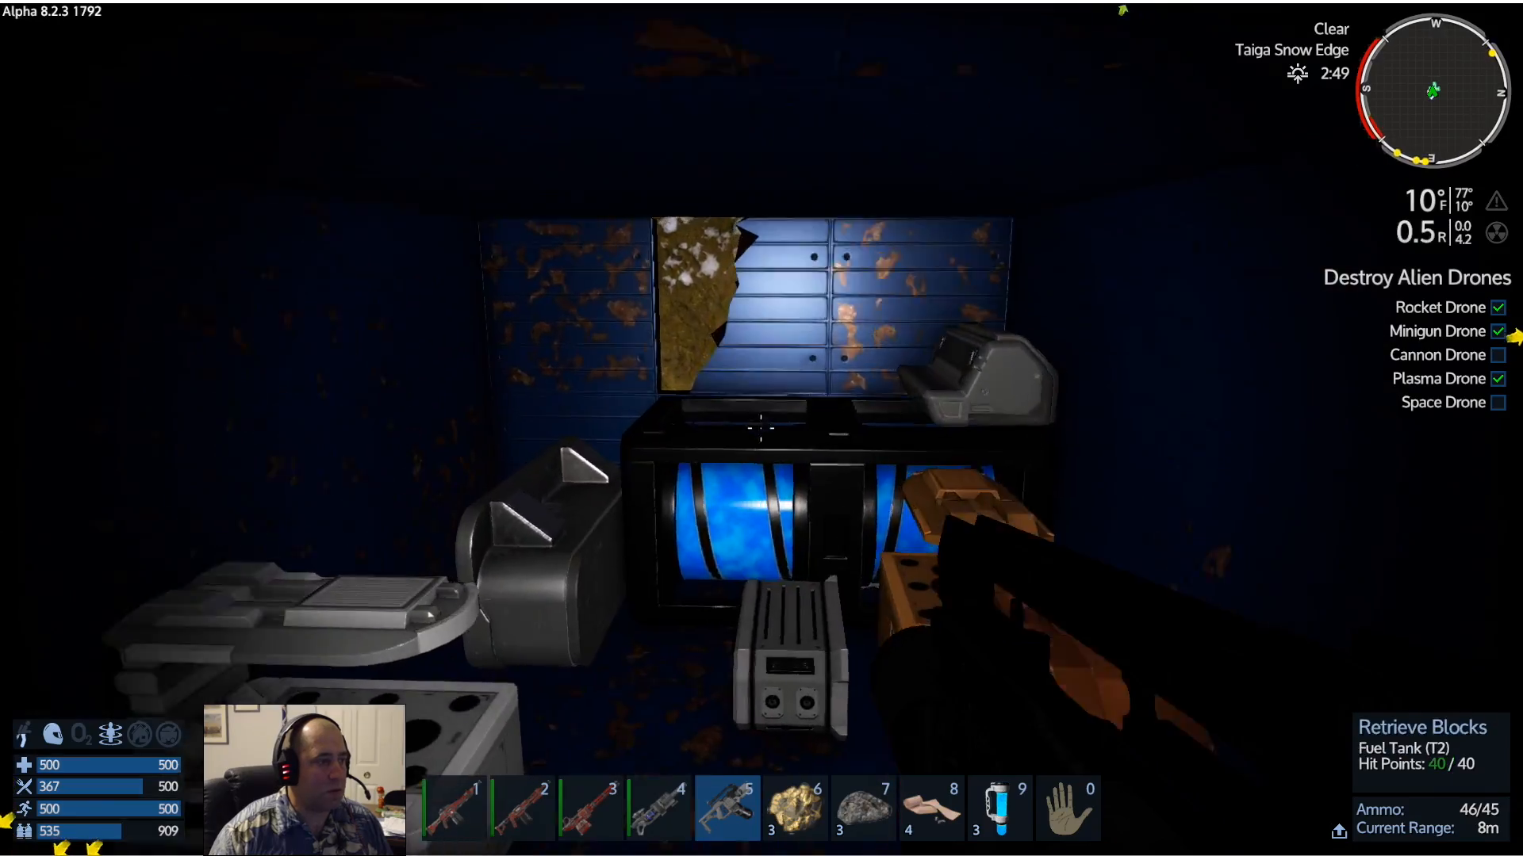
left_click(761, 427)
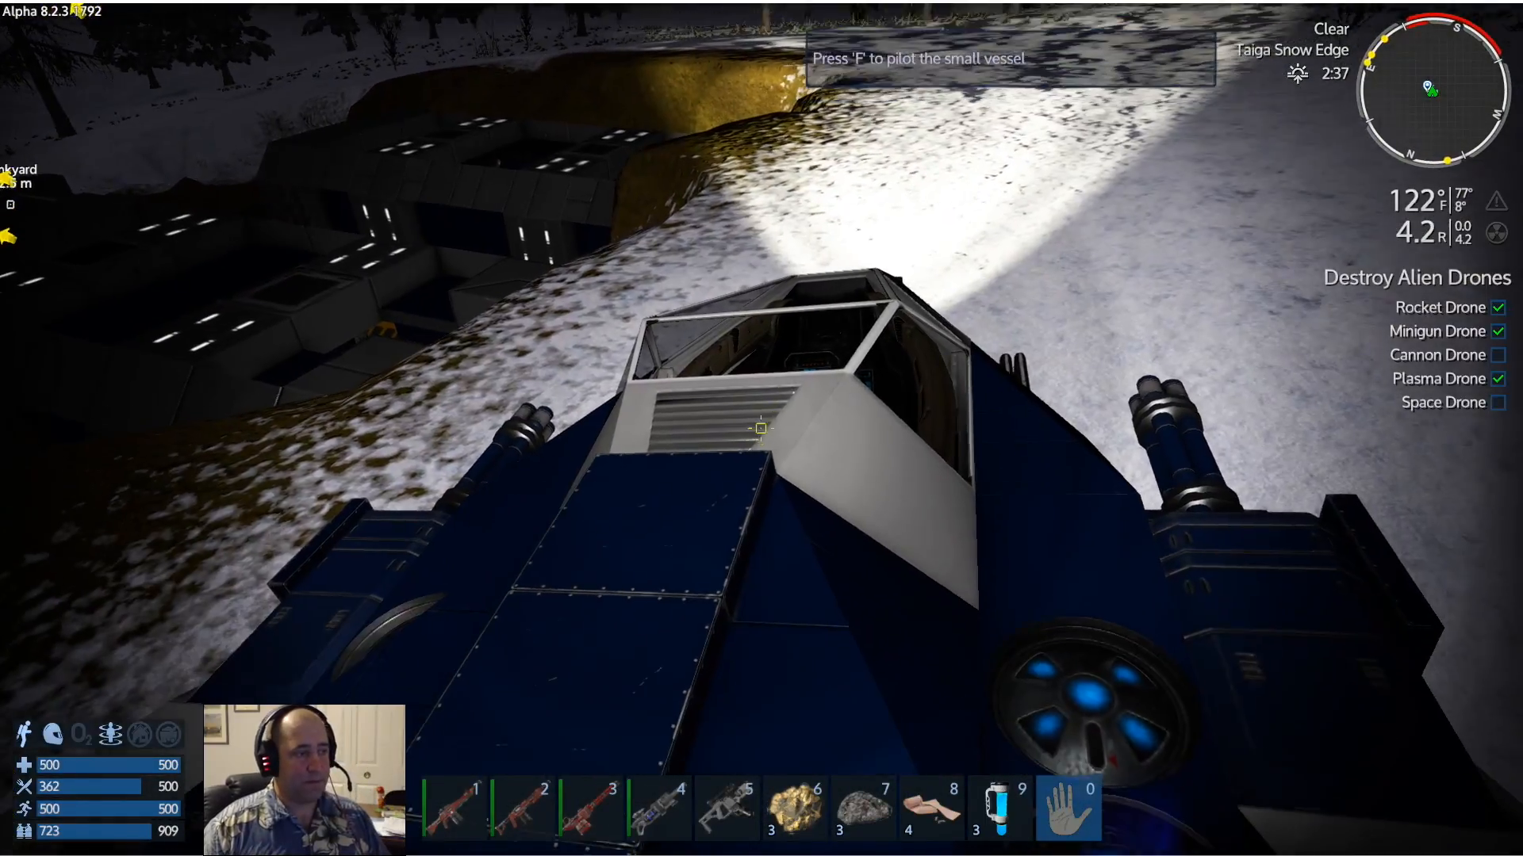
Store the salvaged materials in the vessel's Cargo Box via its control panel and close it
key("f")
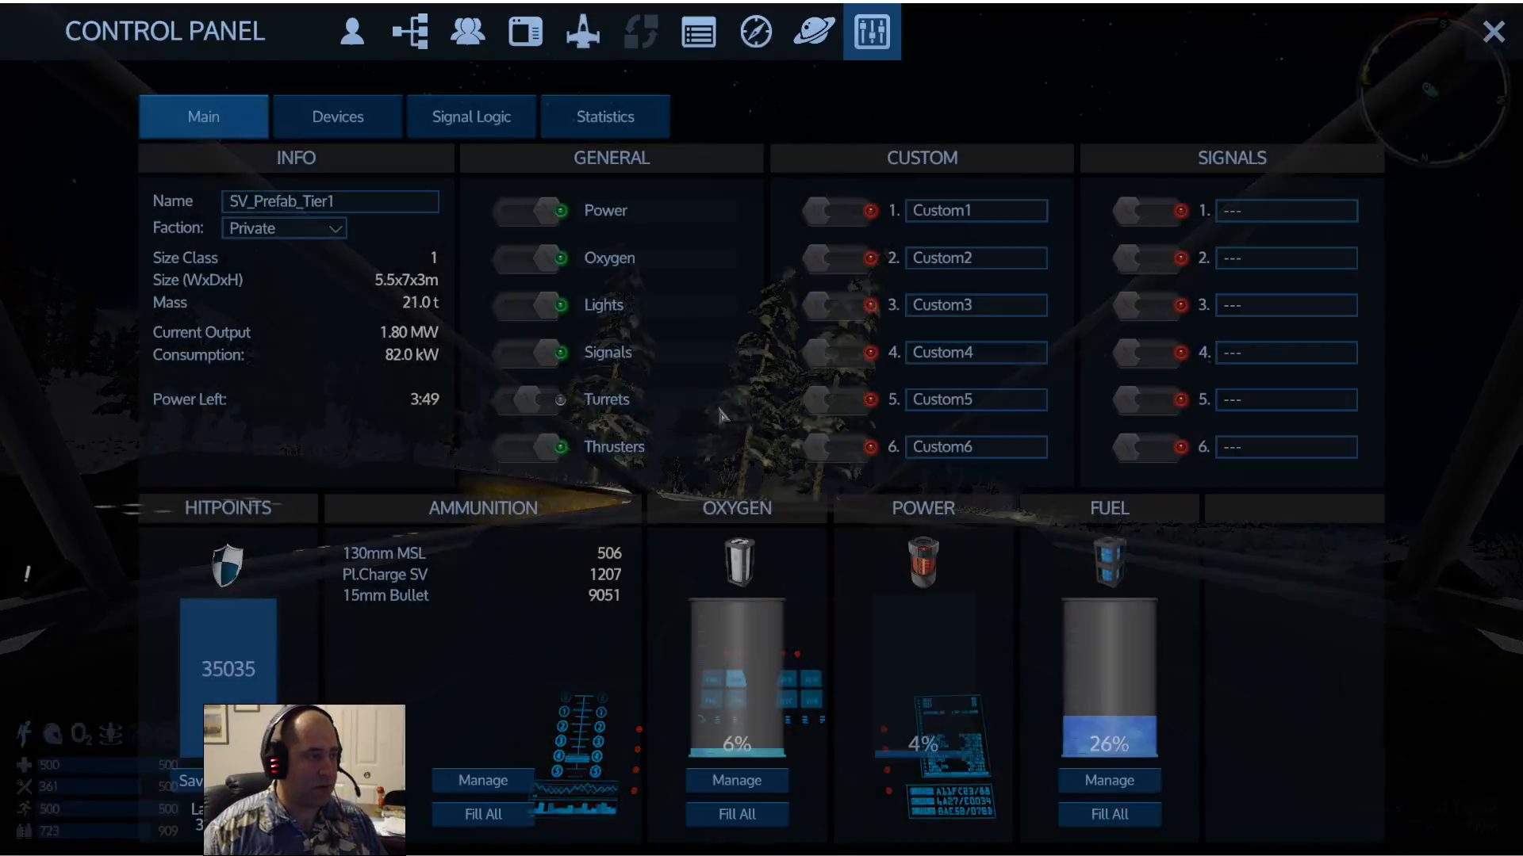
left_click(337, 116)
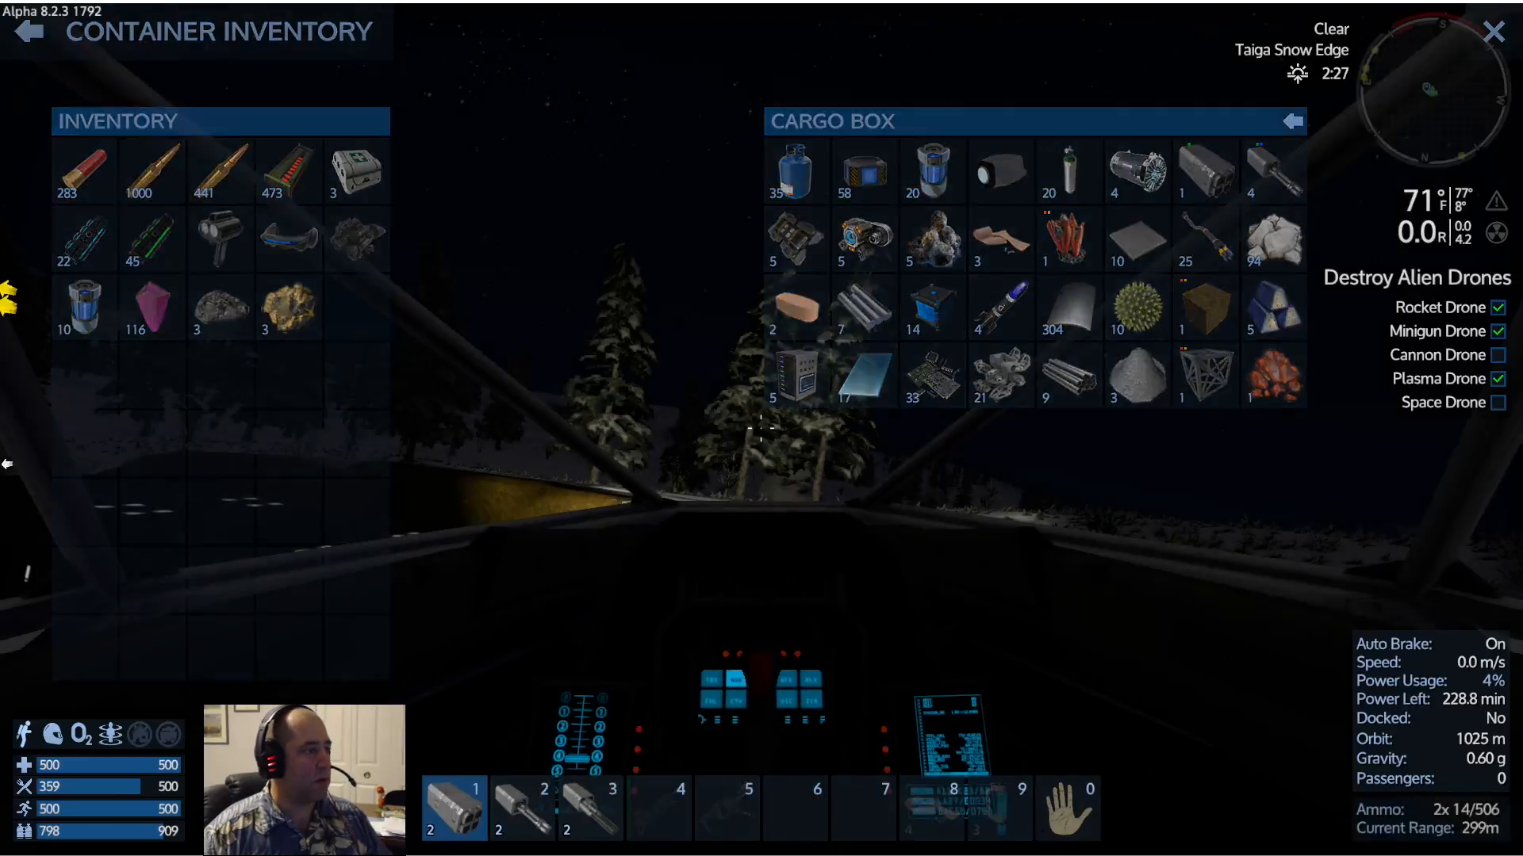
left_click(1494, 32)
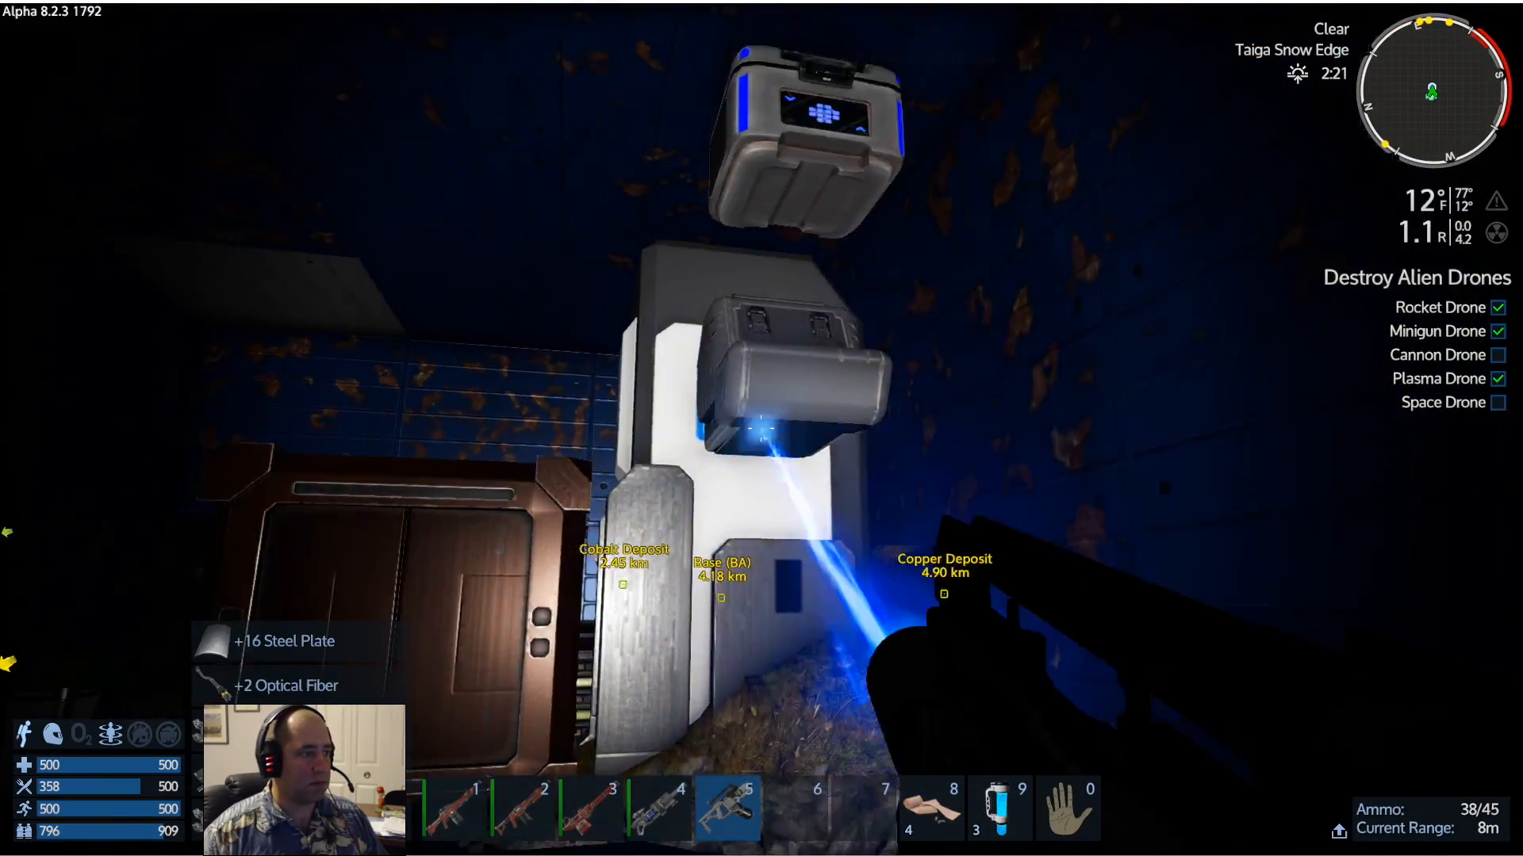
Loot the drop container left by Cargo Box 2 and empty the Repository
key("f")
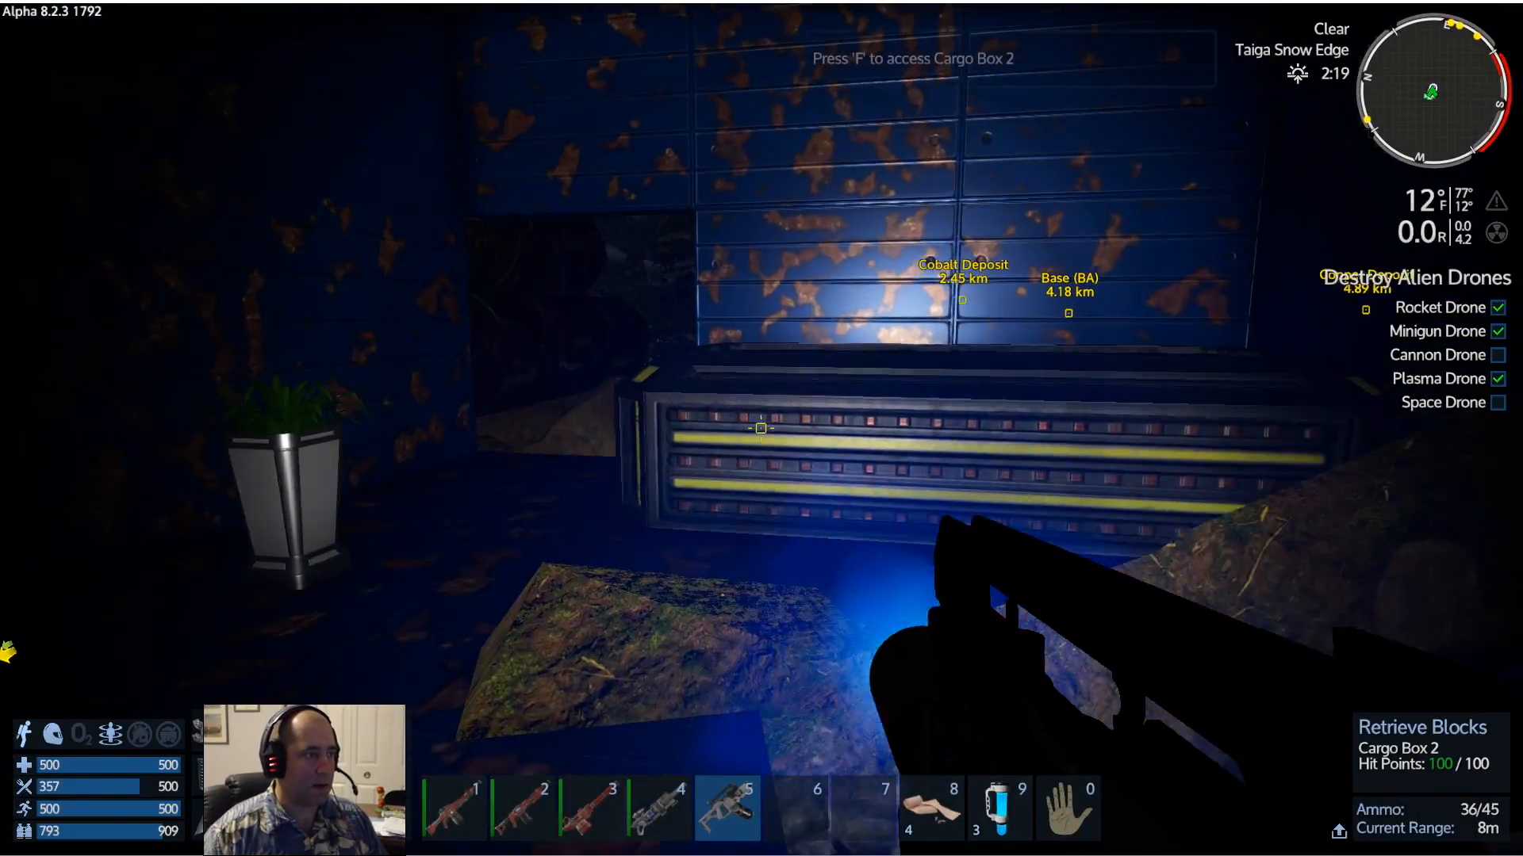
key("f")
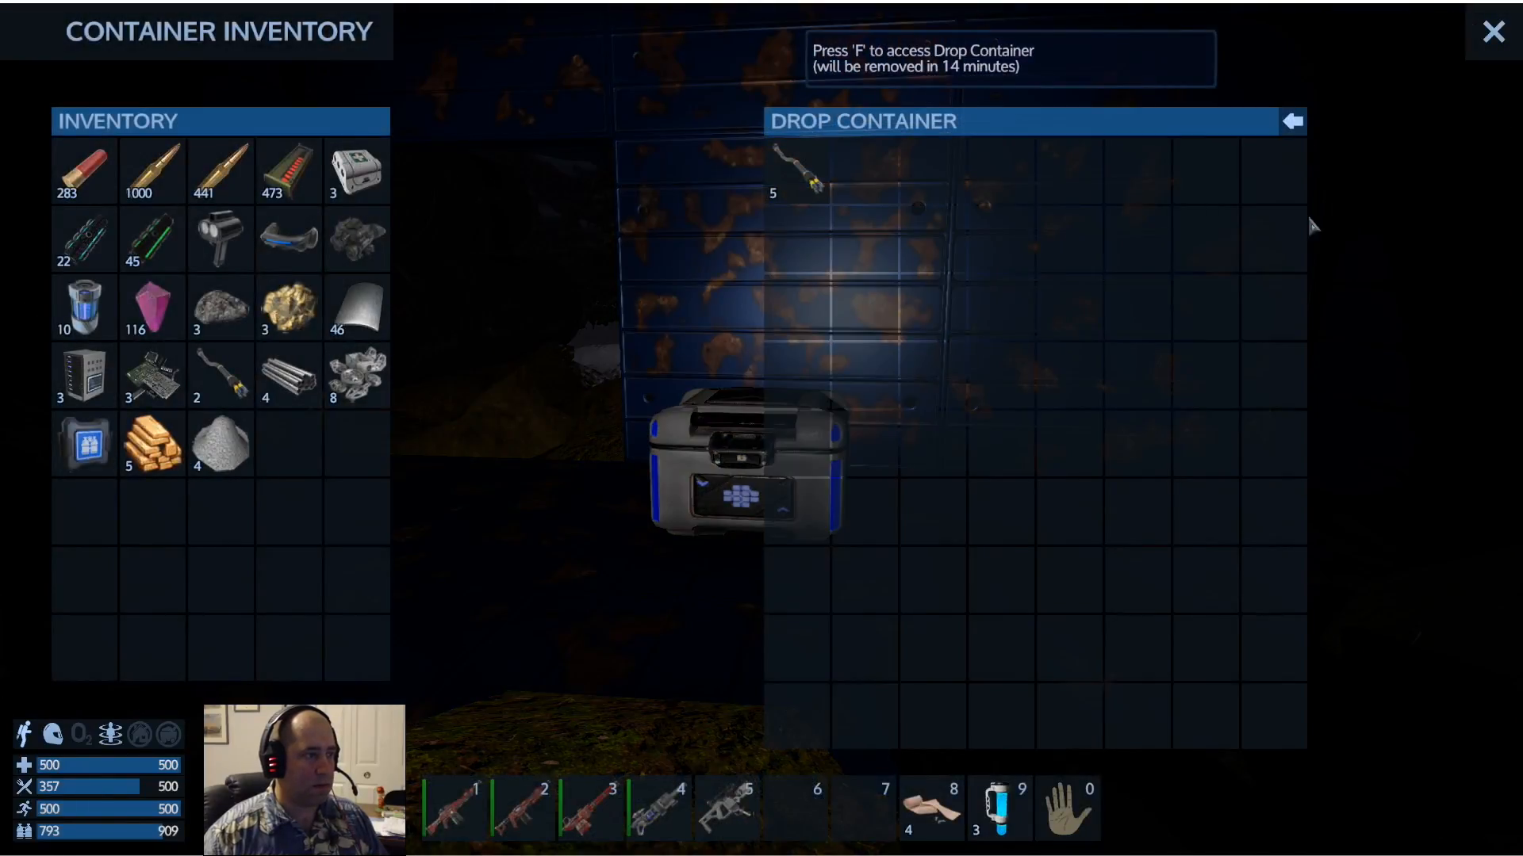
left_click(1494, 32)
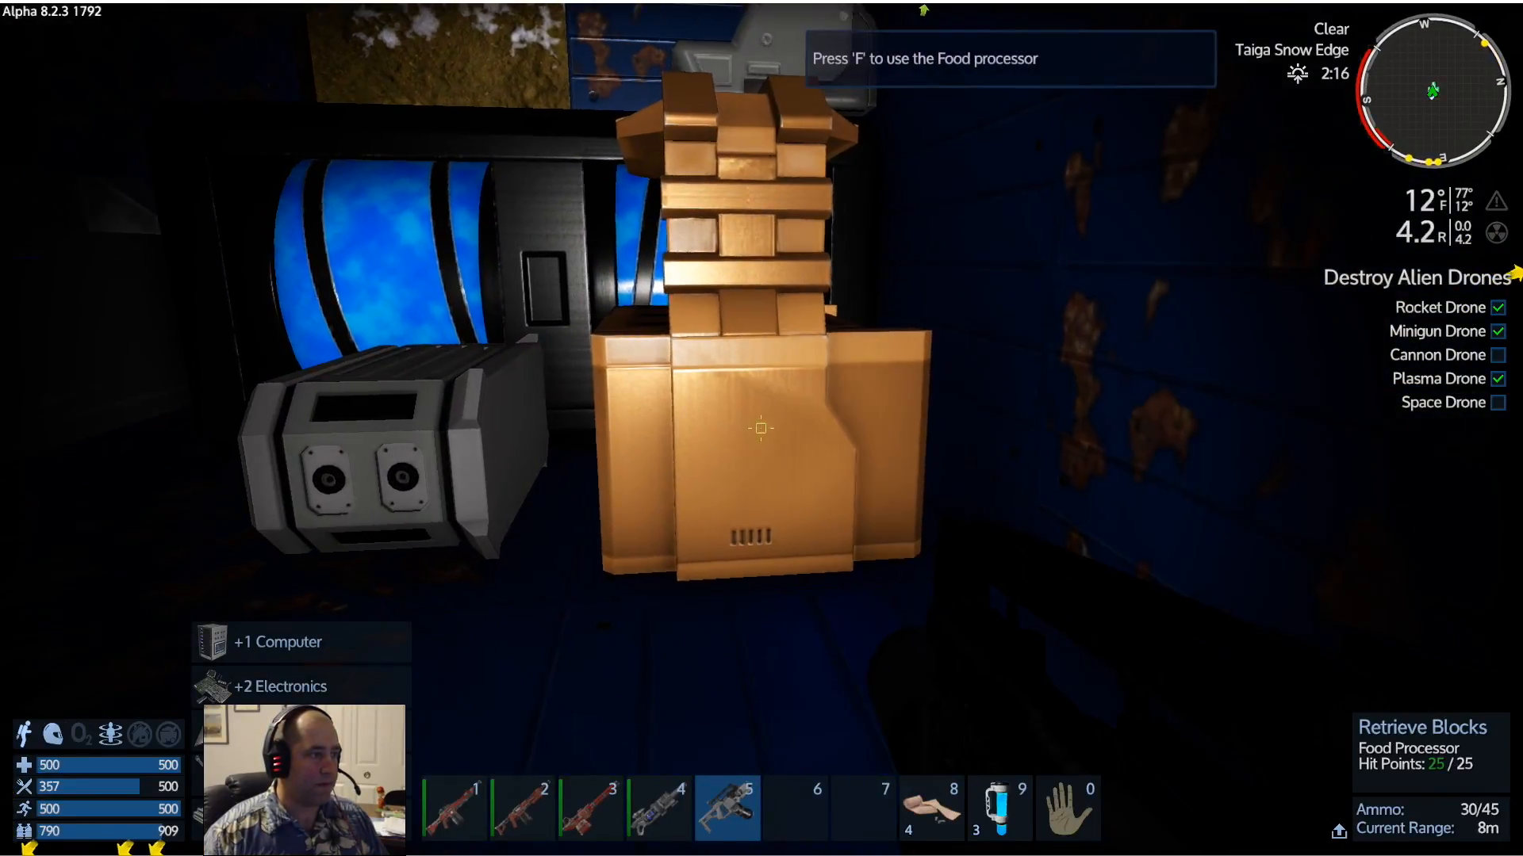
key("f")
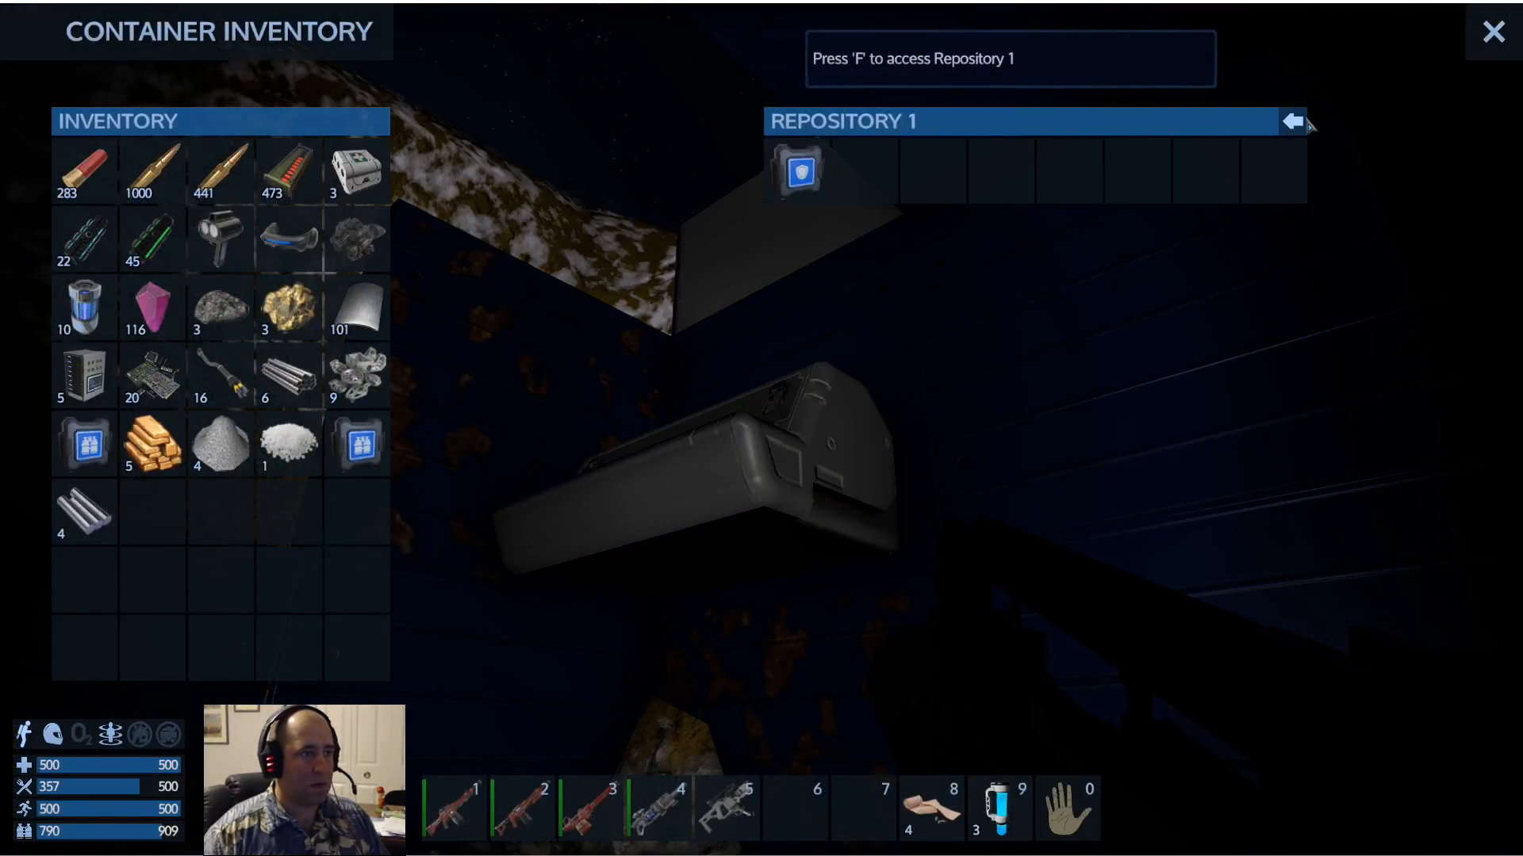
left_click(1495, 32)
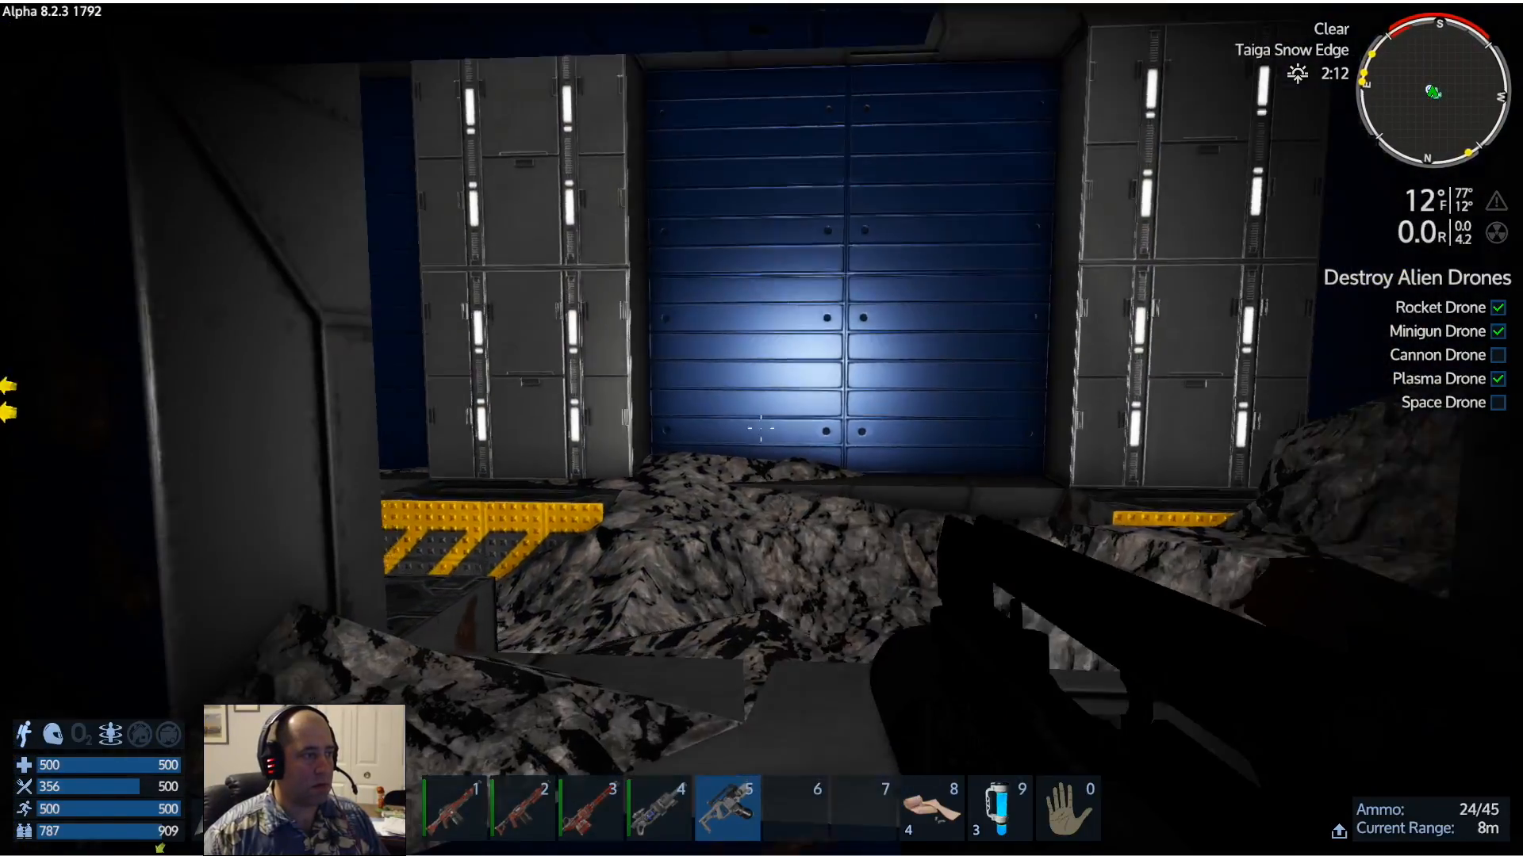
Salvage the Food Processor and Ventilator blocks for electronics
left_click(761, 428)
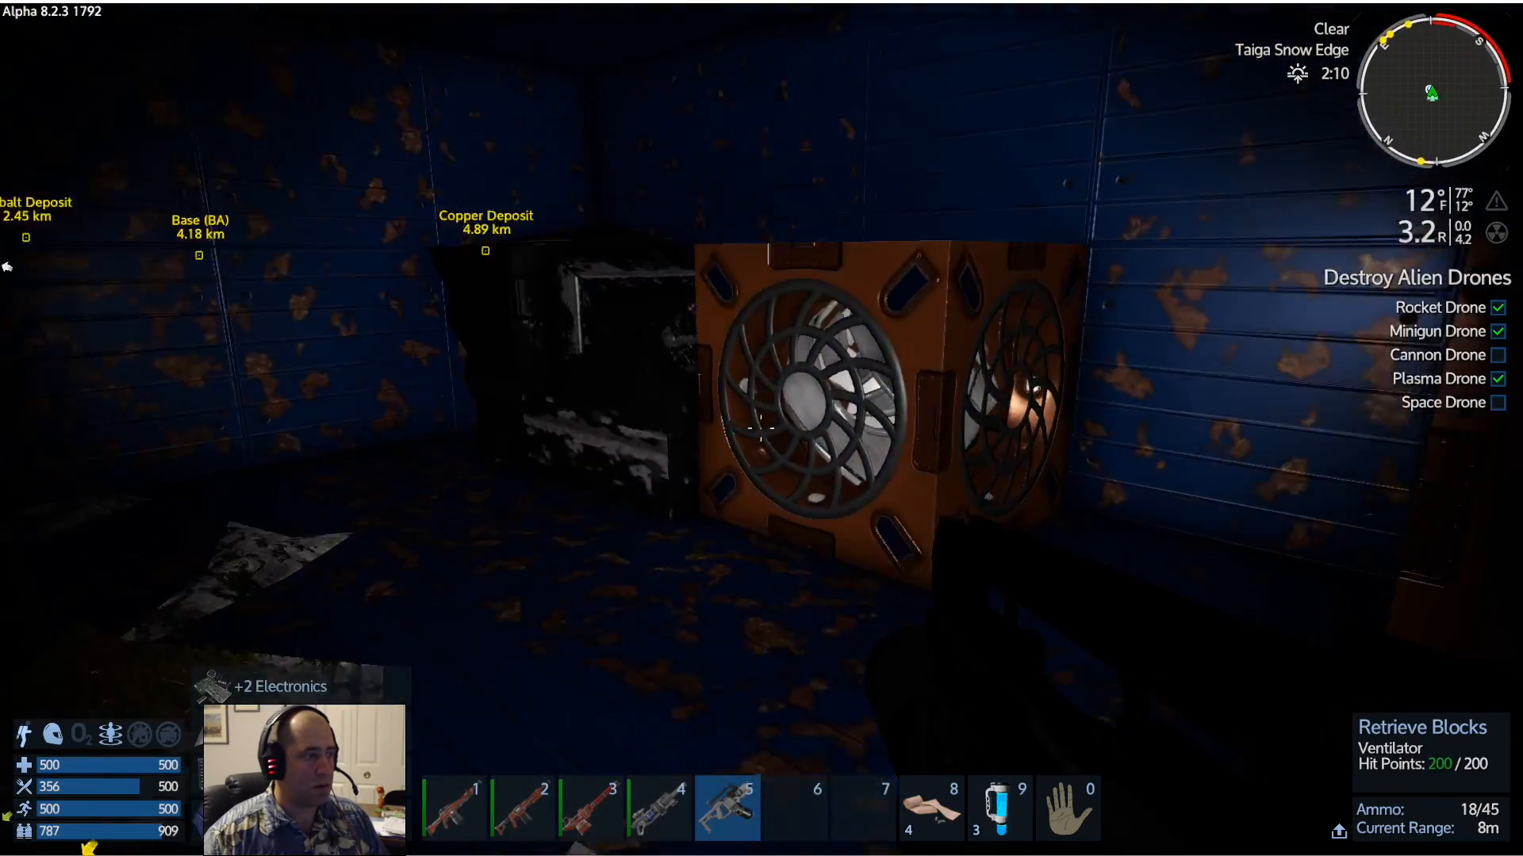
left_click(760, 427)
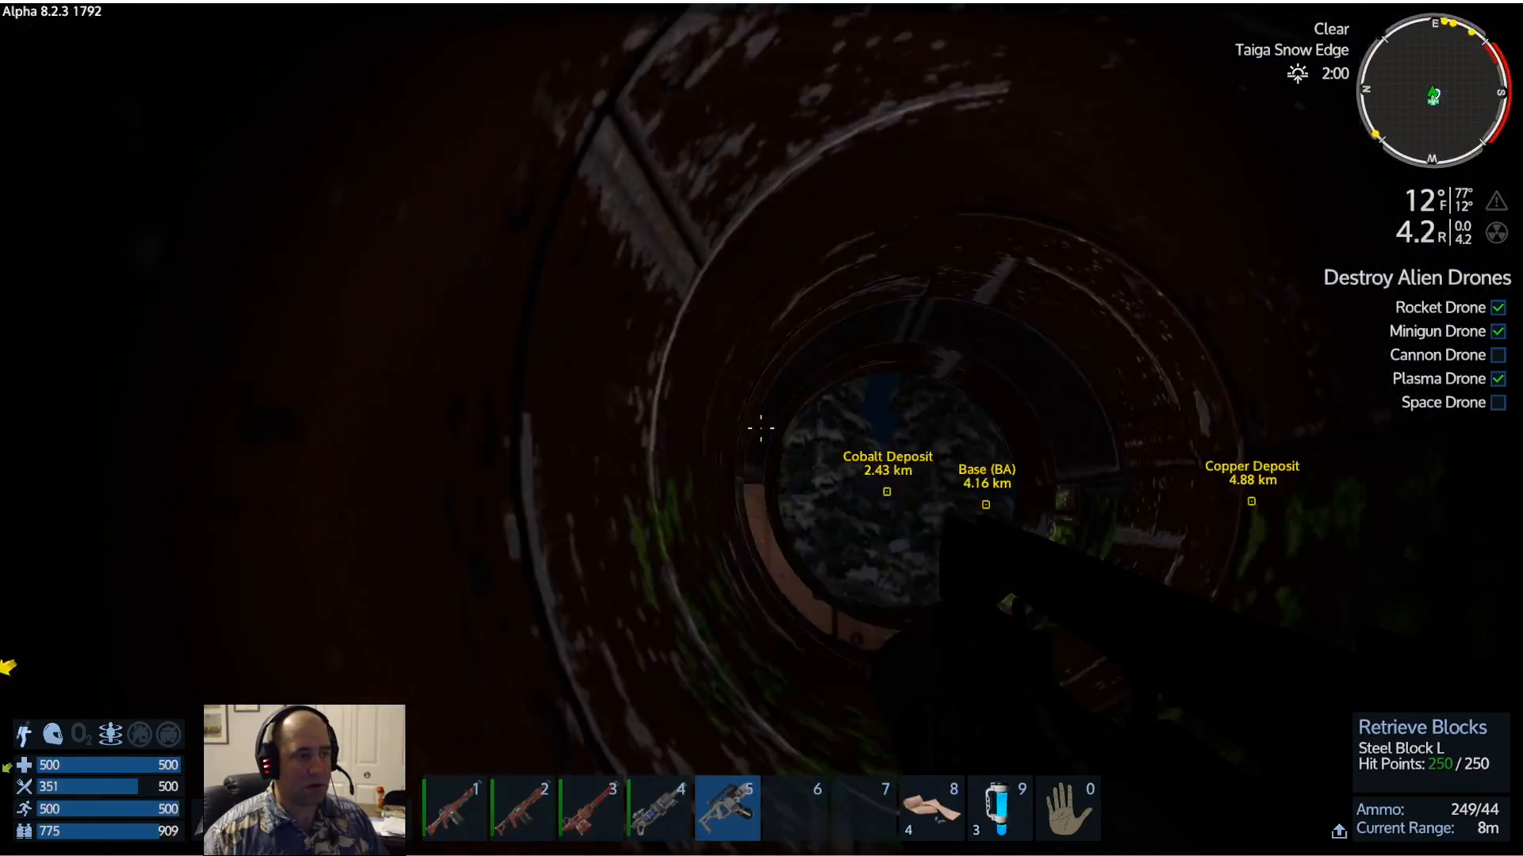
Cut away the Steel Block L pipe sections, curved wall and overhead blocks
left_click(762, 429)
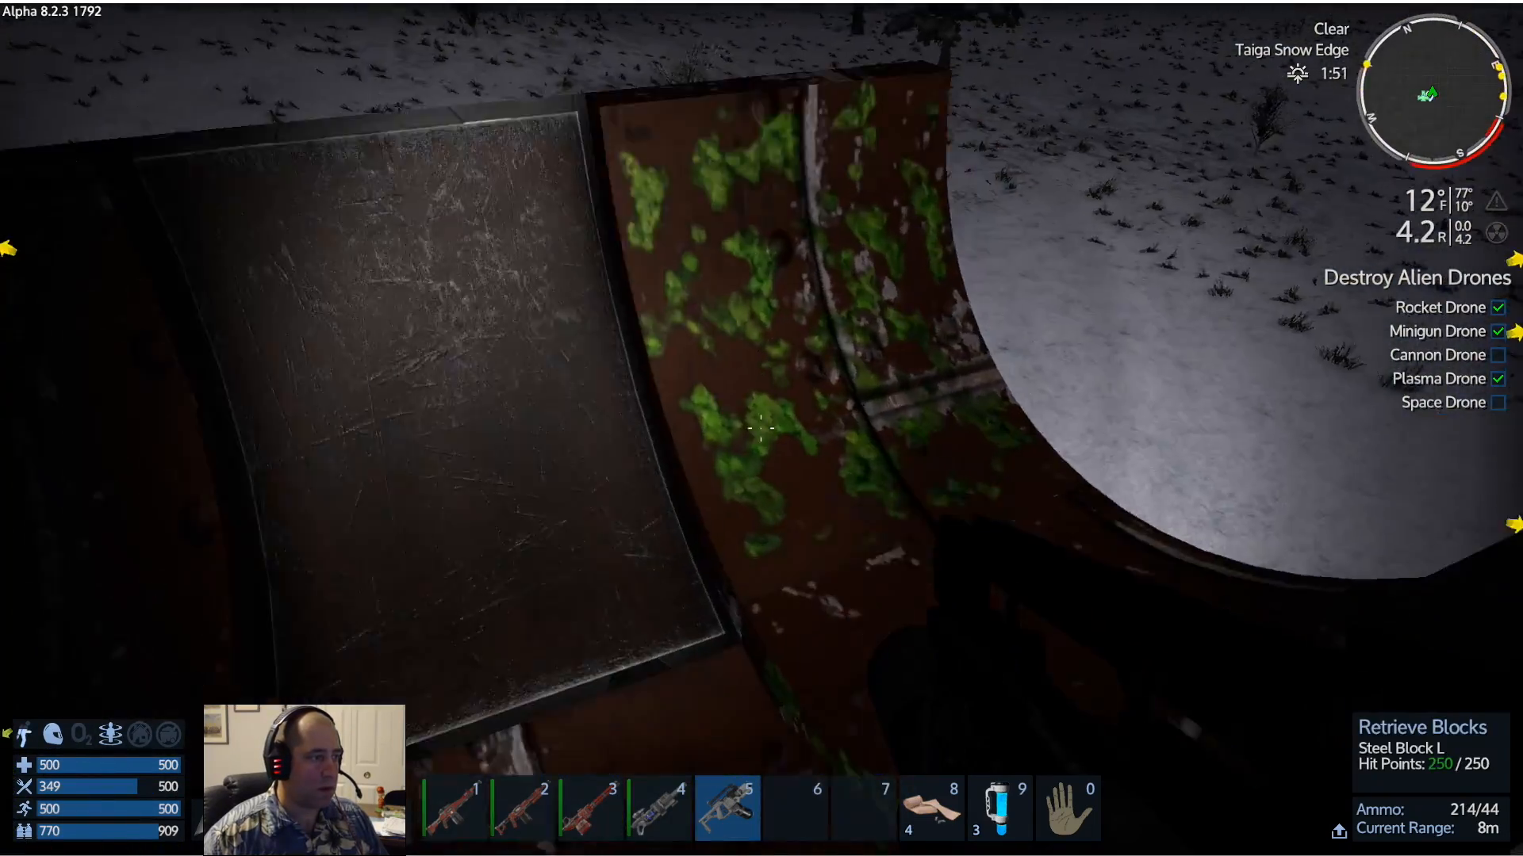
left_click(761, 428)
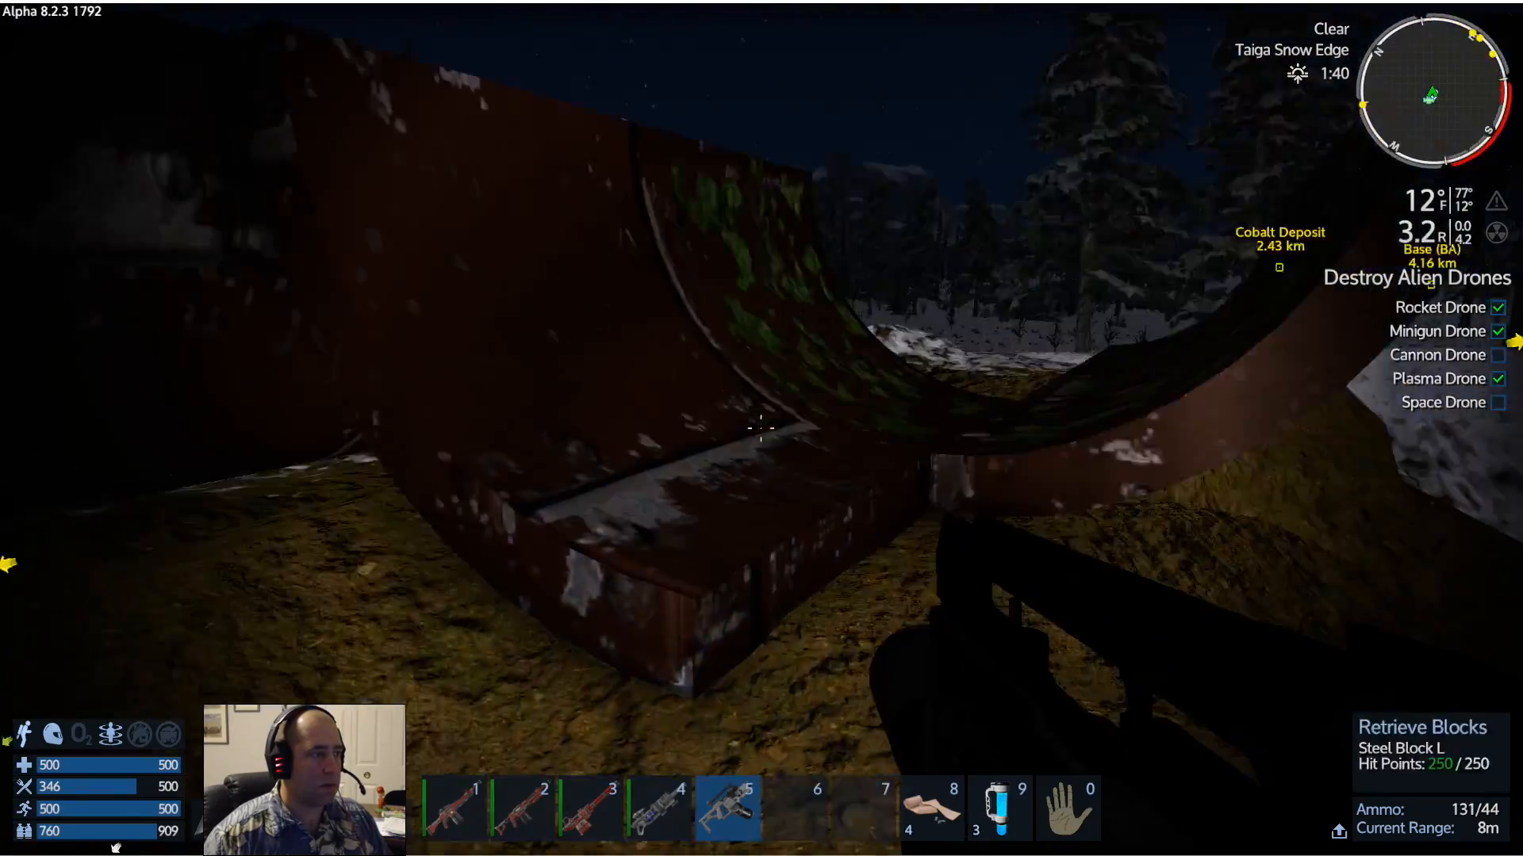
left_click(759, 430)
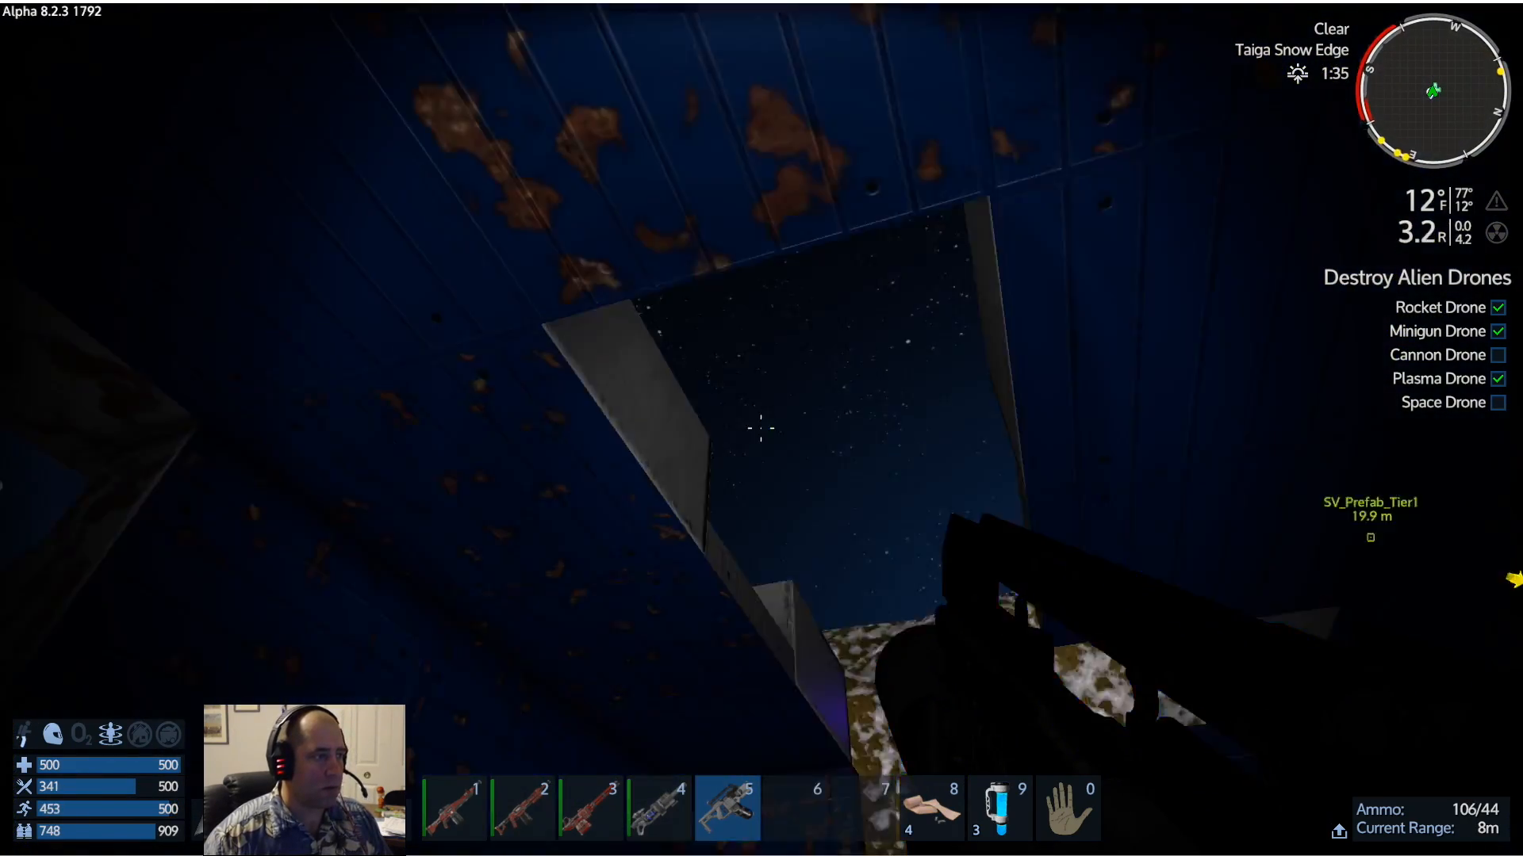
left_click(761, 428)
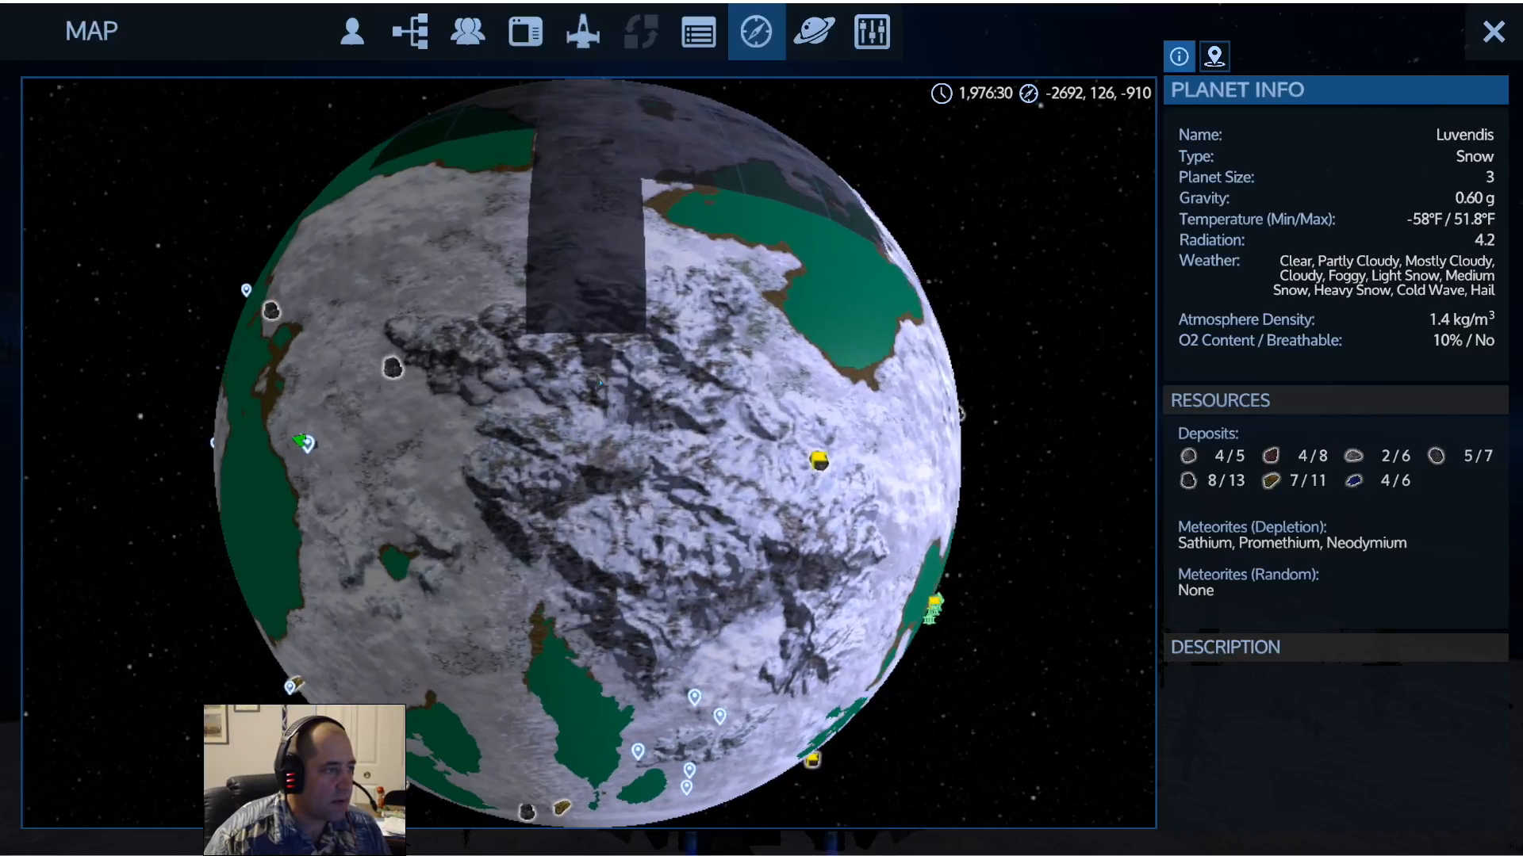
Place a New Marker at the chosen spot on the Luvendis map and accept it
left_click(603, 354)
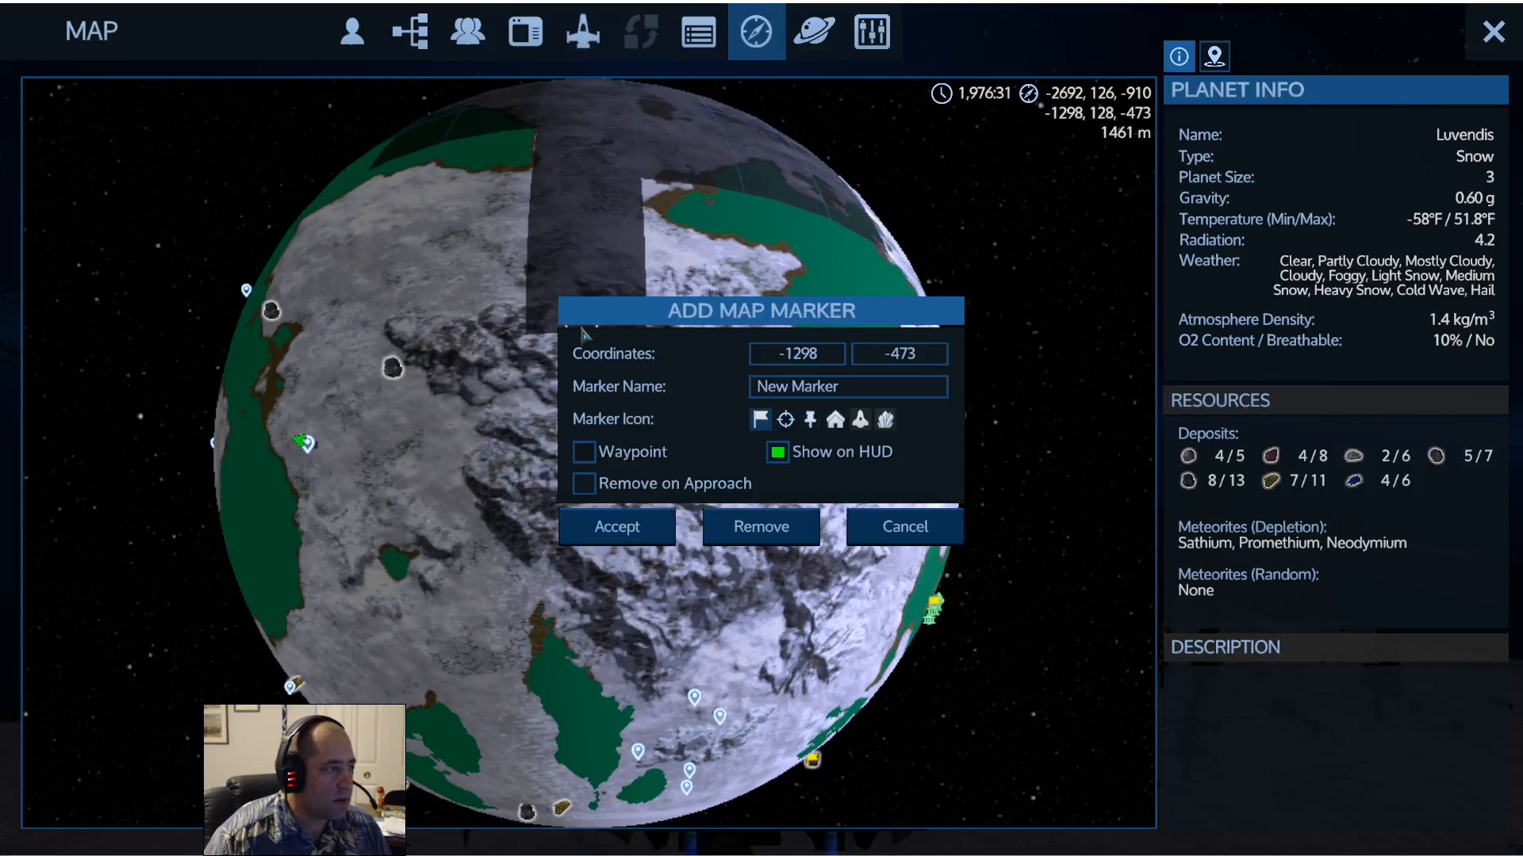
left_click(615, 527)
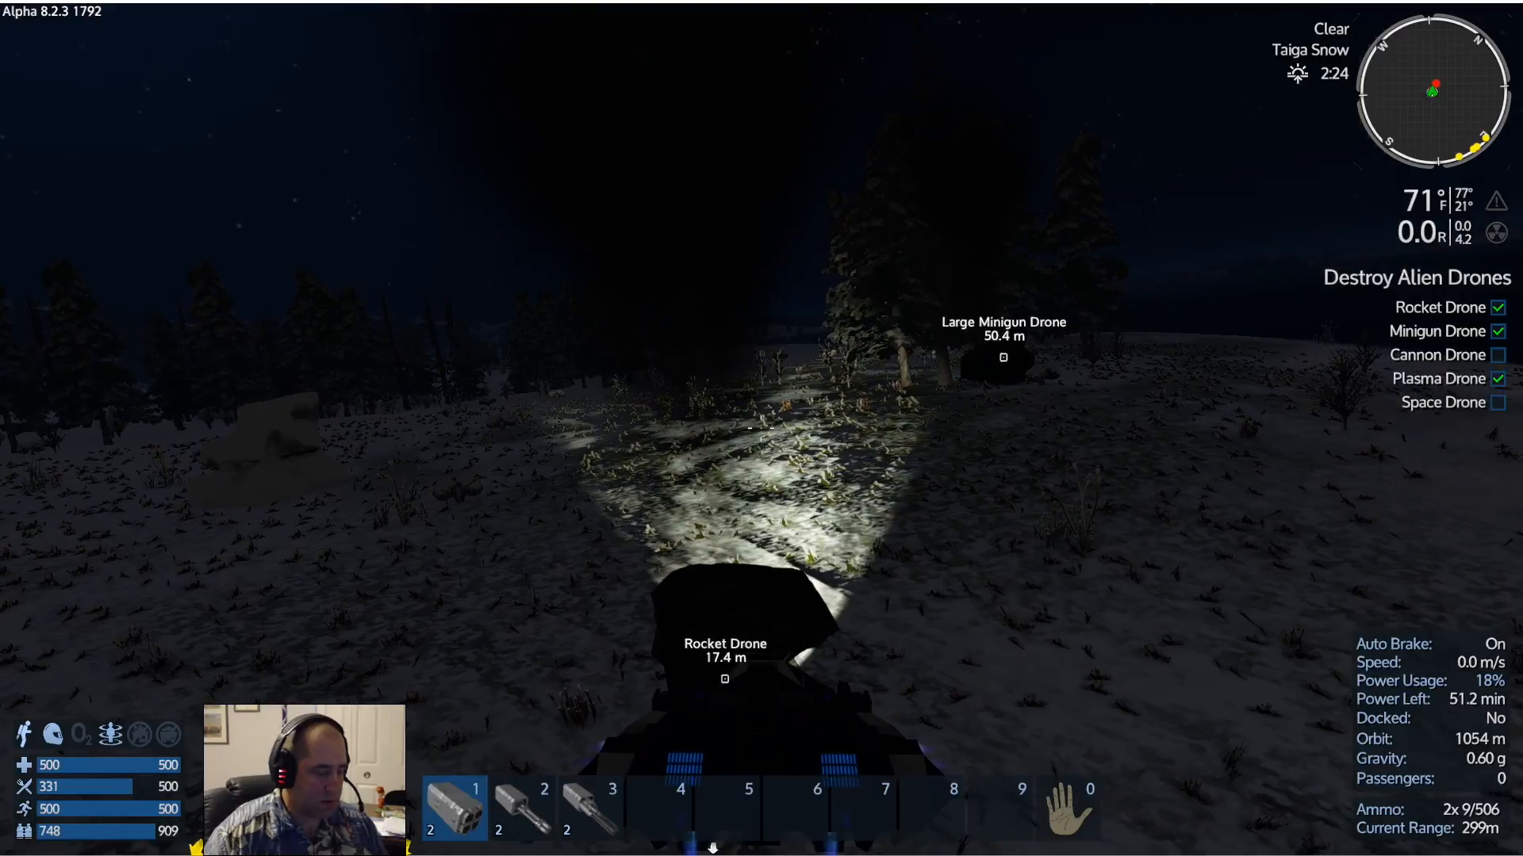
Take control of the small vessel, close the map and fly toward the New Marker
key("f")
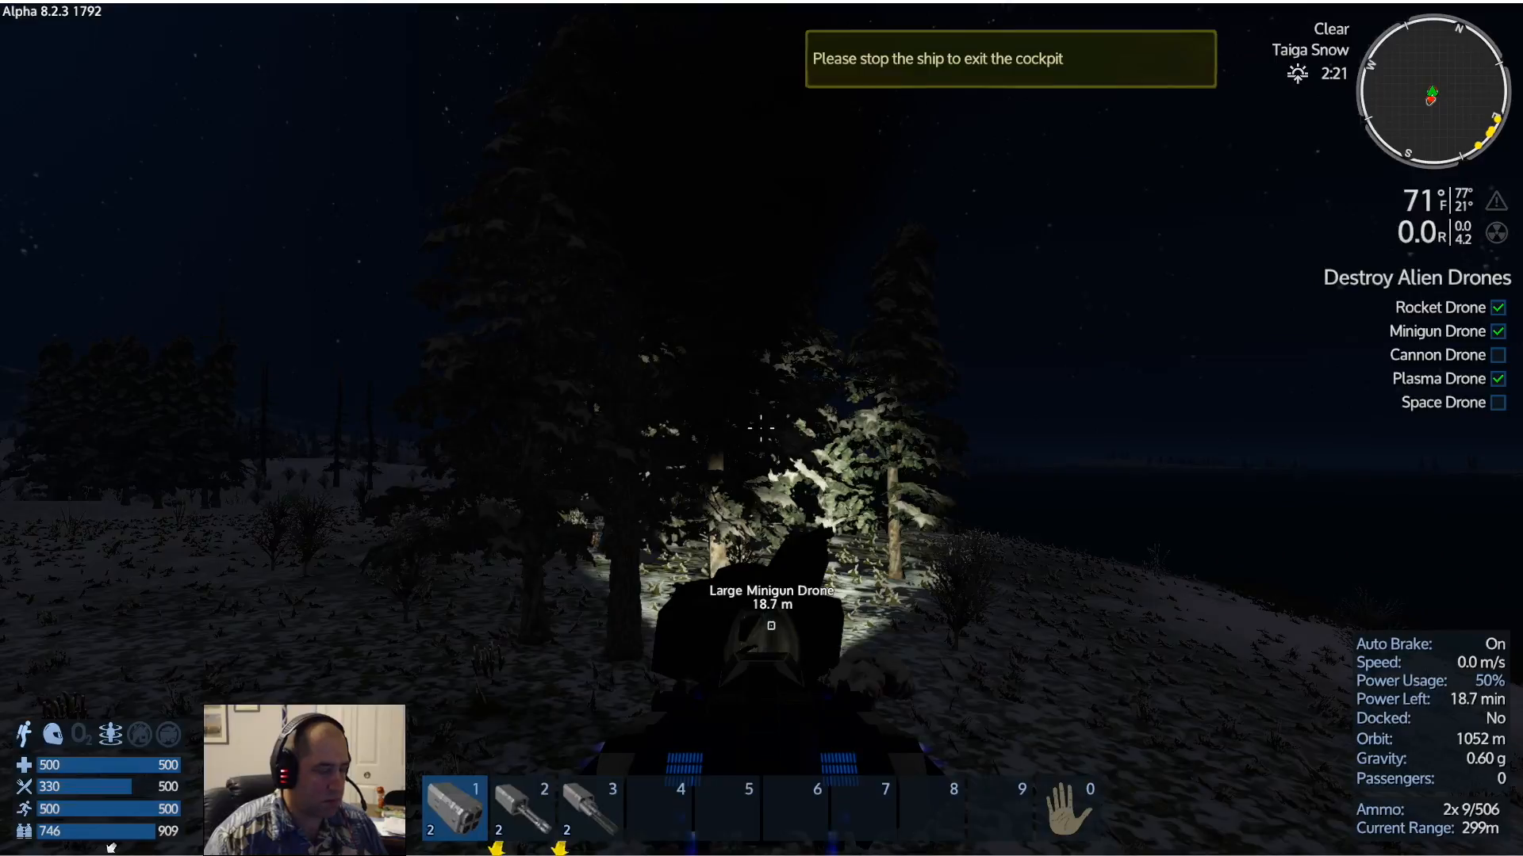
key("f")
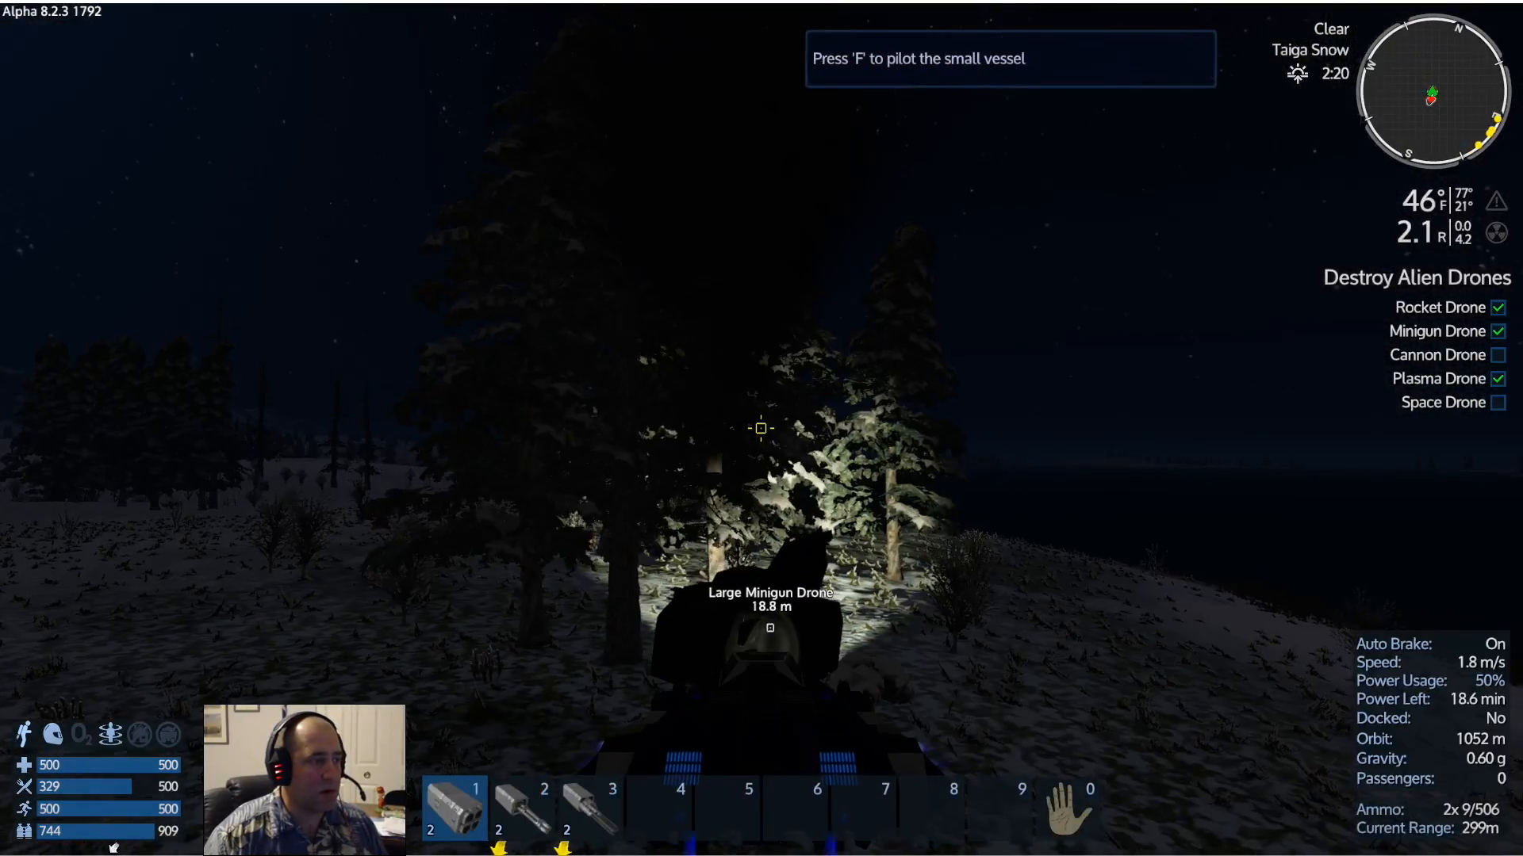
key("f")
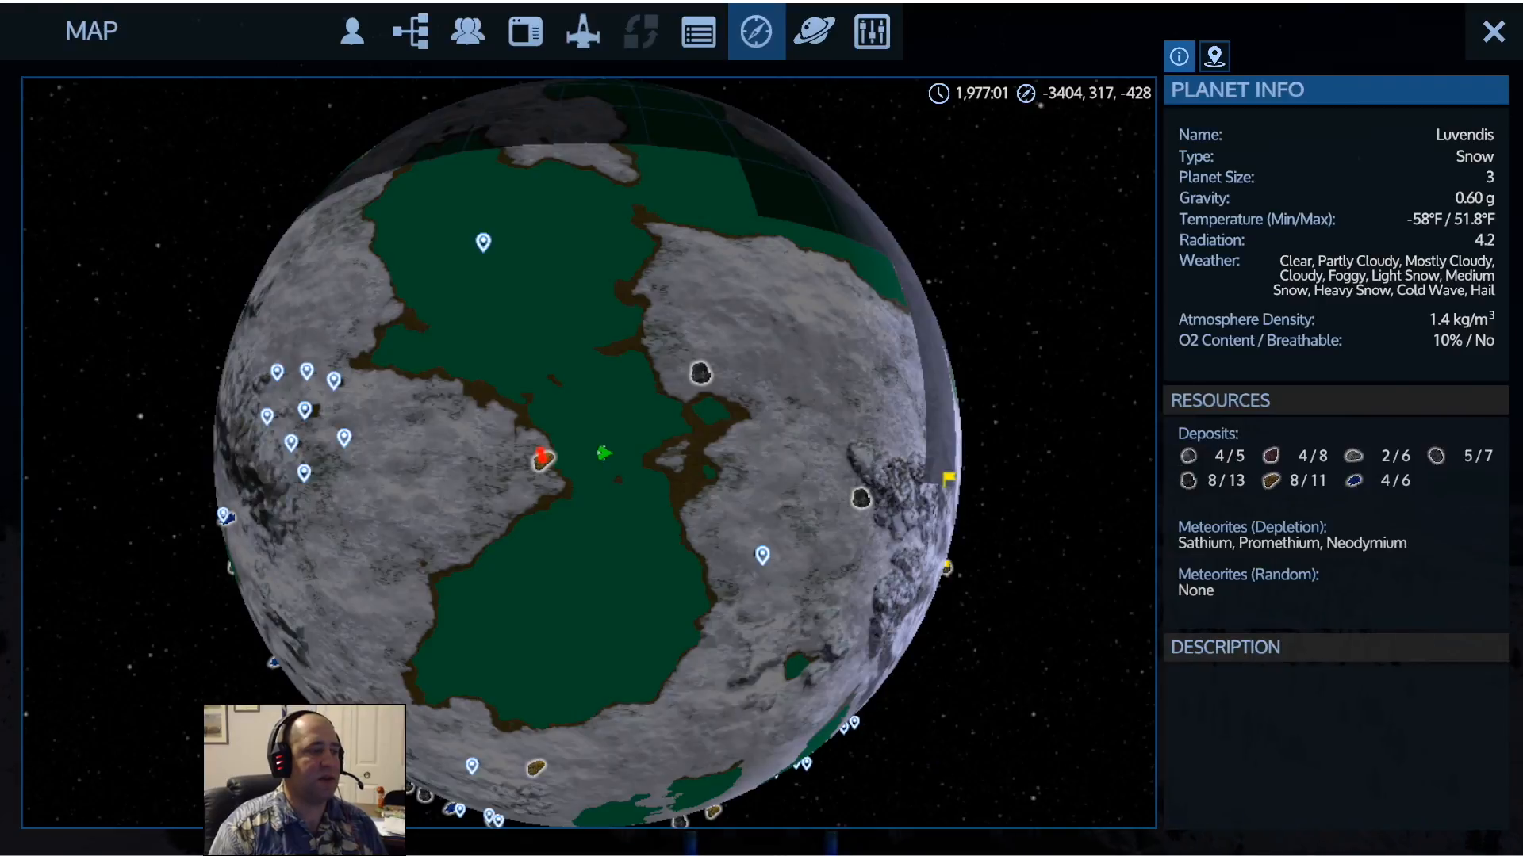
left_click(1494, 30)
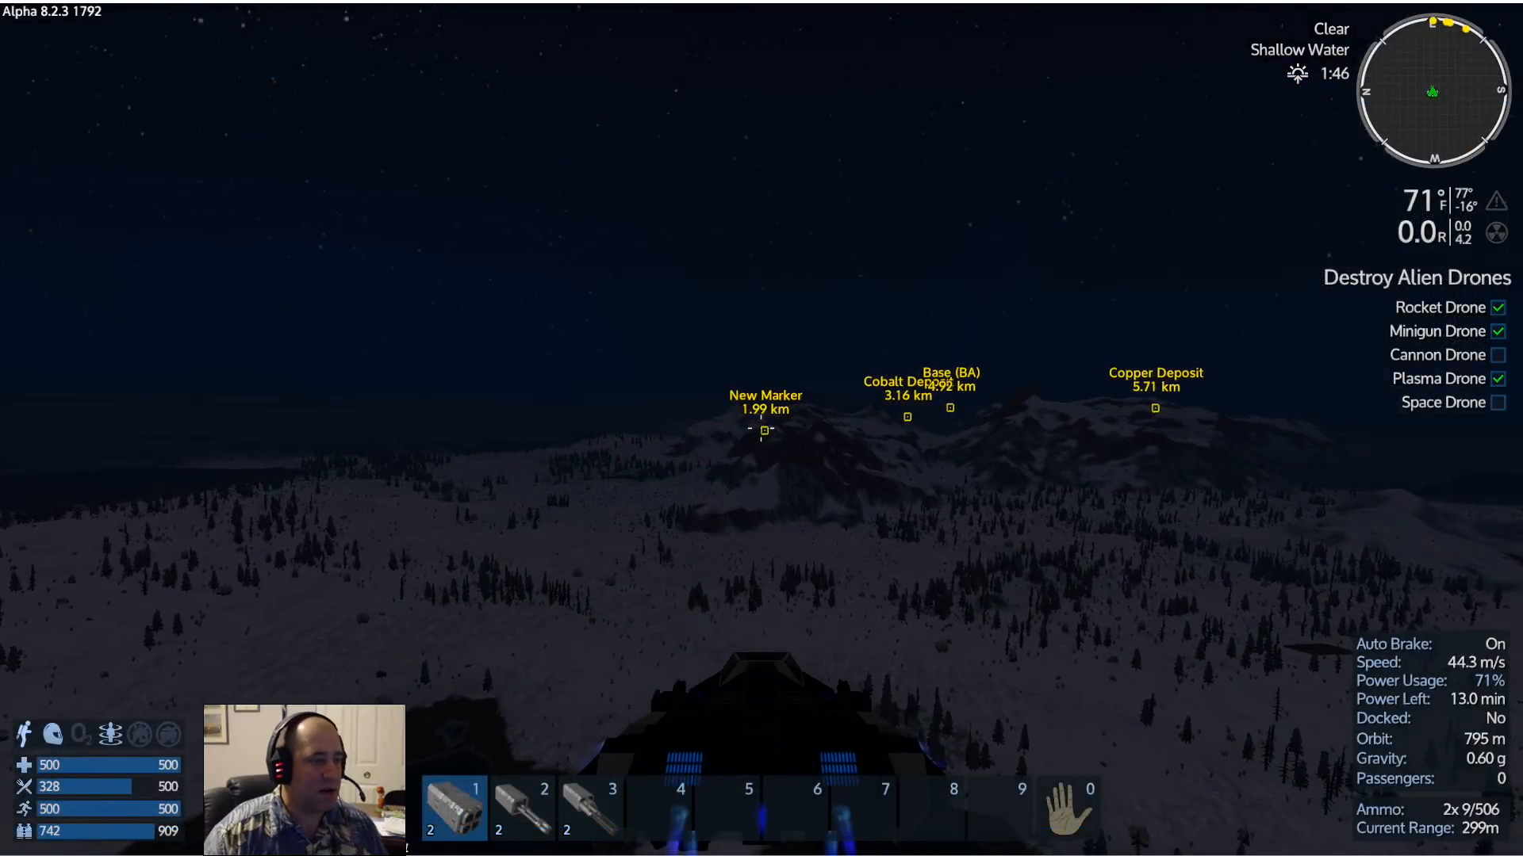